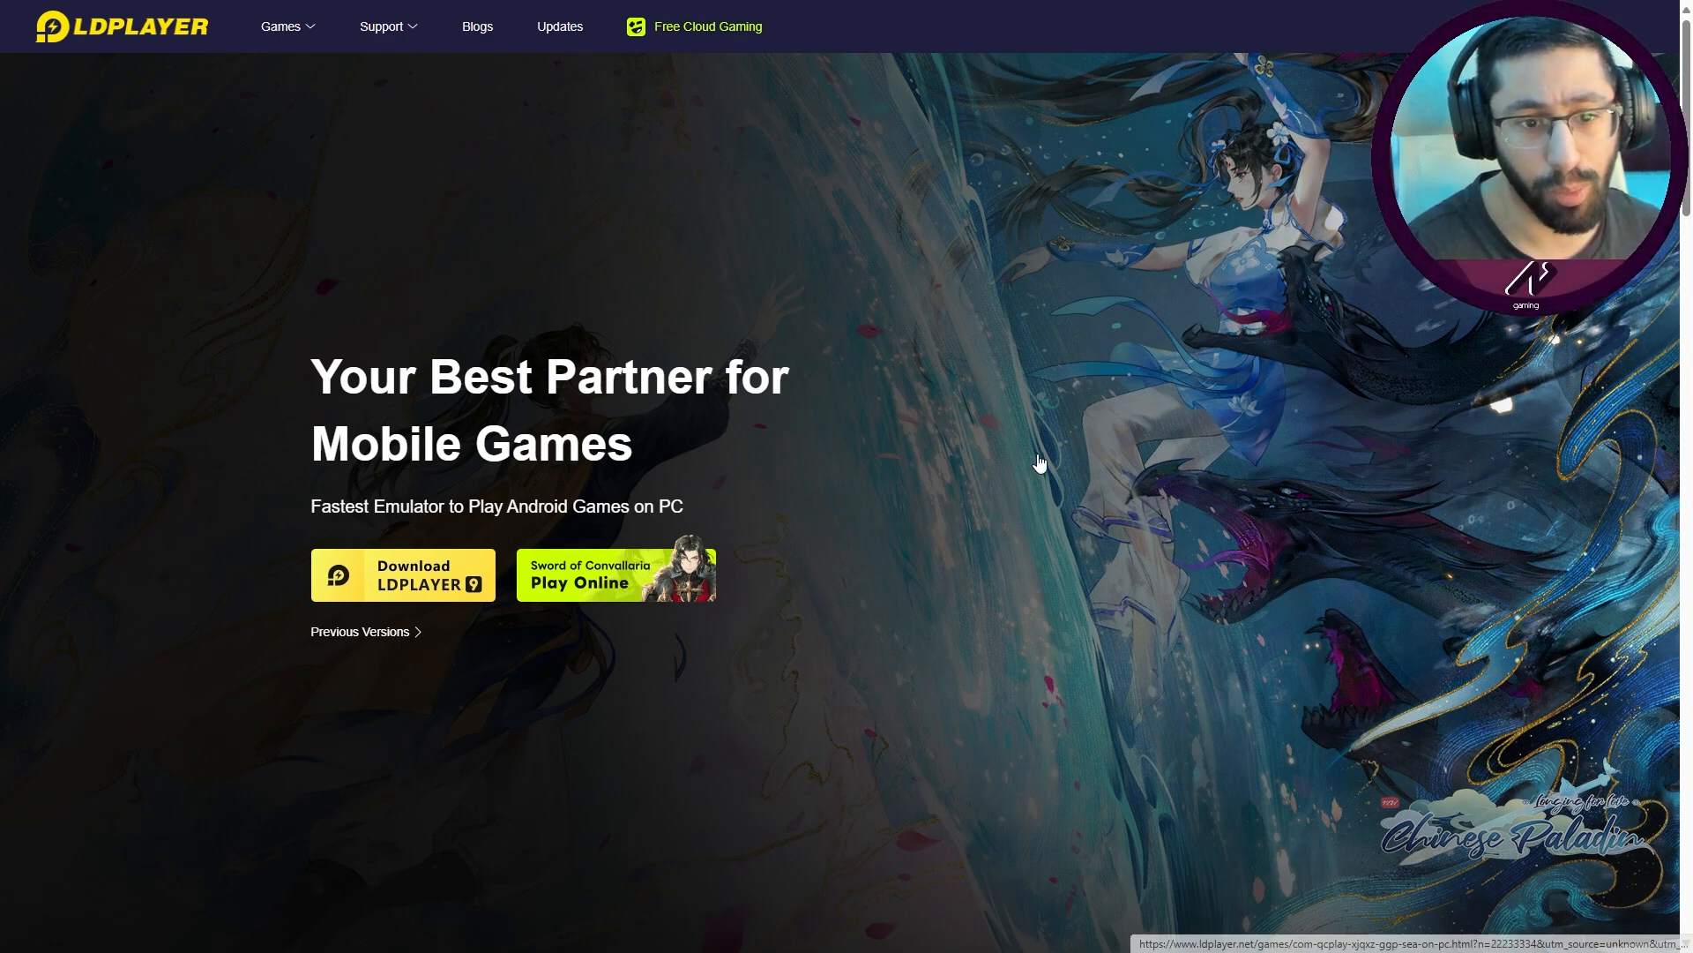
mouse_move(577, 744)
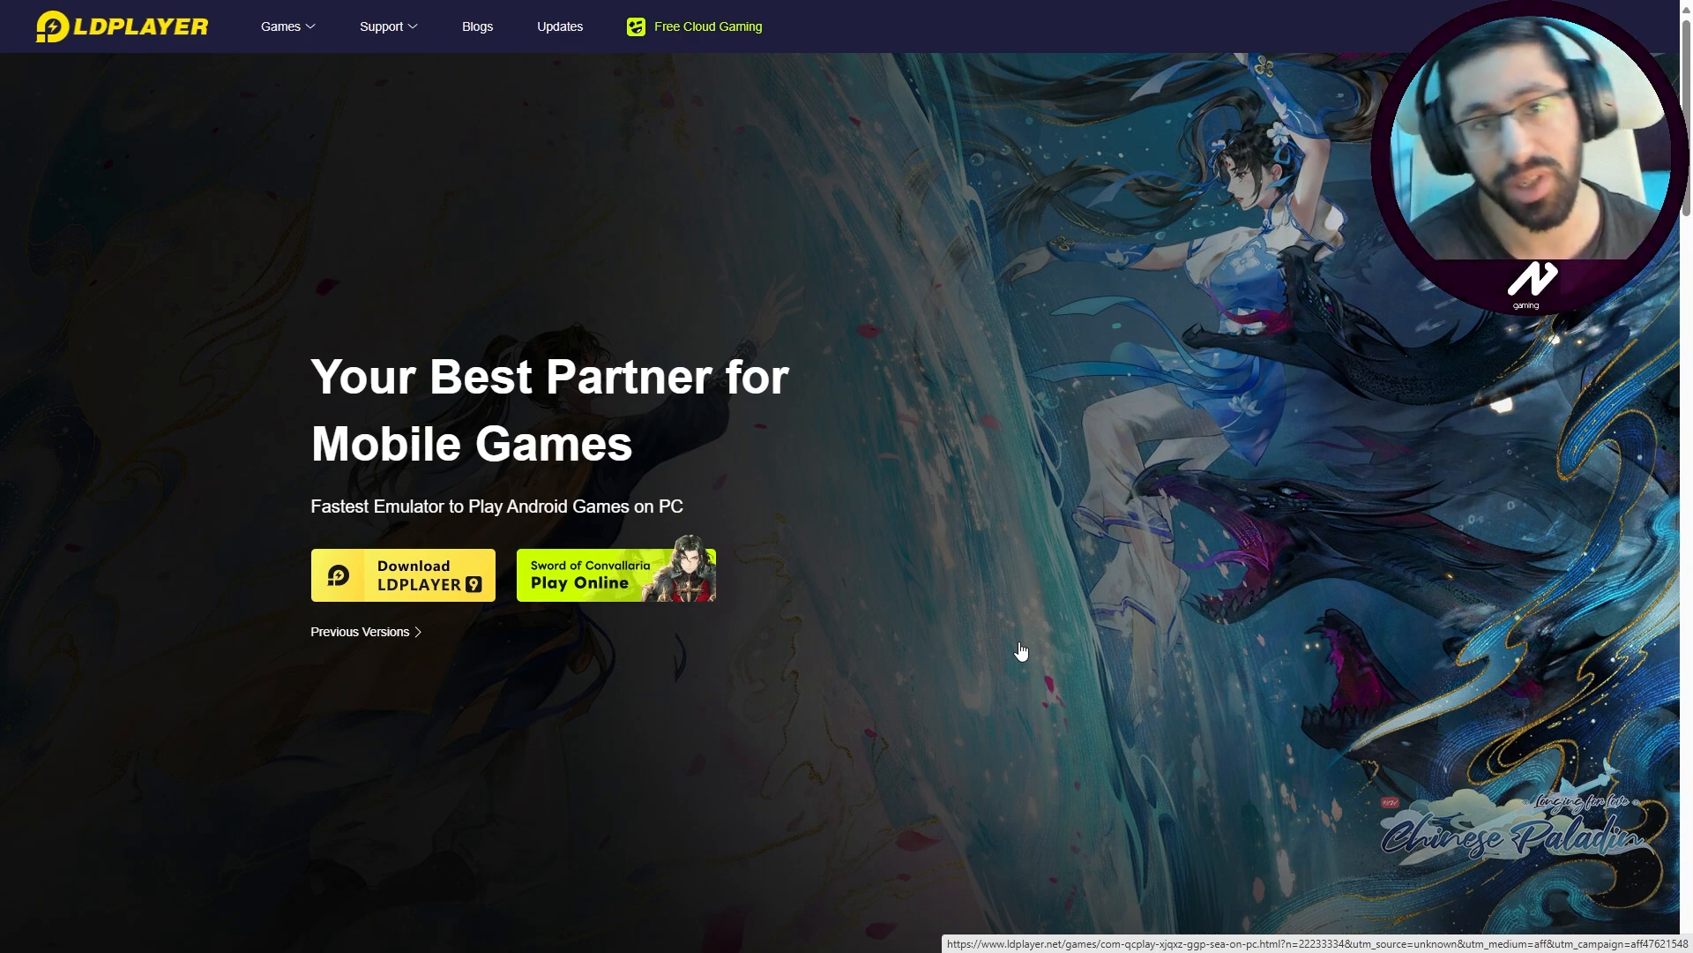
mouse_move(586, 690)
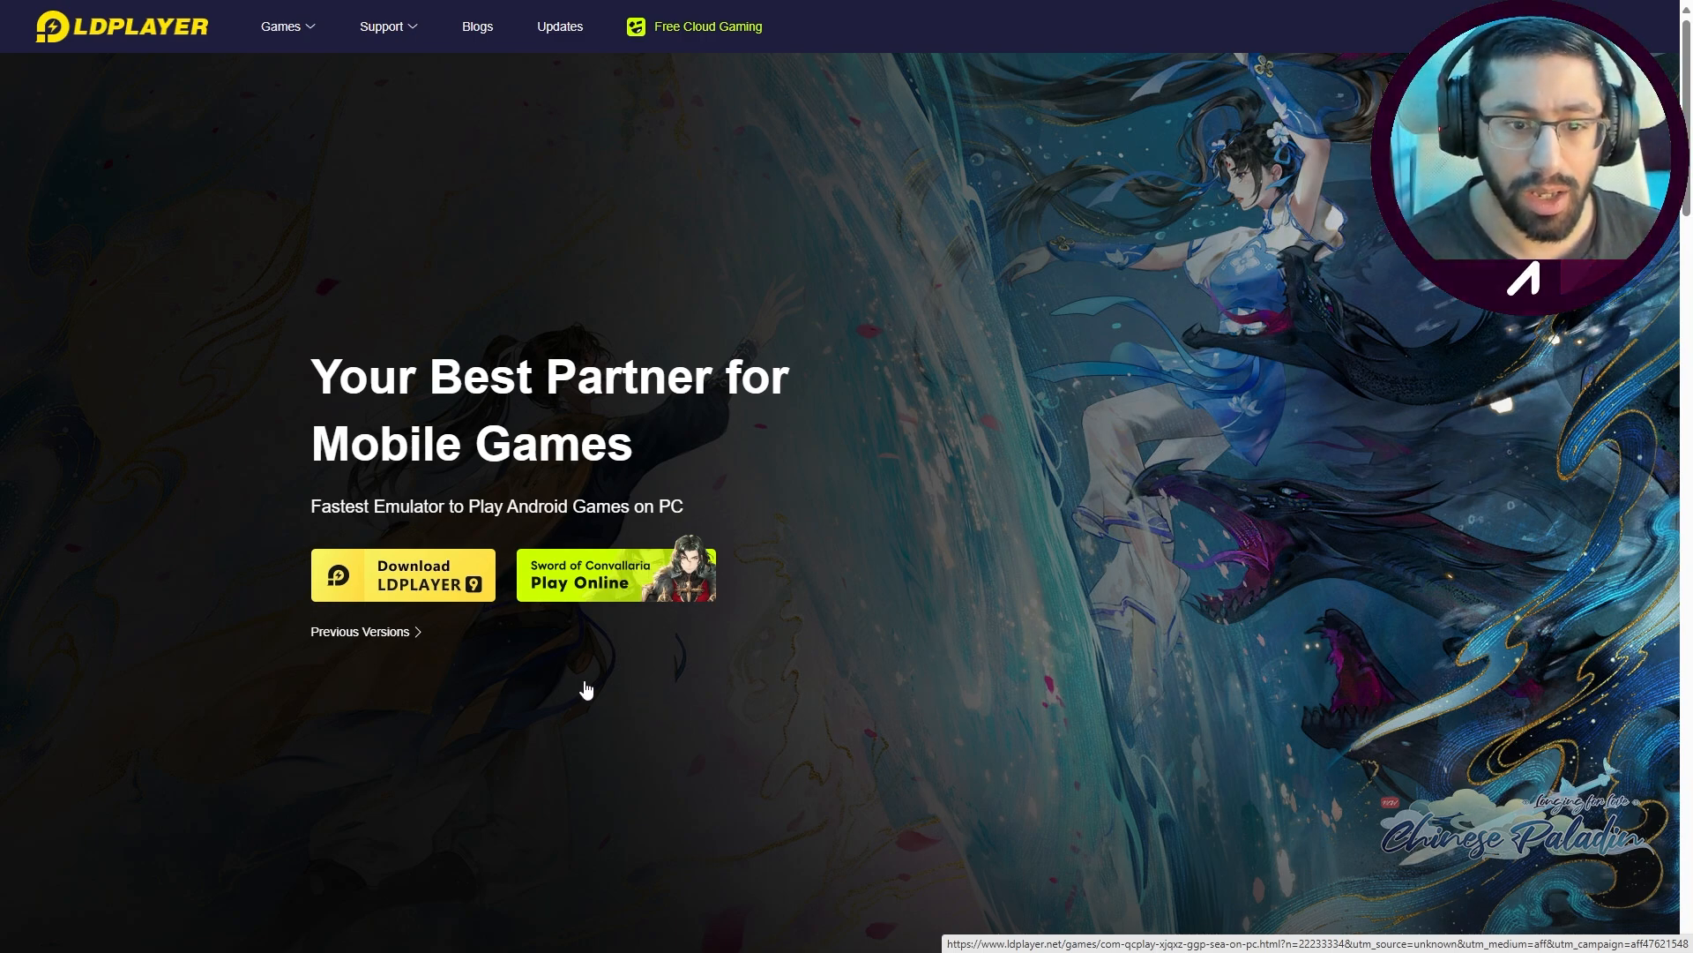
mouse_move(422, 614)
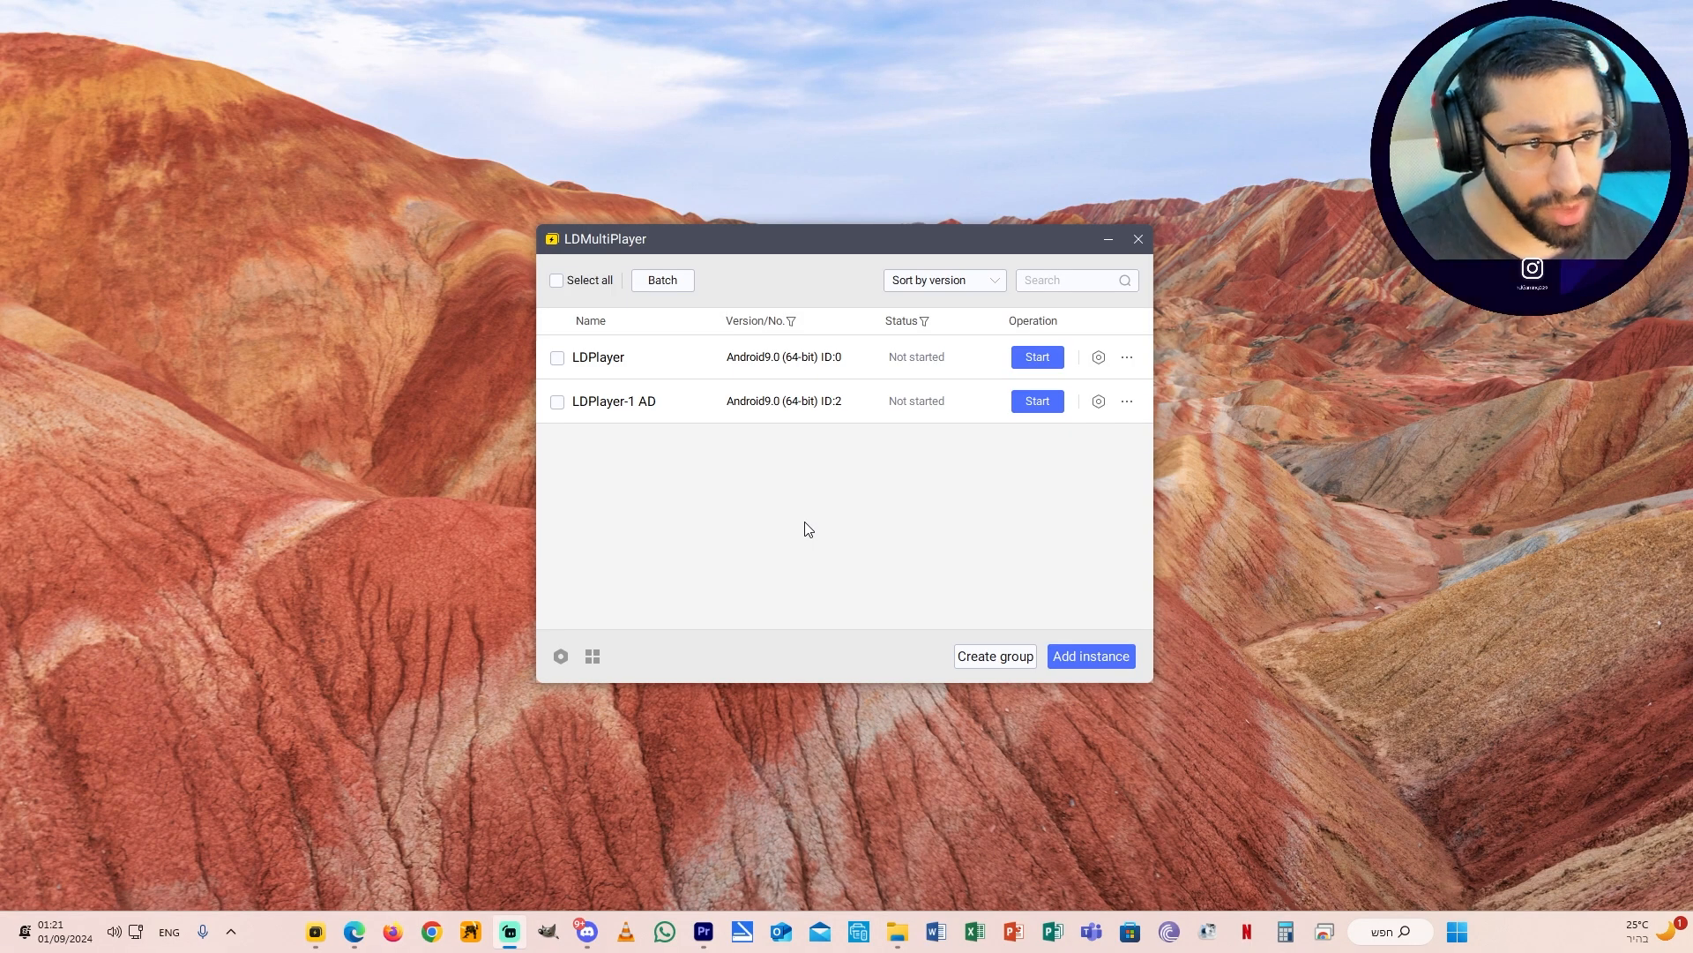
mouse_move(864, 561)
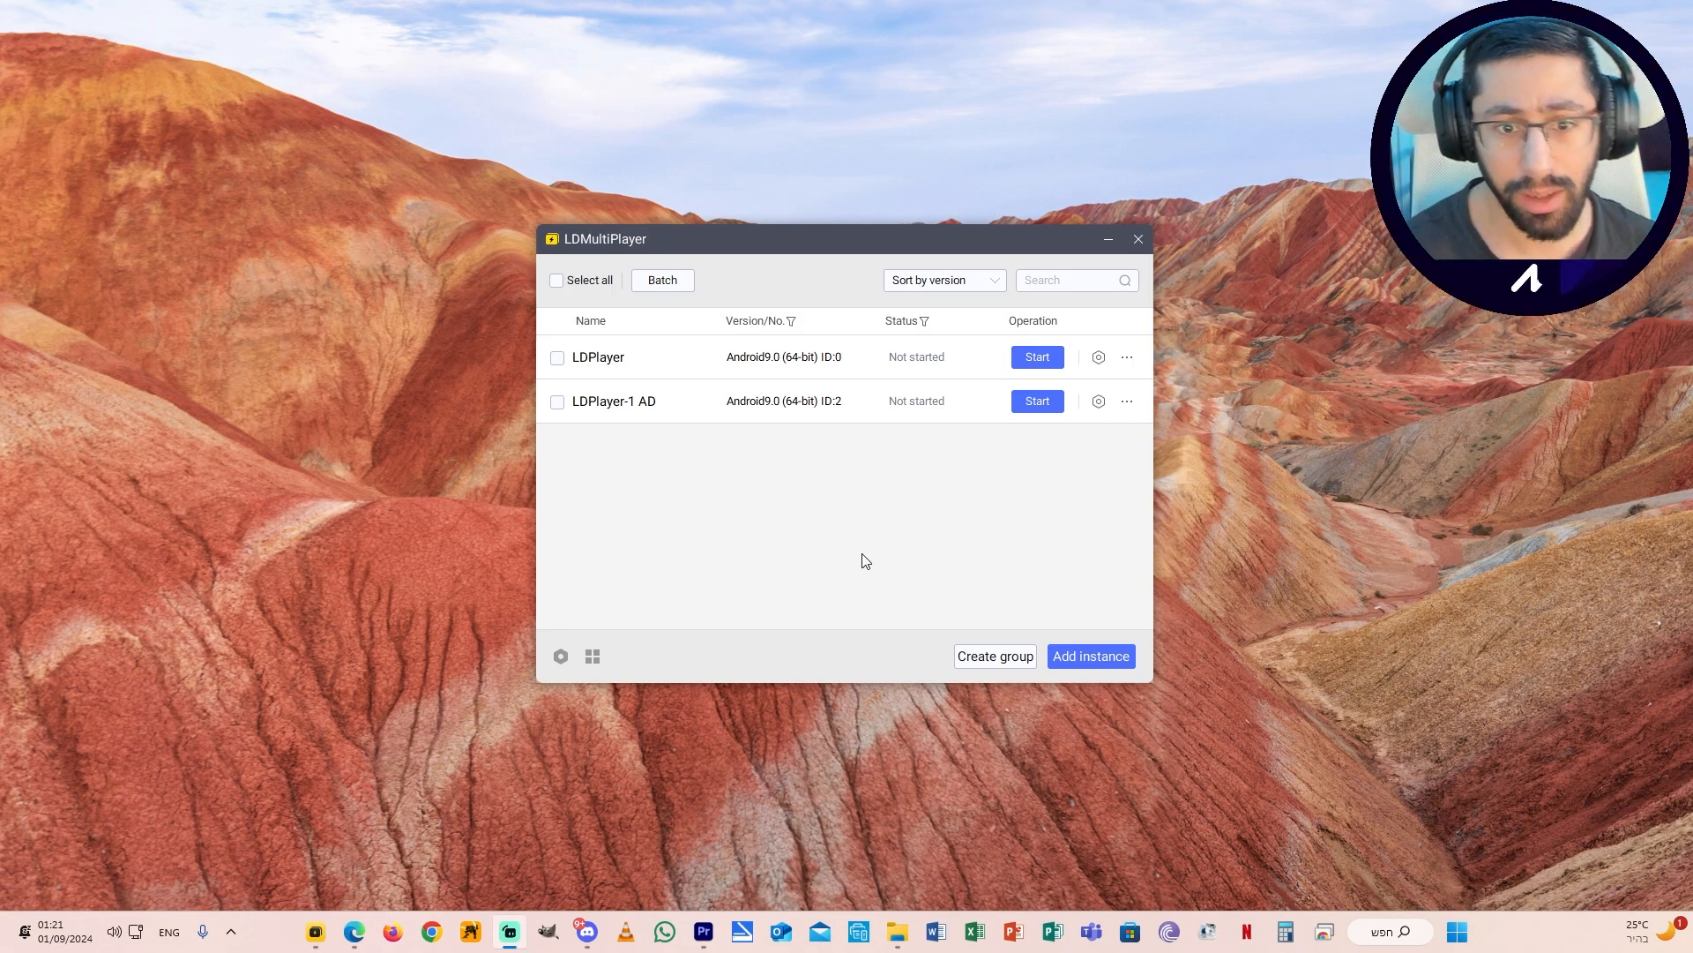
mouse_move(781, 469)
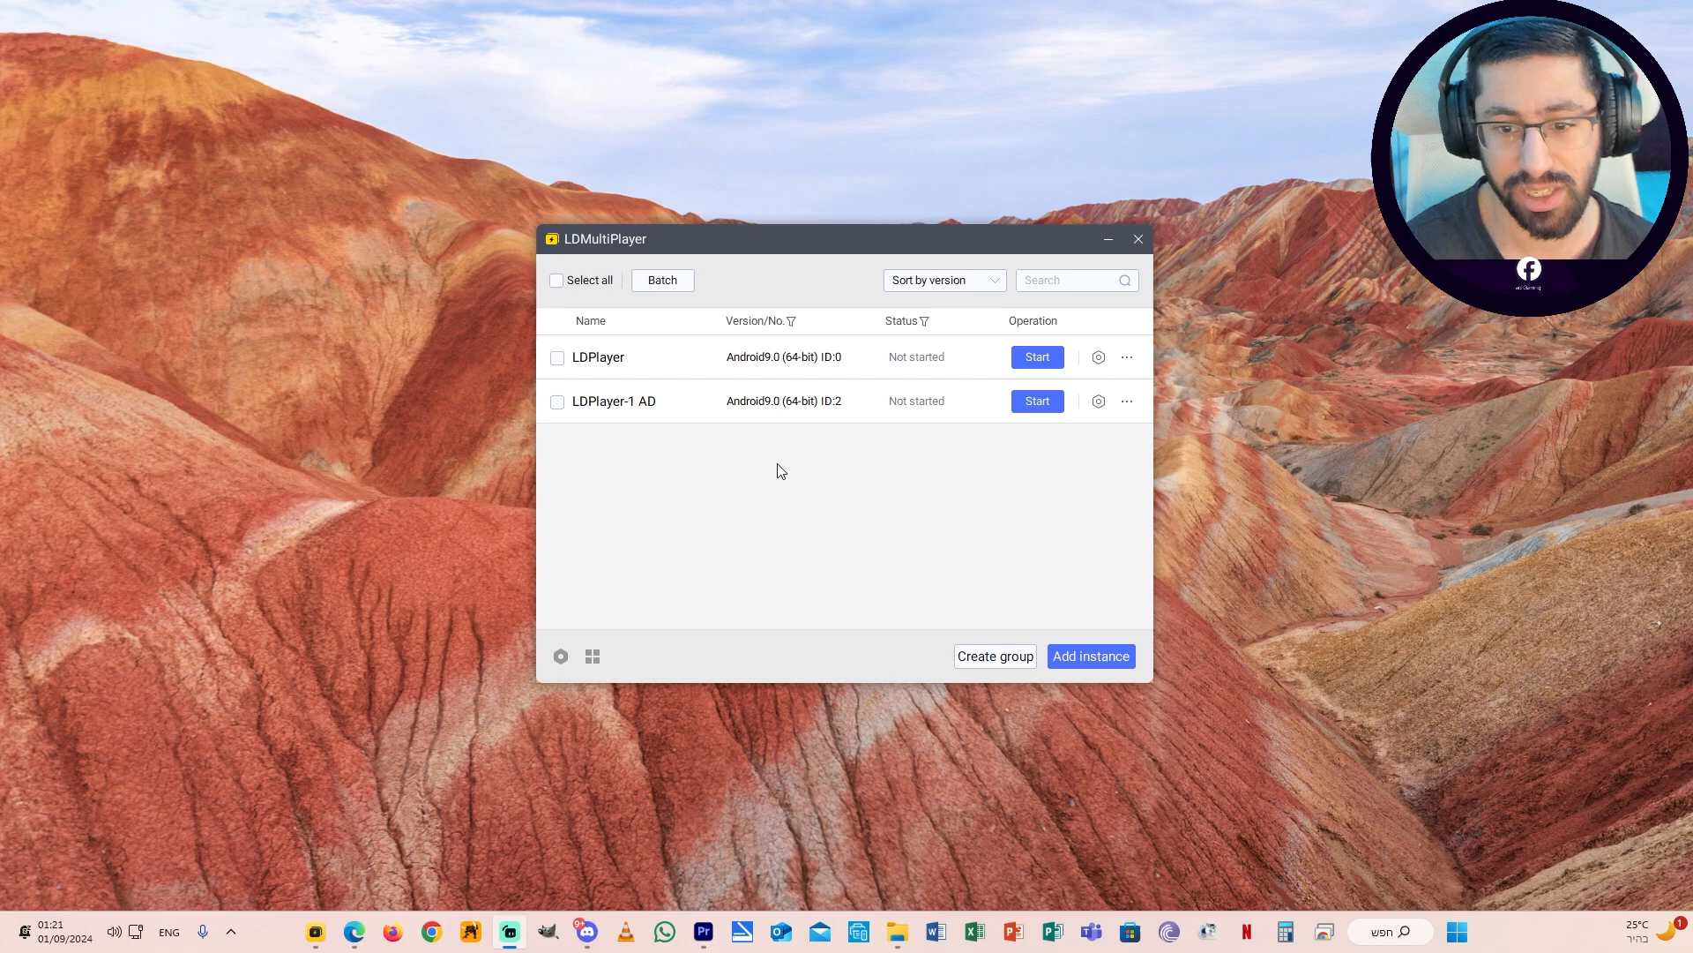
mouse_move(1091, 656)
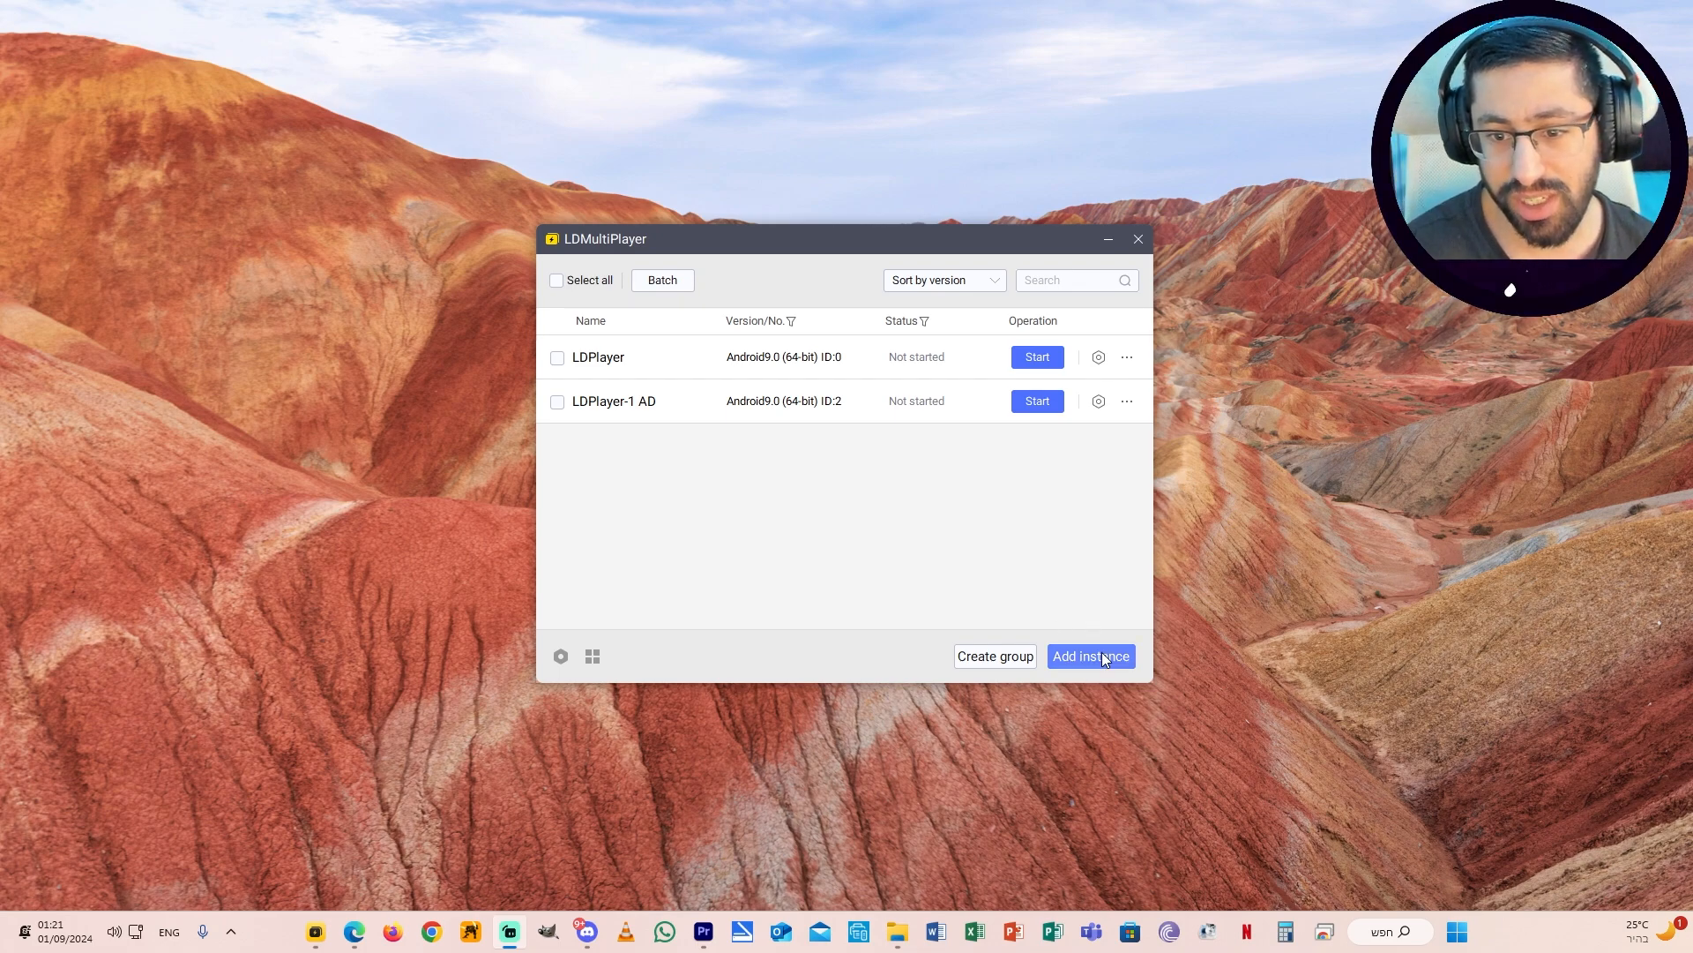
Step: Start the LDPlayer-1 AD instance and wait for its Android home screen of games
double_click(612, 400)
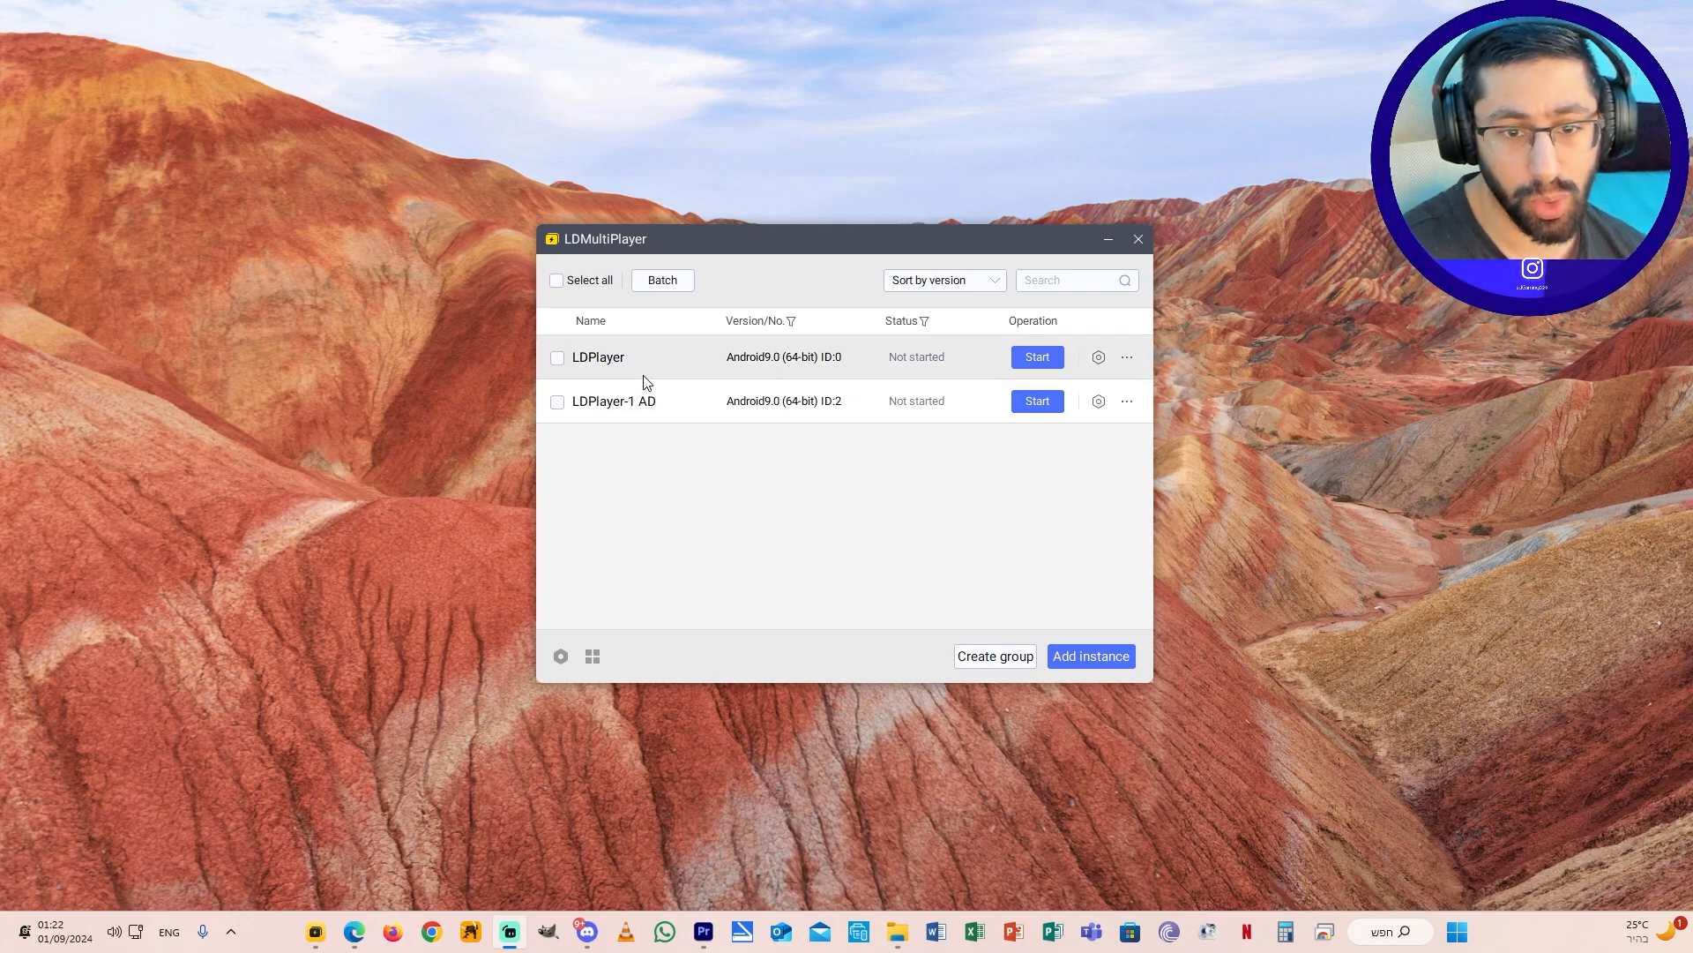
double_click(612, 401)
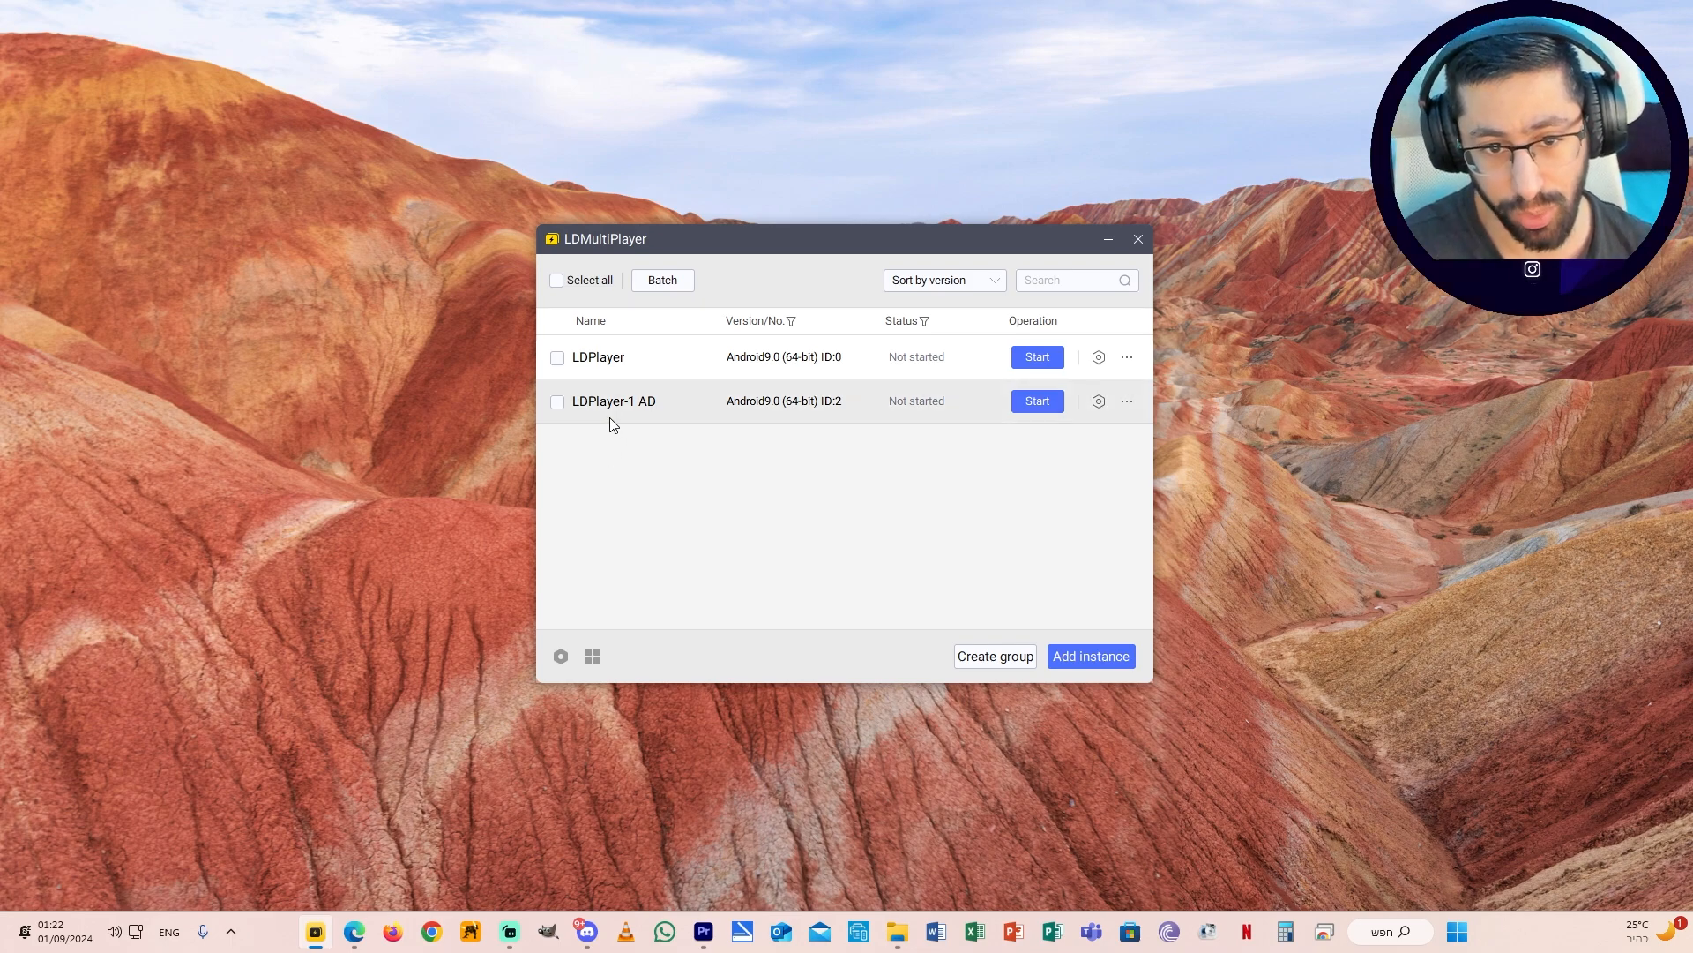
mouse_move(658, 497)
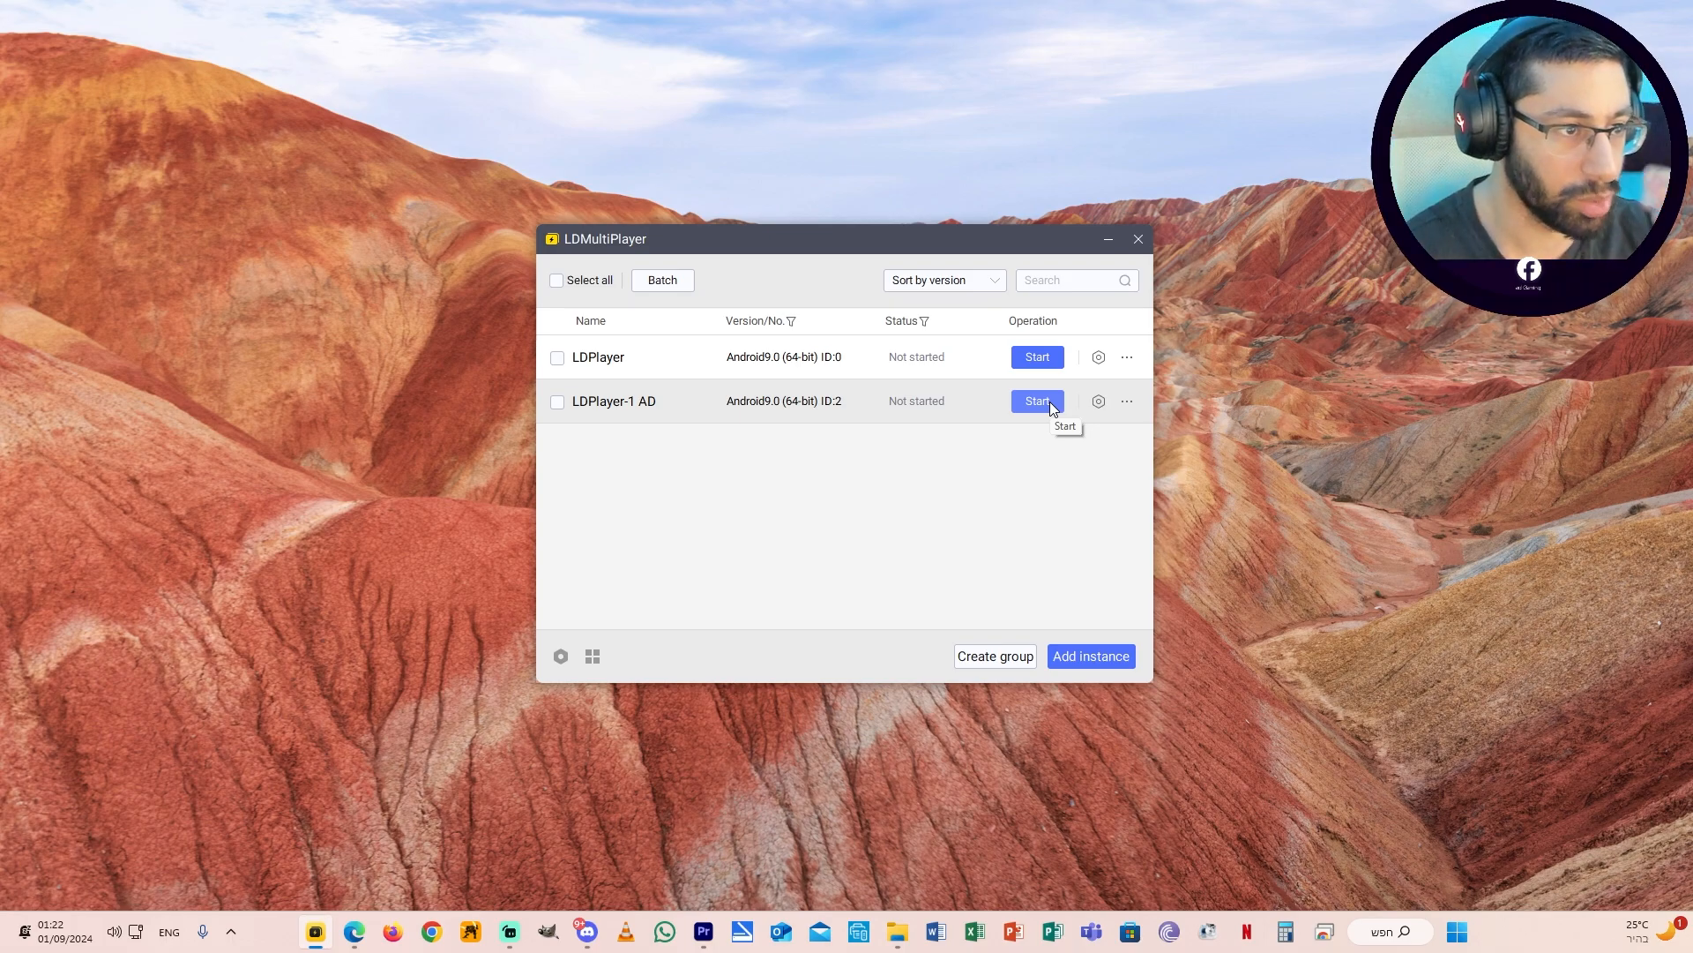
left_click(1035, 400)
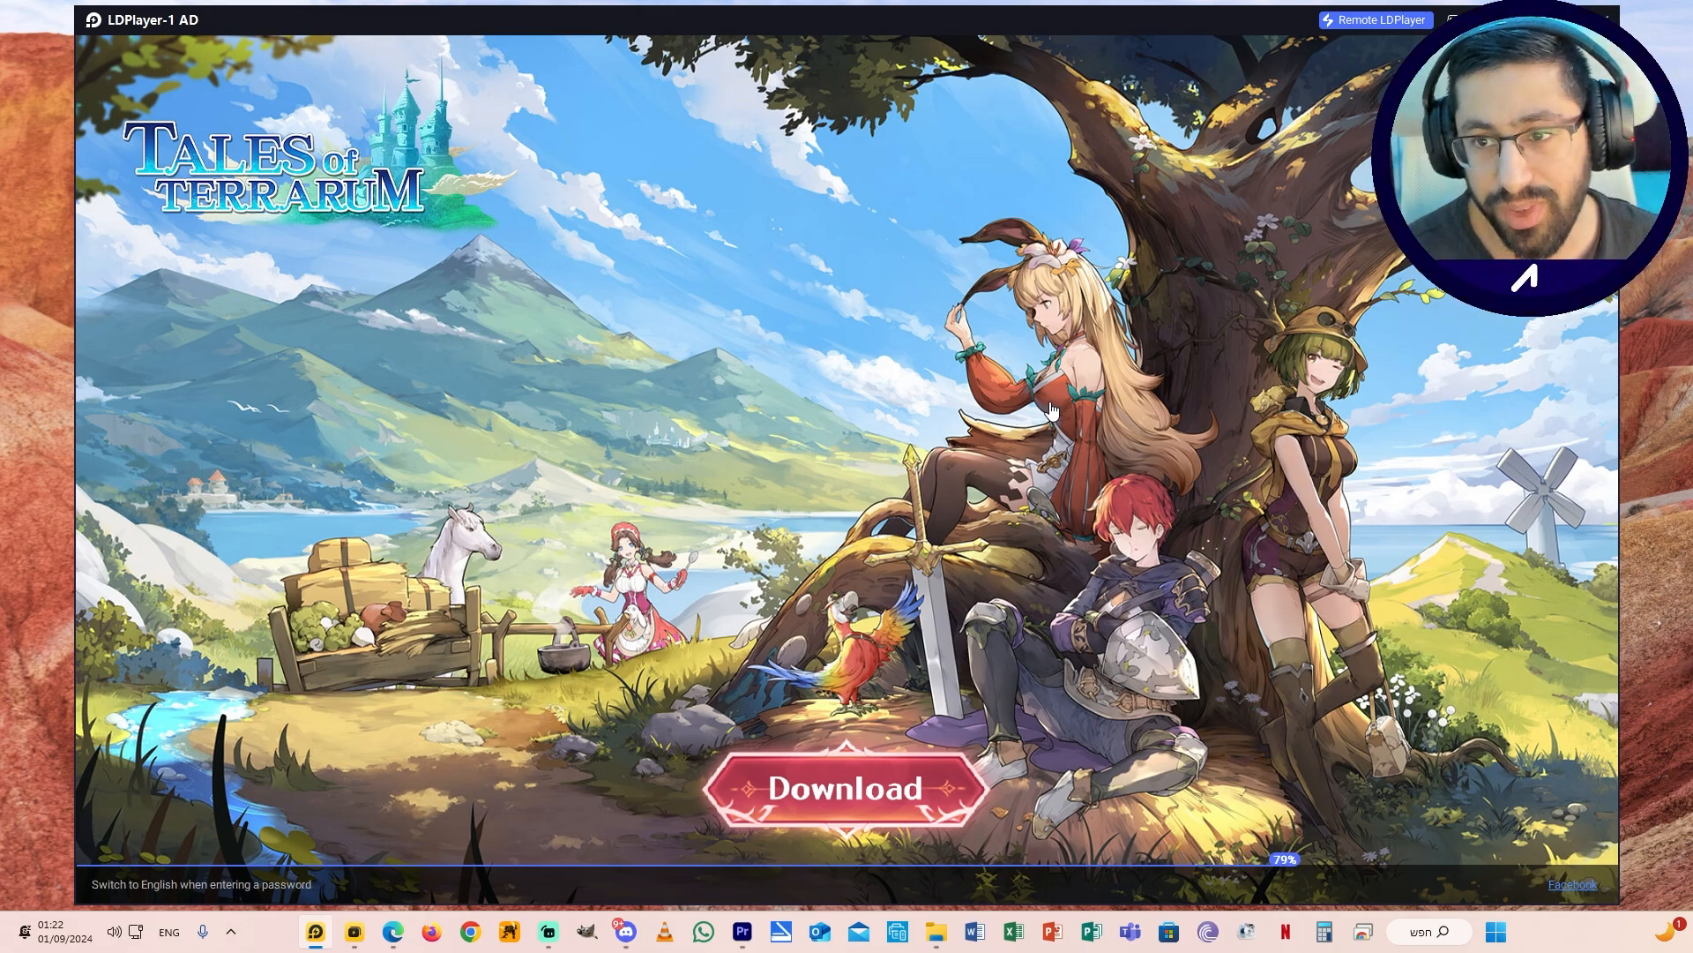
left_click(845, 787)
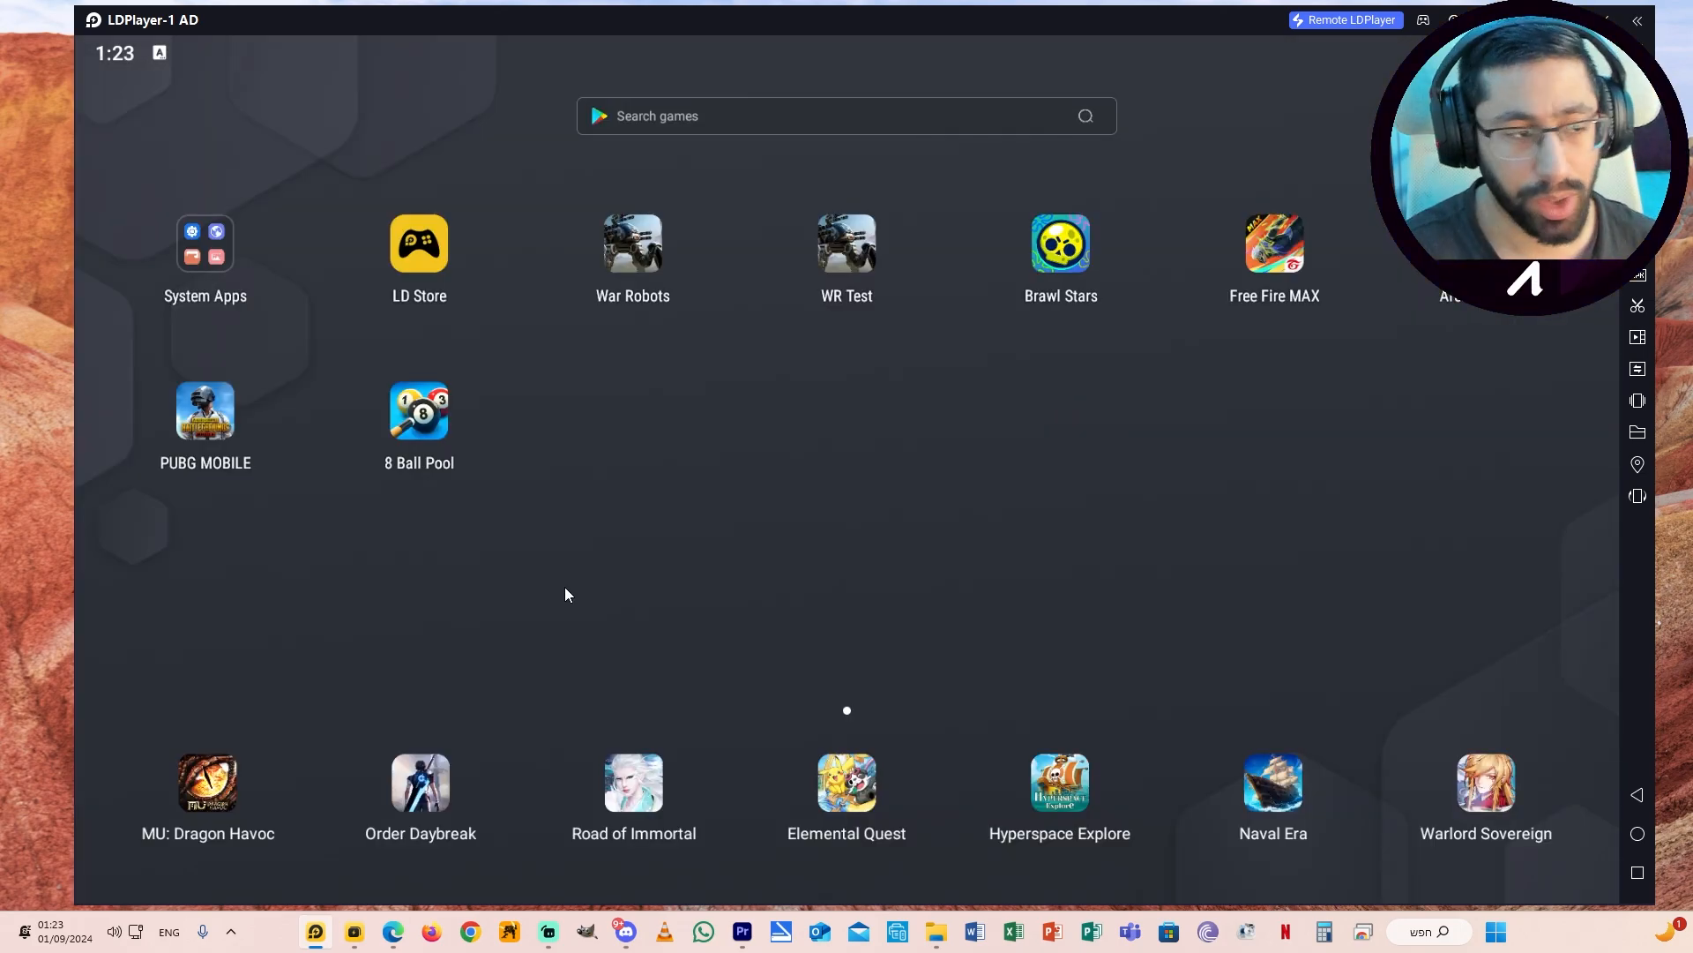
Step: Go full screen, then launch the Play Store from System Apps to install Squad Busters
key("F11")
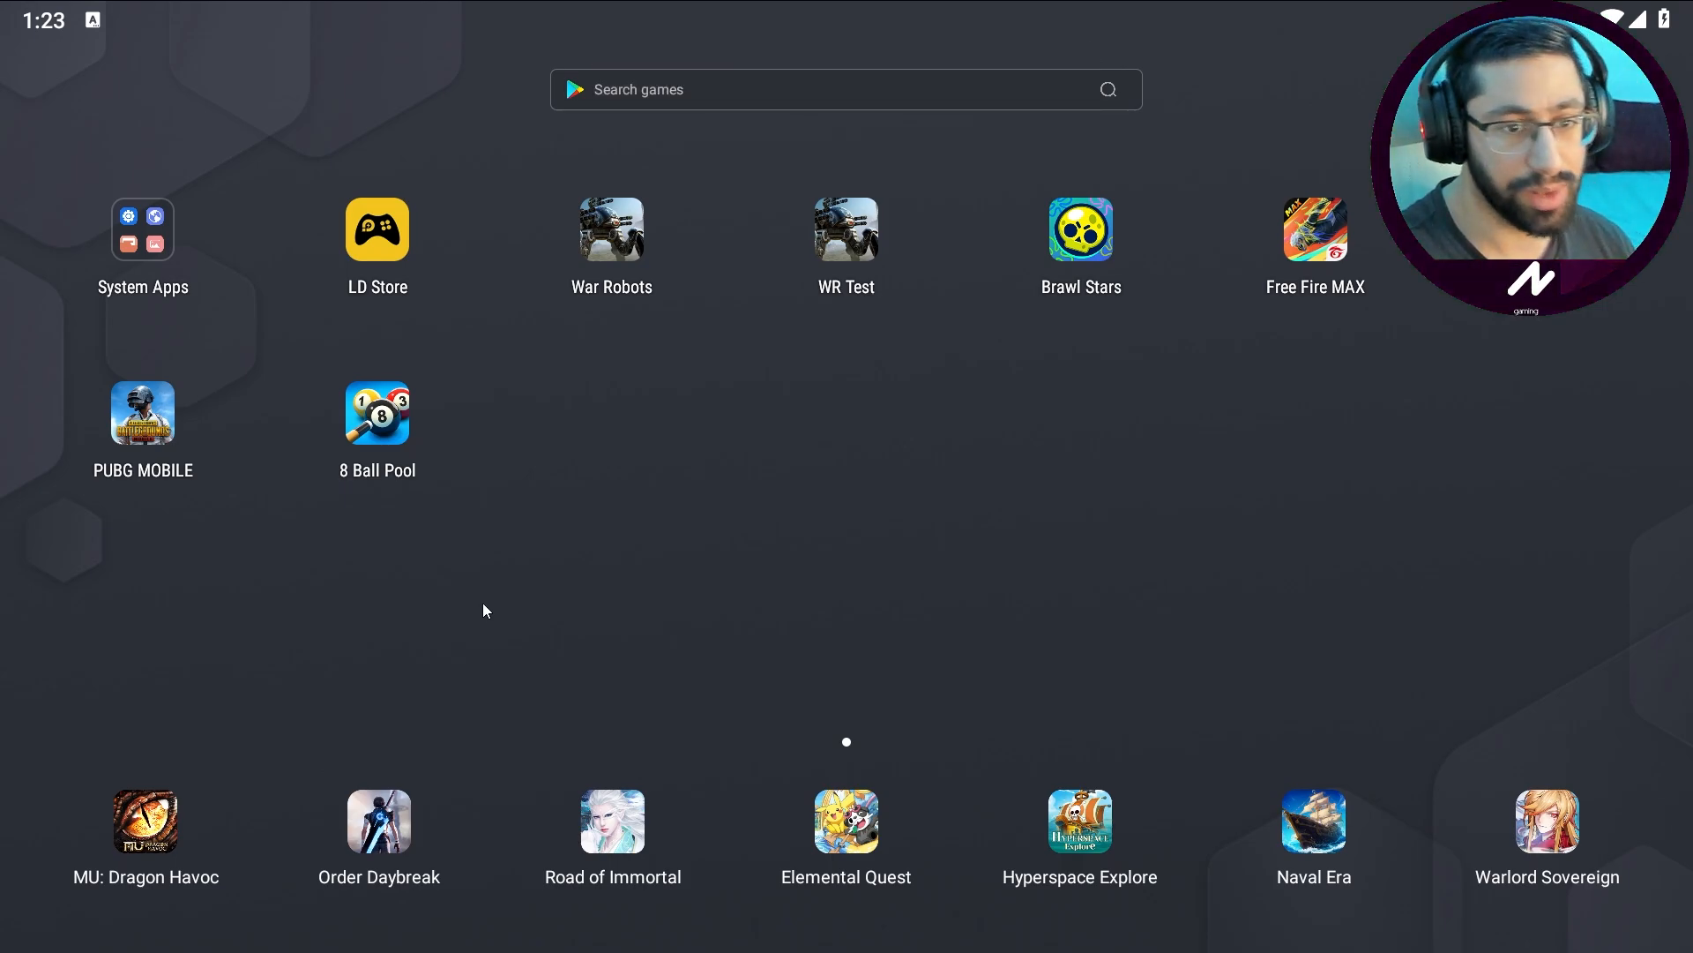
mouse_move(1210, 388)
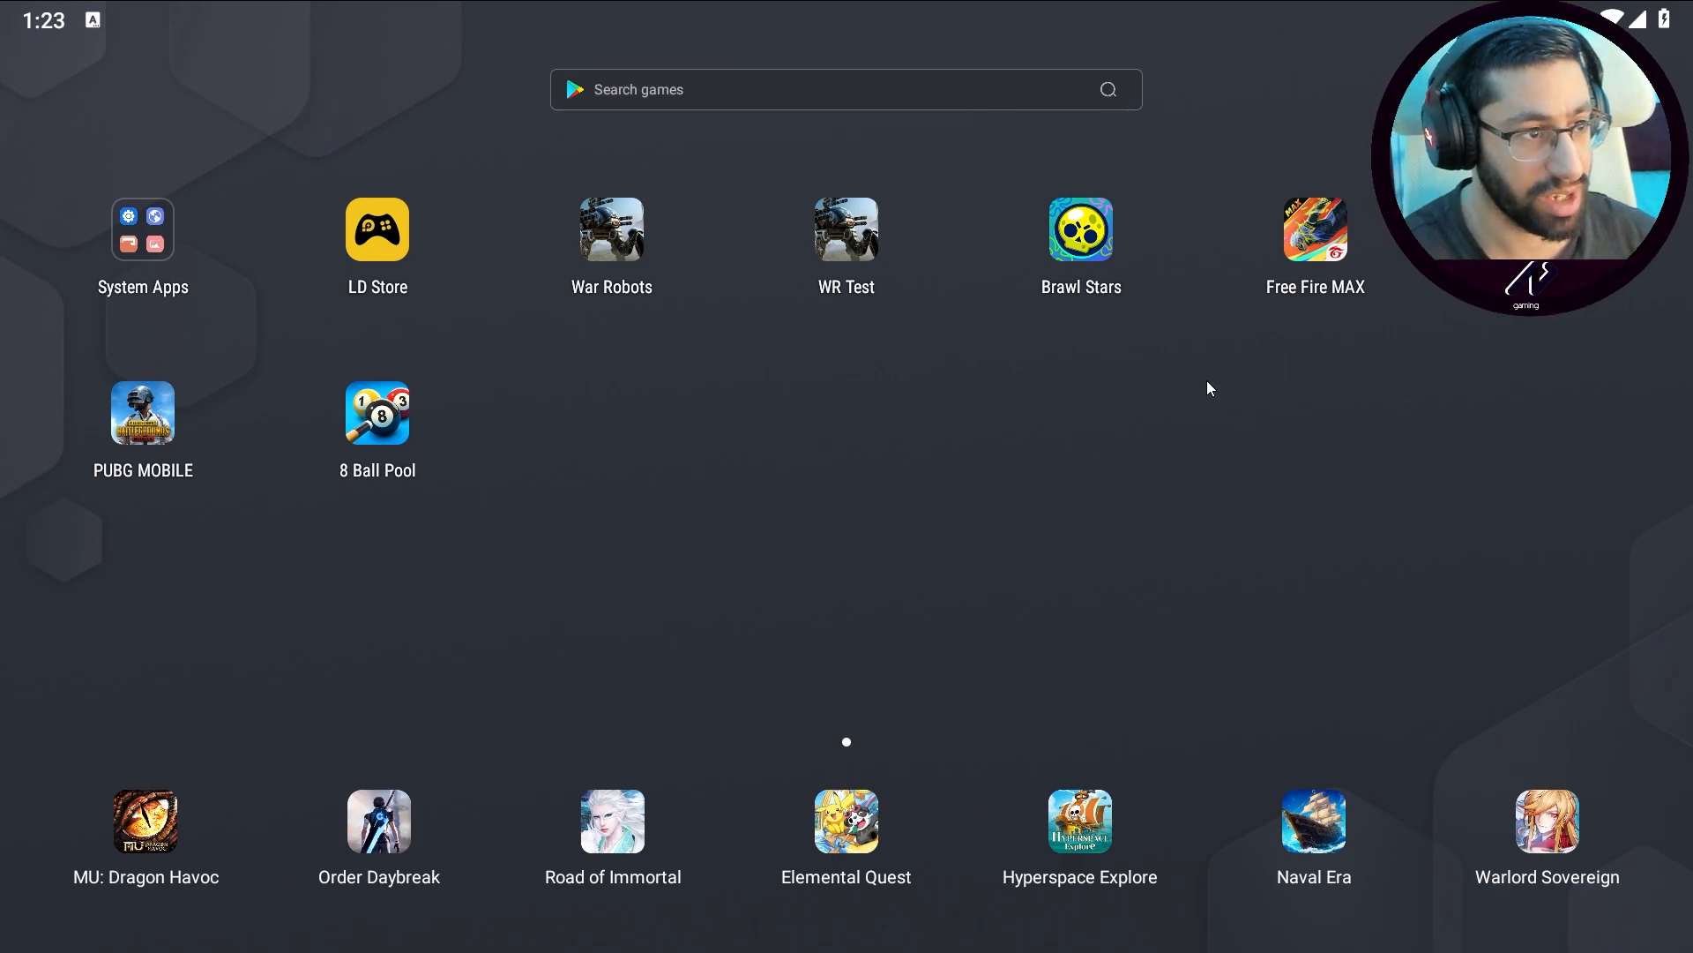
mouse_move(362, 595)
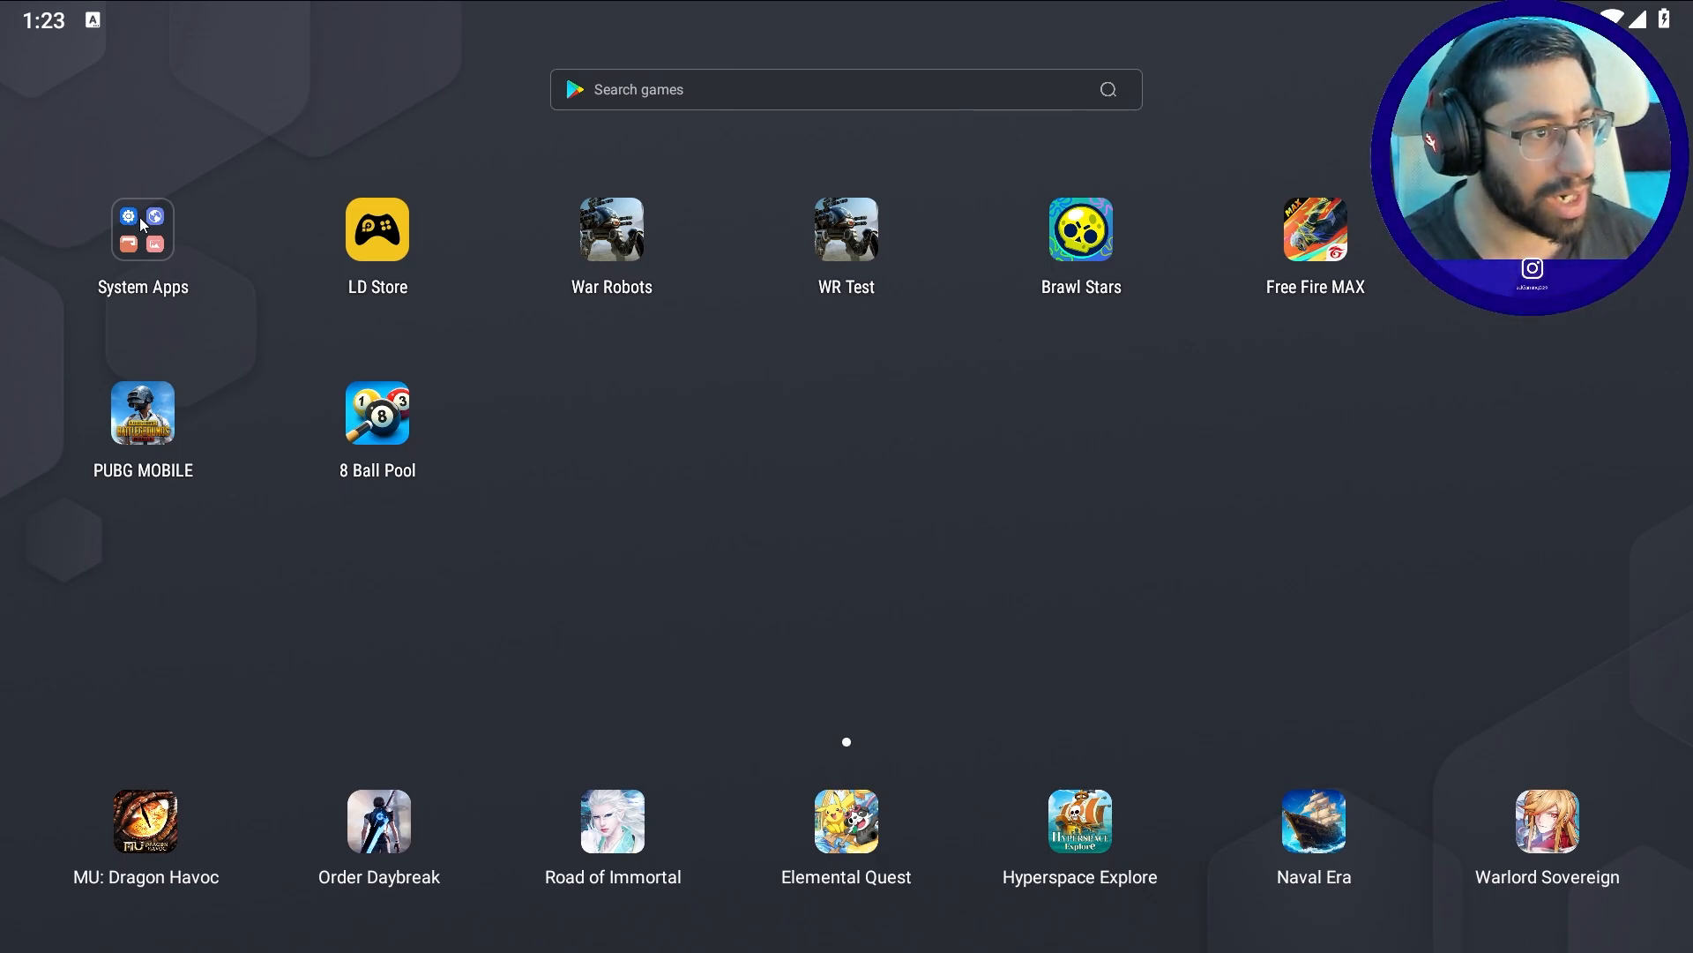
left_click(141, 227)
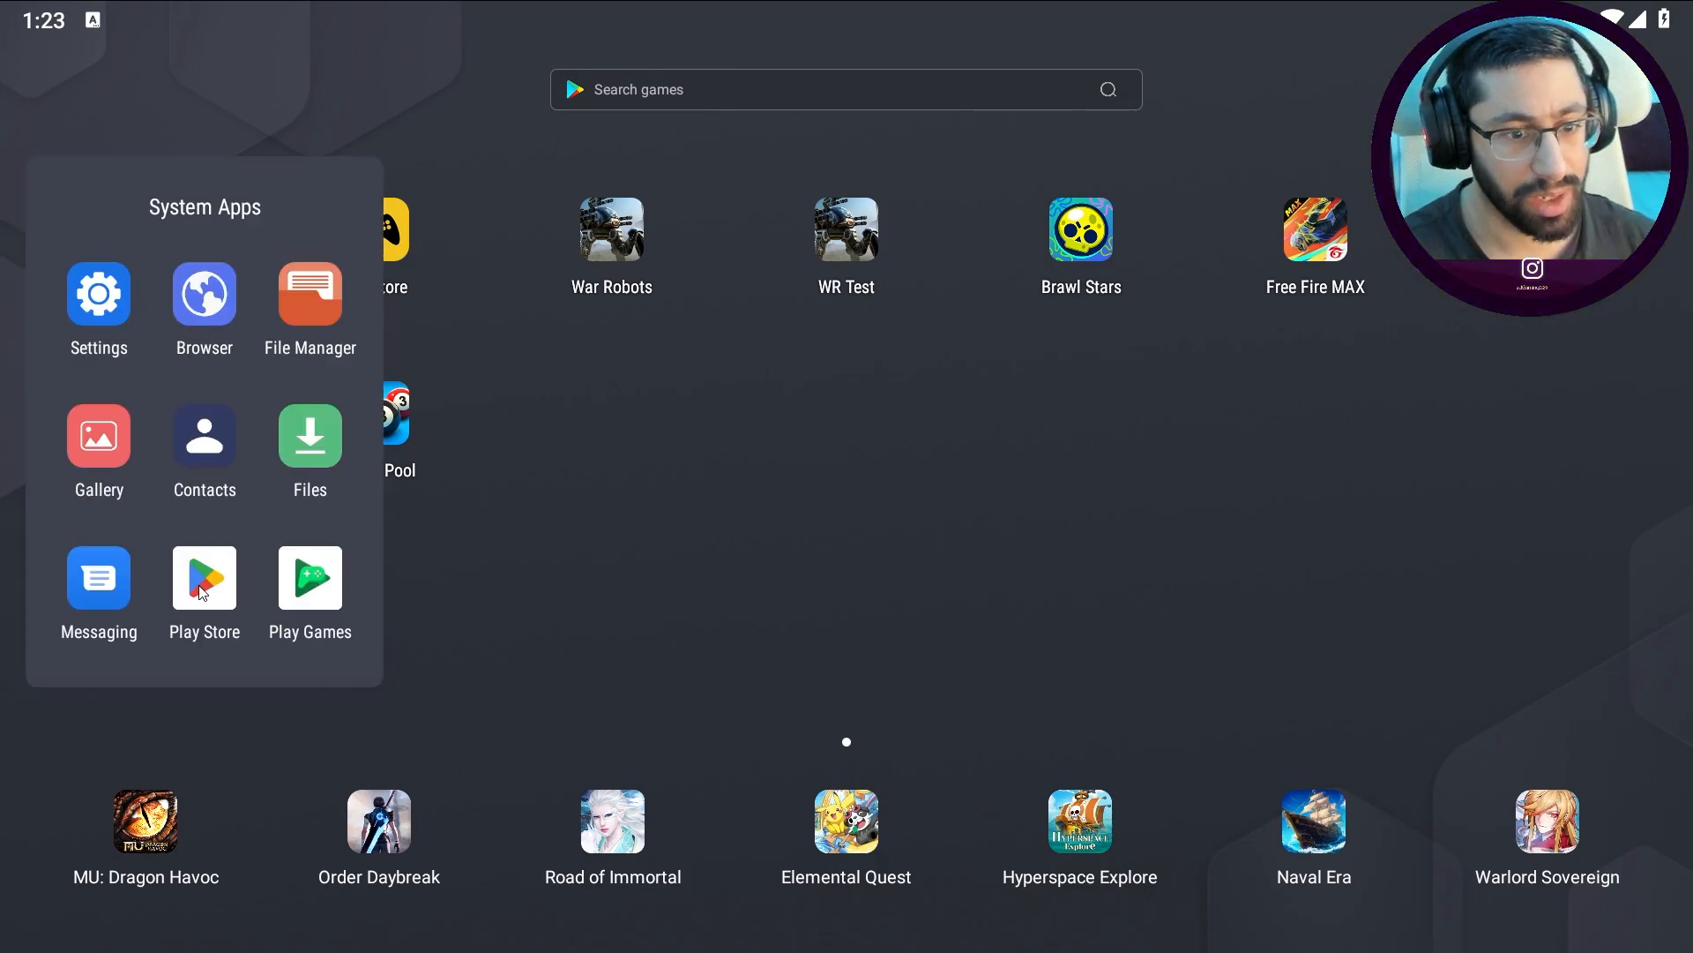
mouse_move(212, 616)
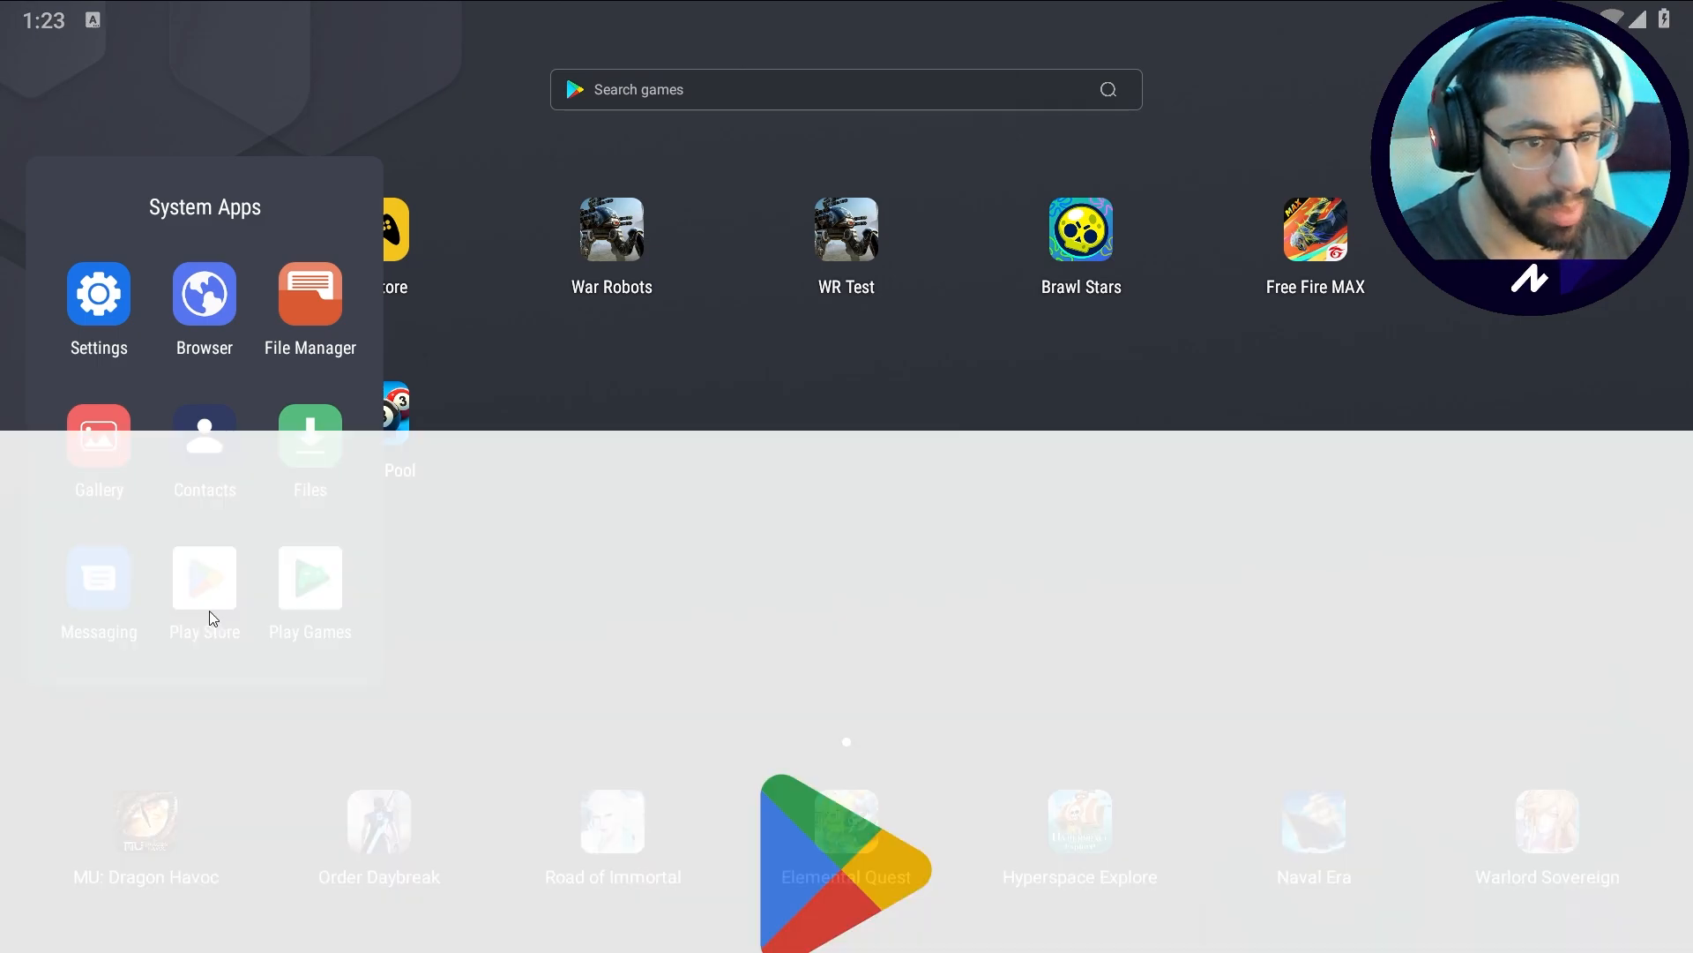
left_click(203, 578)
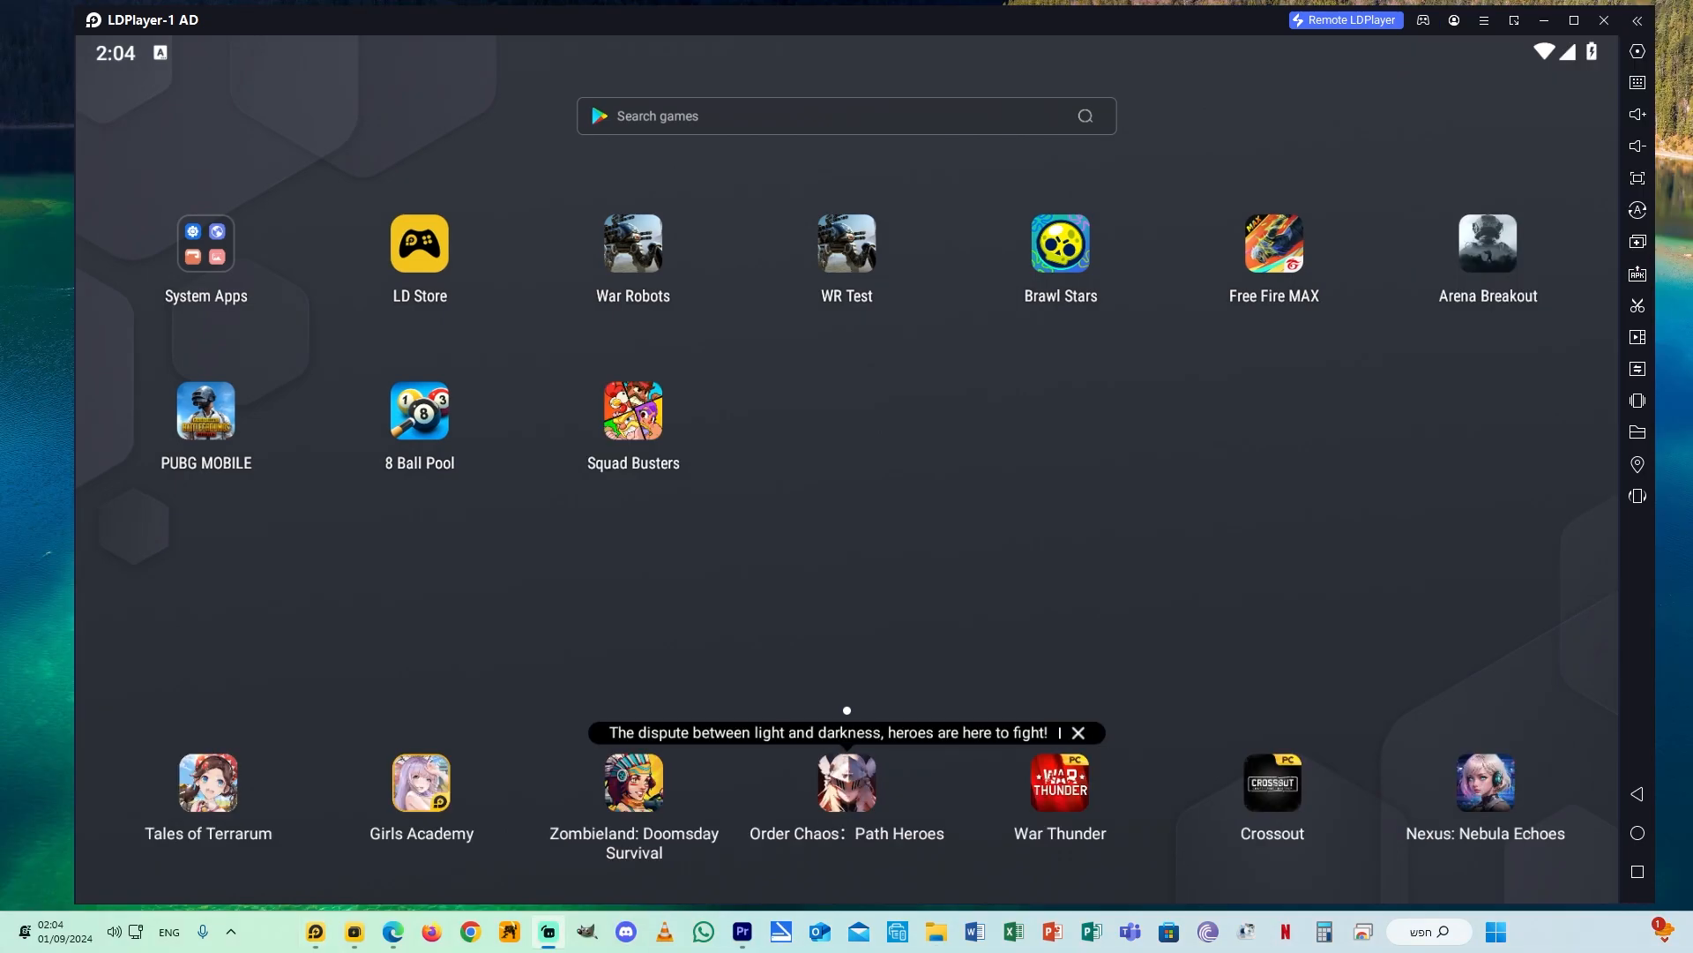
Step: In Advanced settings keep Tablet 1920x1080, CPU 4 cores and RAM 4096M
left_click(1637, 51)
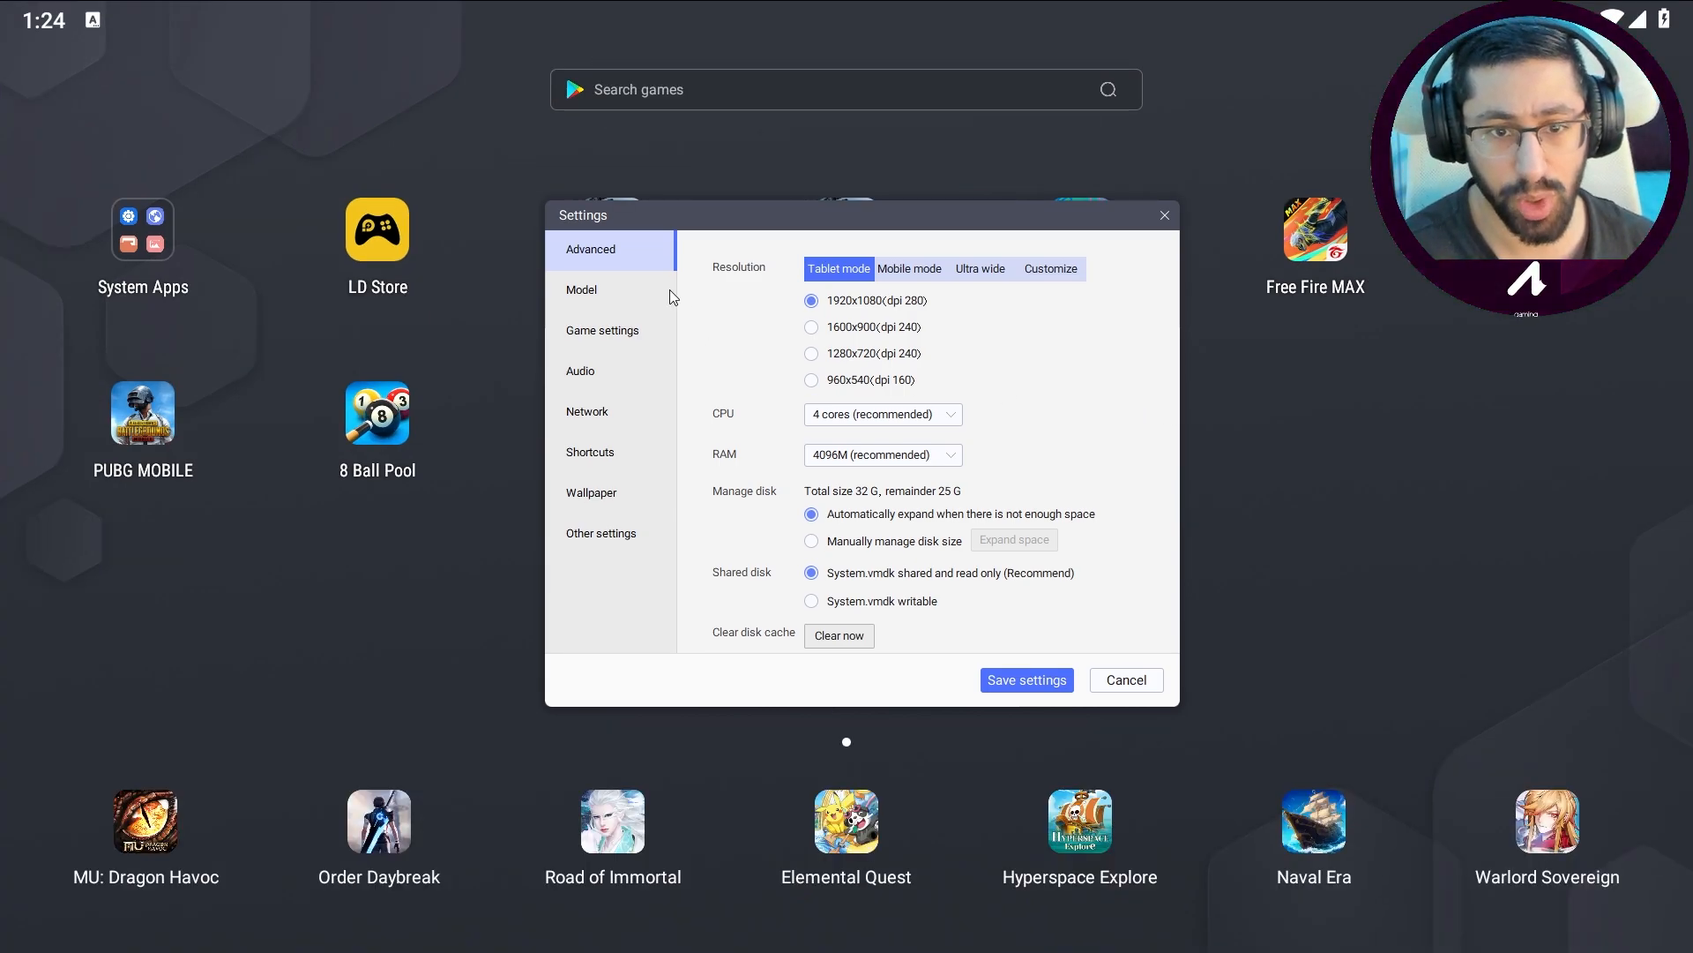
mouse_move(608, 258)
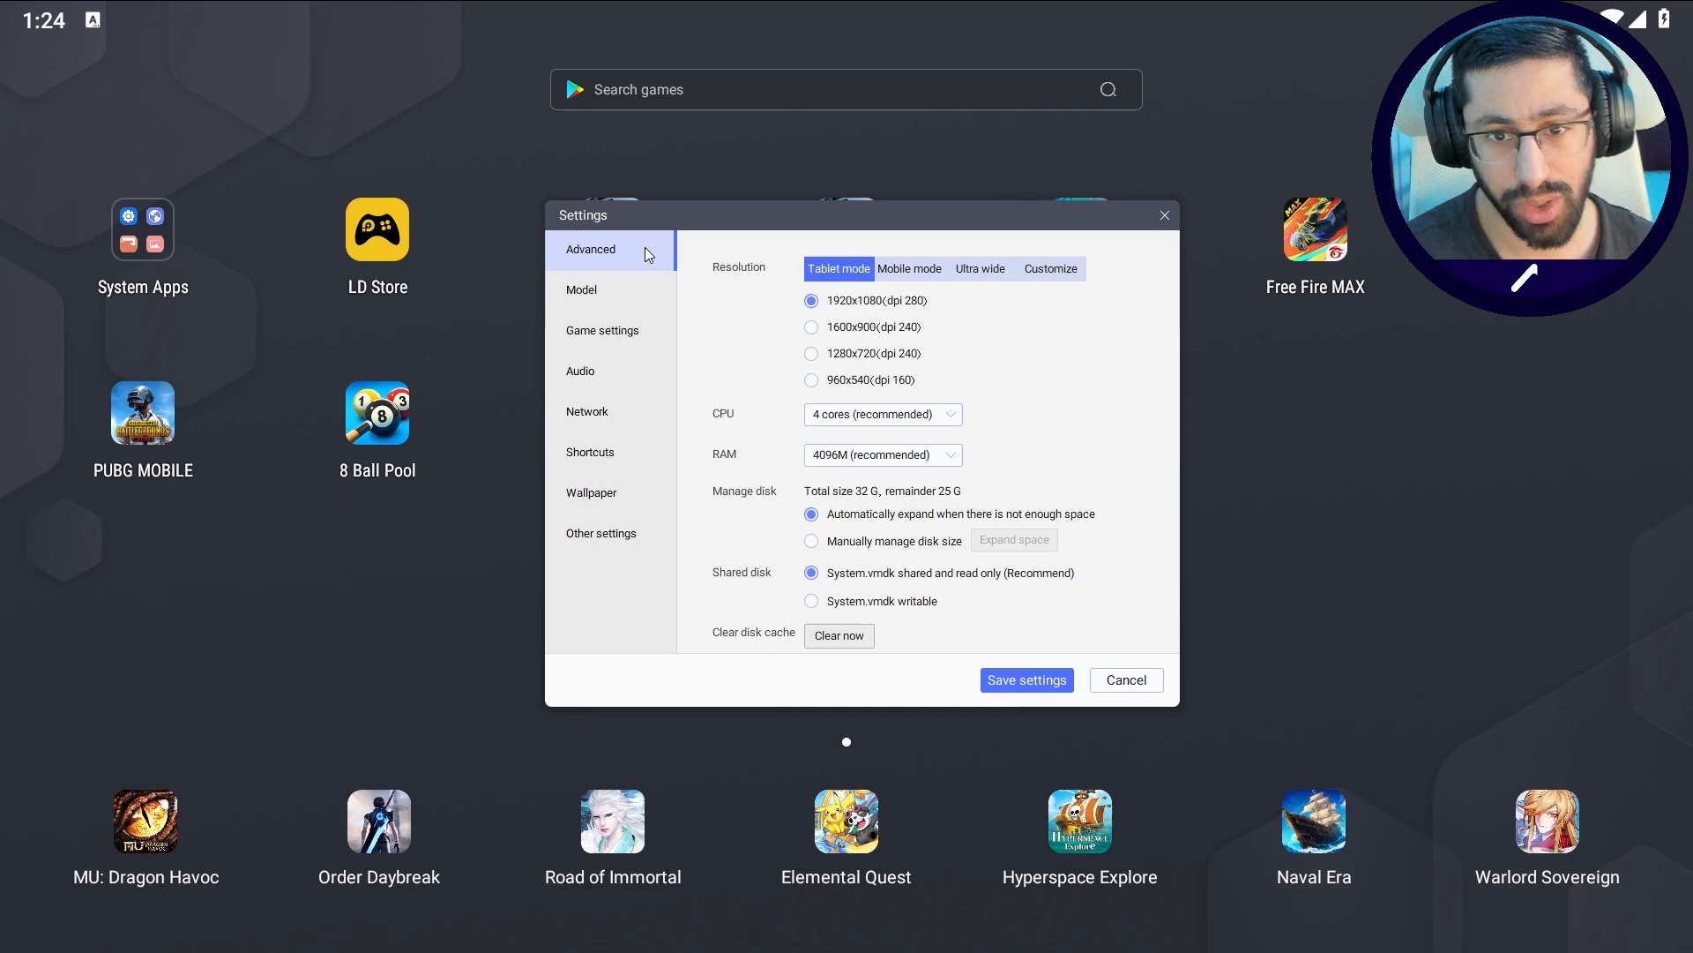
mouse_move(897, 319)
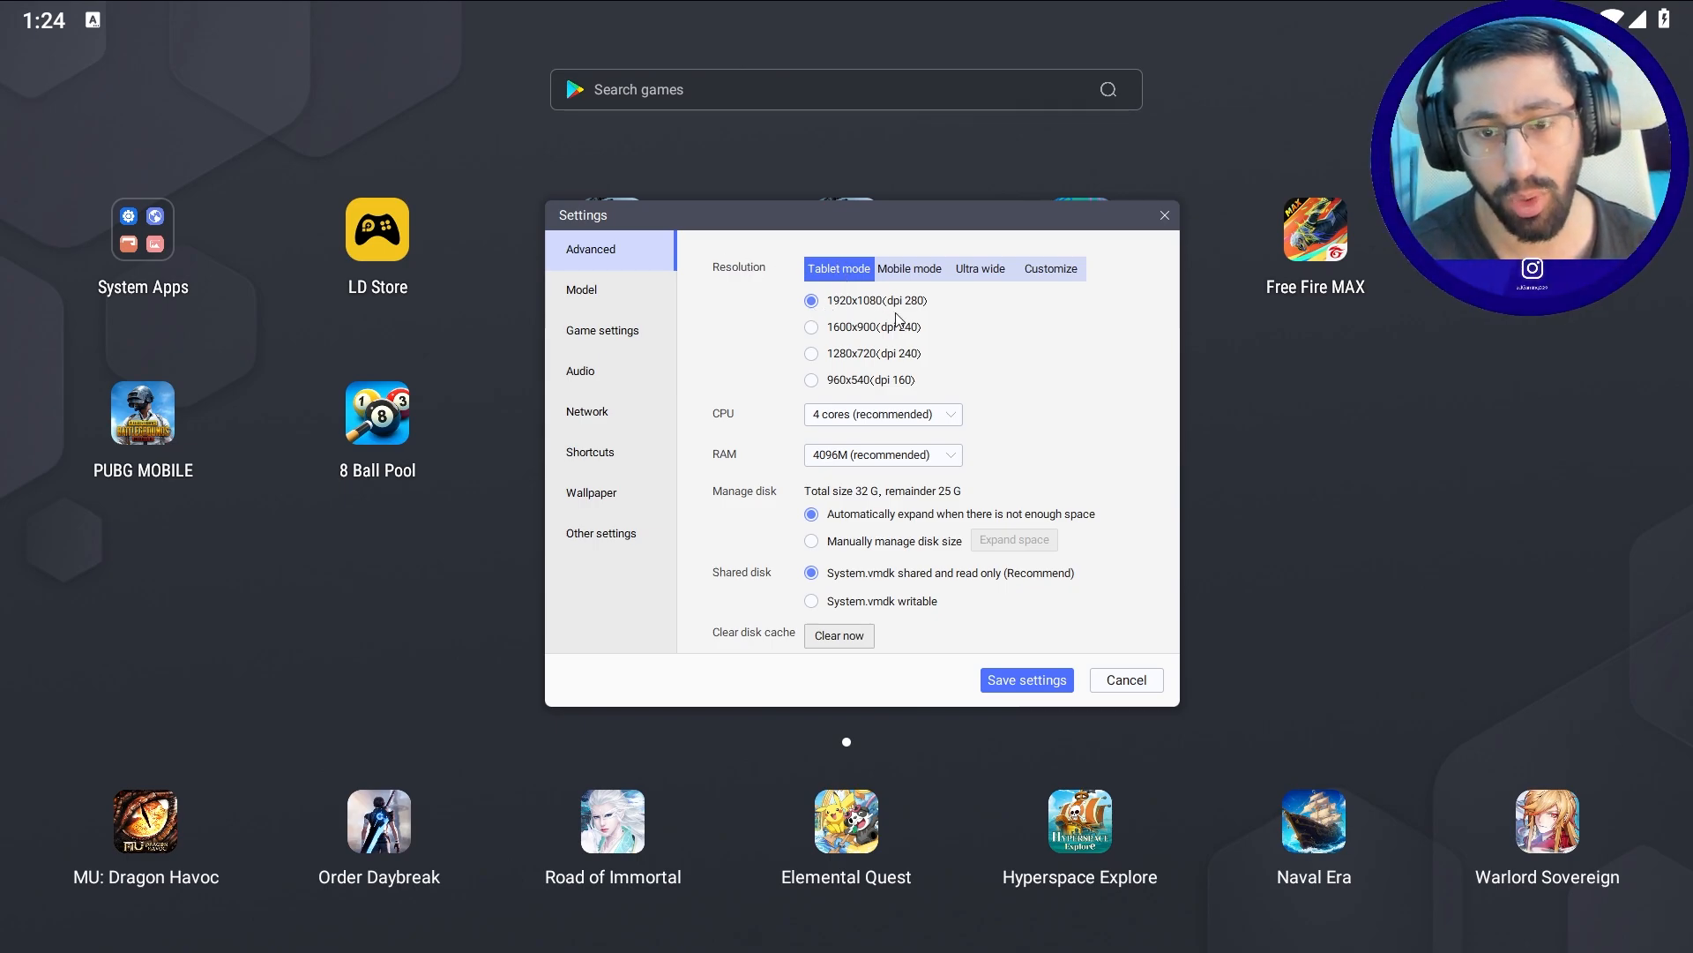
mouse_move(829, 302)
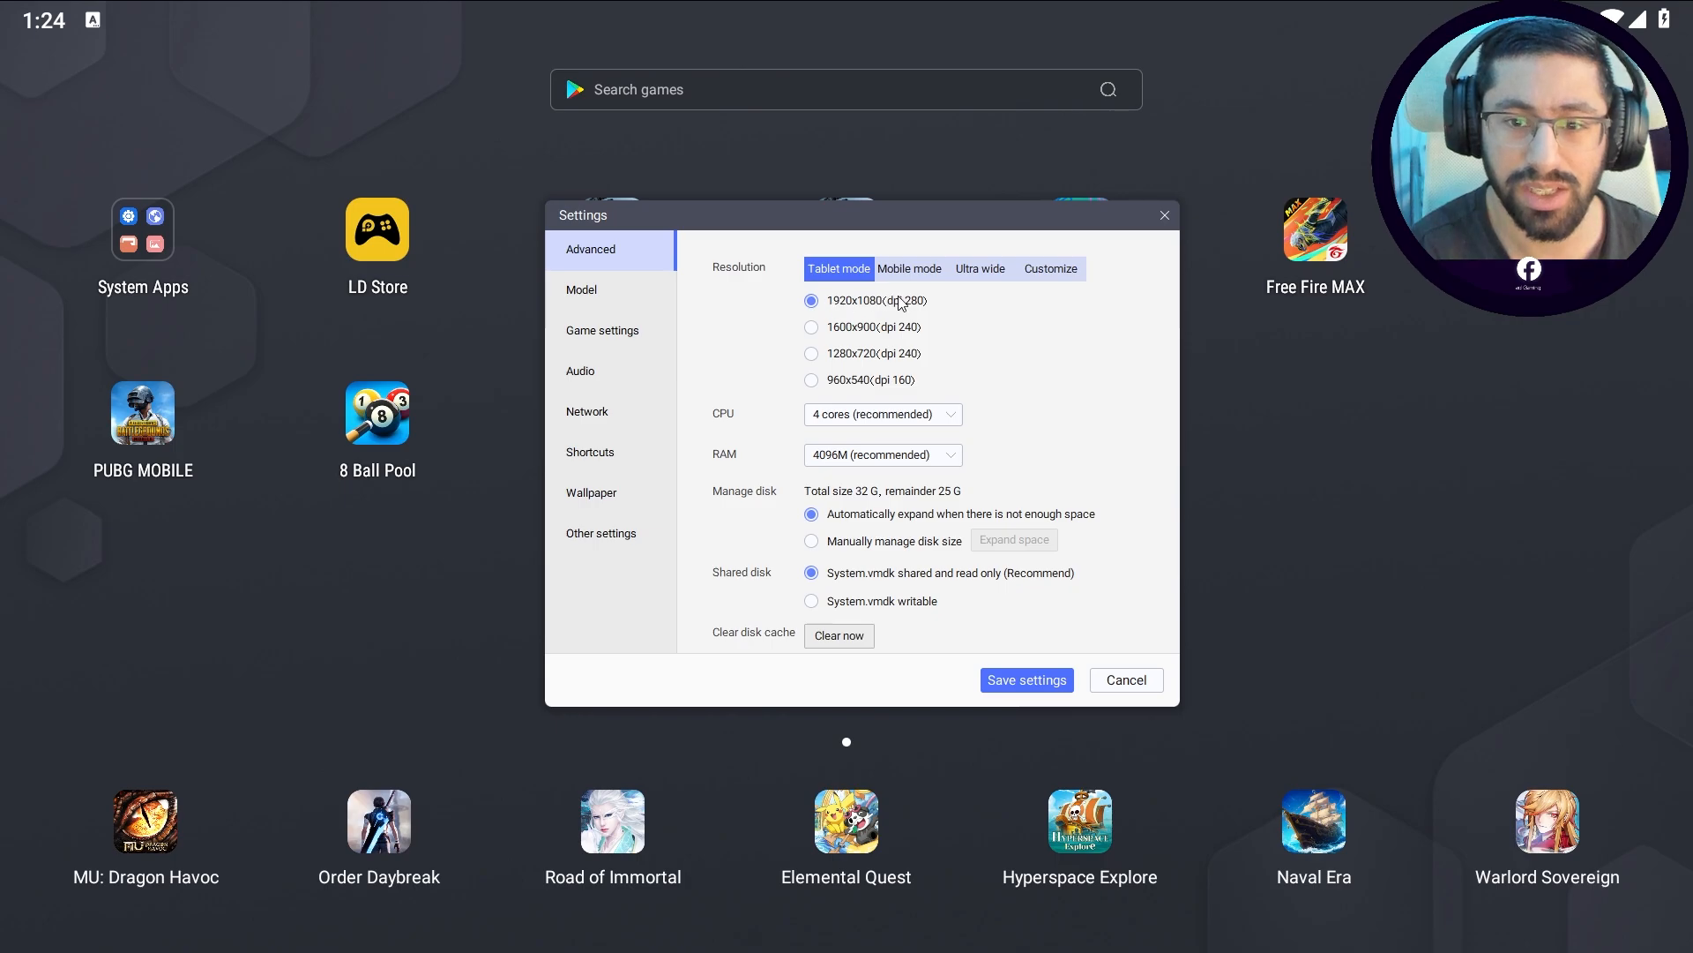
mouse_move(982, 425)
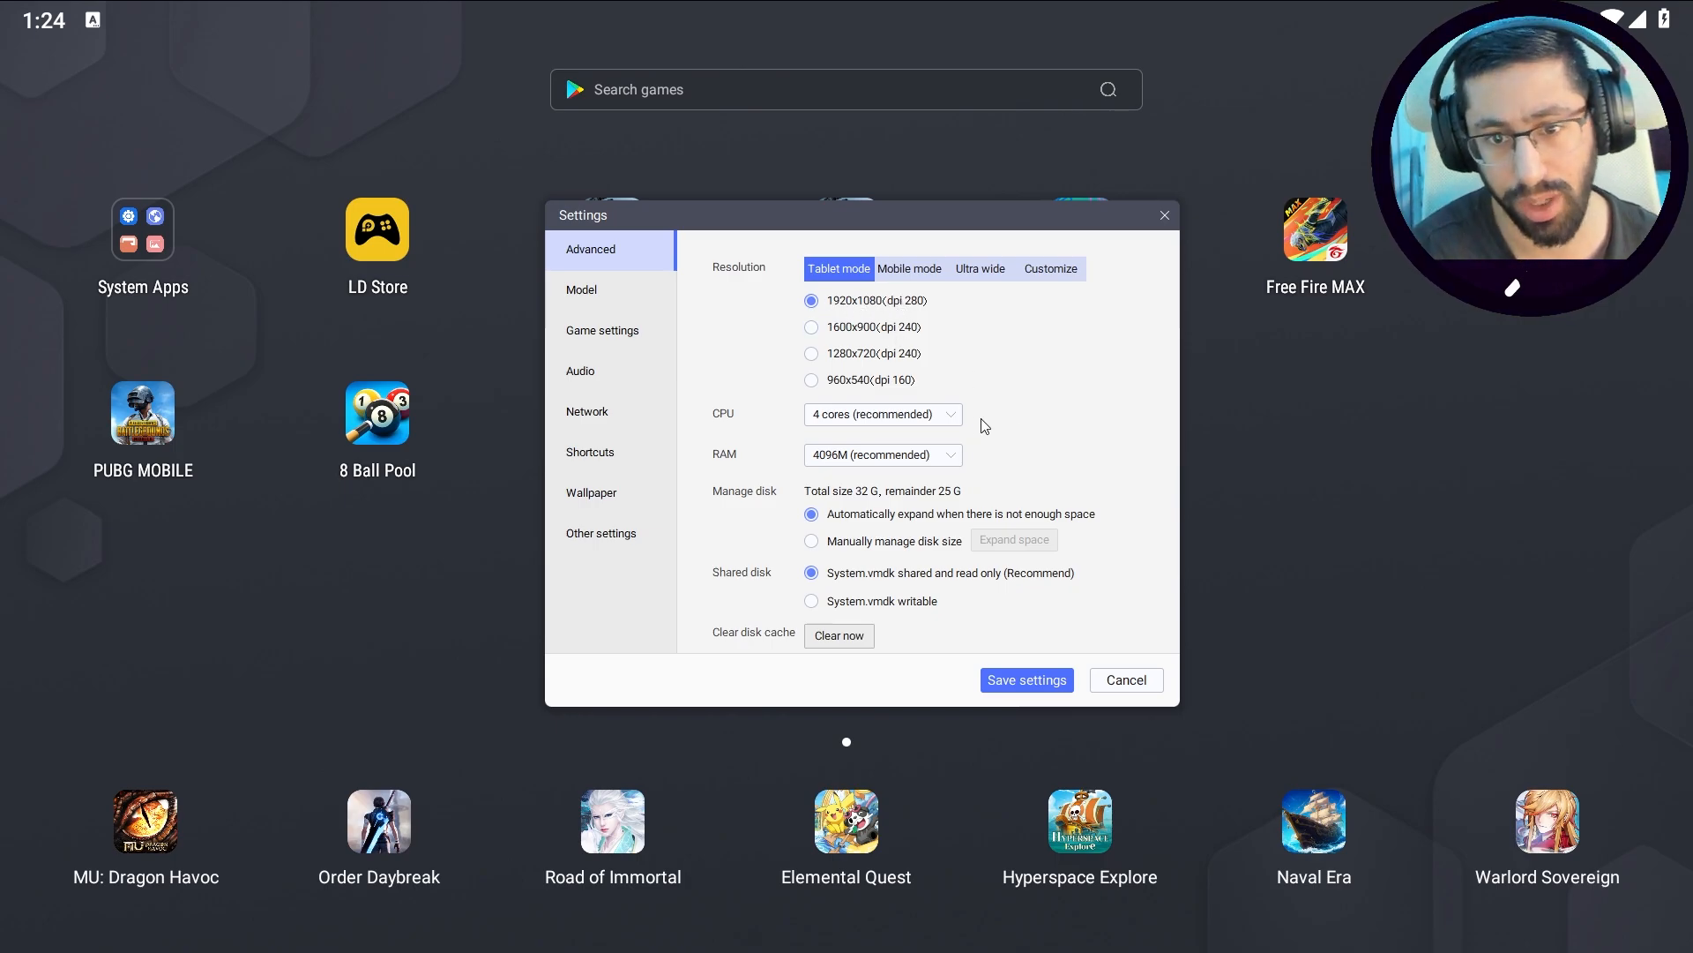
left_click(881, 413)
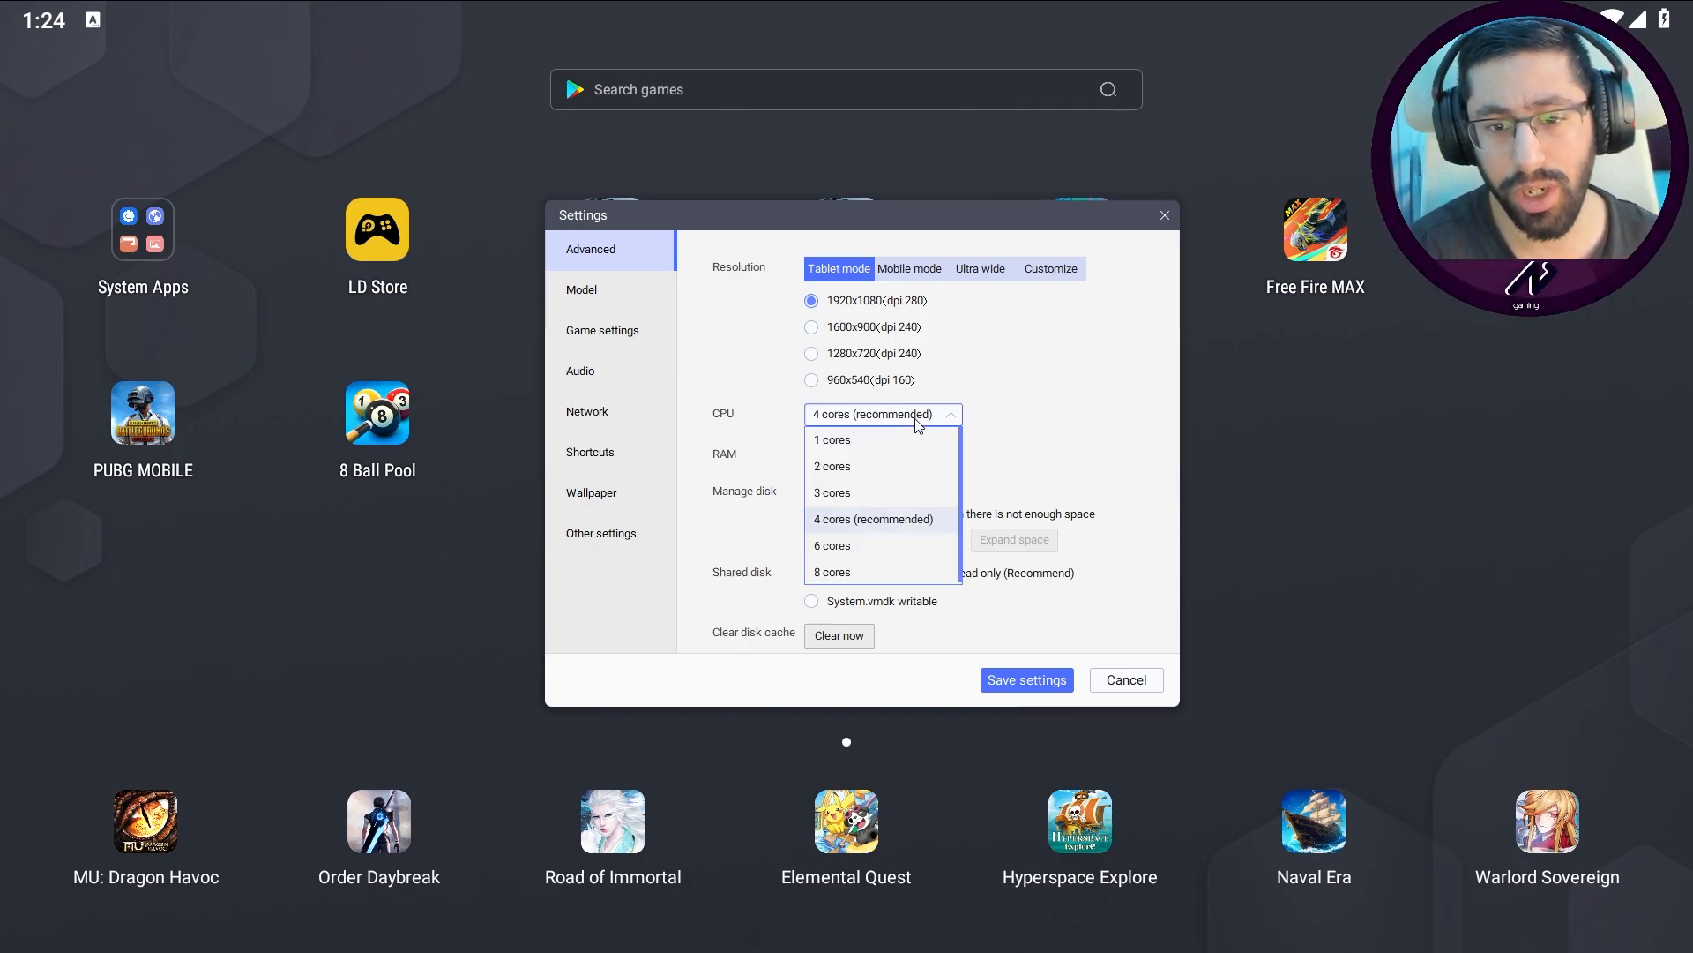
mouse_move(918, 414)
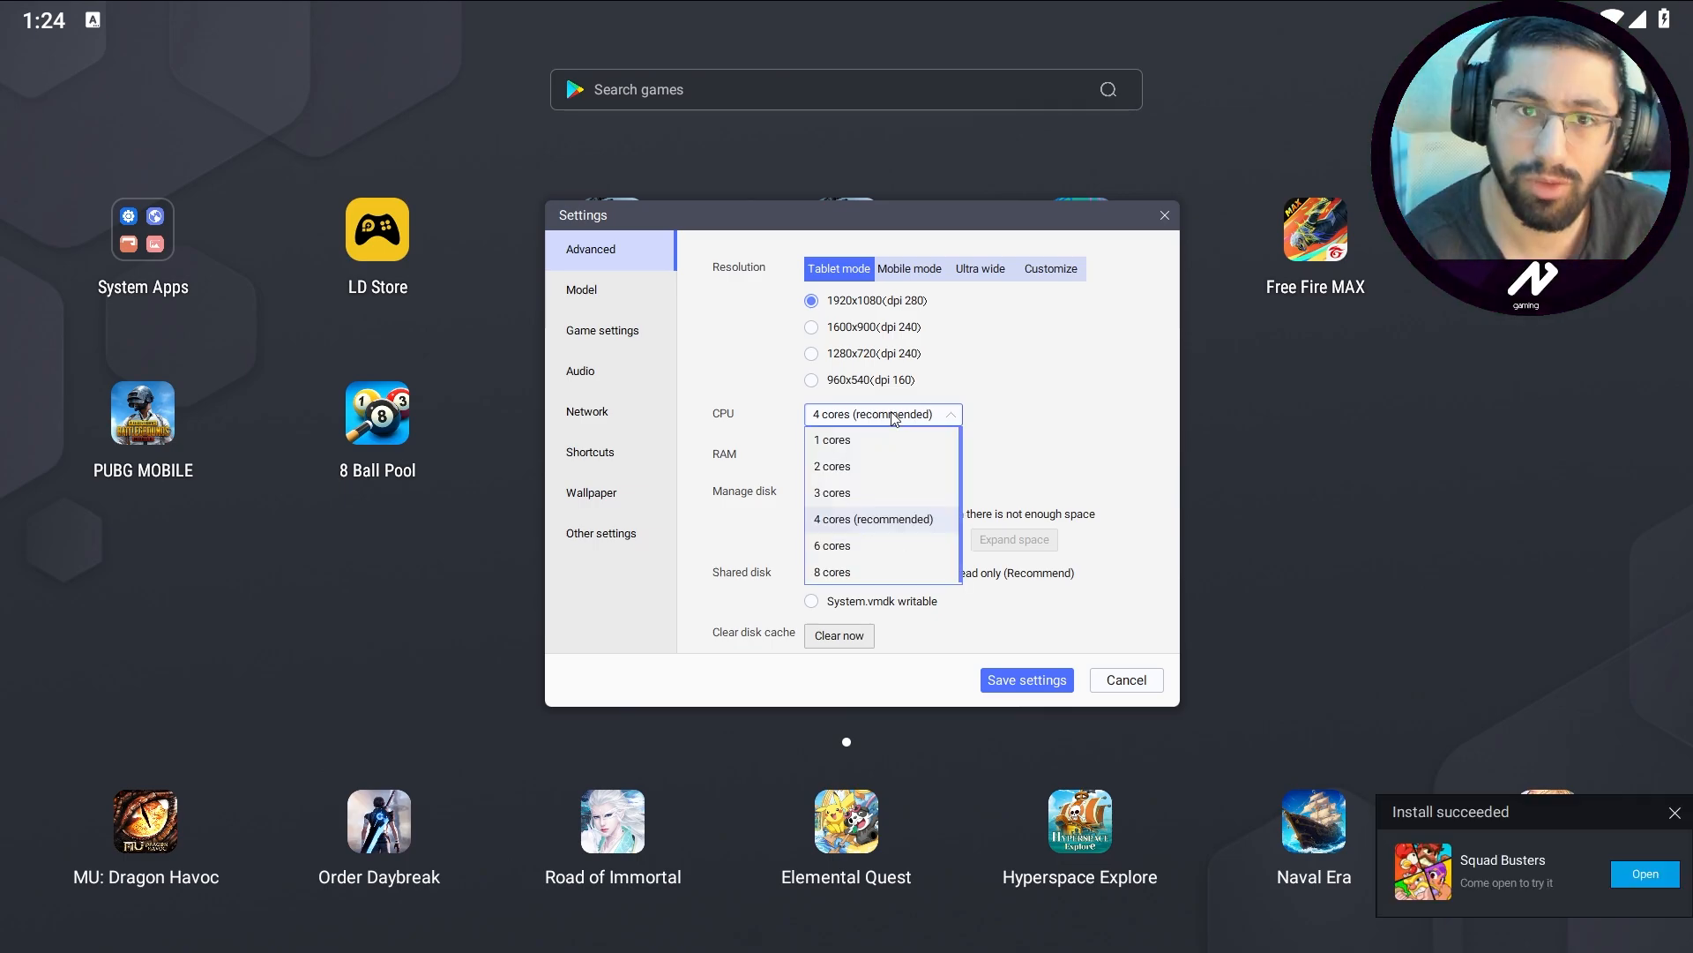
left_click(873, 518)
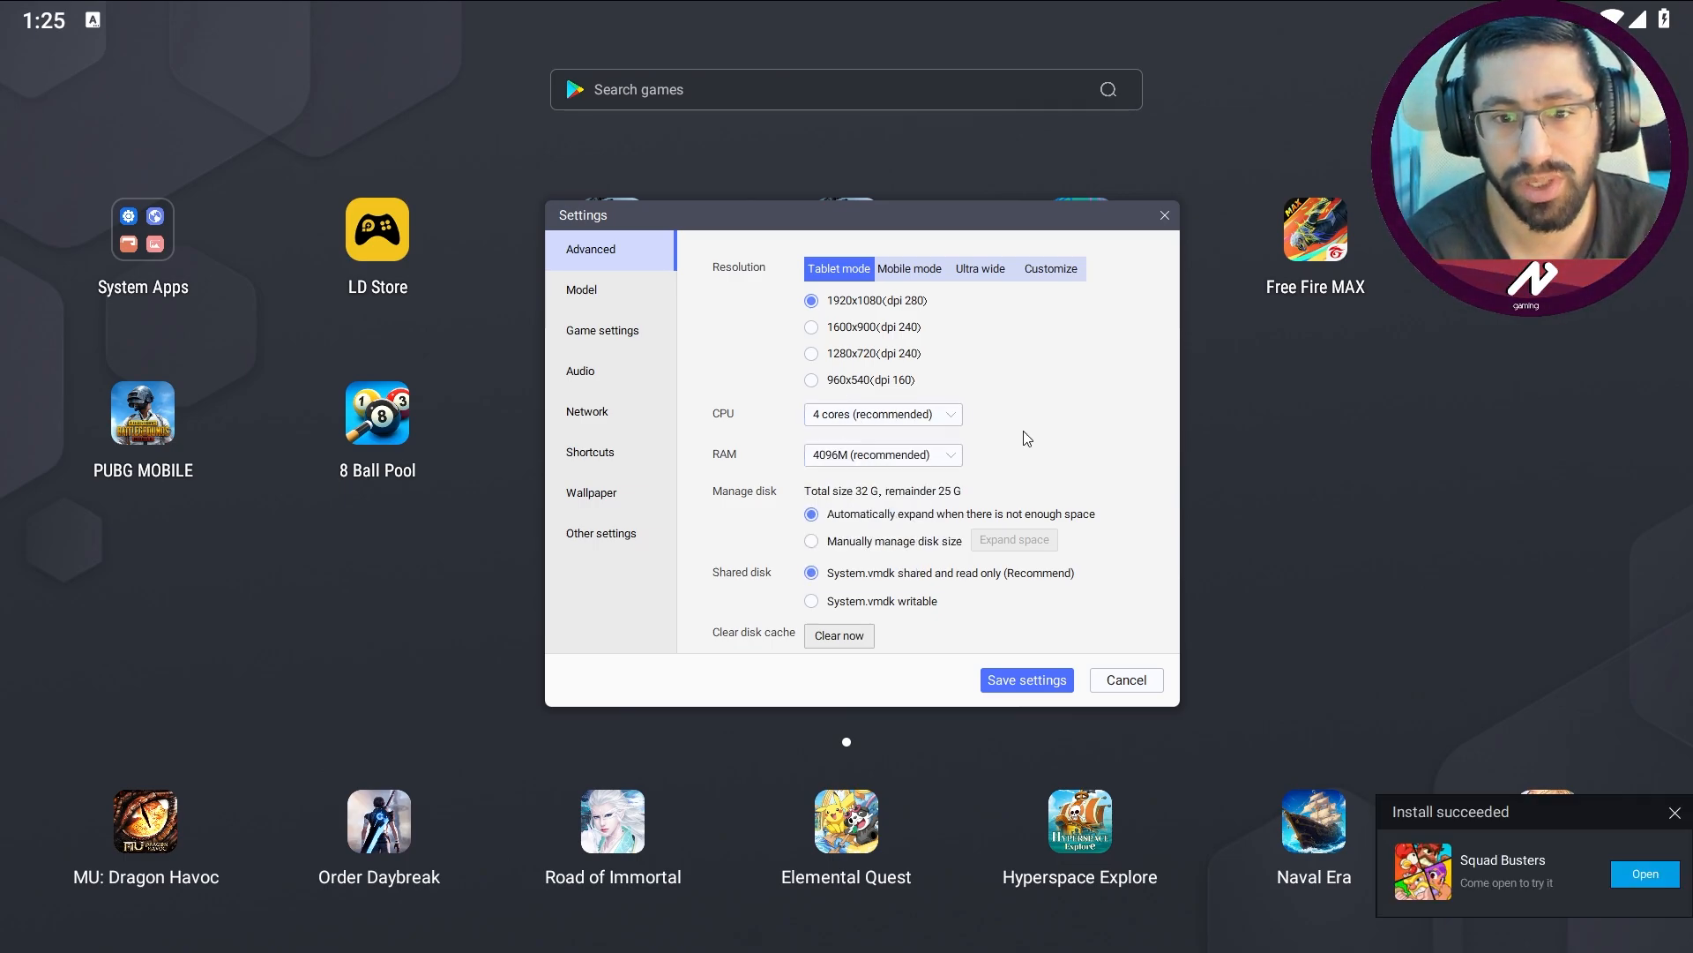
left_click(882, 454)
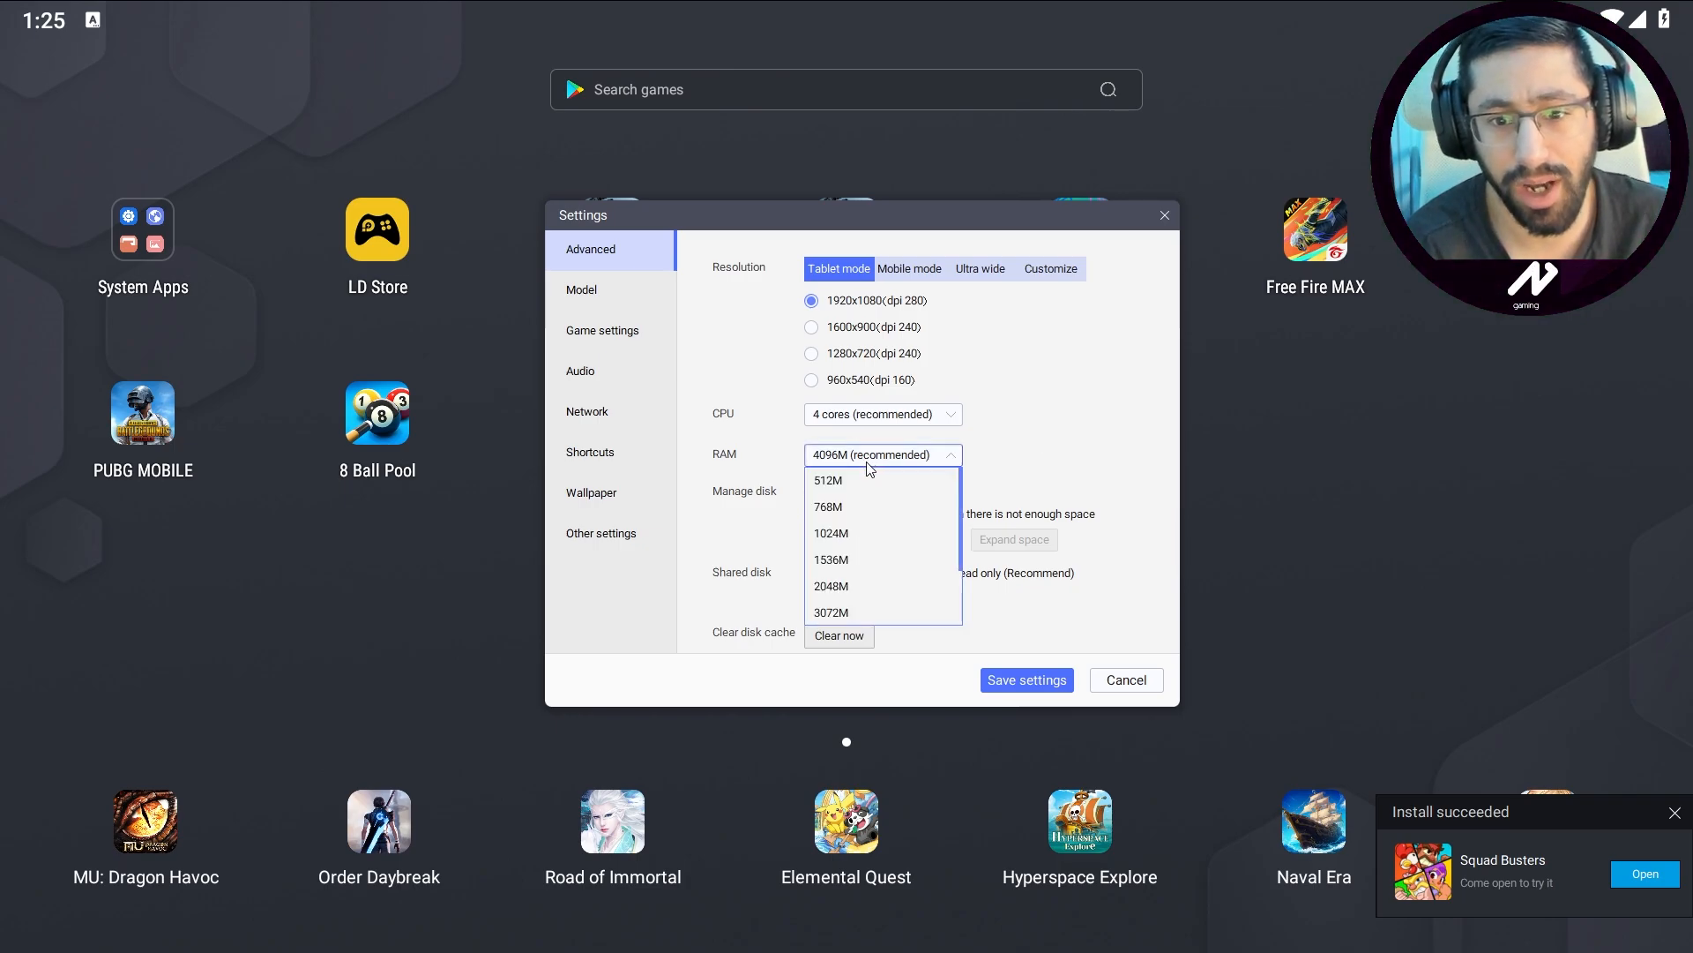
scroll("down", 3)
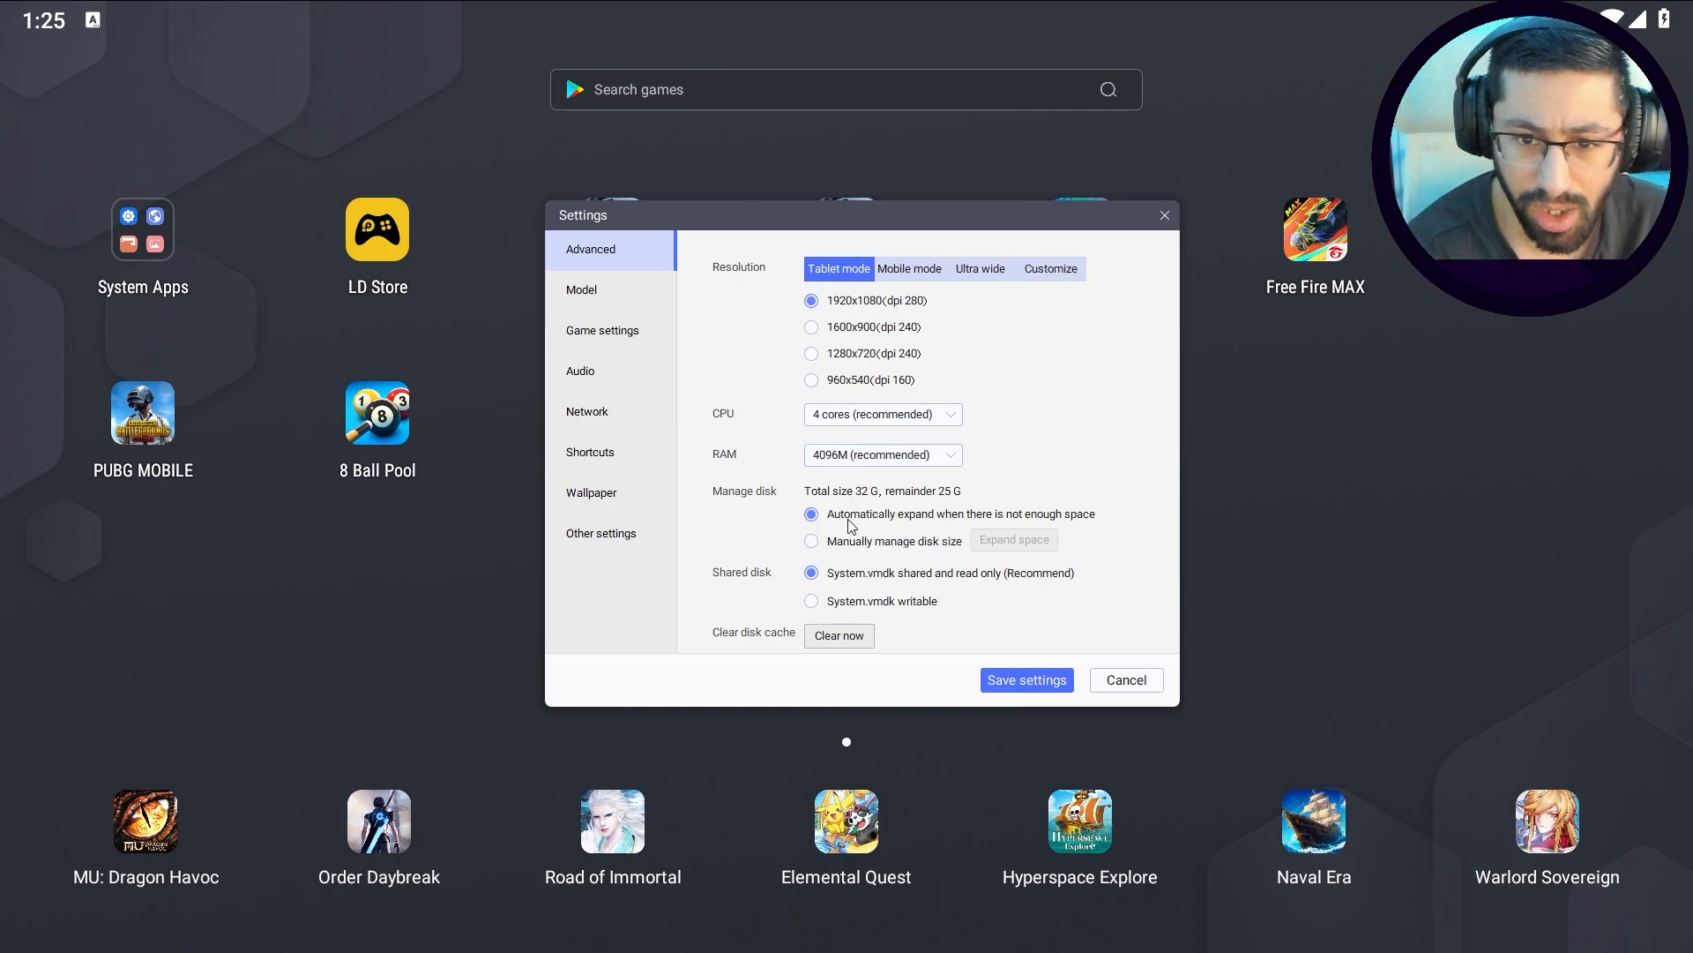
mouse_move(1036, 537)
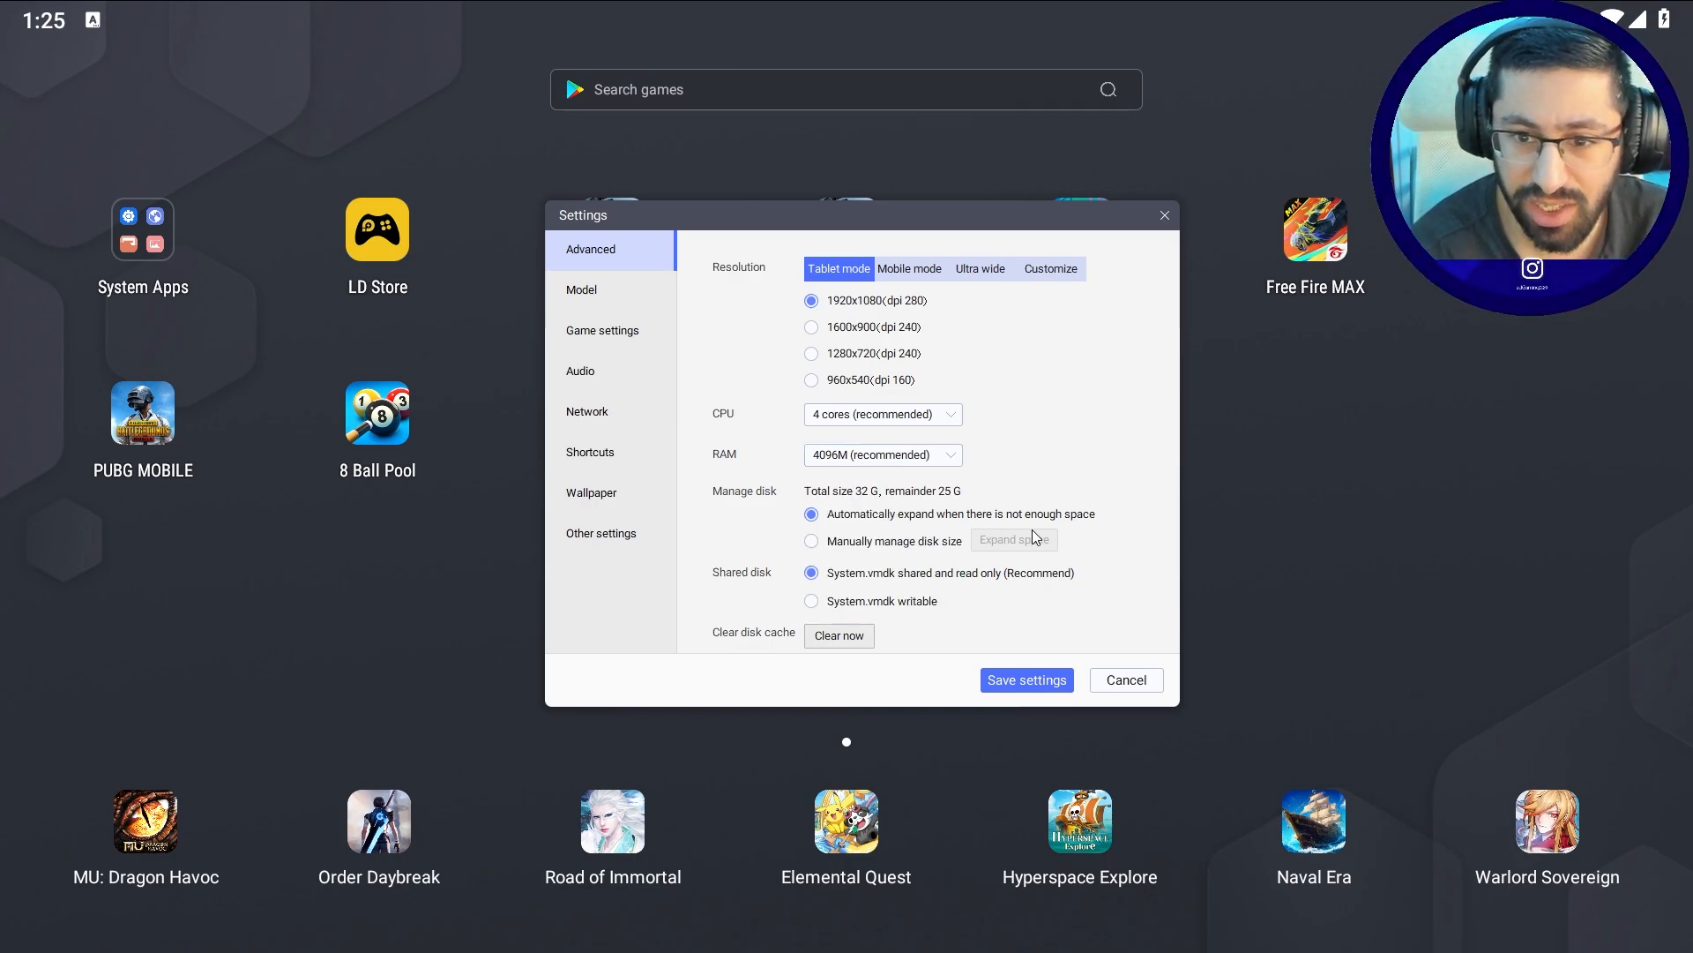
mouse_move(721, 605)
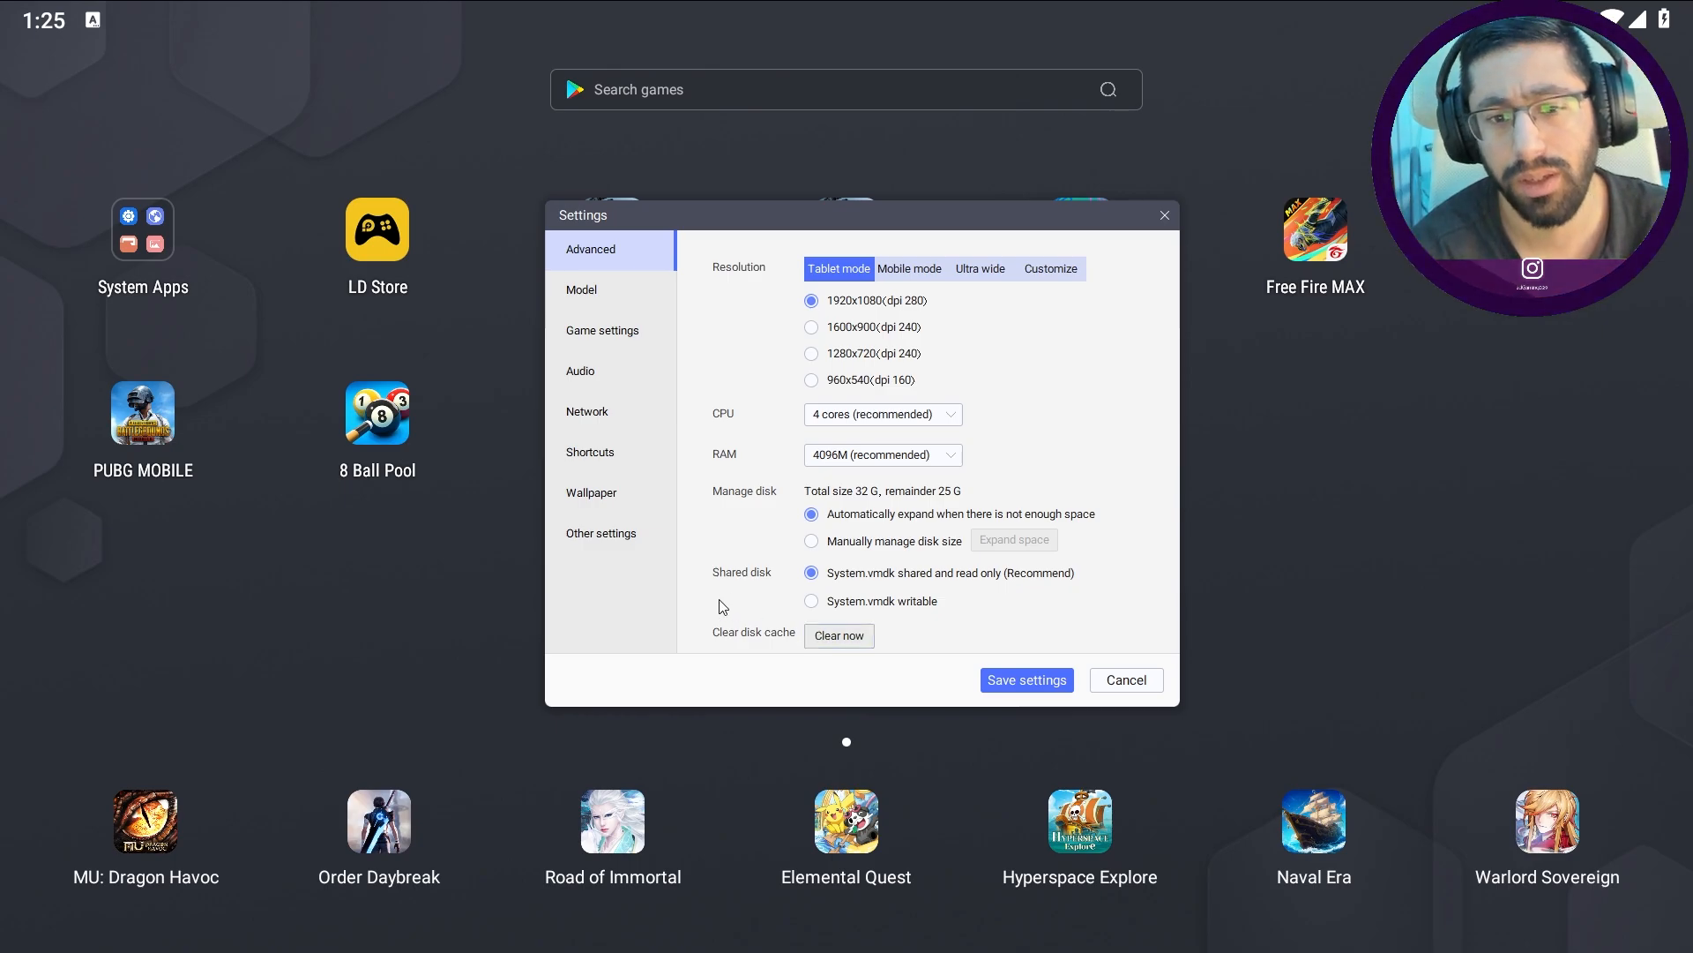
mouse_move(612, 651)
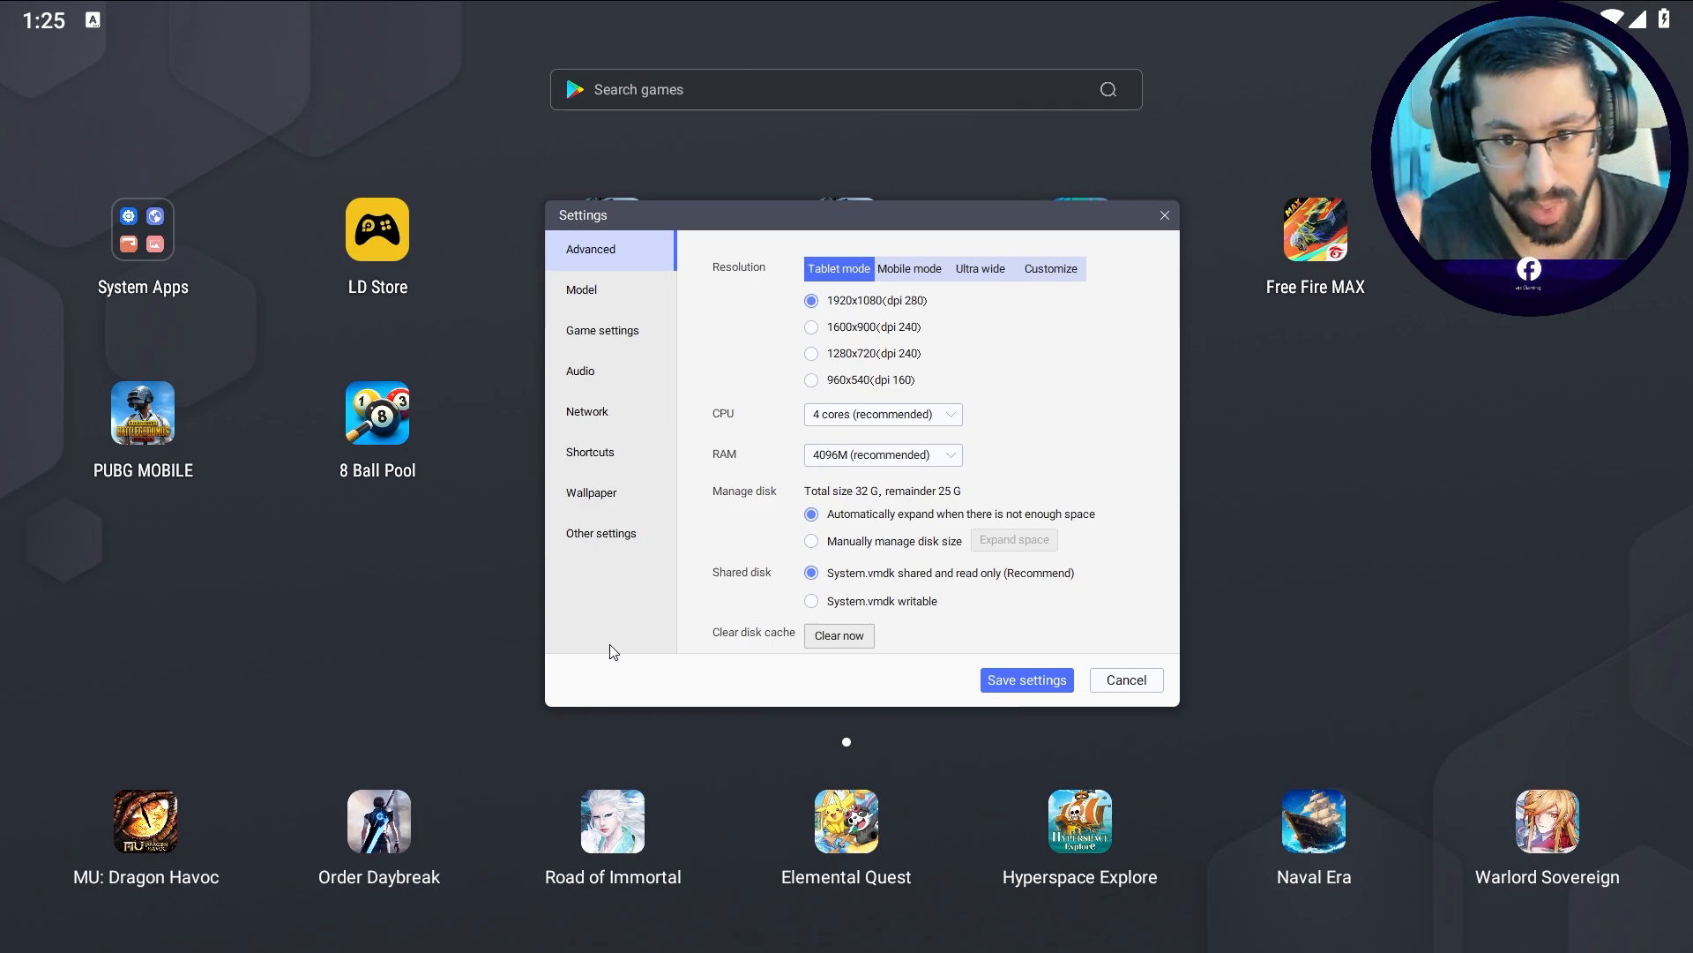
mouse_move(727, 589)
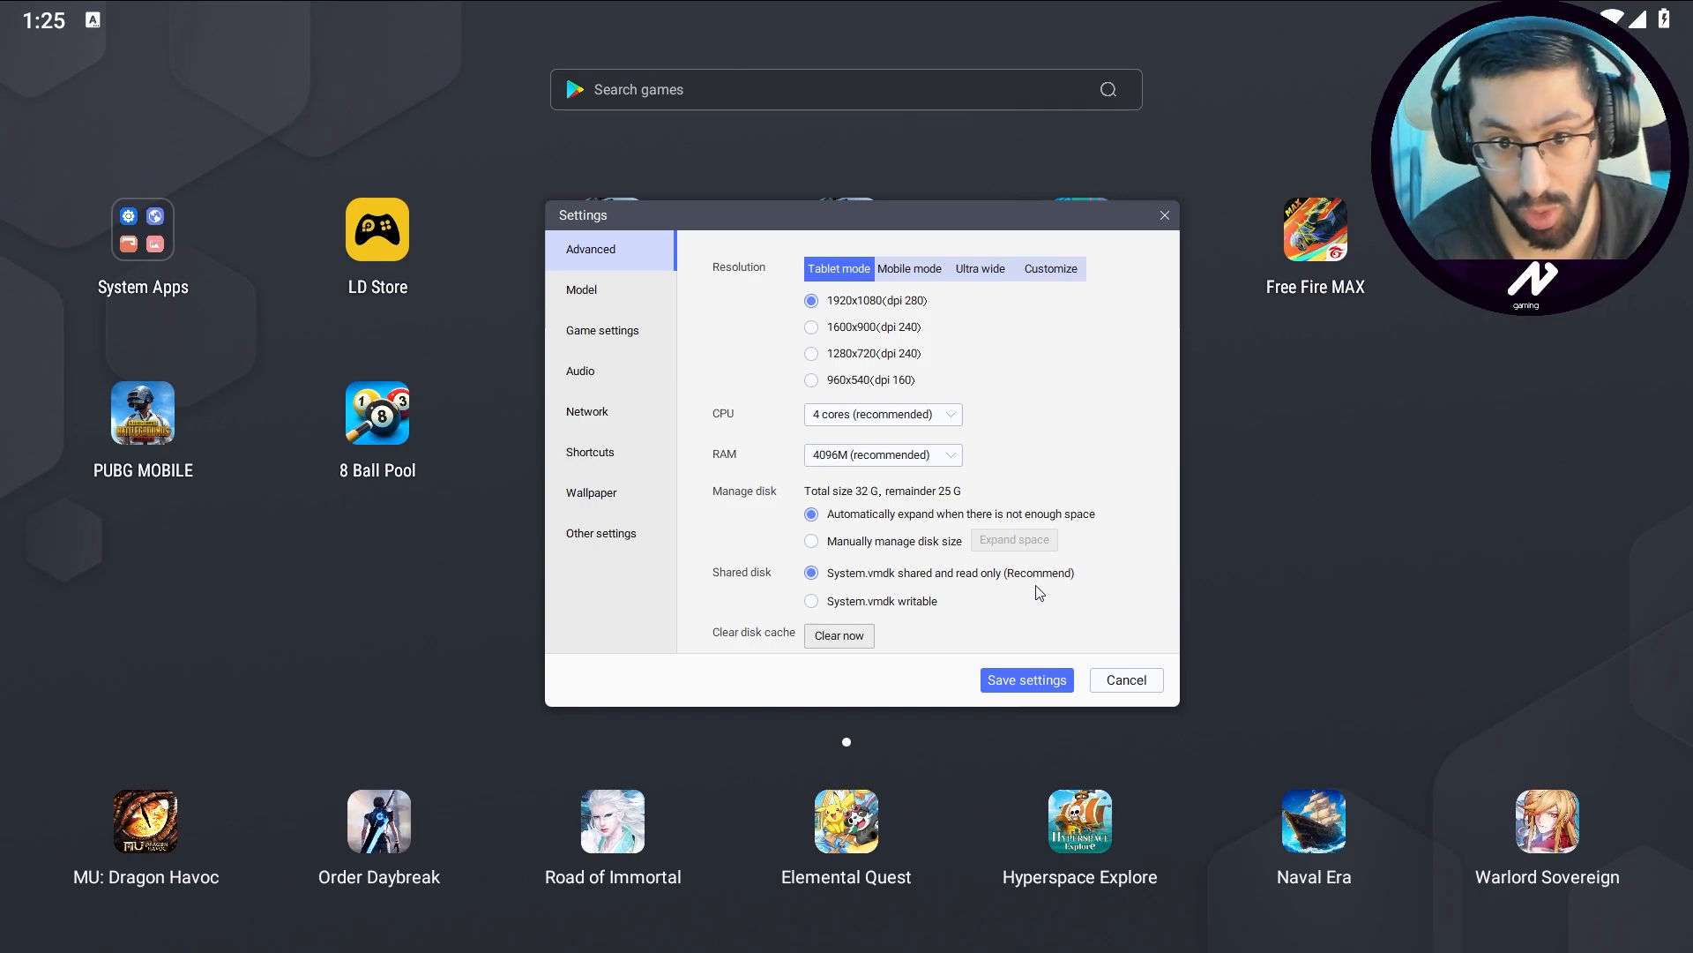
mouse_move(907, 281)
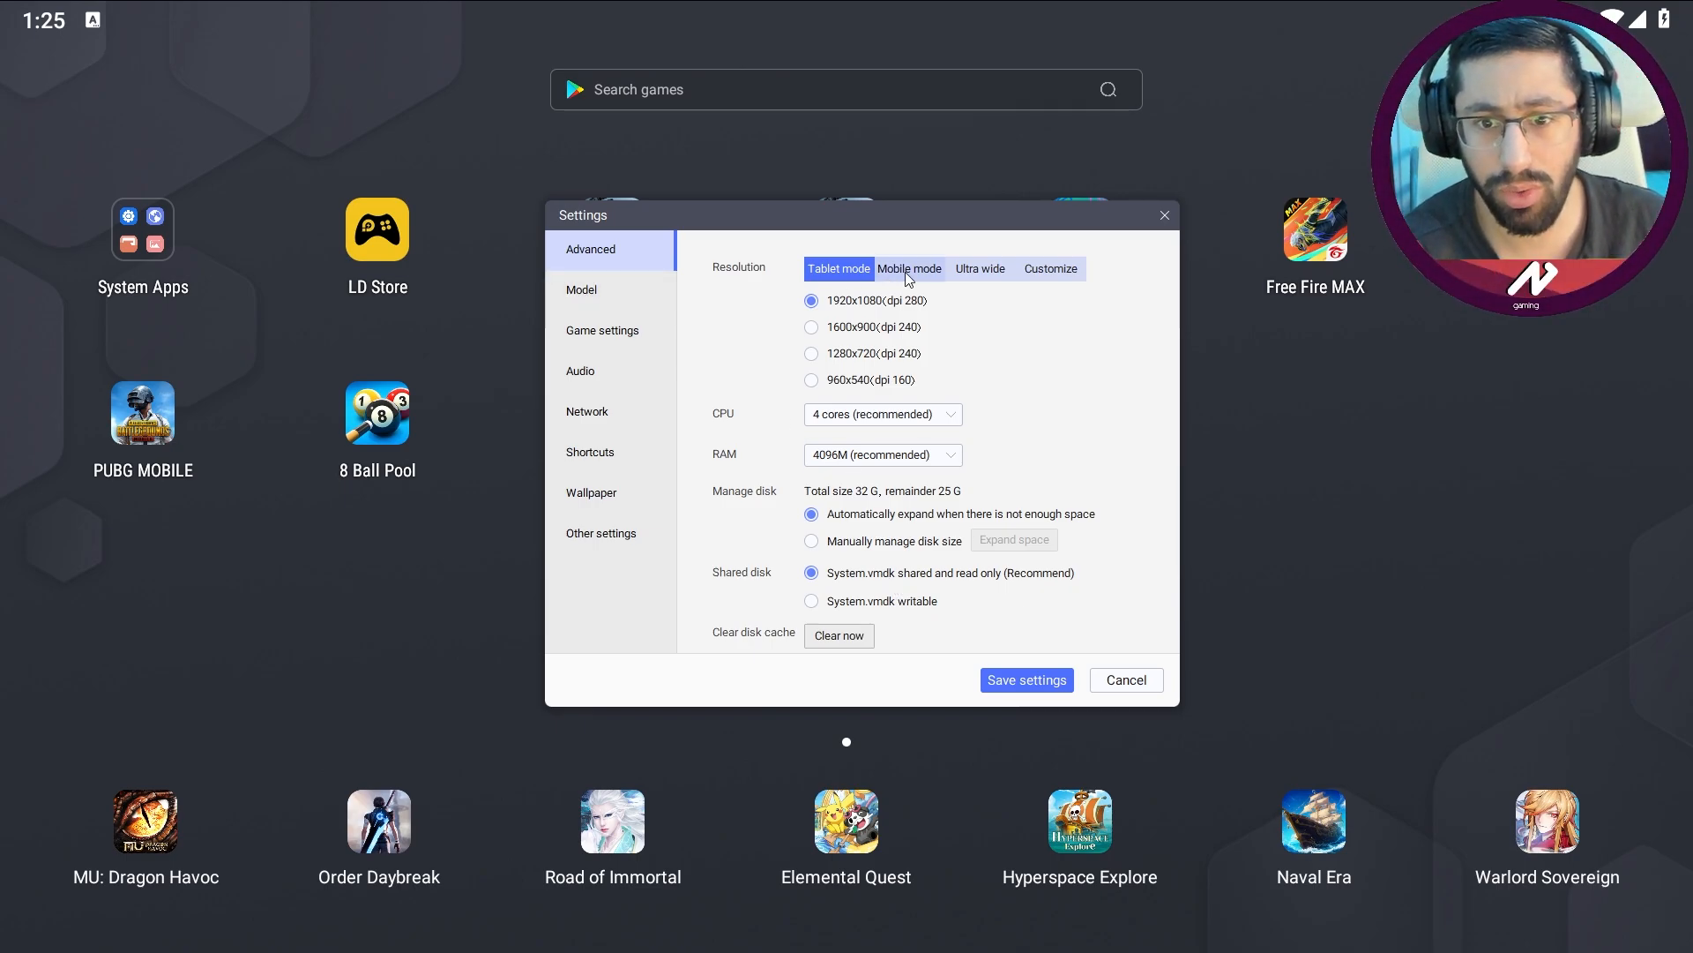
mouse_move(991, 230)
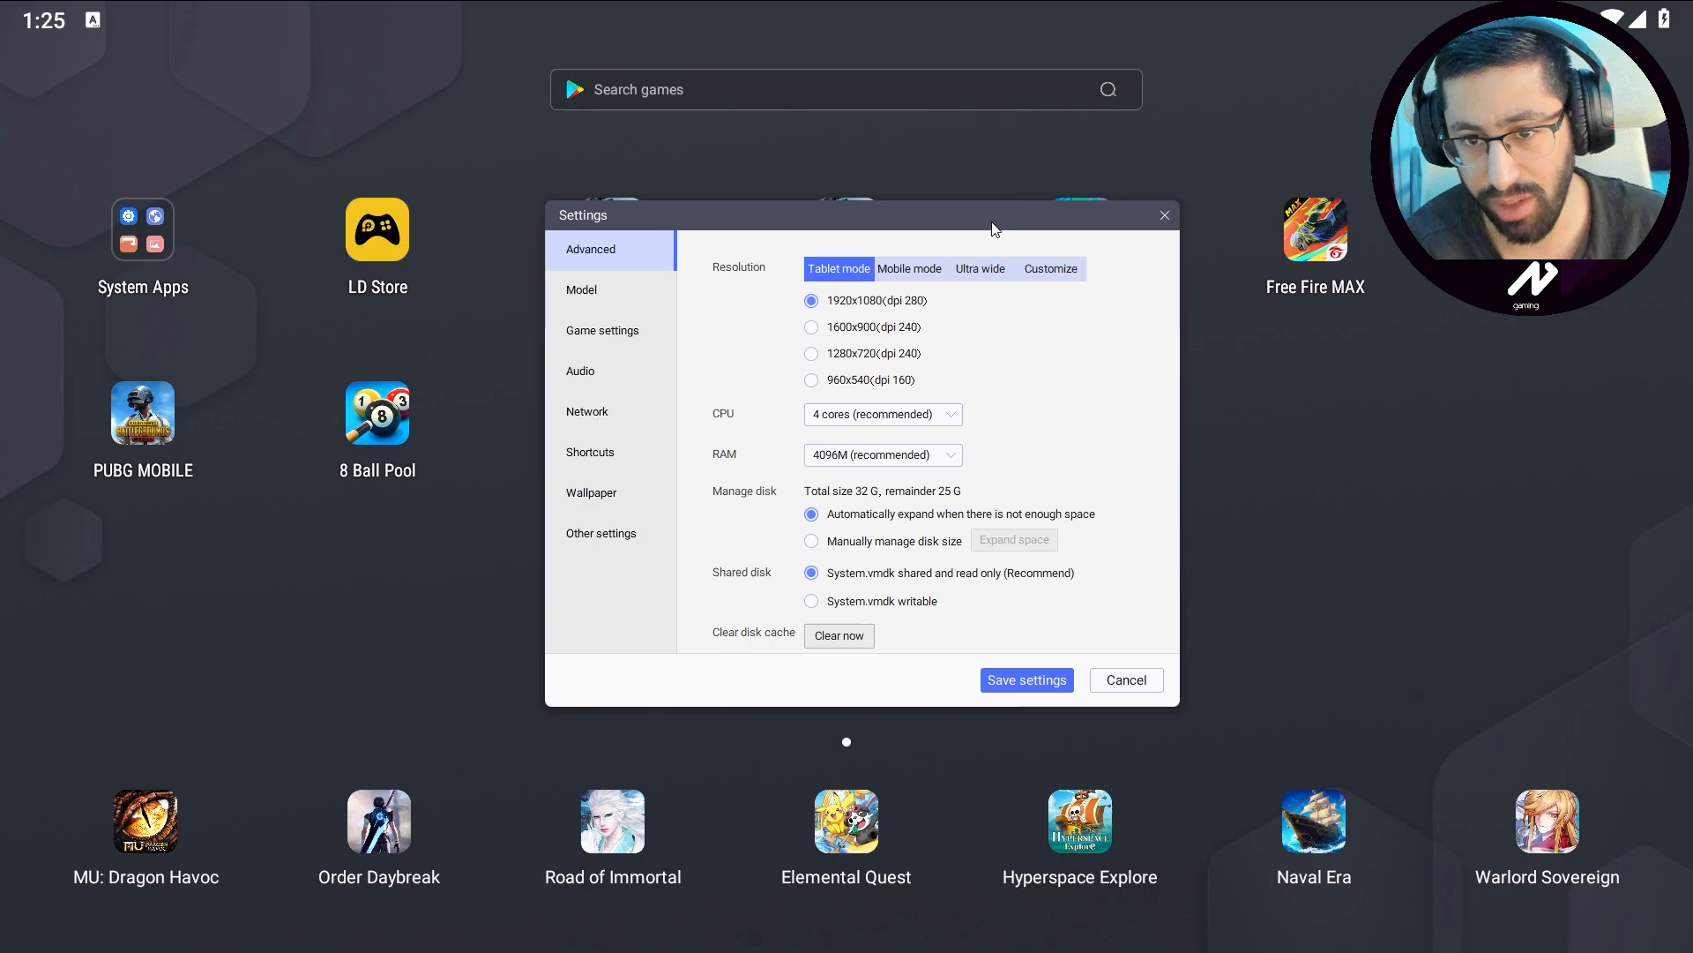
Step: Check the Model page's samsung SM-G977N 120 FPS profile, then move to Game settings
left_click(580, 290)
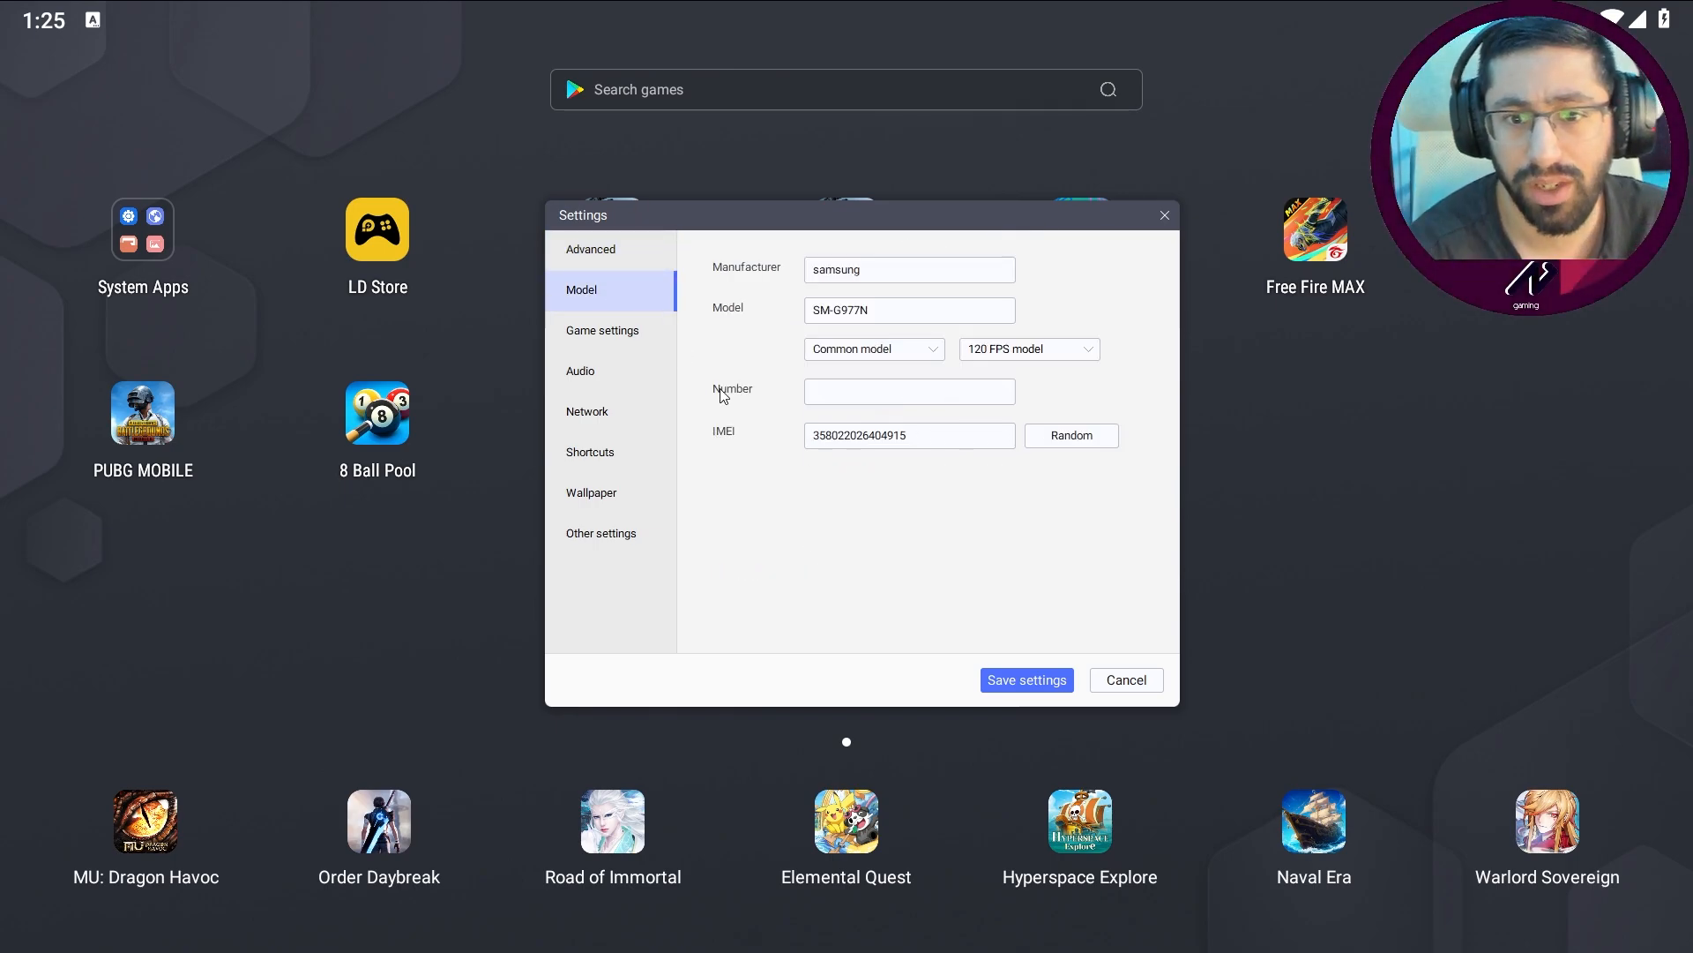
left_click(907, 269)
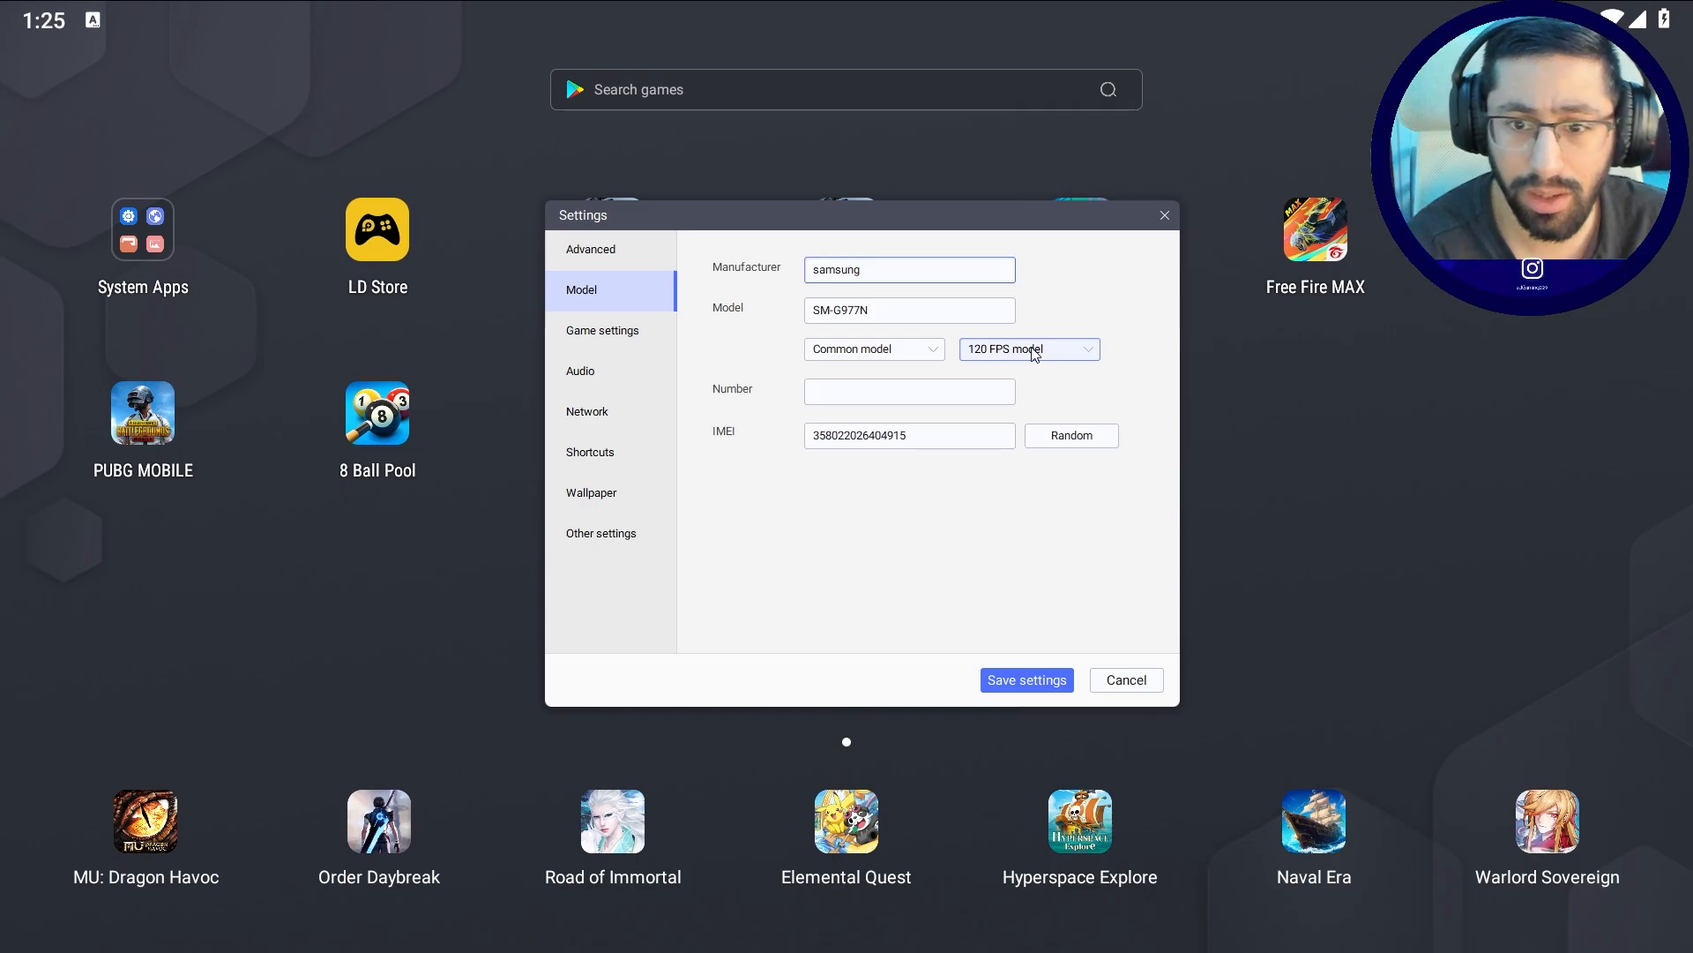
left_click(1027, 348)
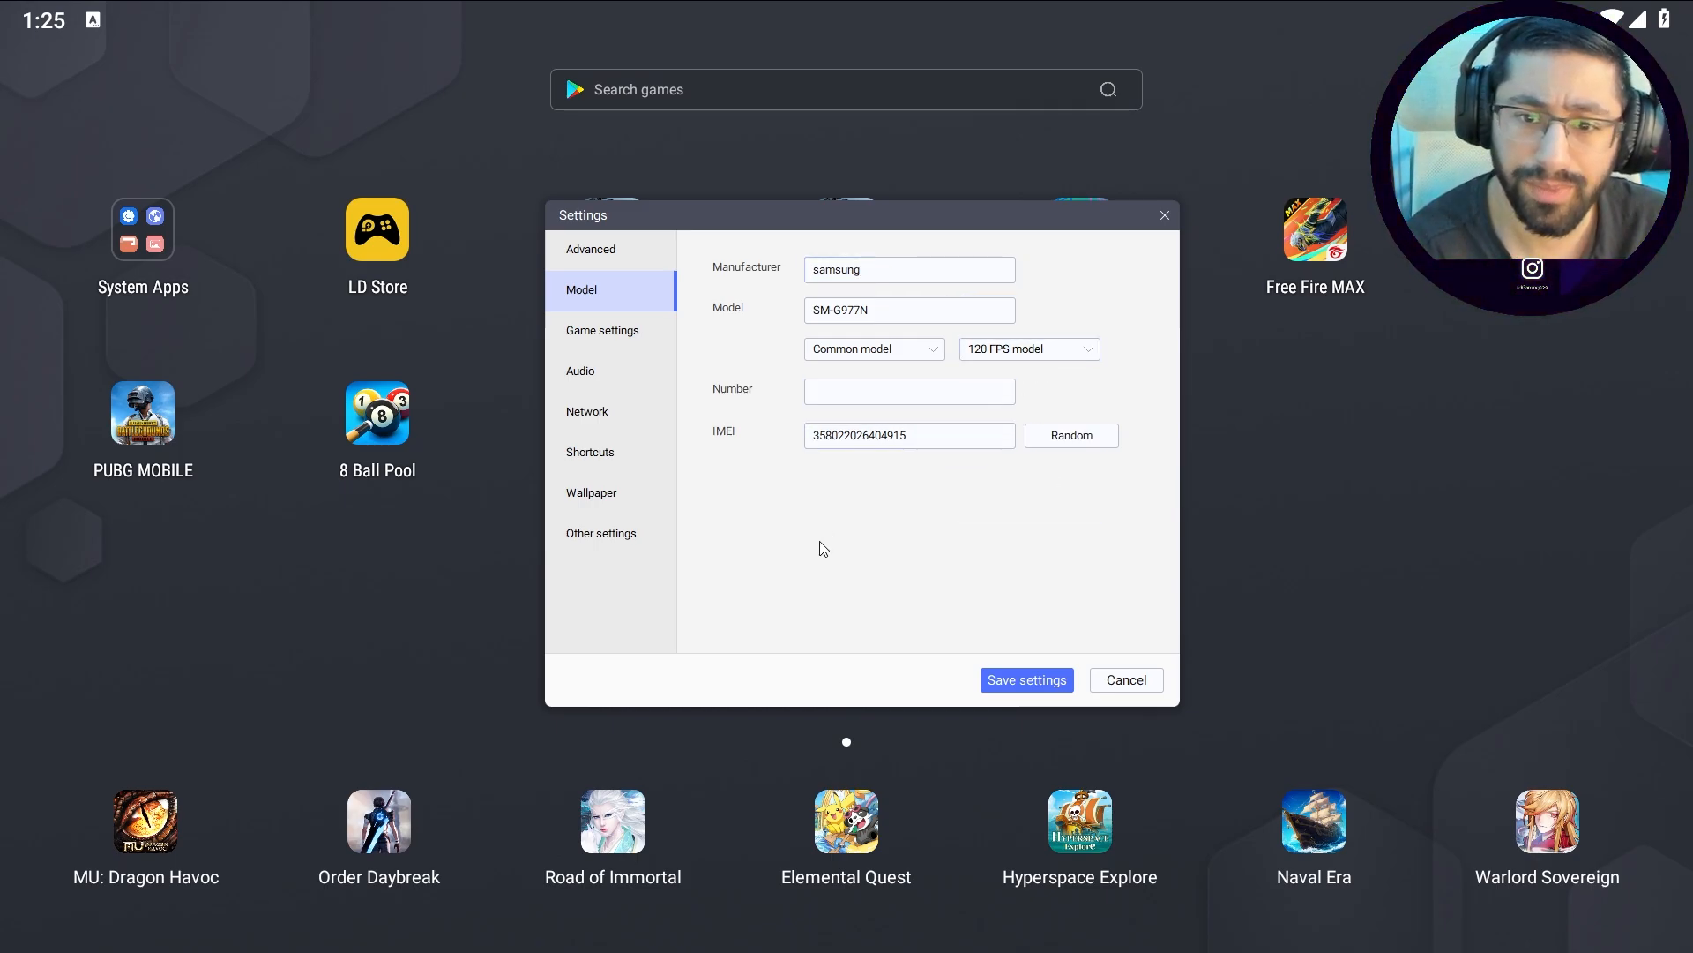
left_click(604, 330)
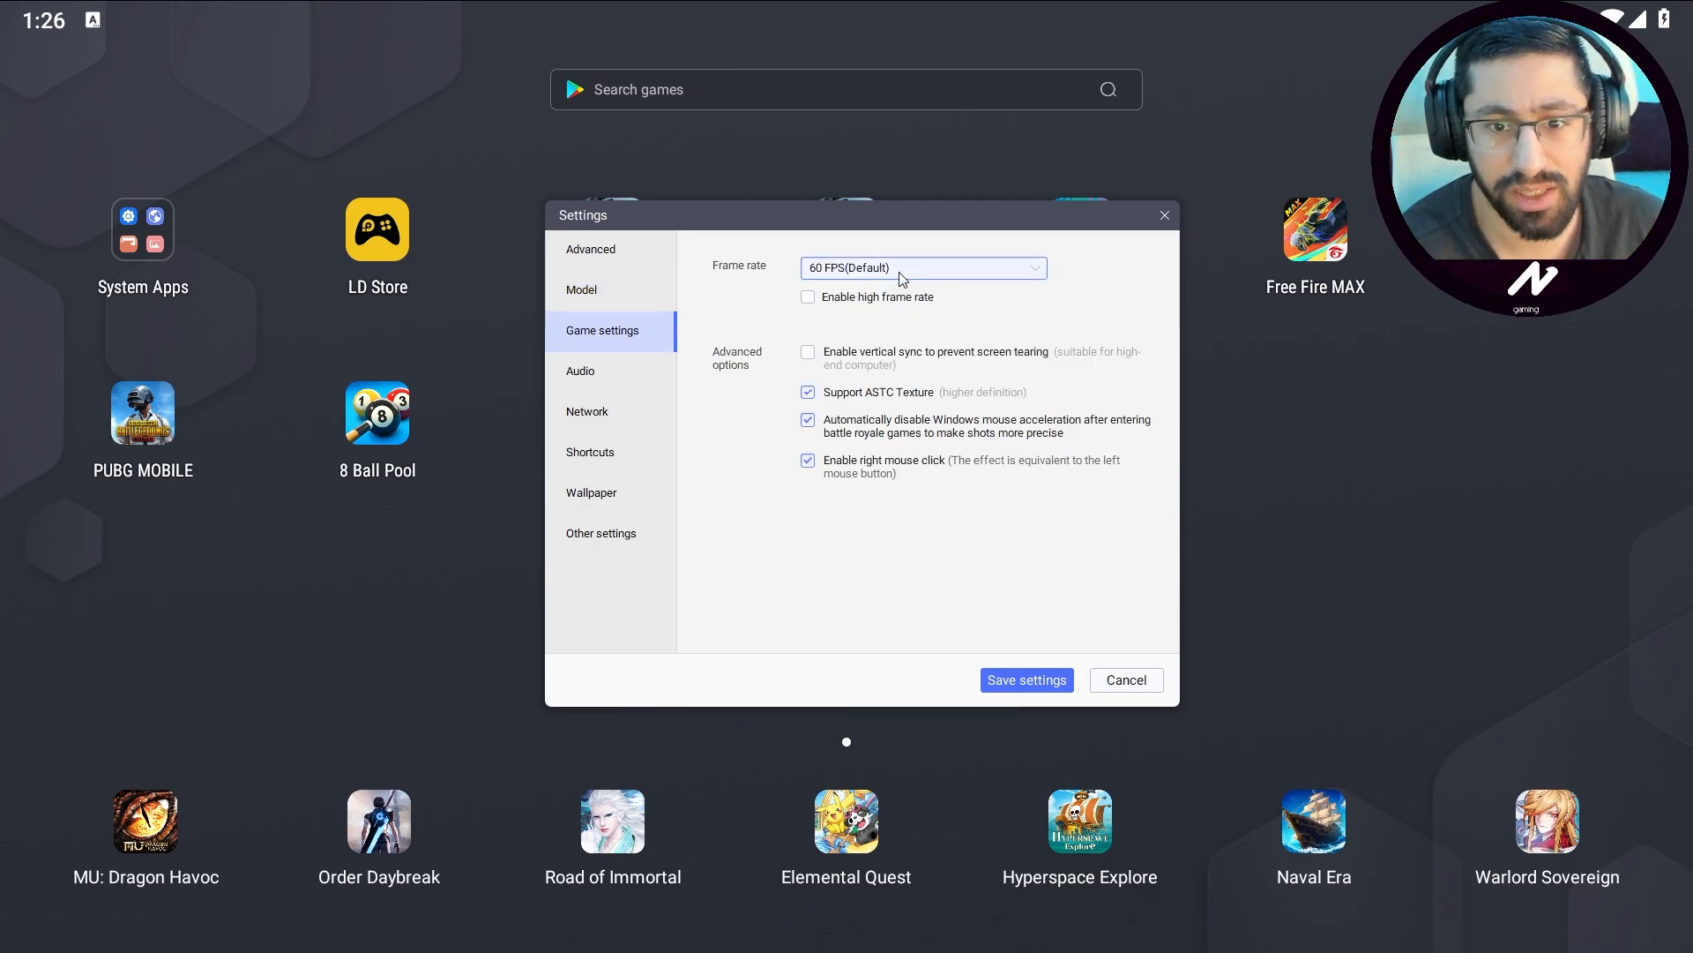
left_click(923, 268)
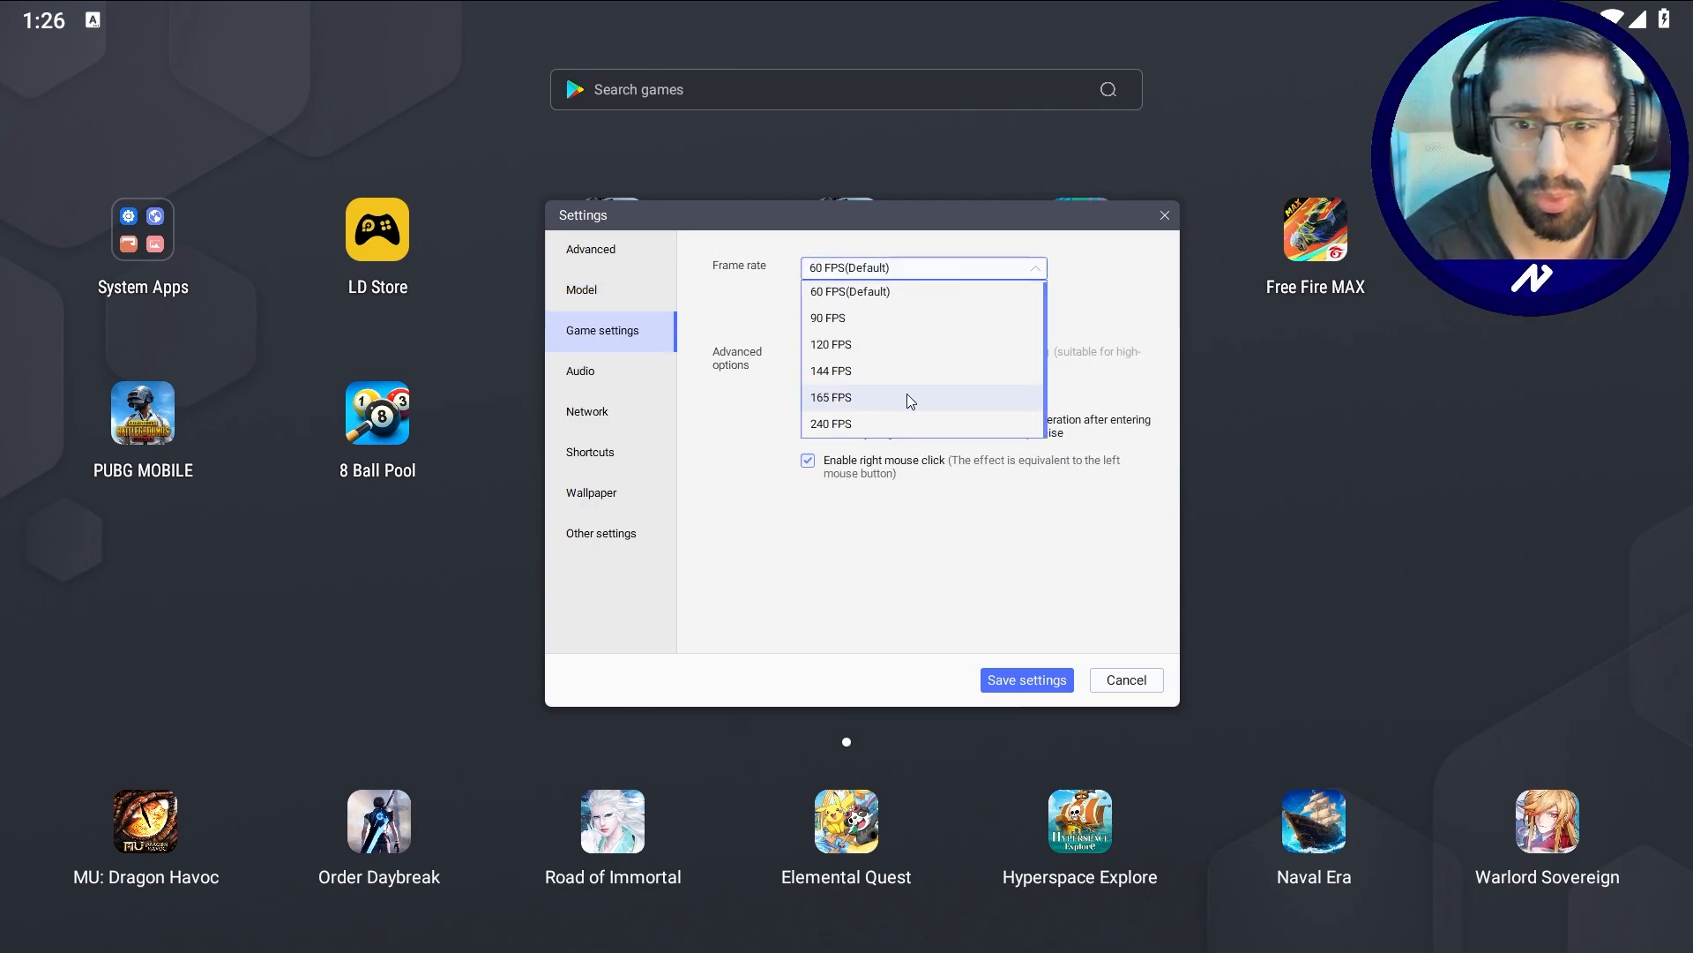
mouse_move(852, 291)
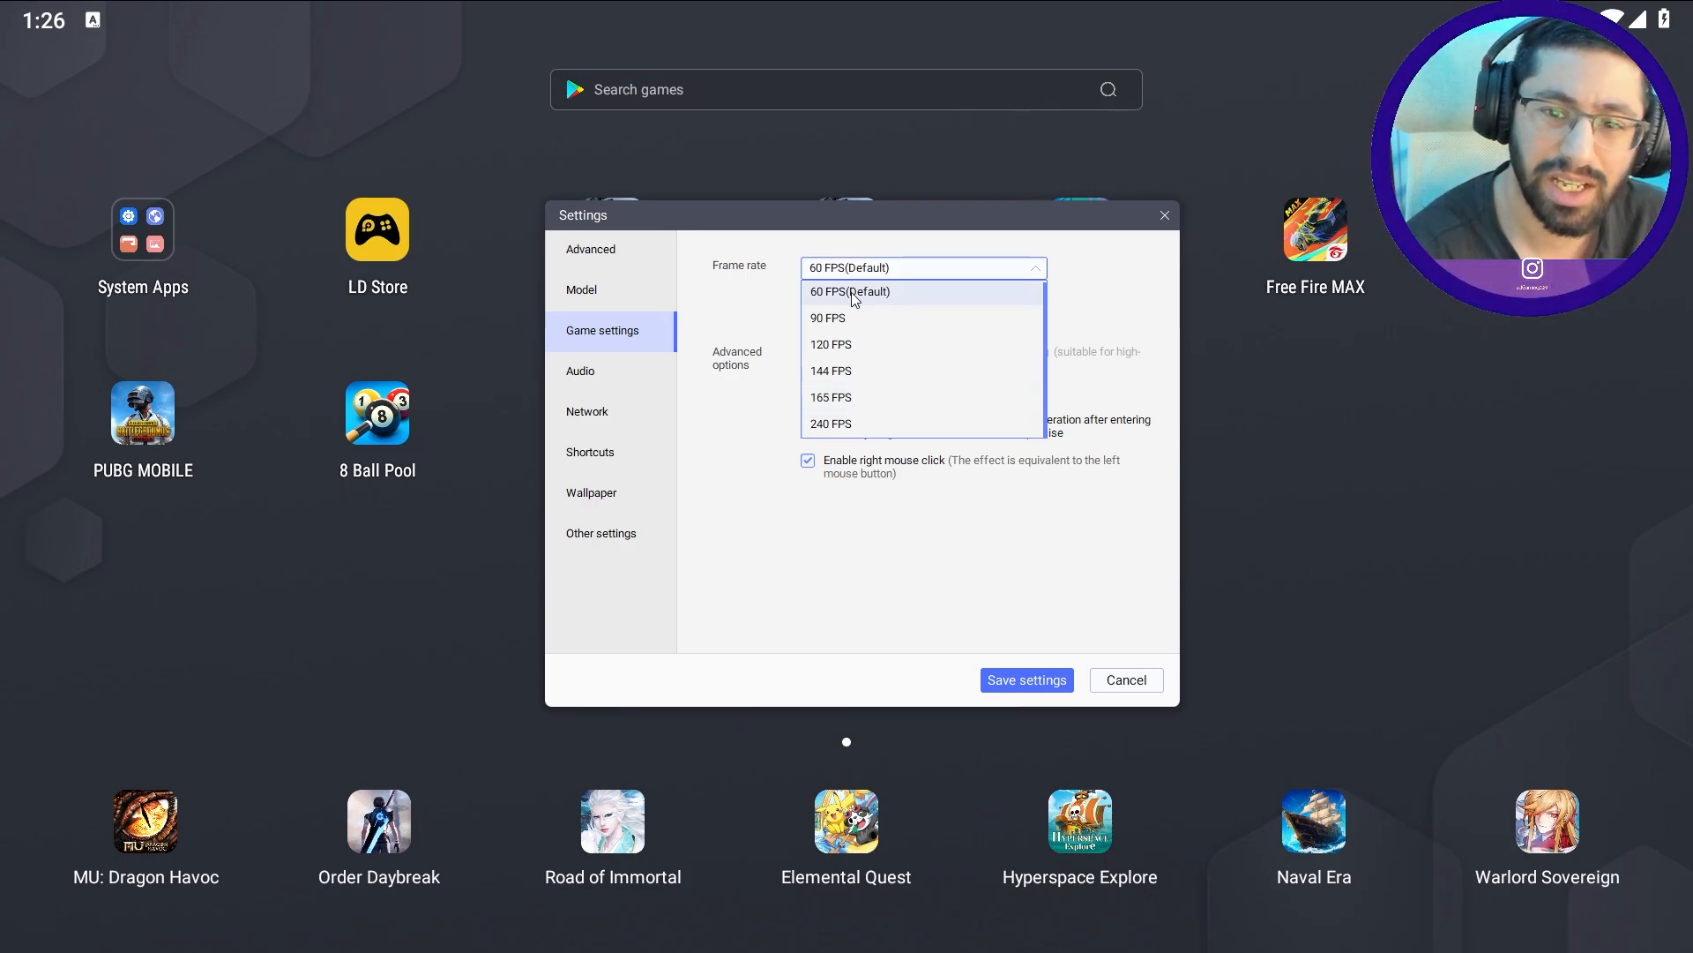
left_click(850, 291)
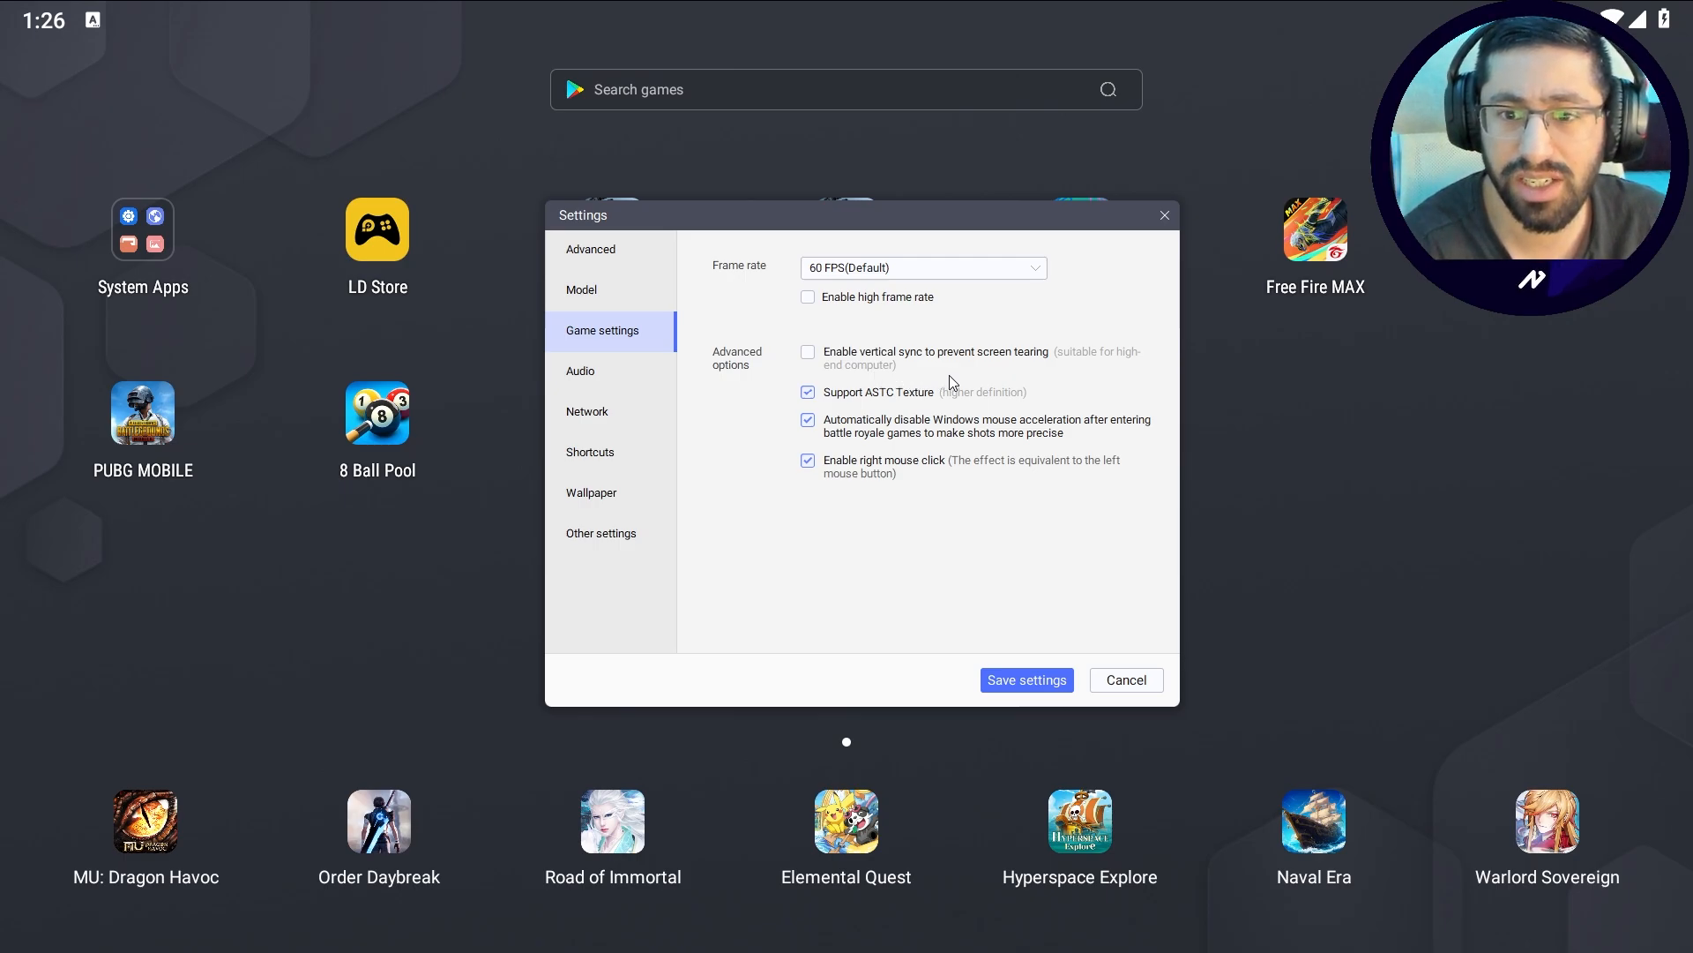
mouse_move(991, 294)
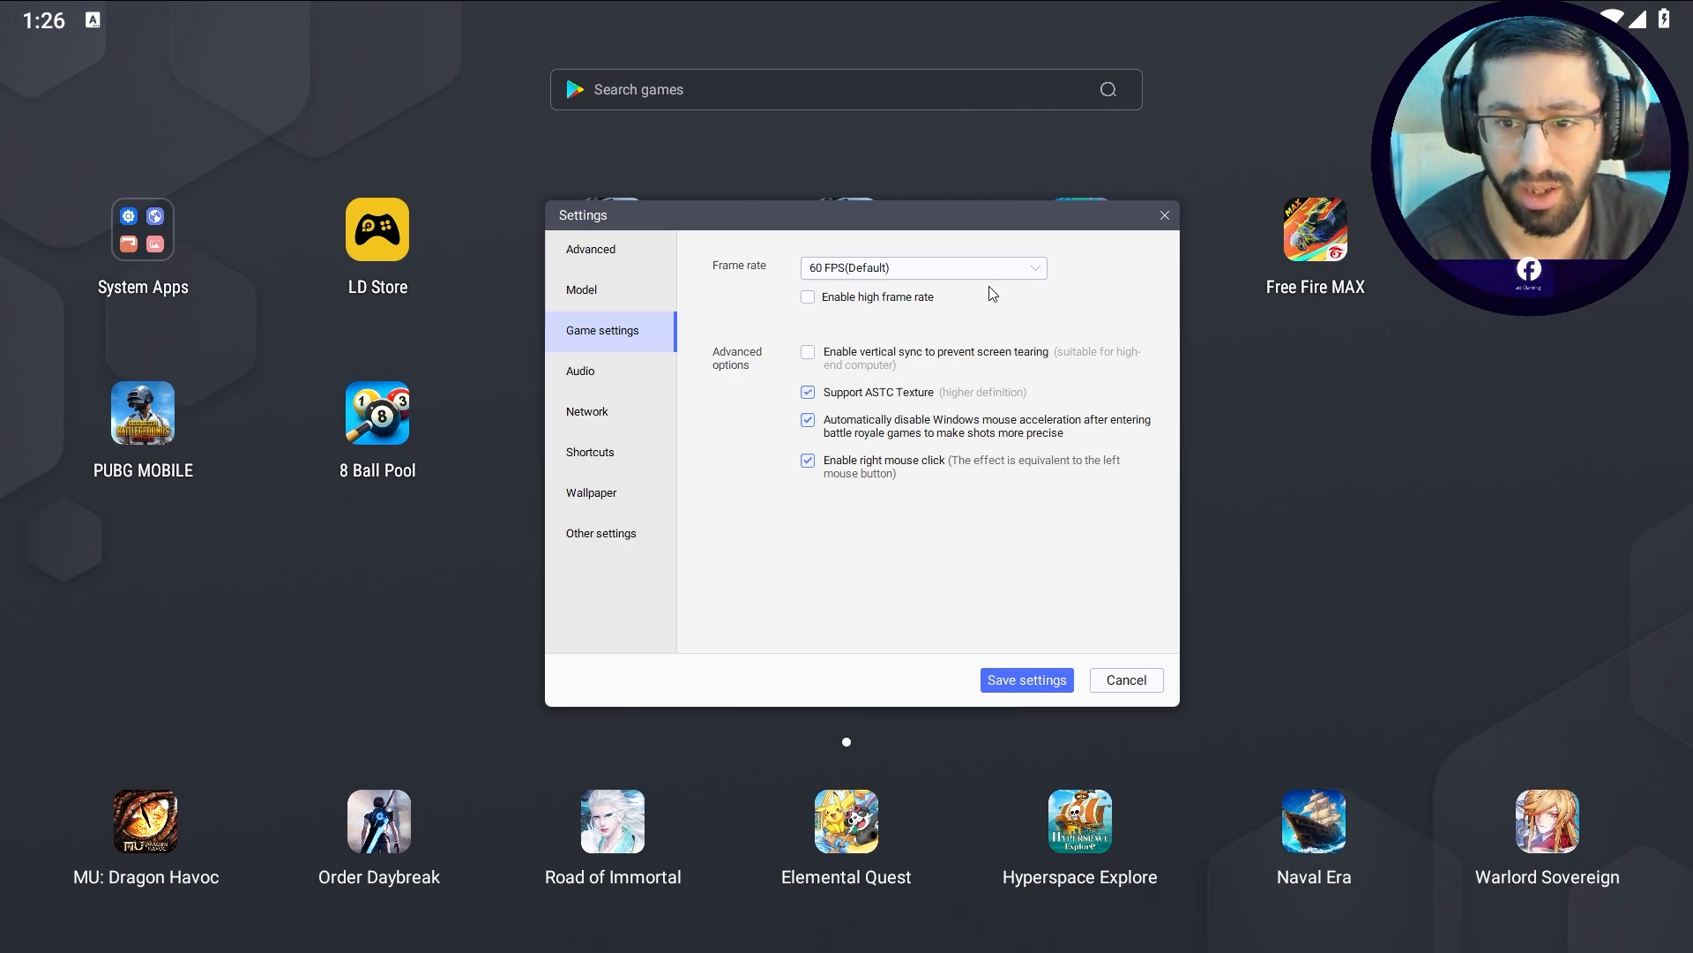
mouse_move(882, 393)
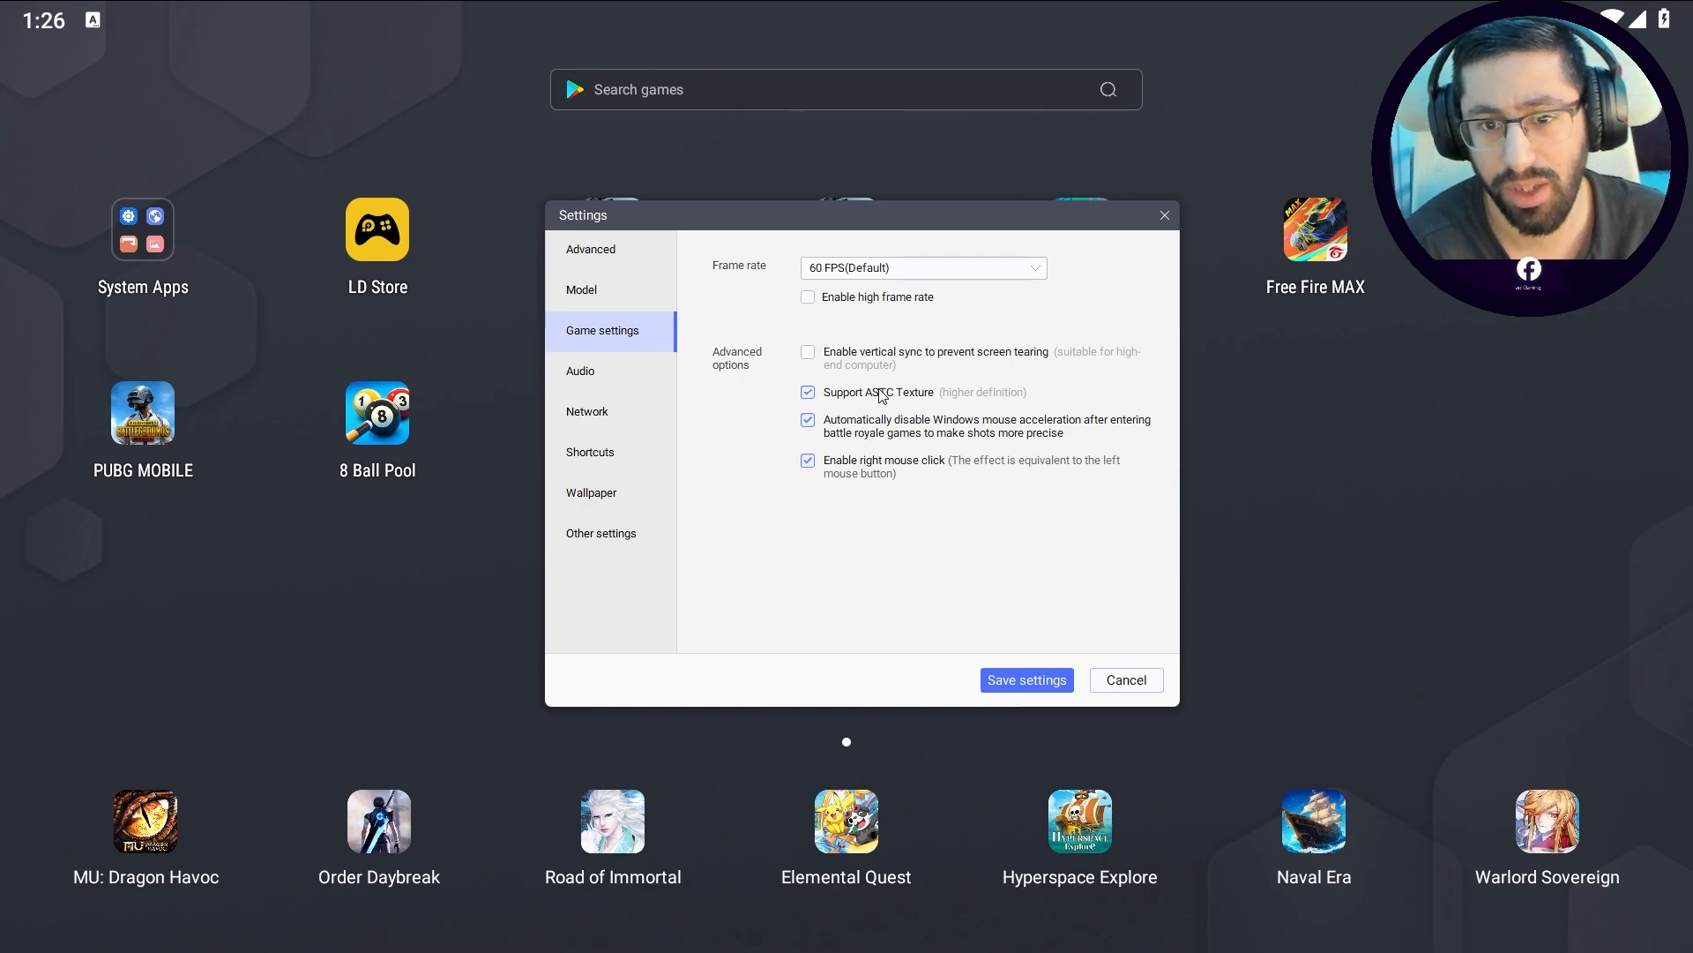
mouse_move(942, 401)
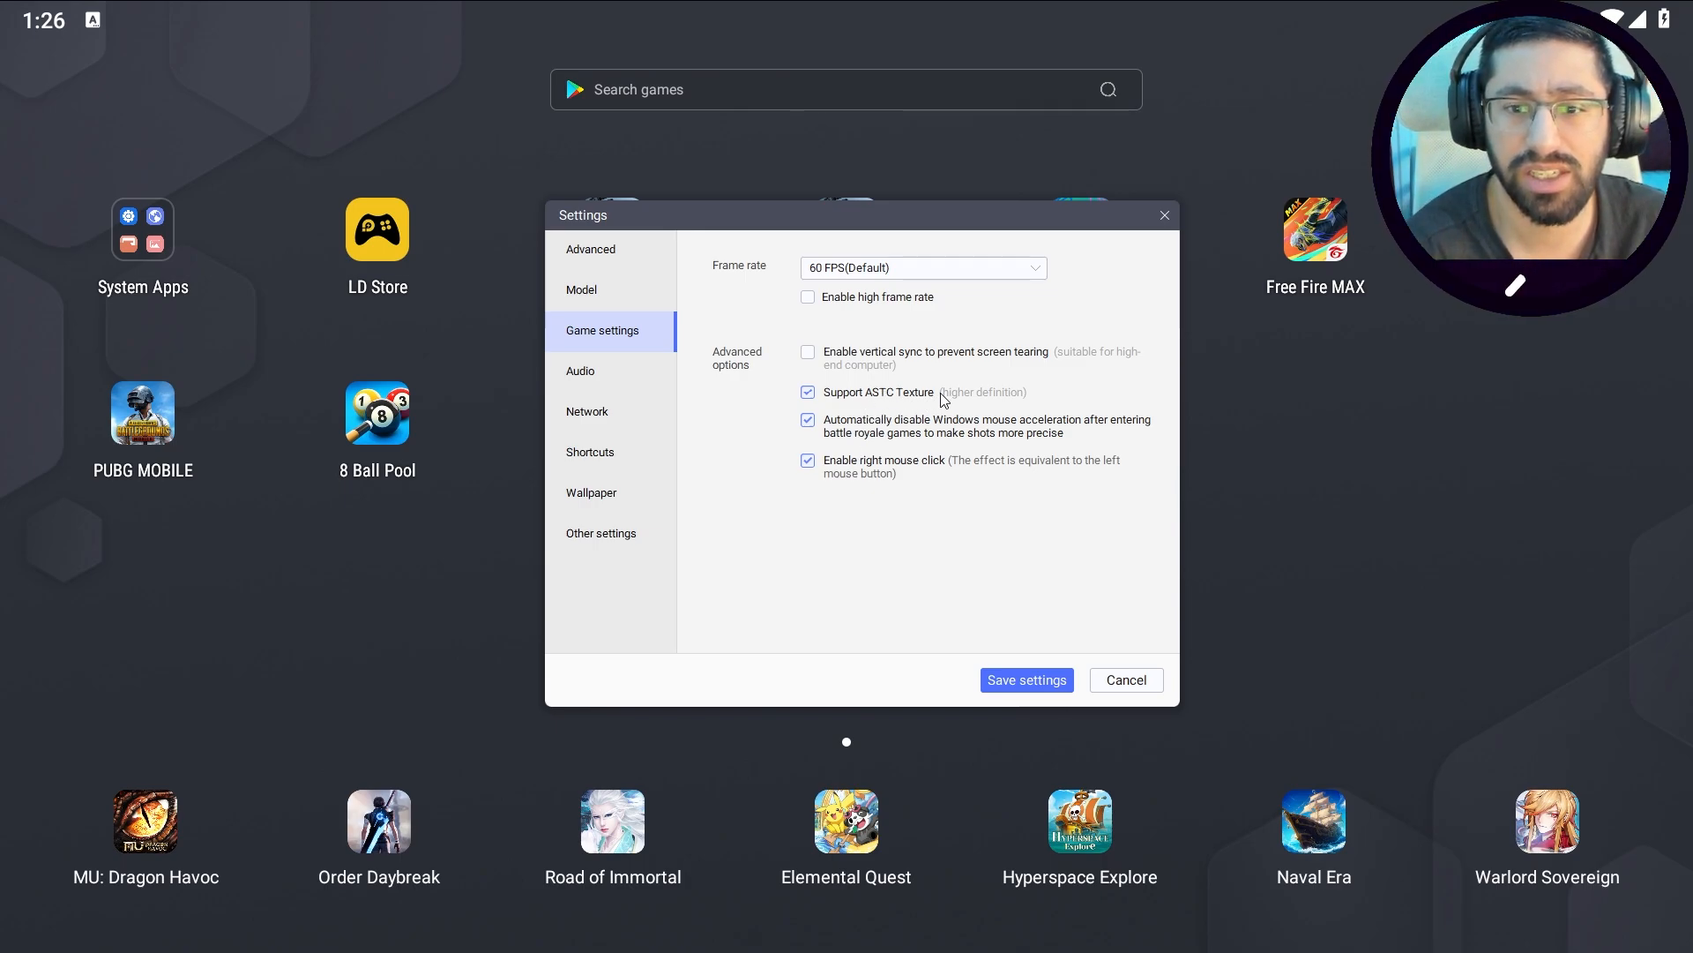
mouse_move(794, 540)
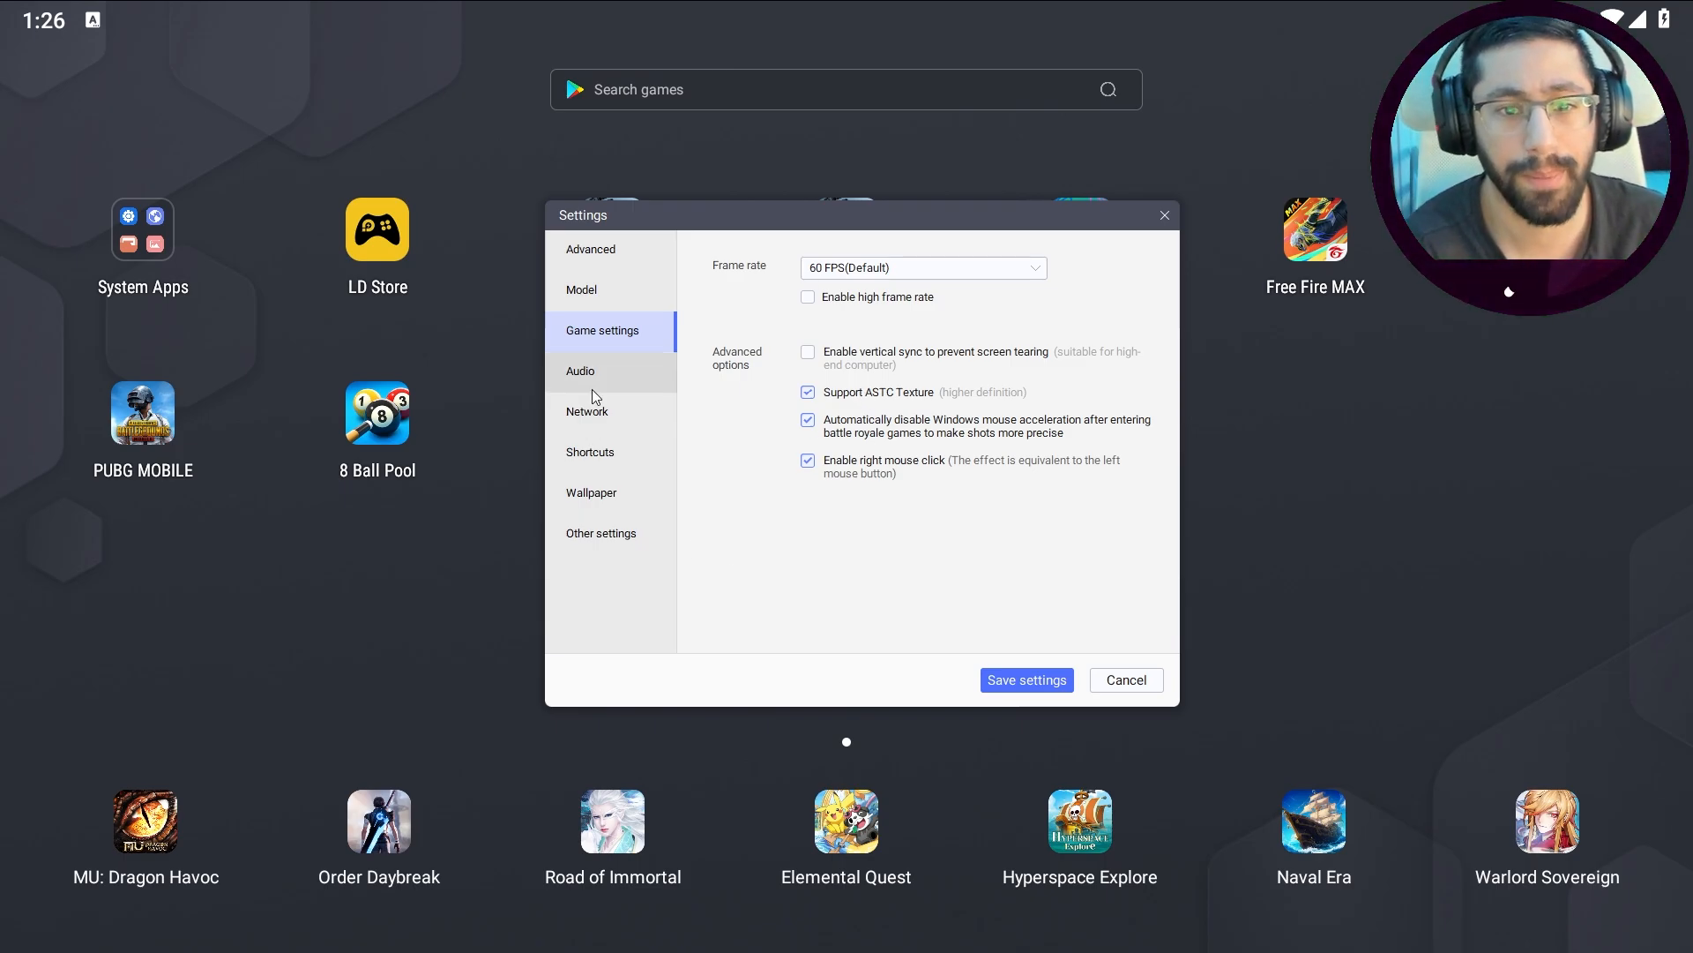
Step: Review Audio, Network and Shortcuts pages, keeping Network bridging disabled, ending on Wallpaper
left_click(580, 371)
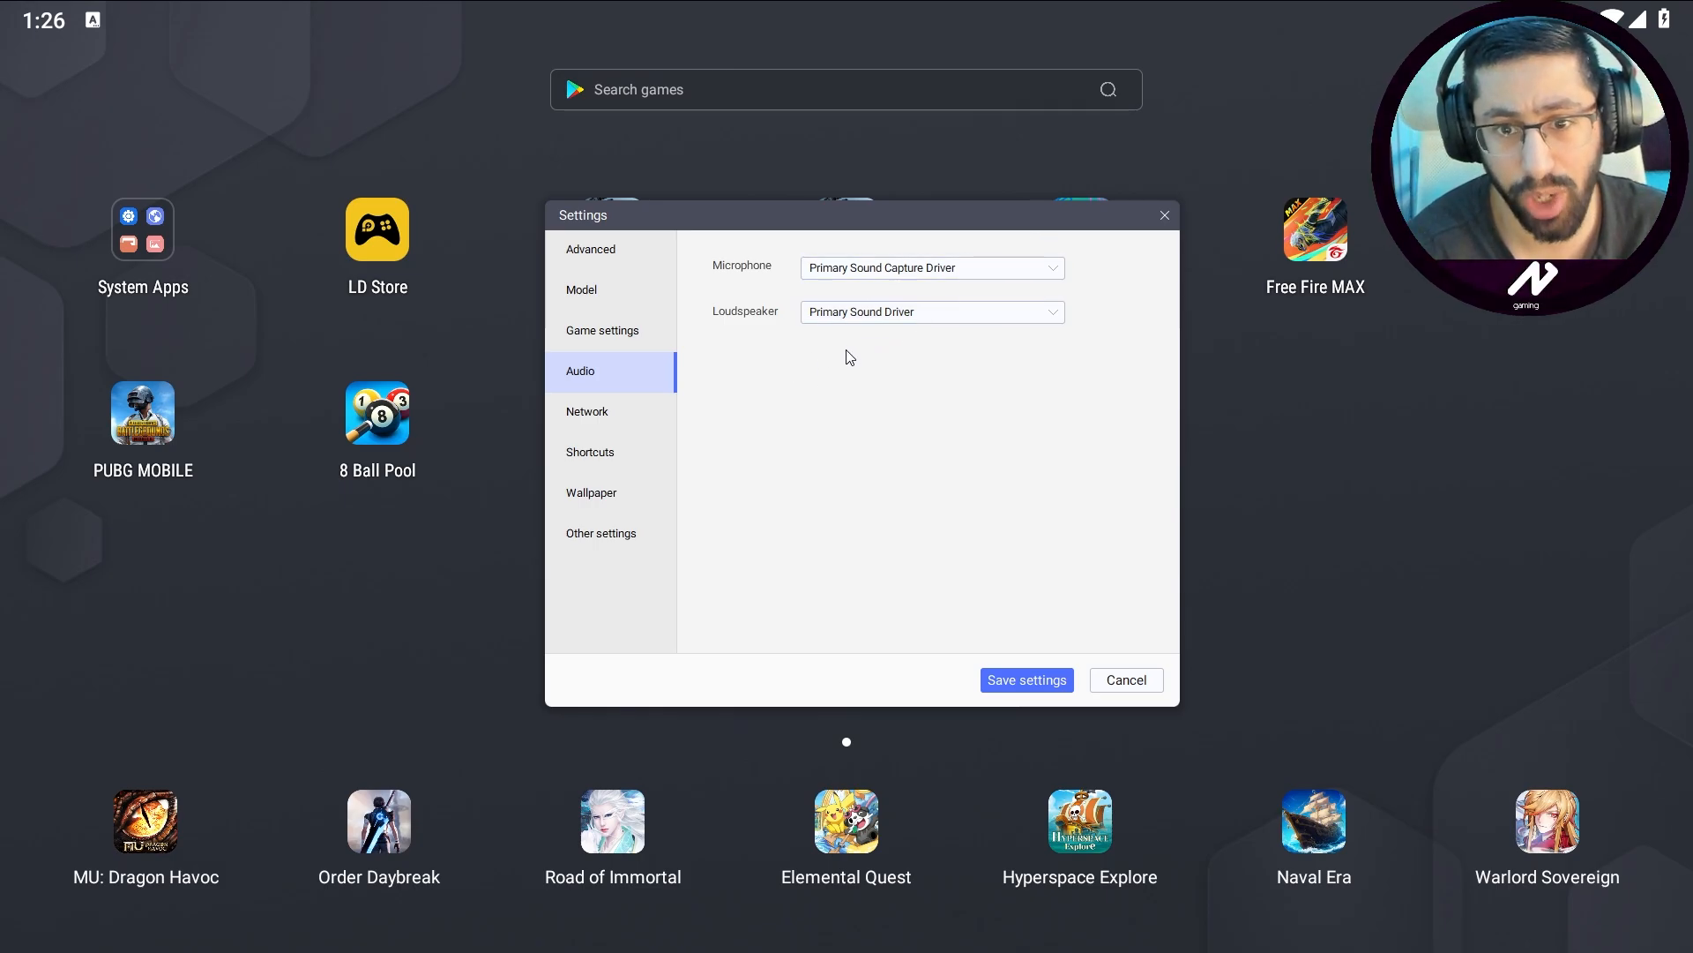
left_click(587, 411)
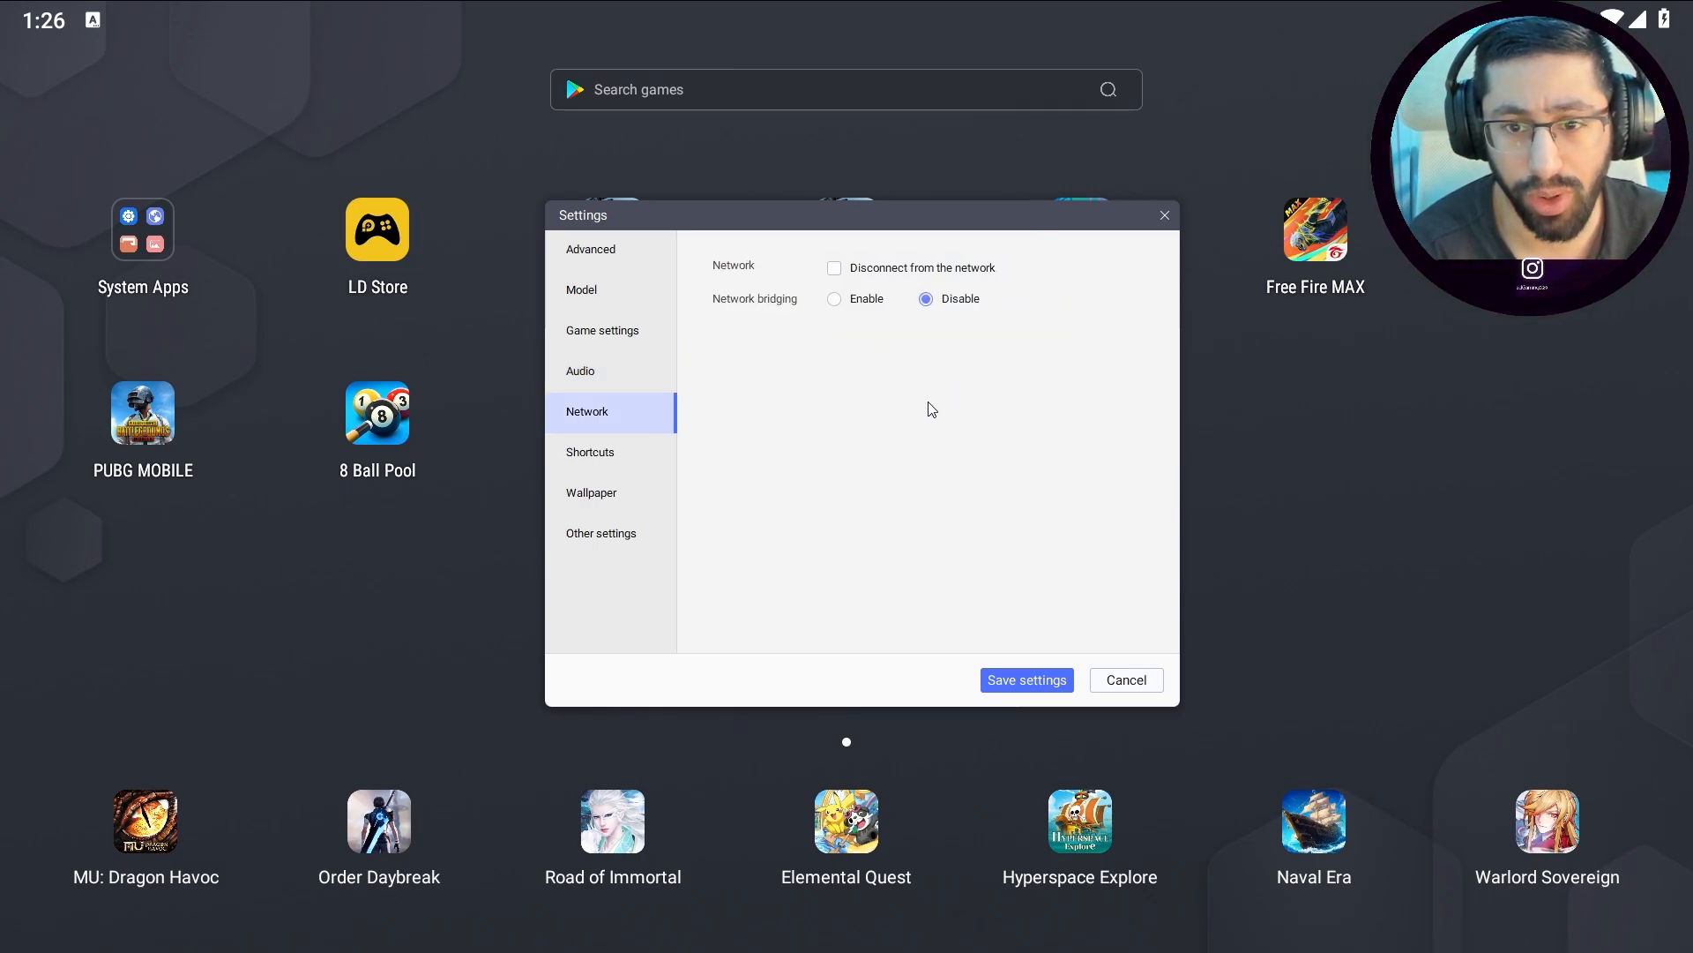
mouse_move(885, 328)
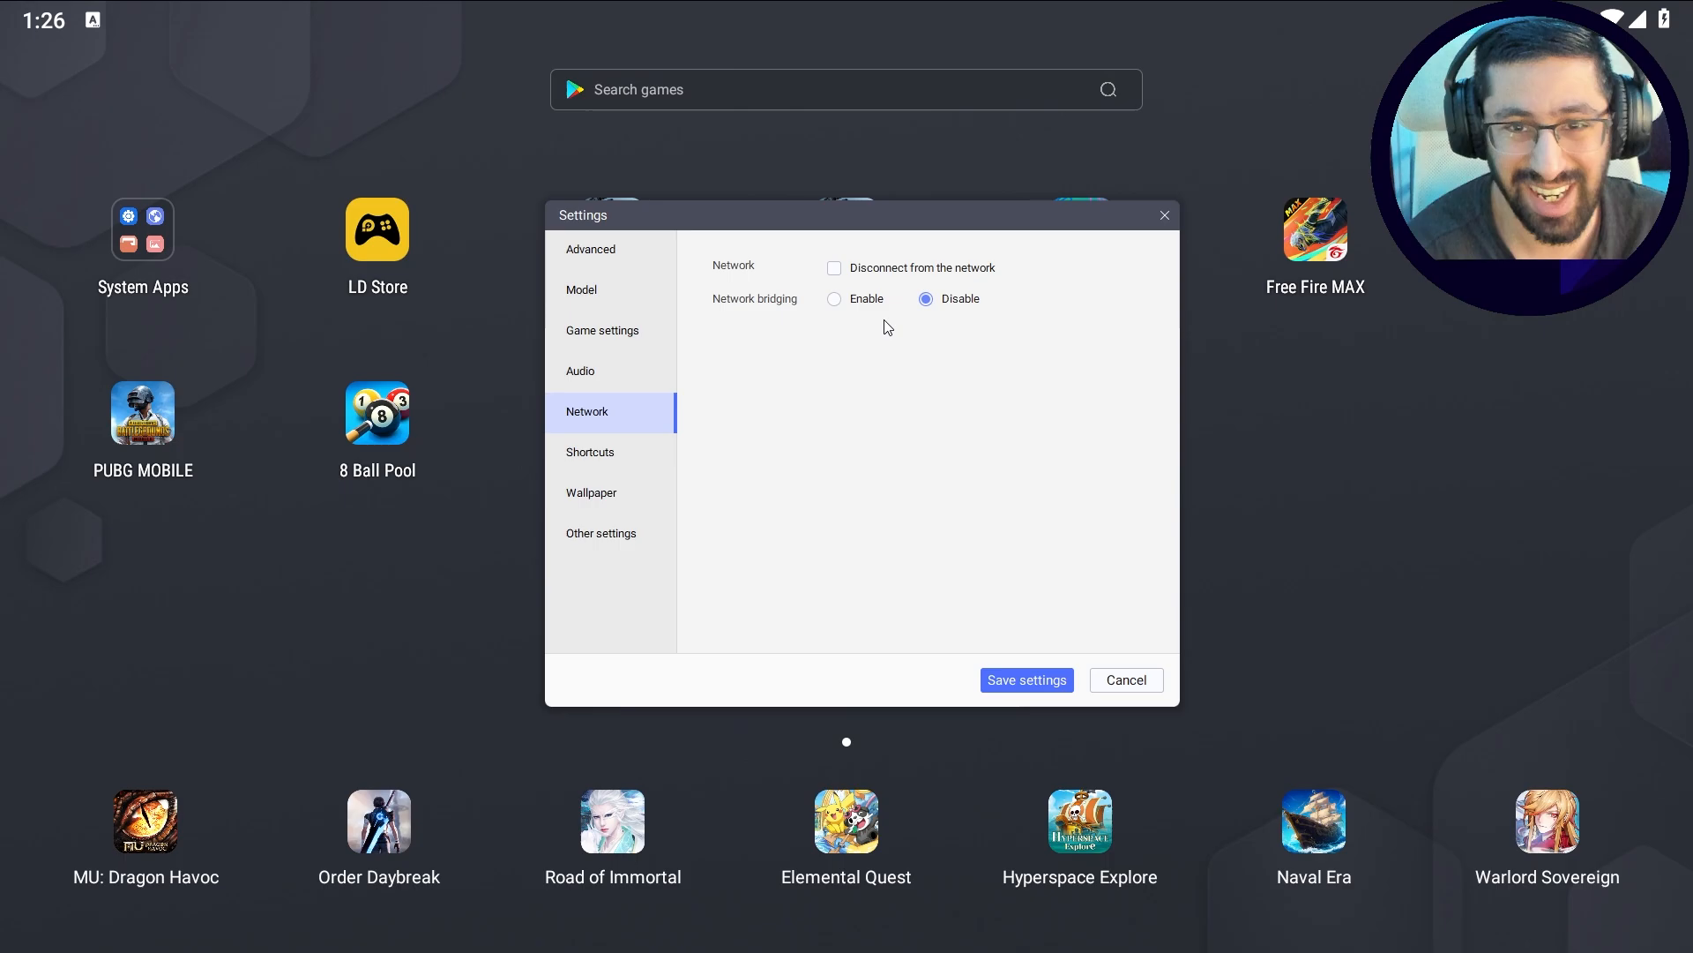
mouse_move(884, 346)
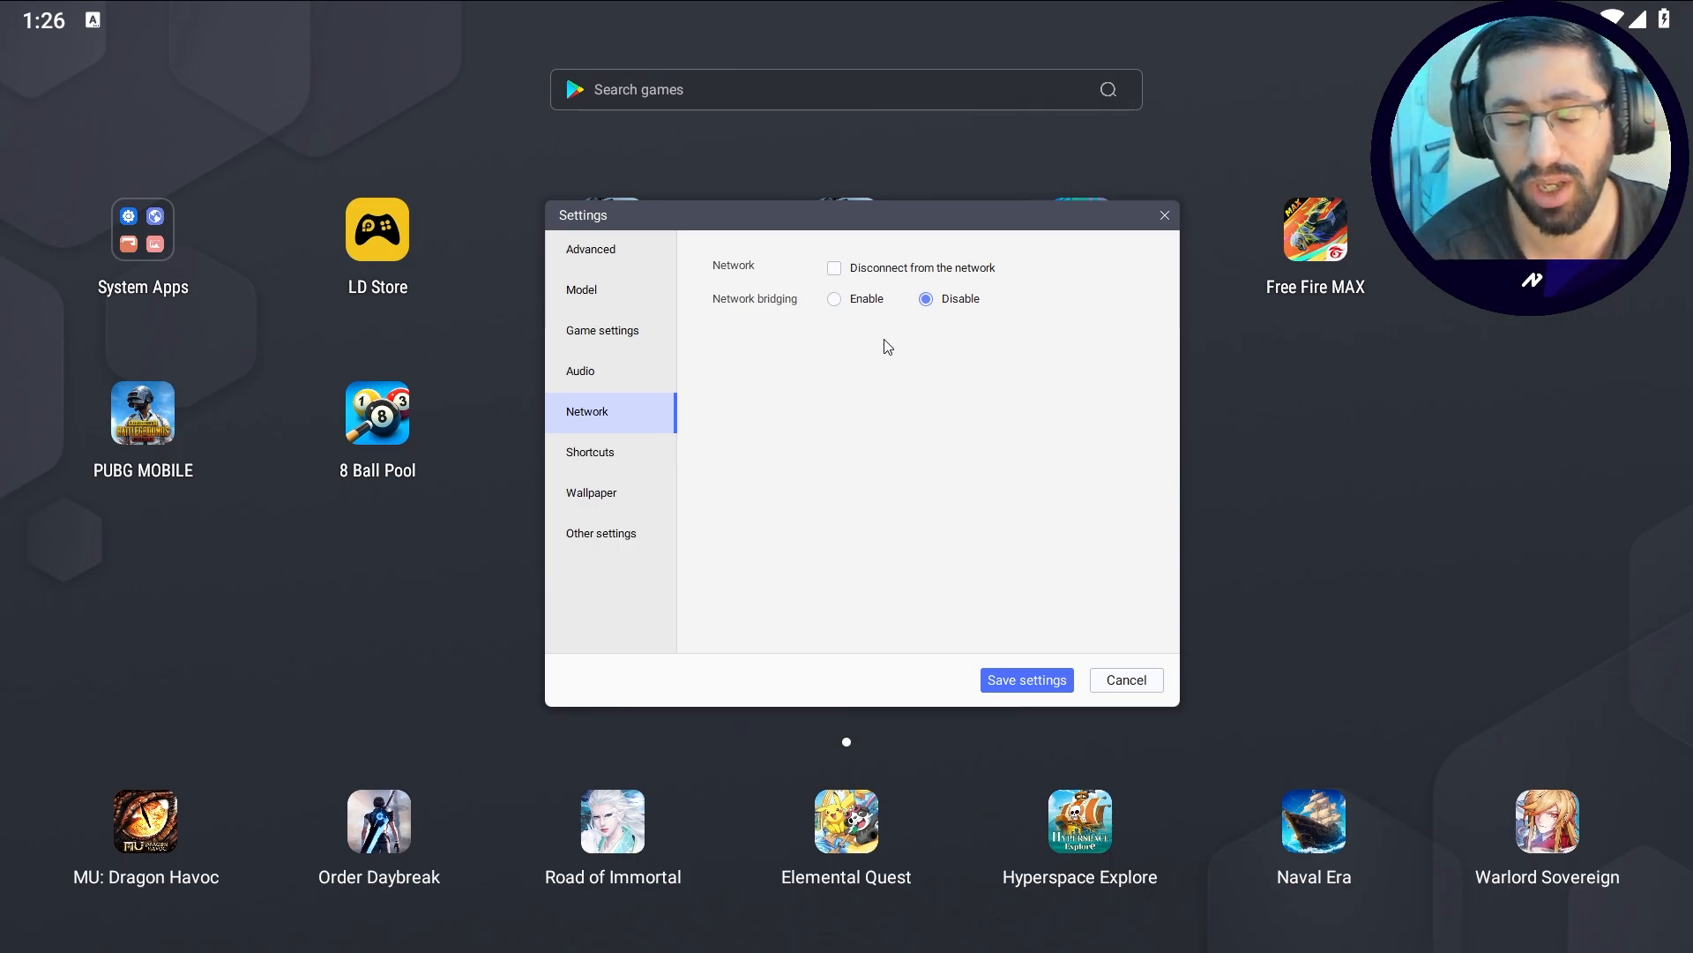
mouse_move(954, 306)
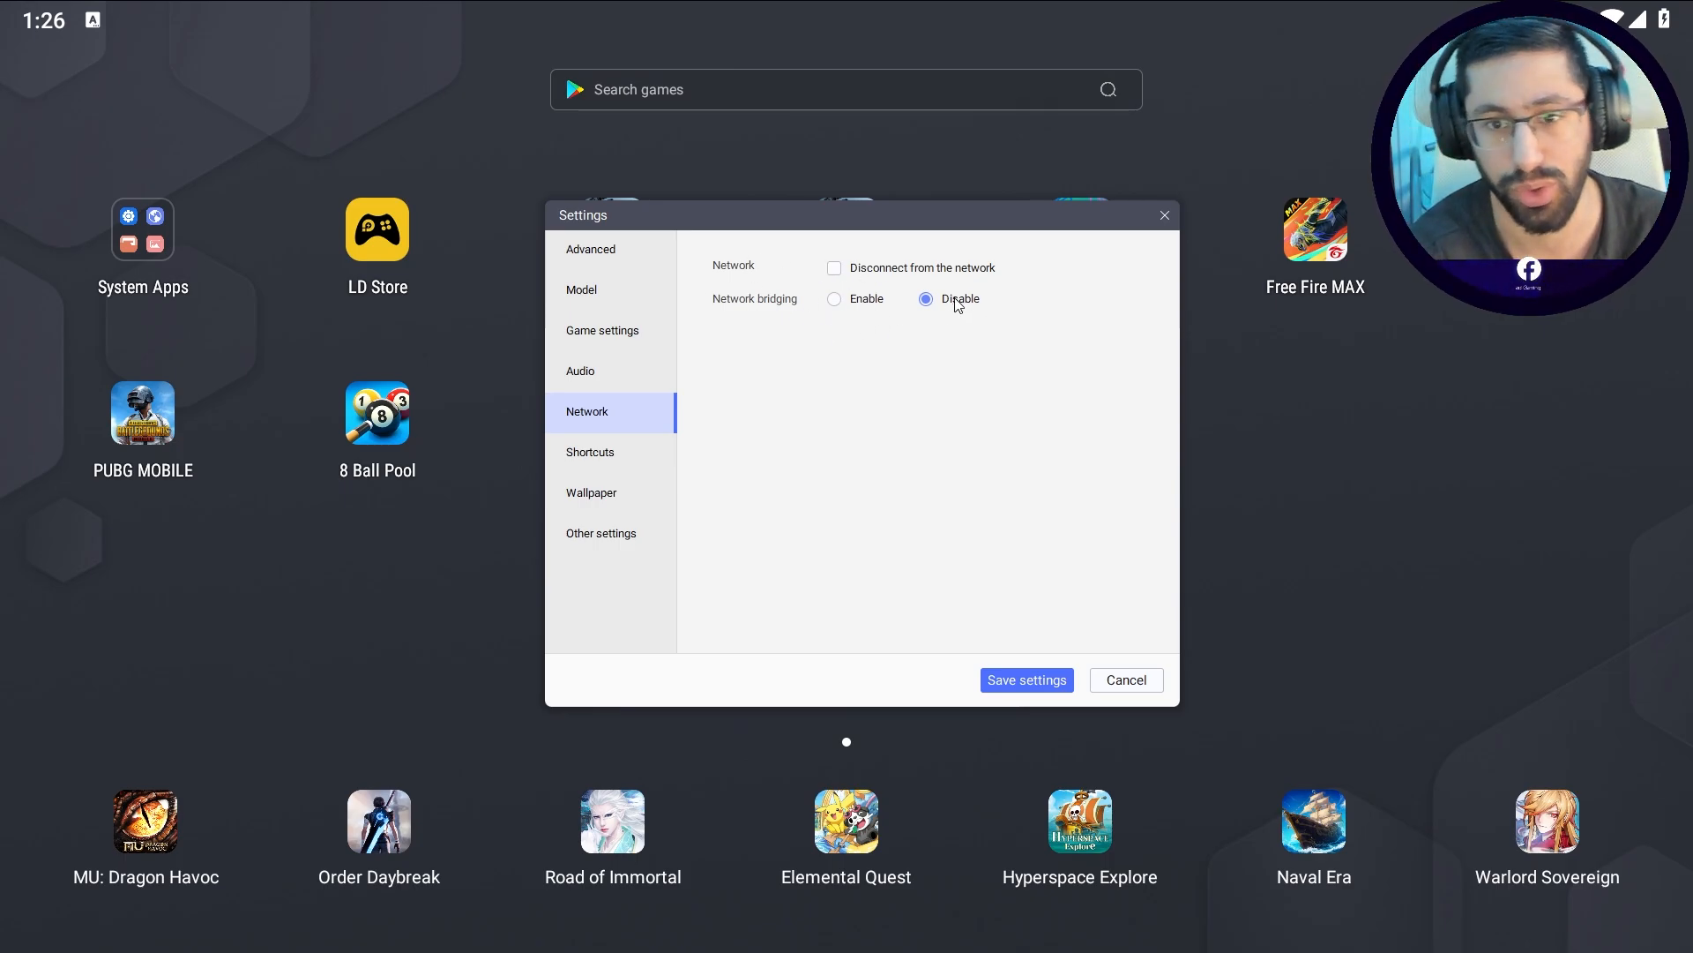
left_click(589, 451)
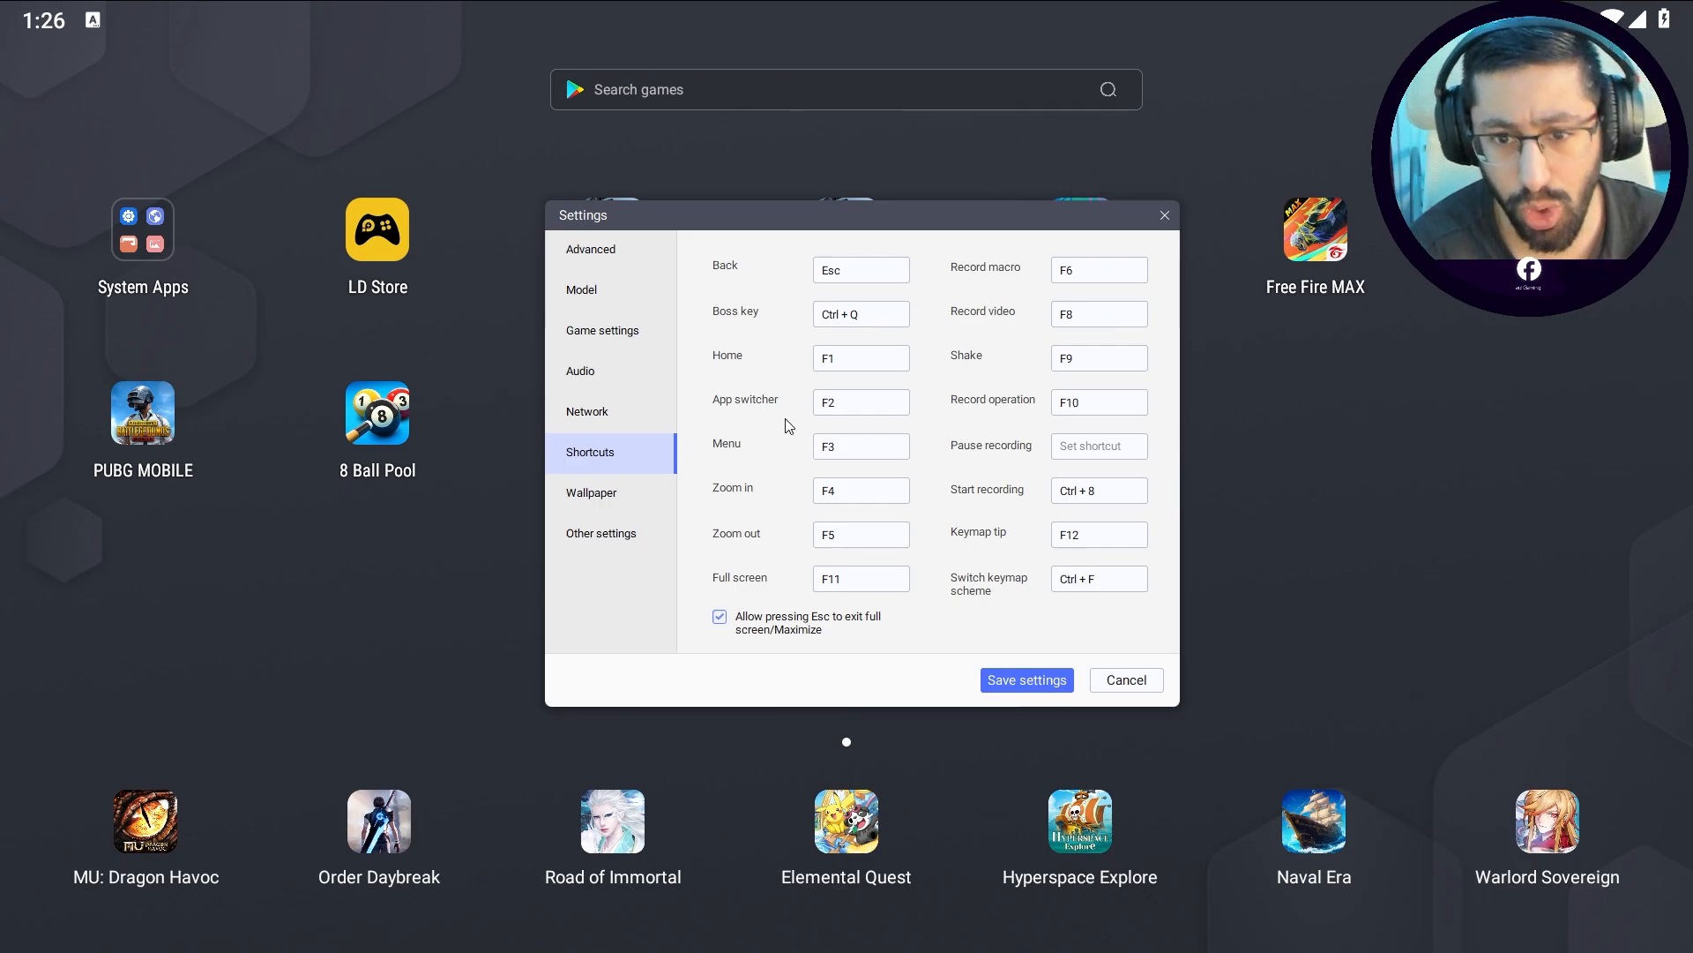
left_click(860, 488)
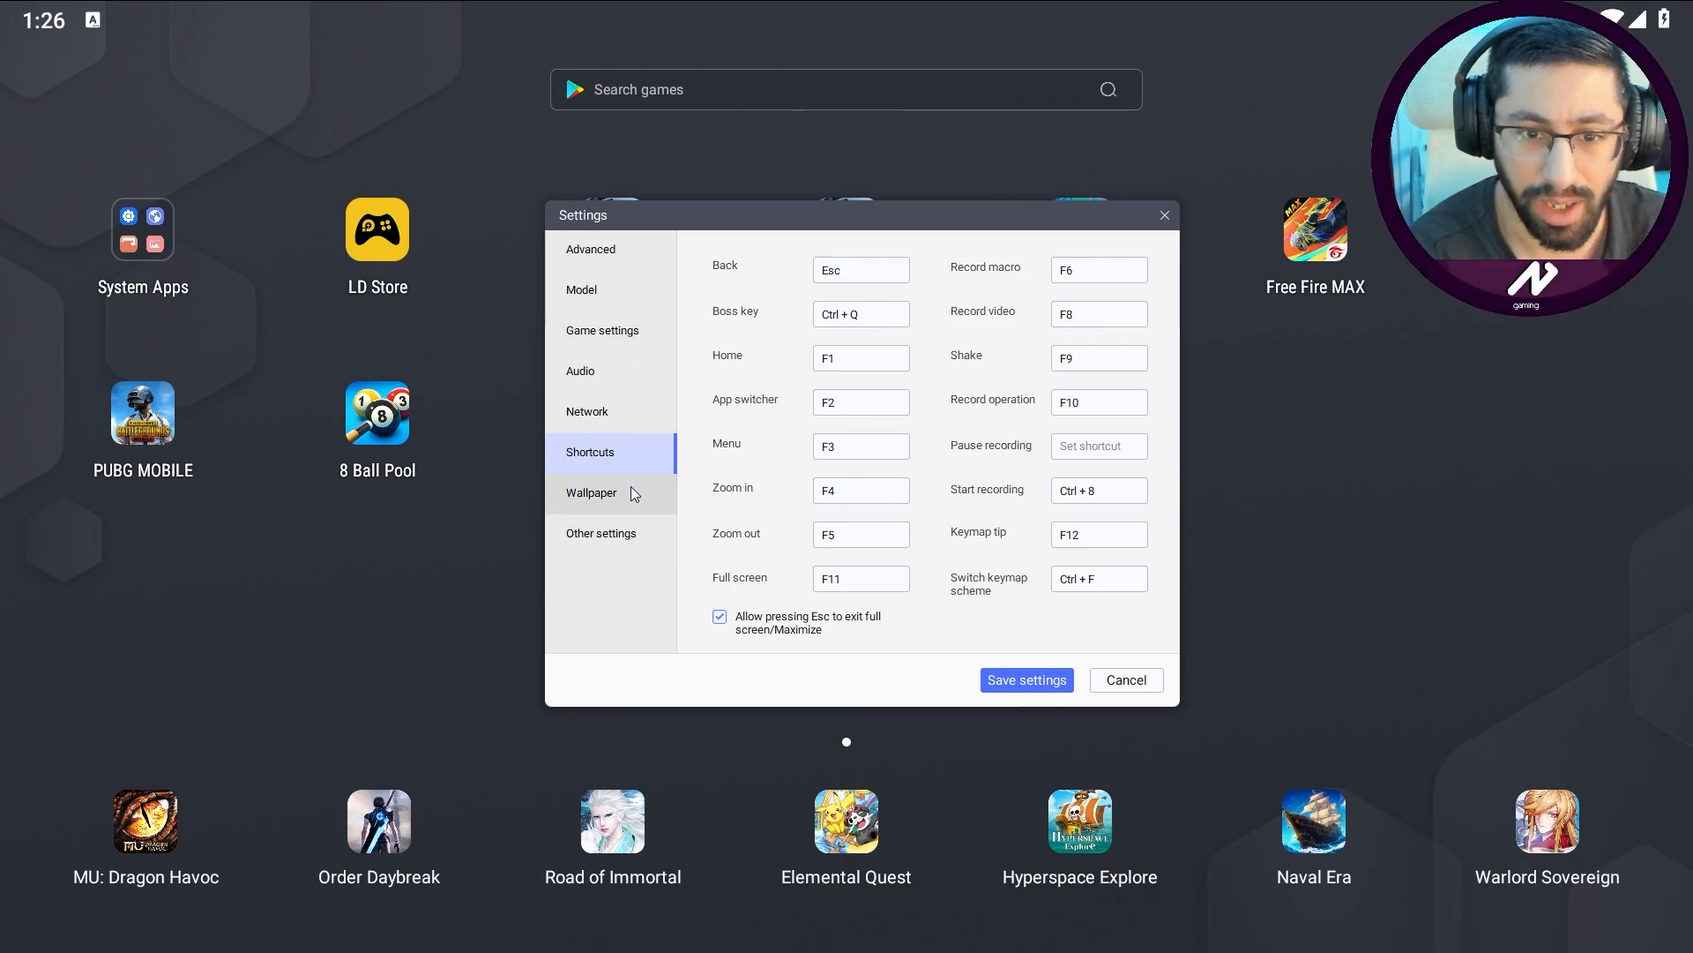
left_click(591, 492)
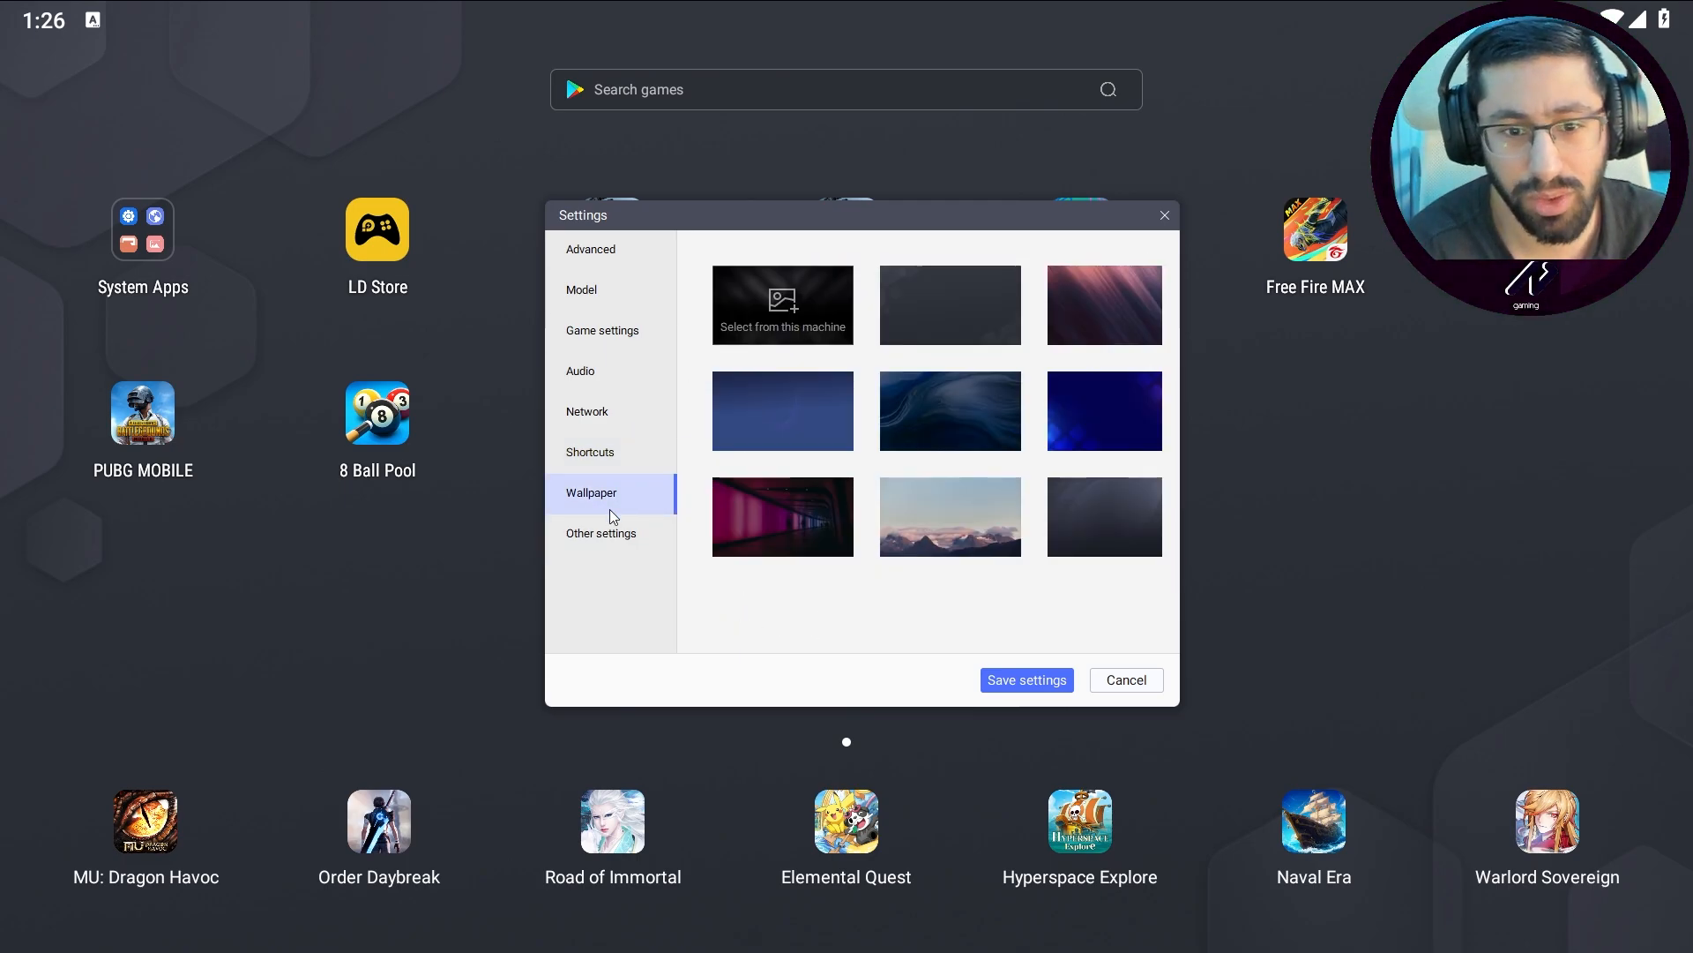
mouse_move(1105, 304)
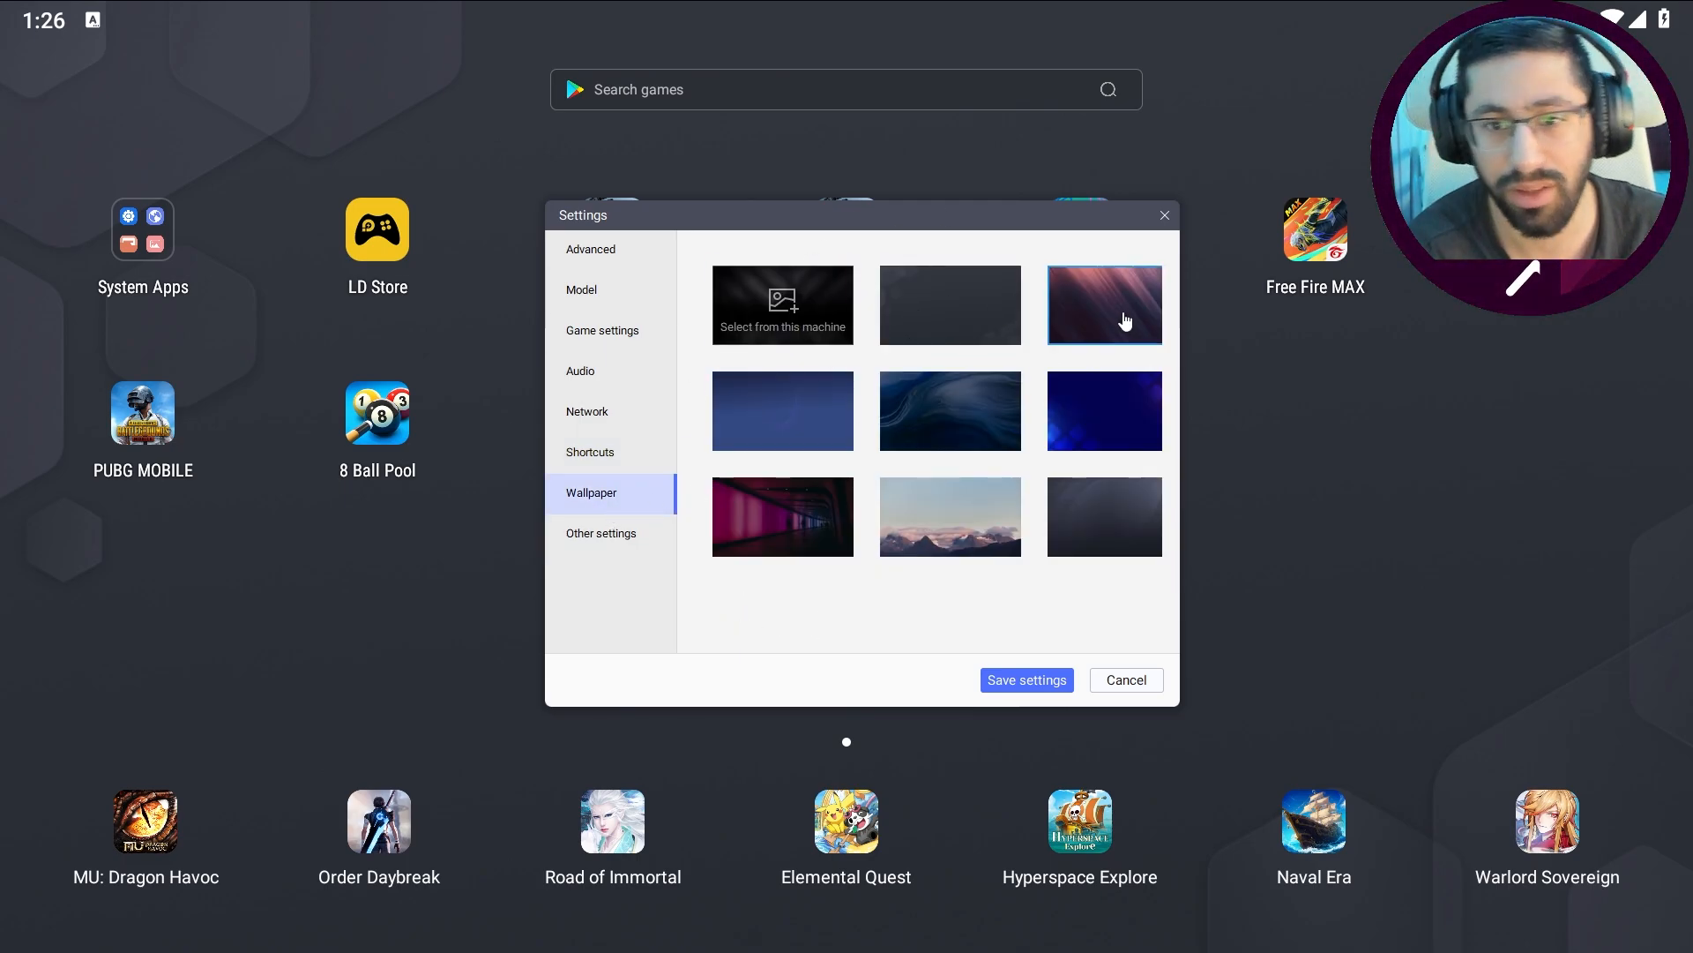
Step: Apply the pink-and-purple streaked wallpaper and move to Other settings
left_click(1104, 305)
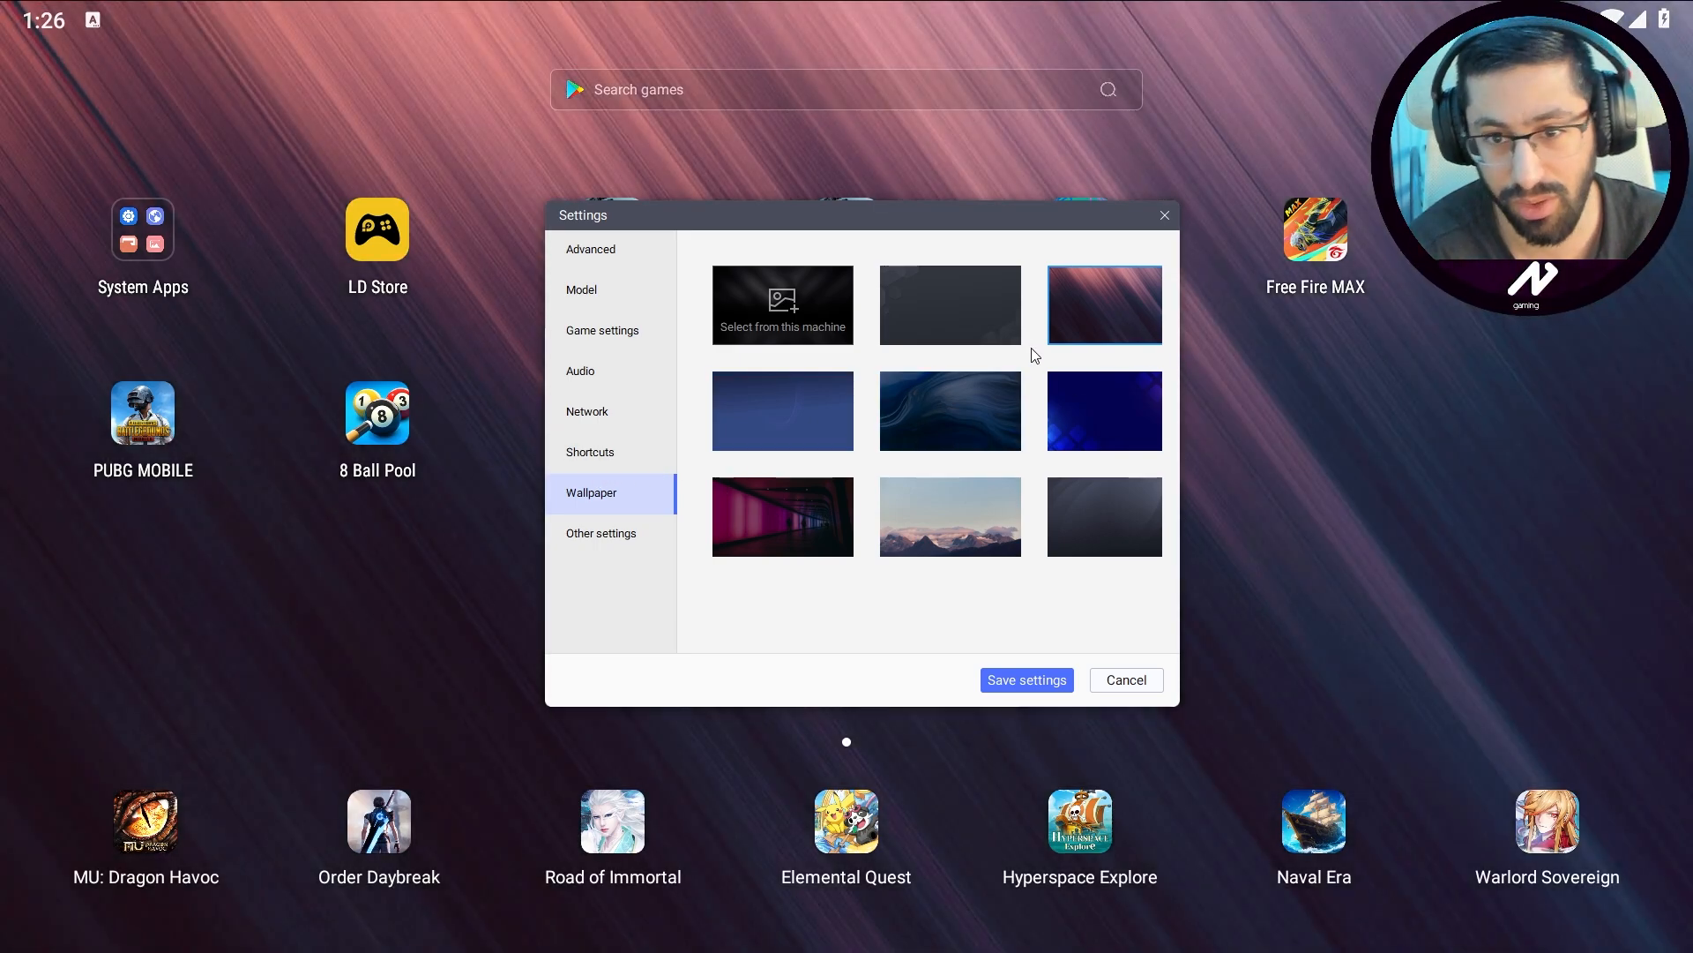
mouse_move(759, 610)
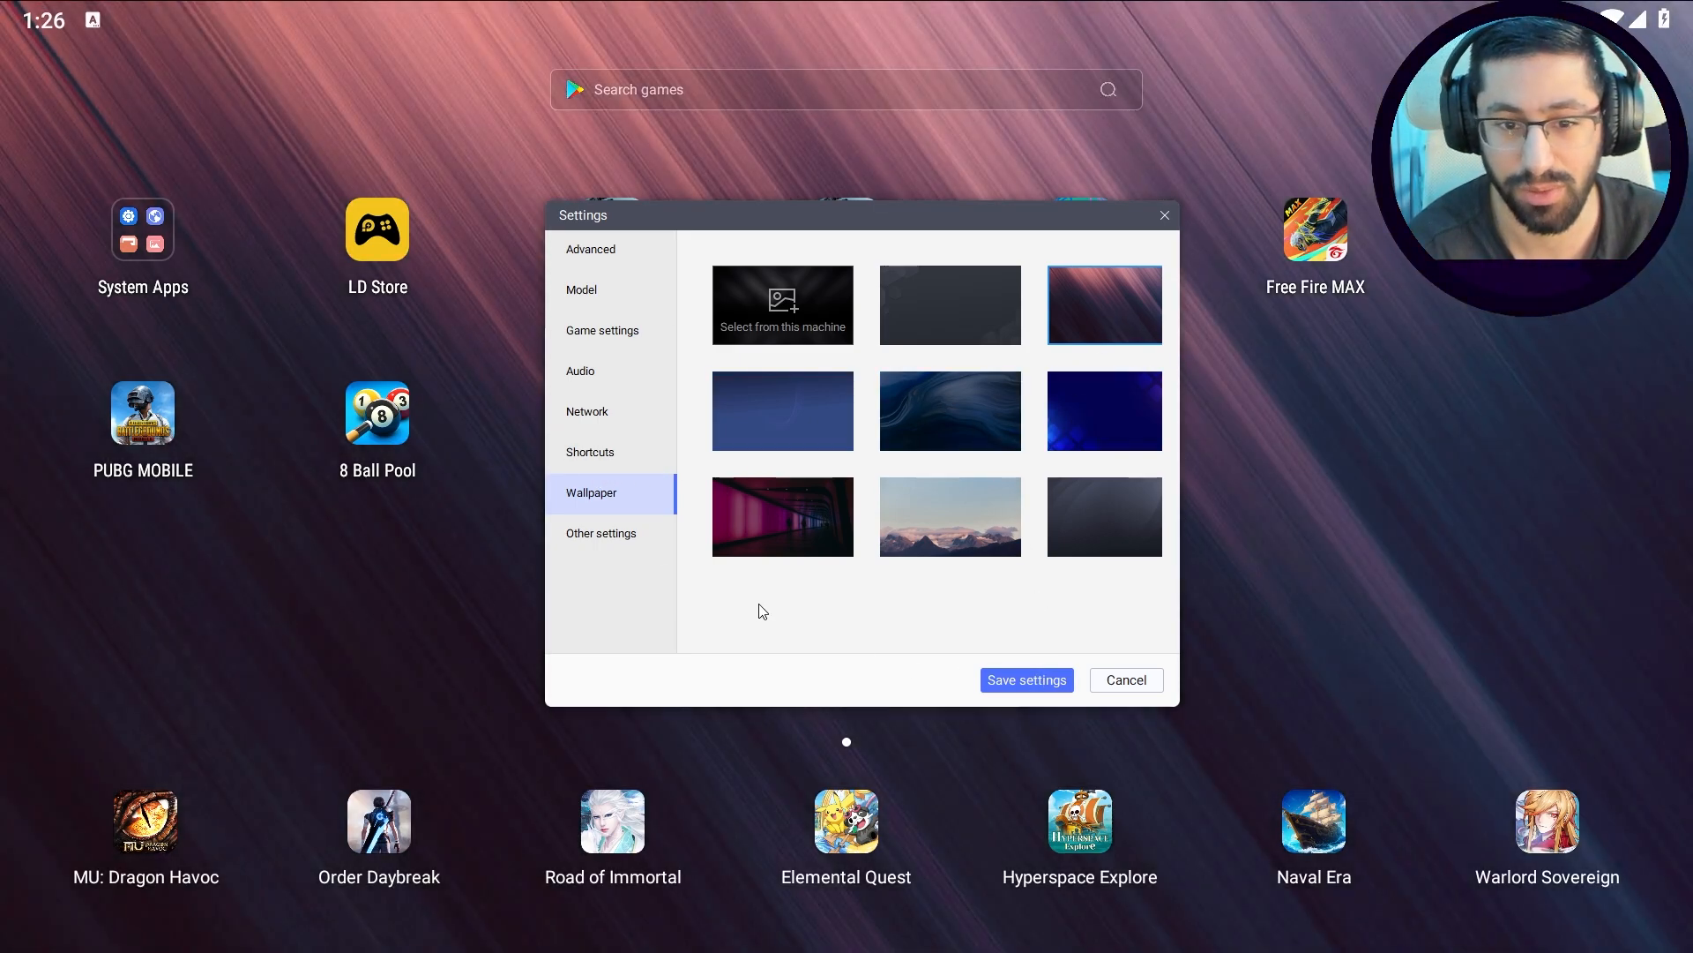
left_click(600, 533)
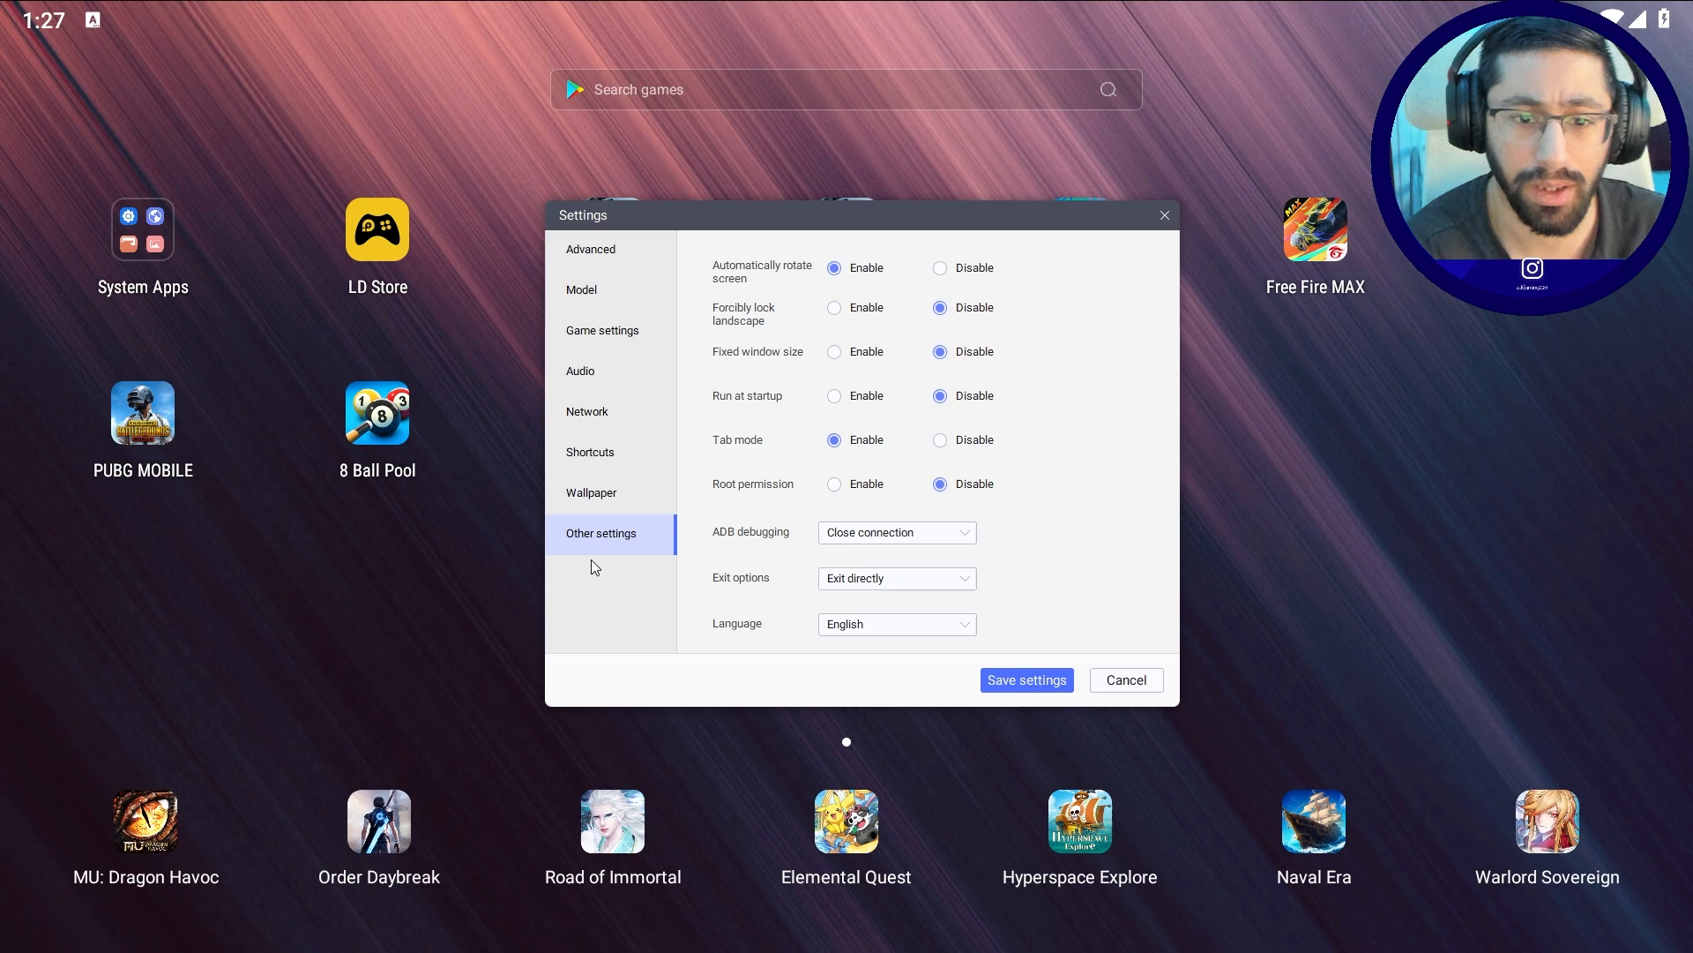
mouse_move(837, 301)
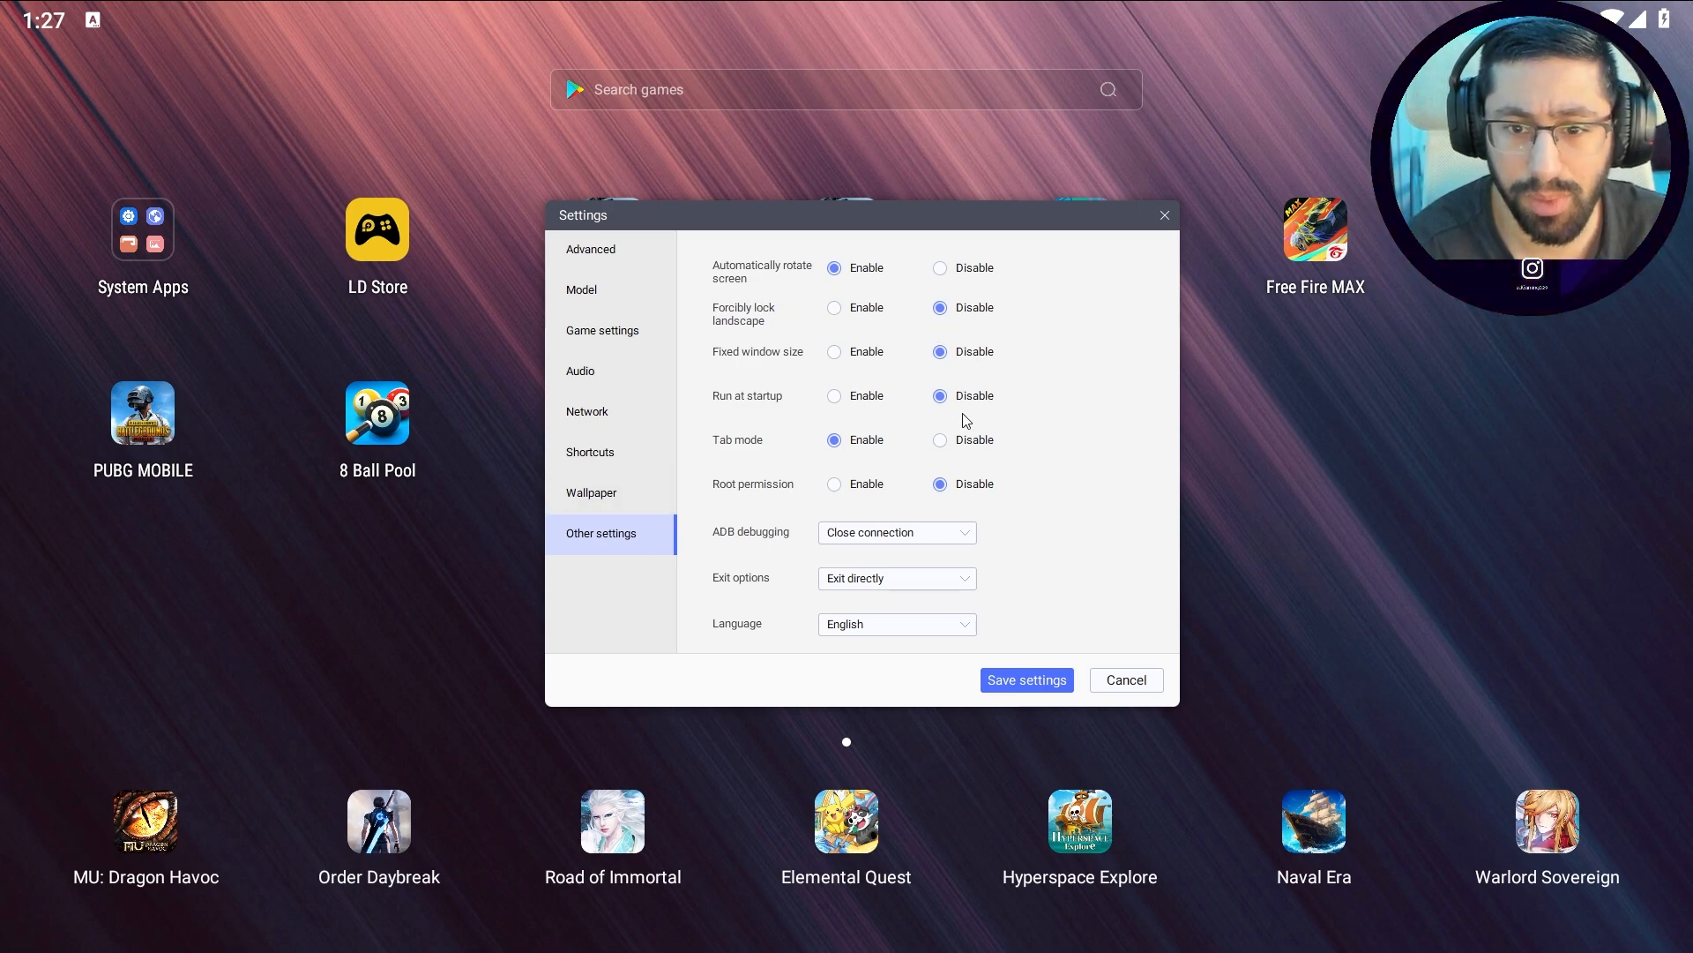
mouse_move(718, 540)
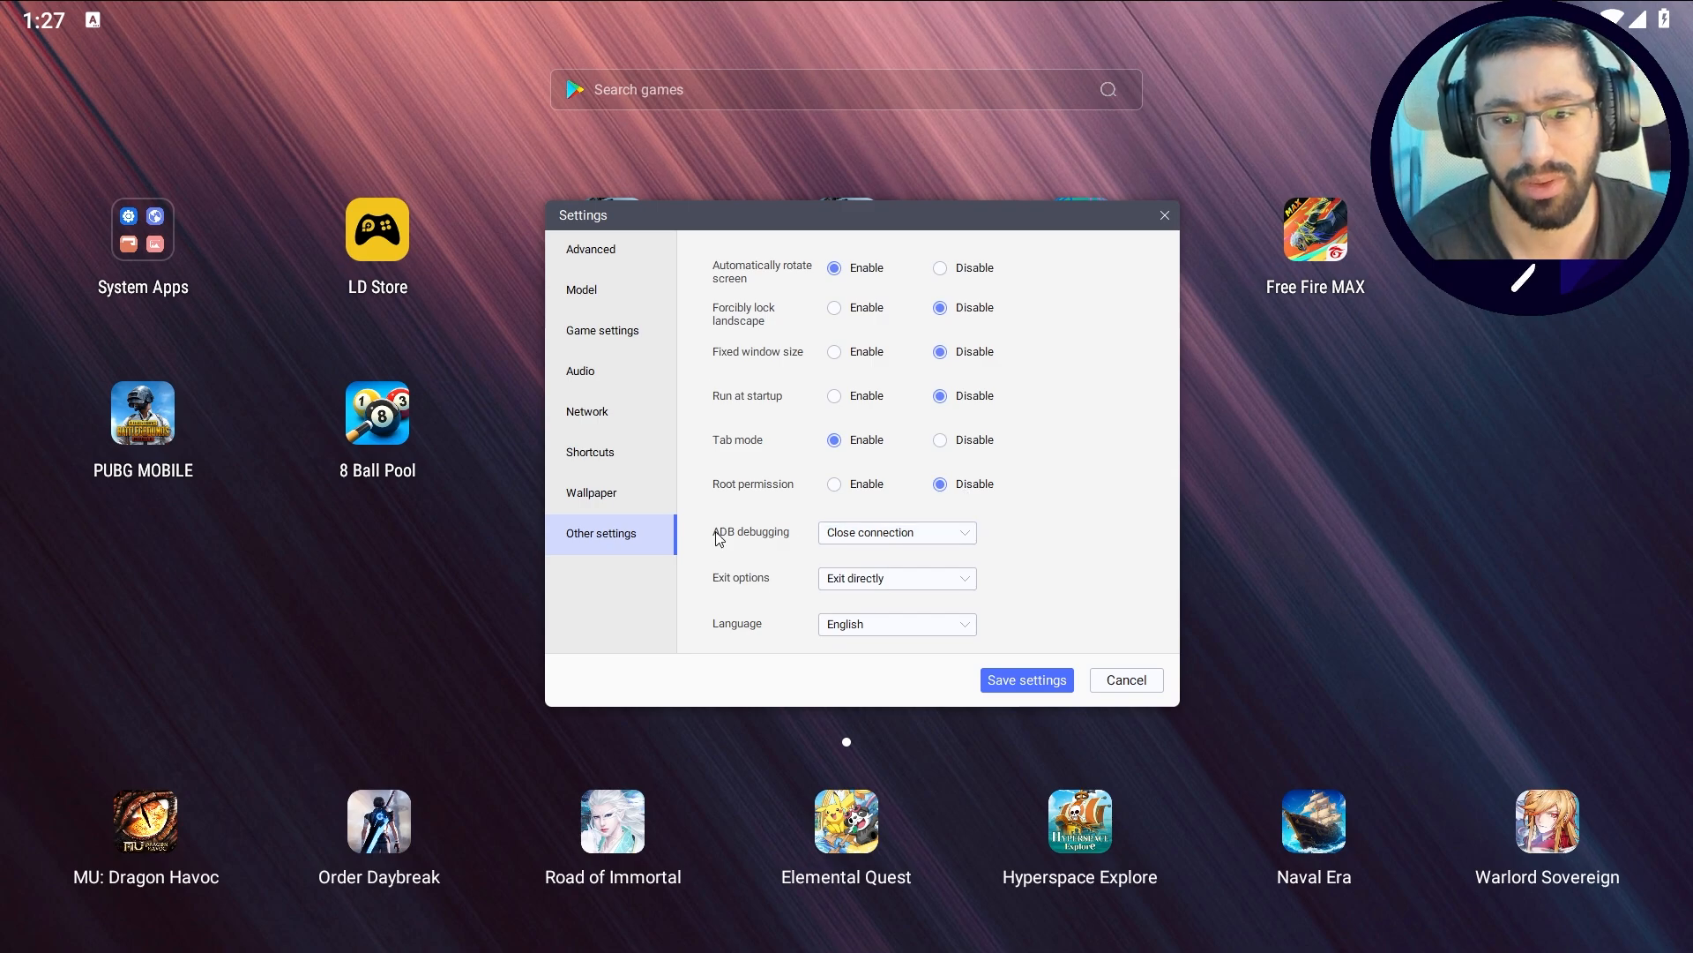
mouse_move(870, 614)
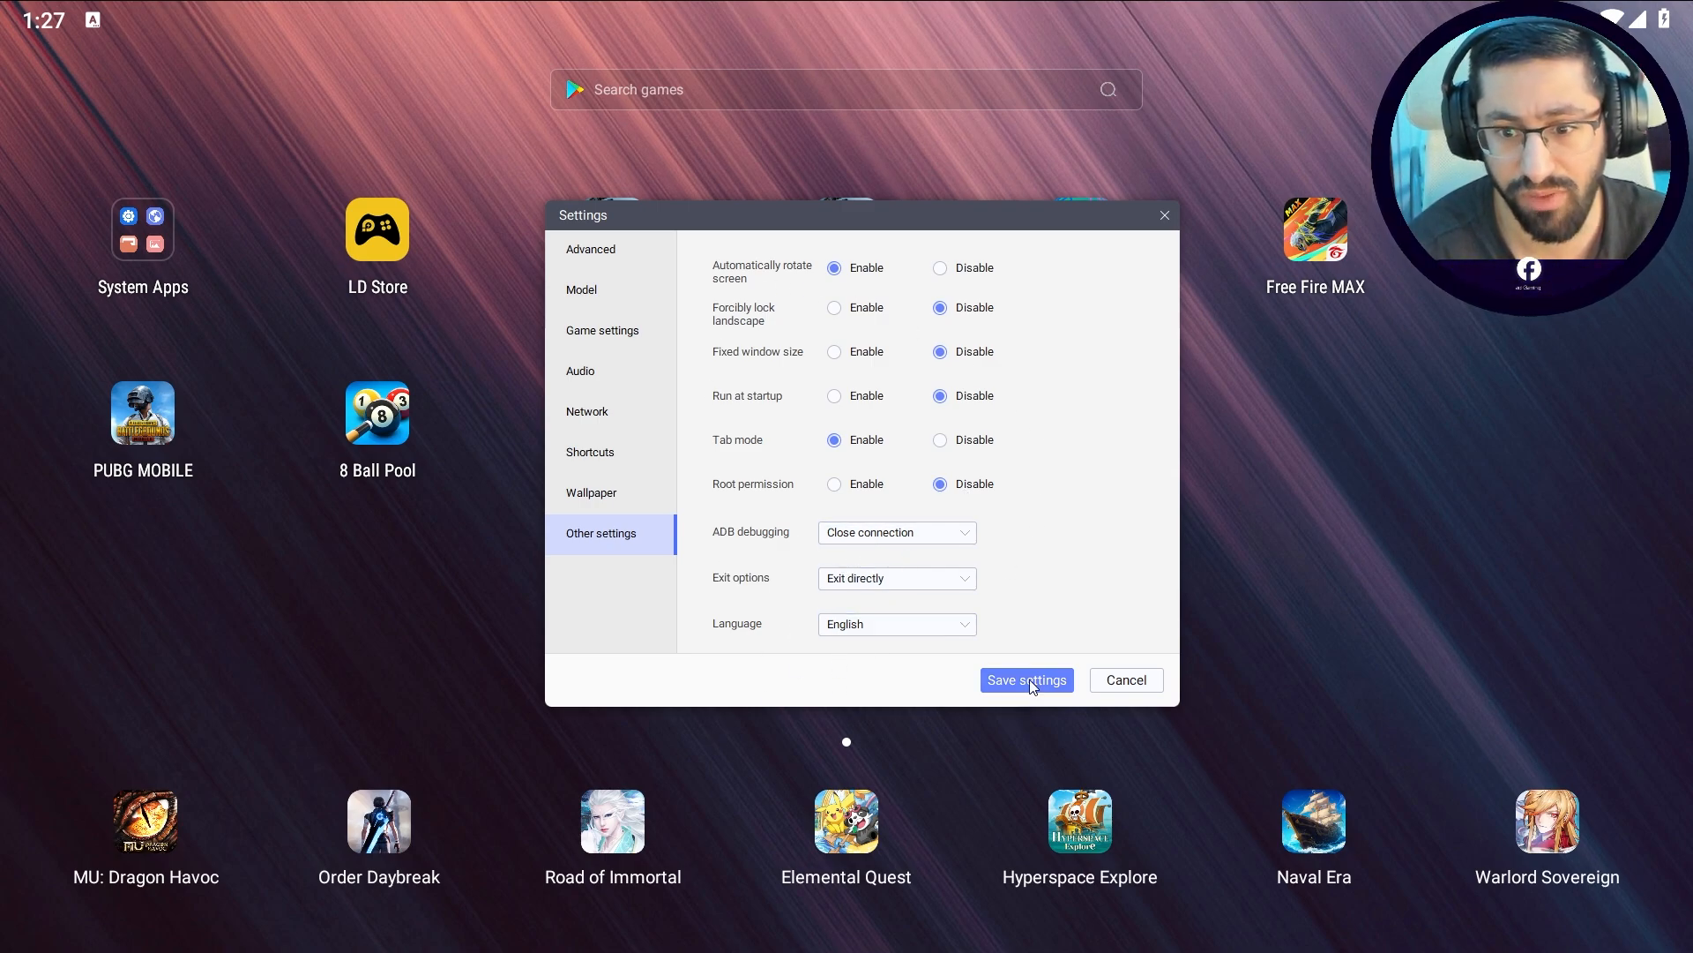
Step: Save all the emulator settings
left_click(1024, 679)
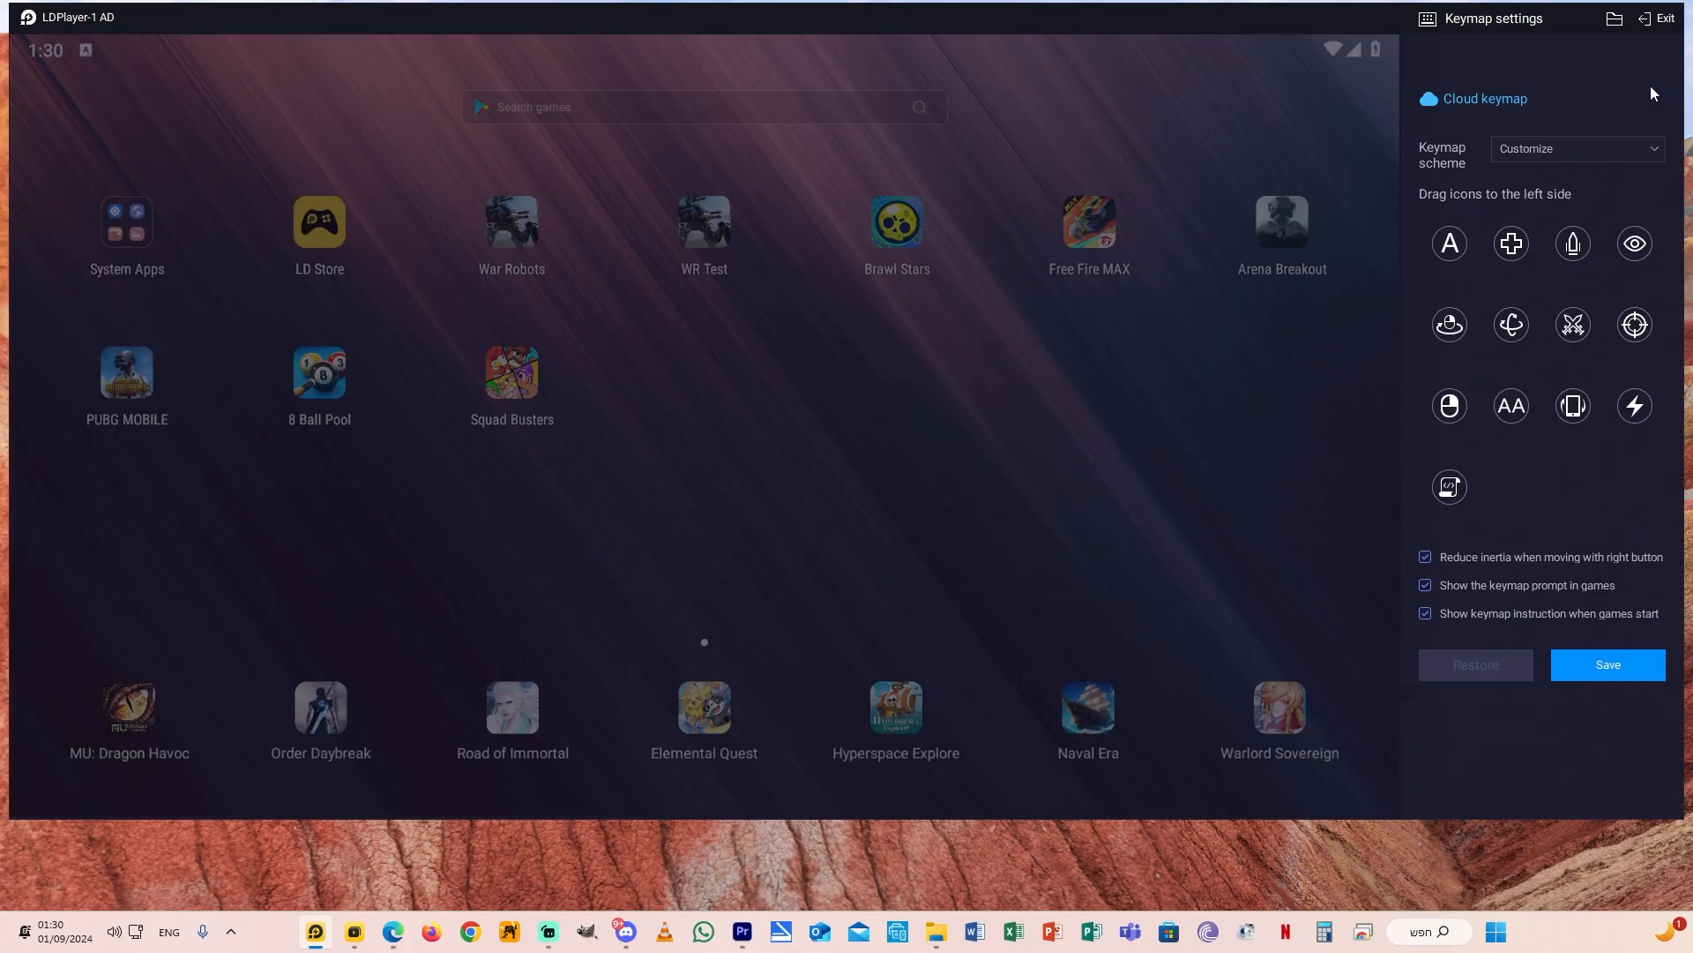
Step: Launch War Robots, reopen its keymap editor and save the customized keymap
left_click(1661, 18)
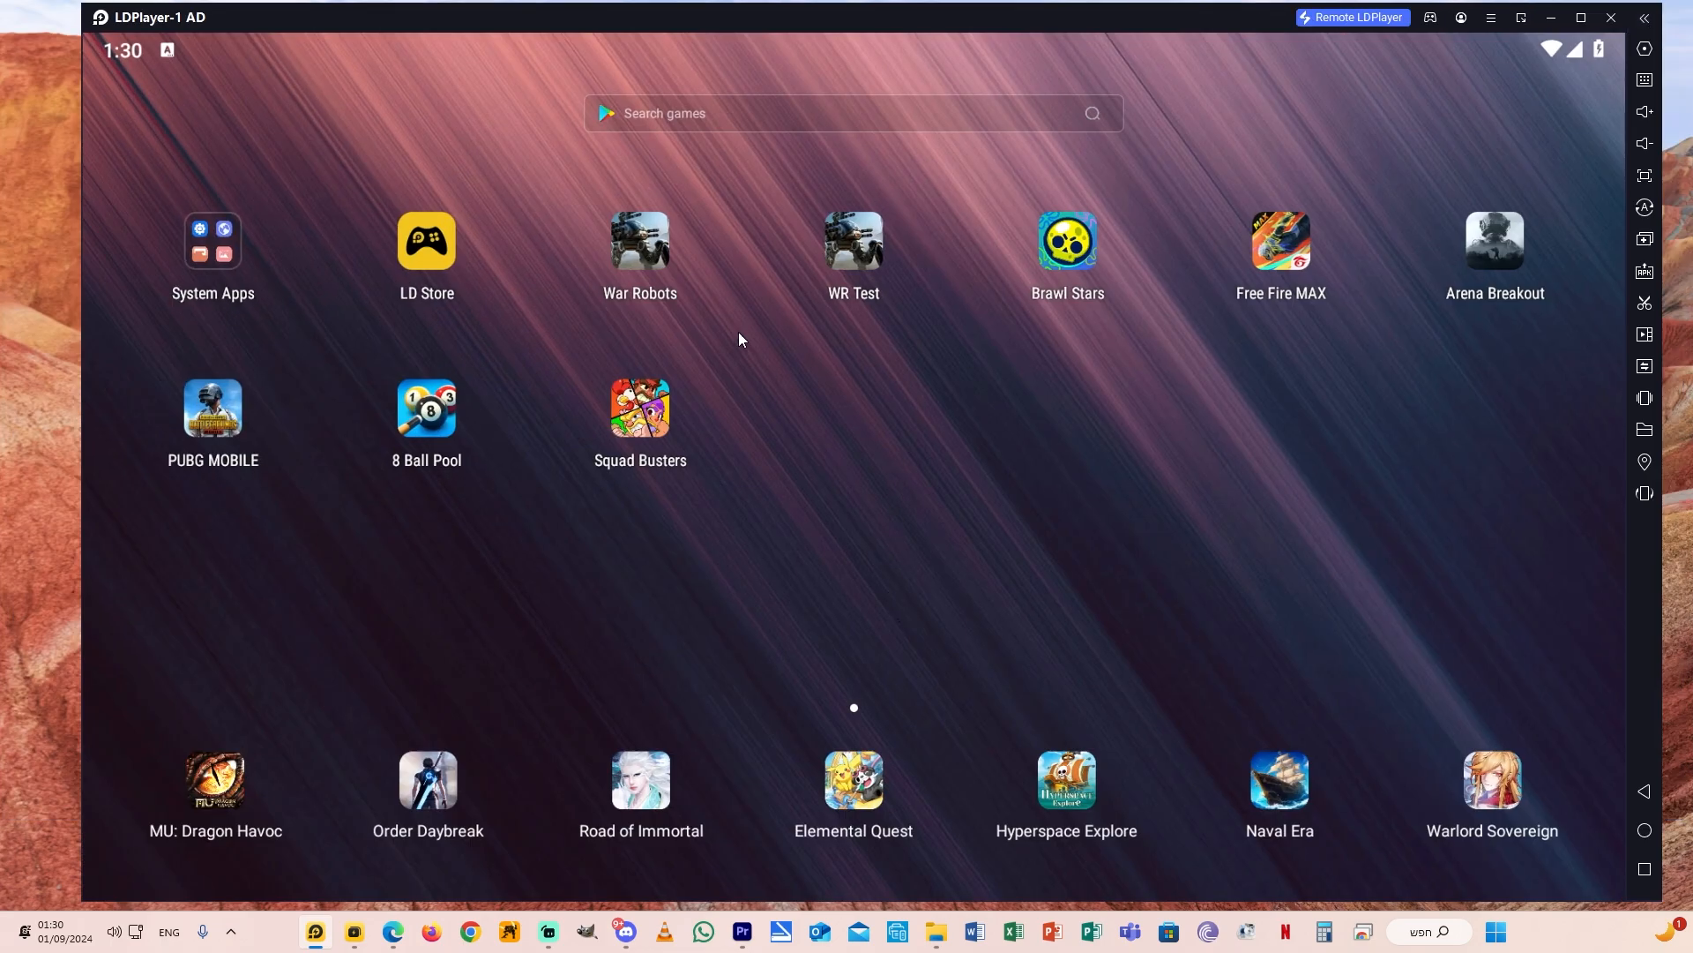
mouse_move(655, 249)
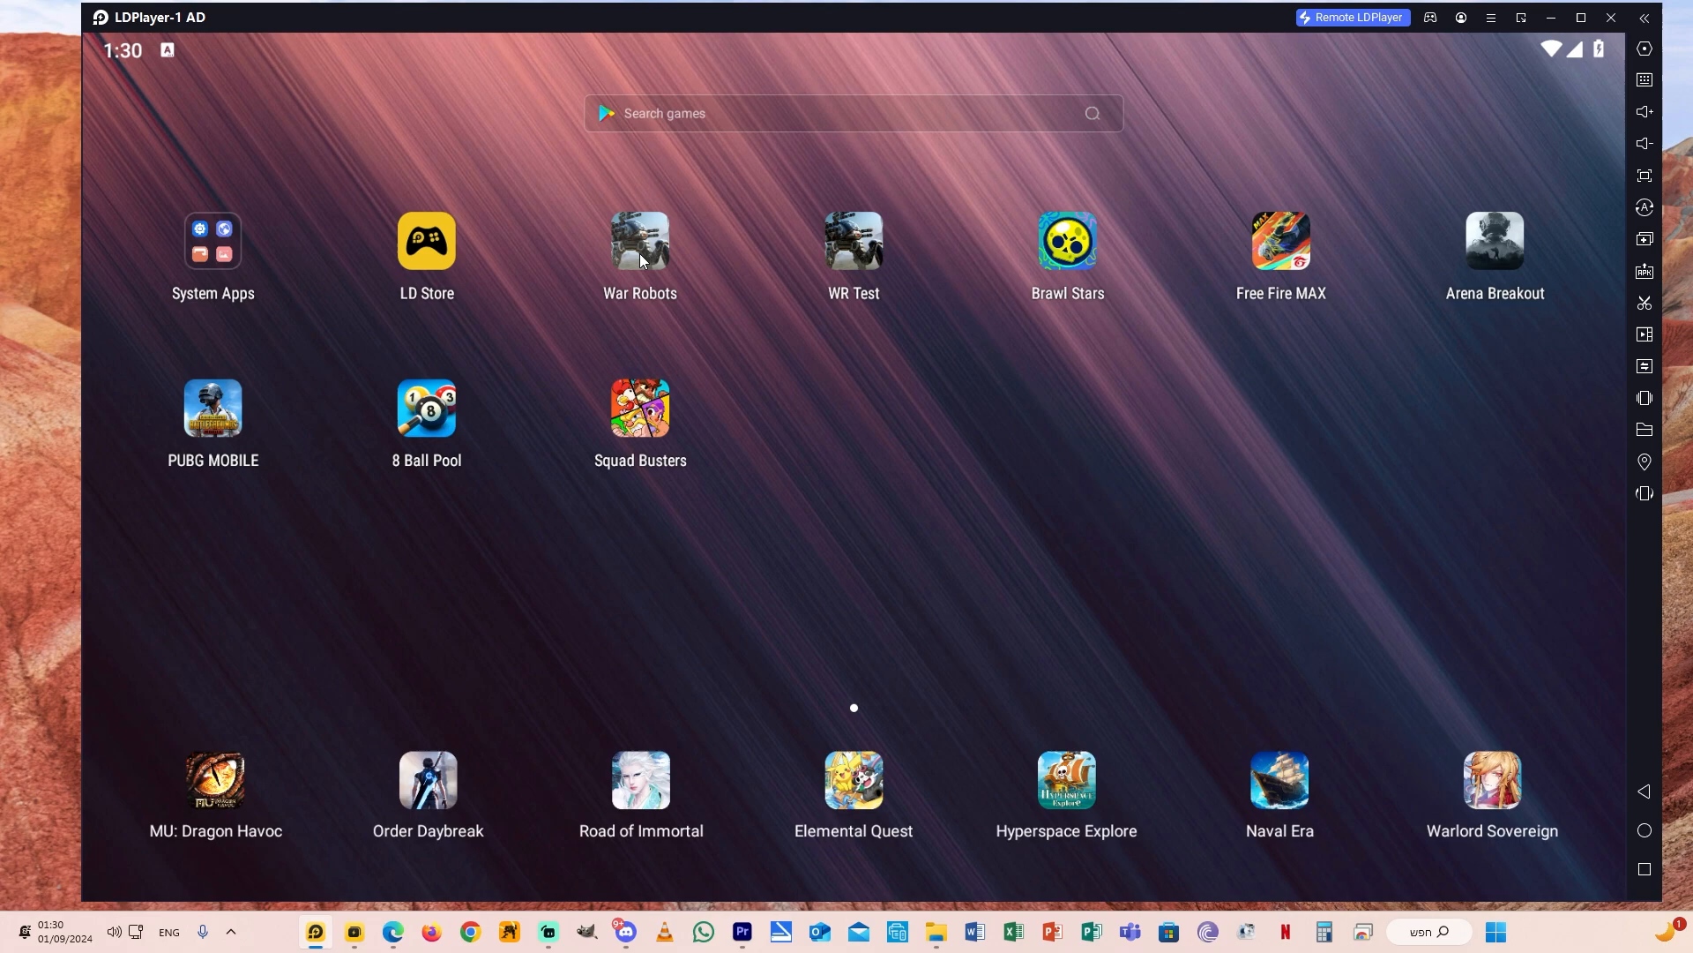
left_click(639, 240)
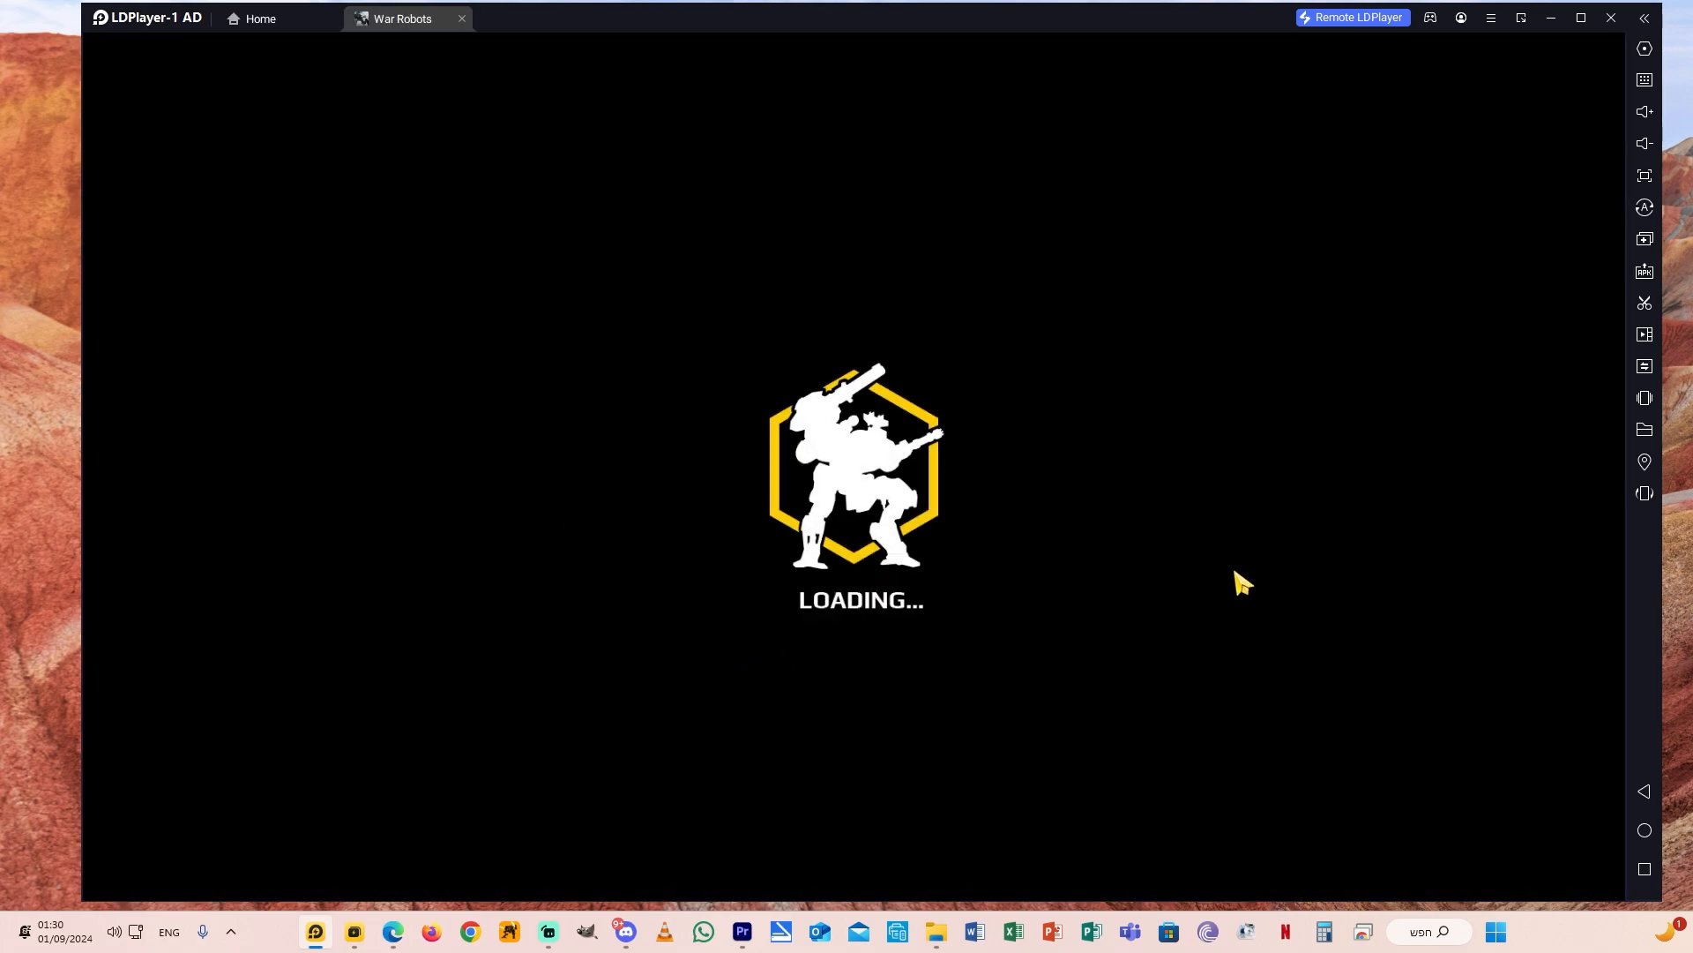
left_click(1642, 80)
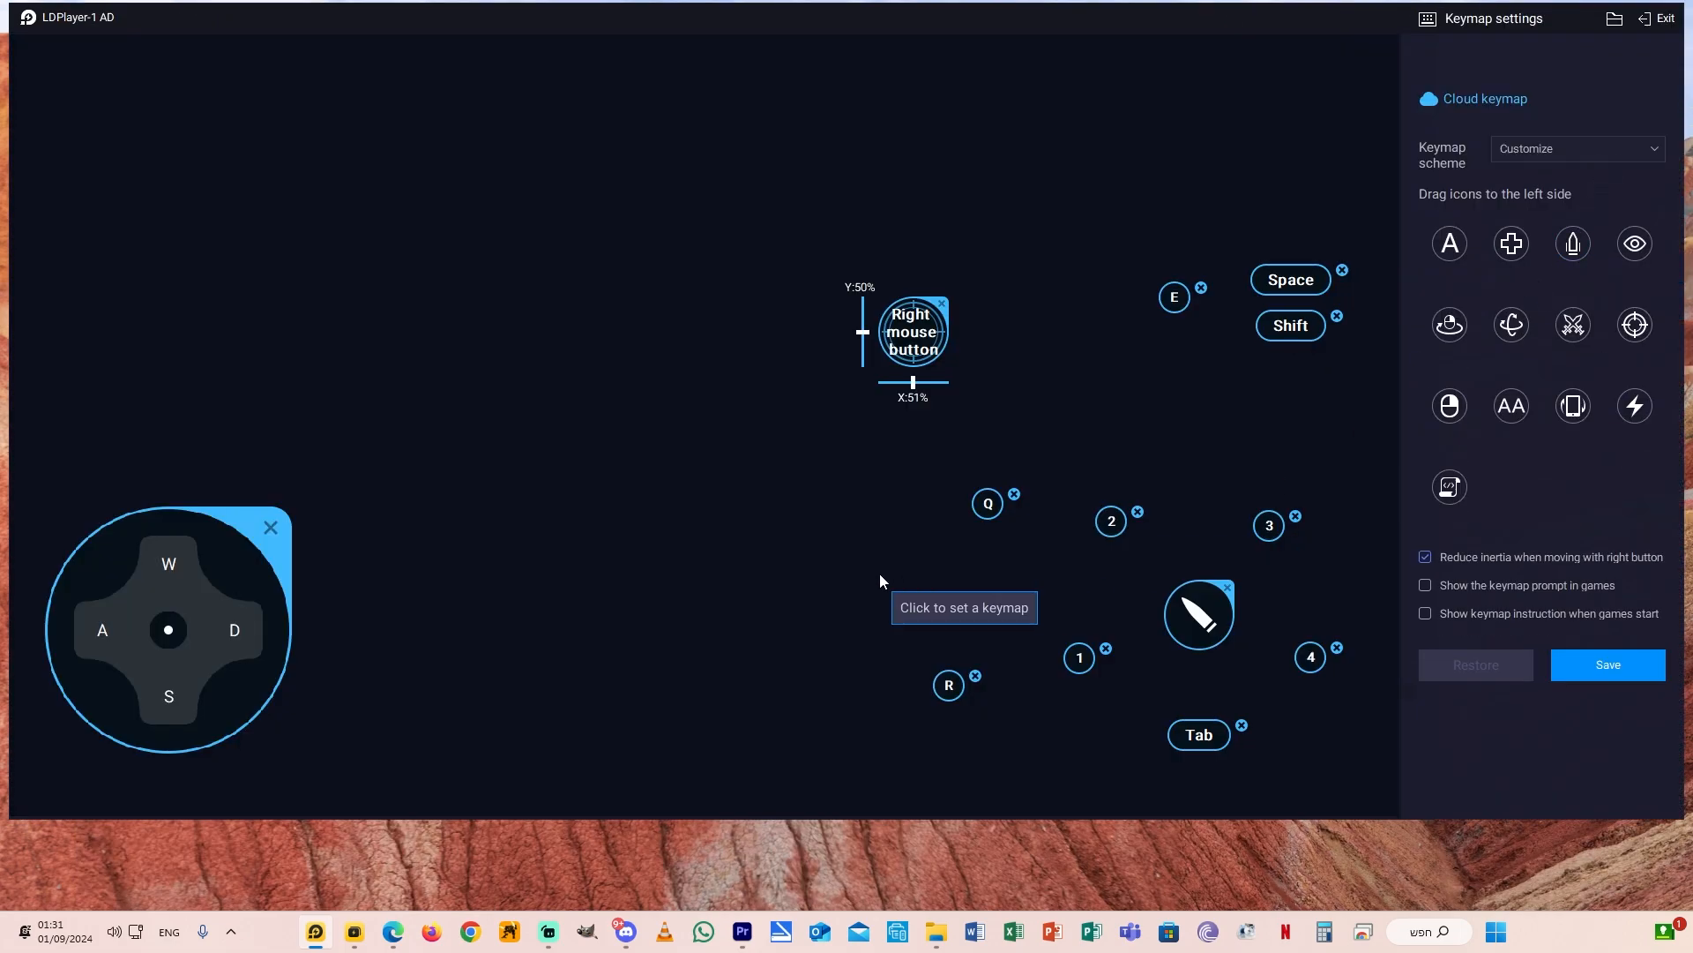
mouse_move(919, 360)
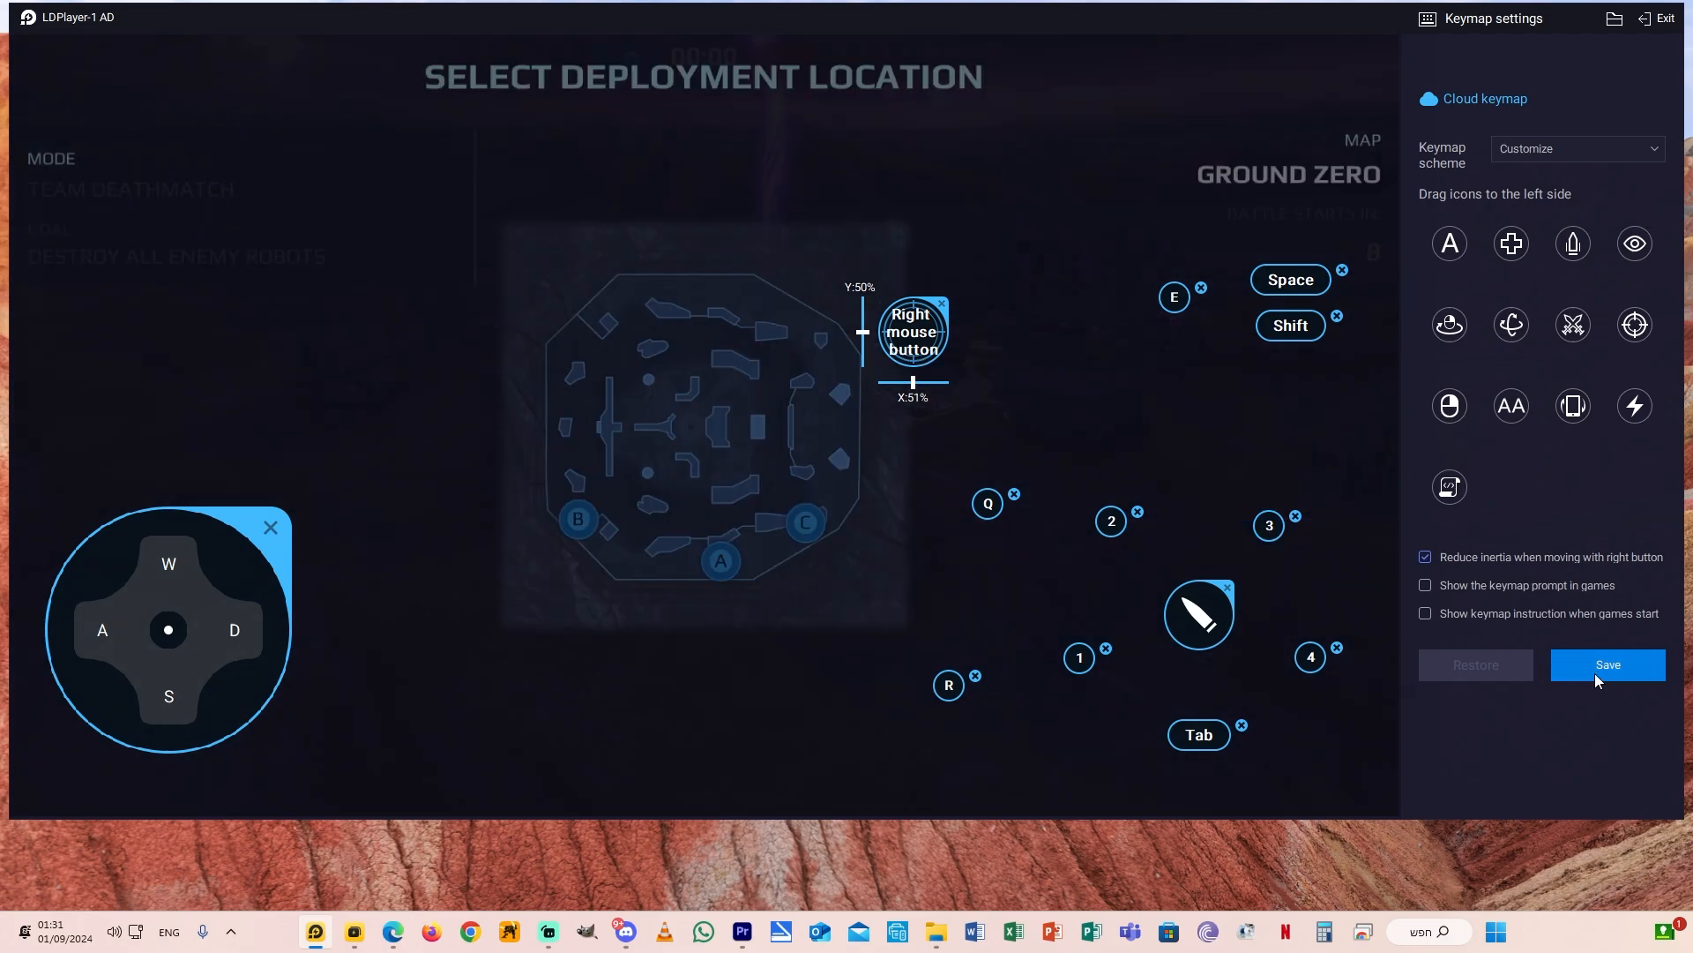
left_click(1607, 665)
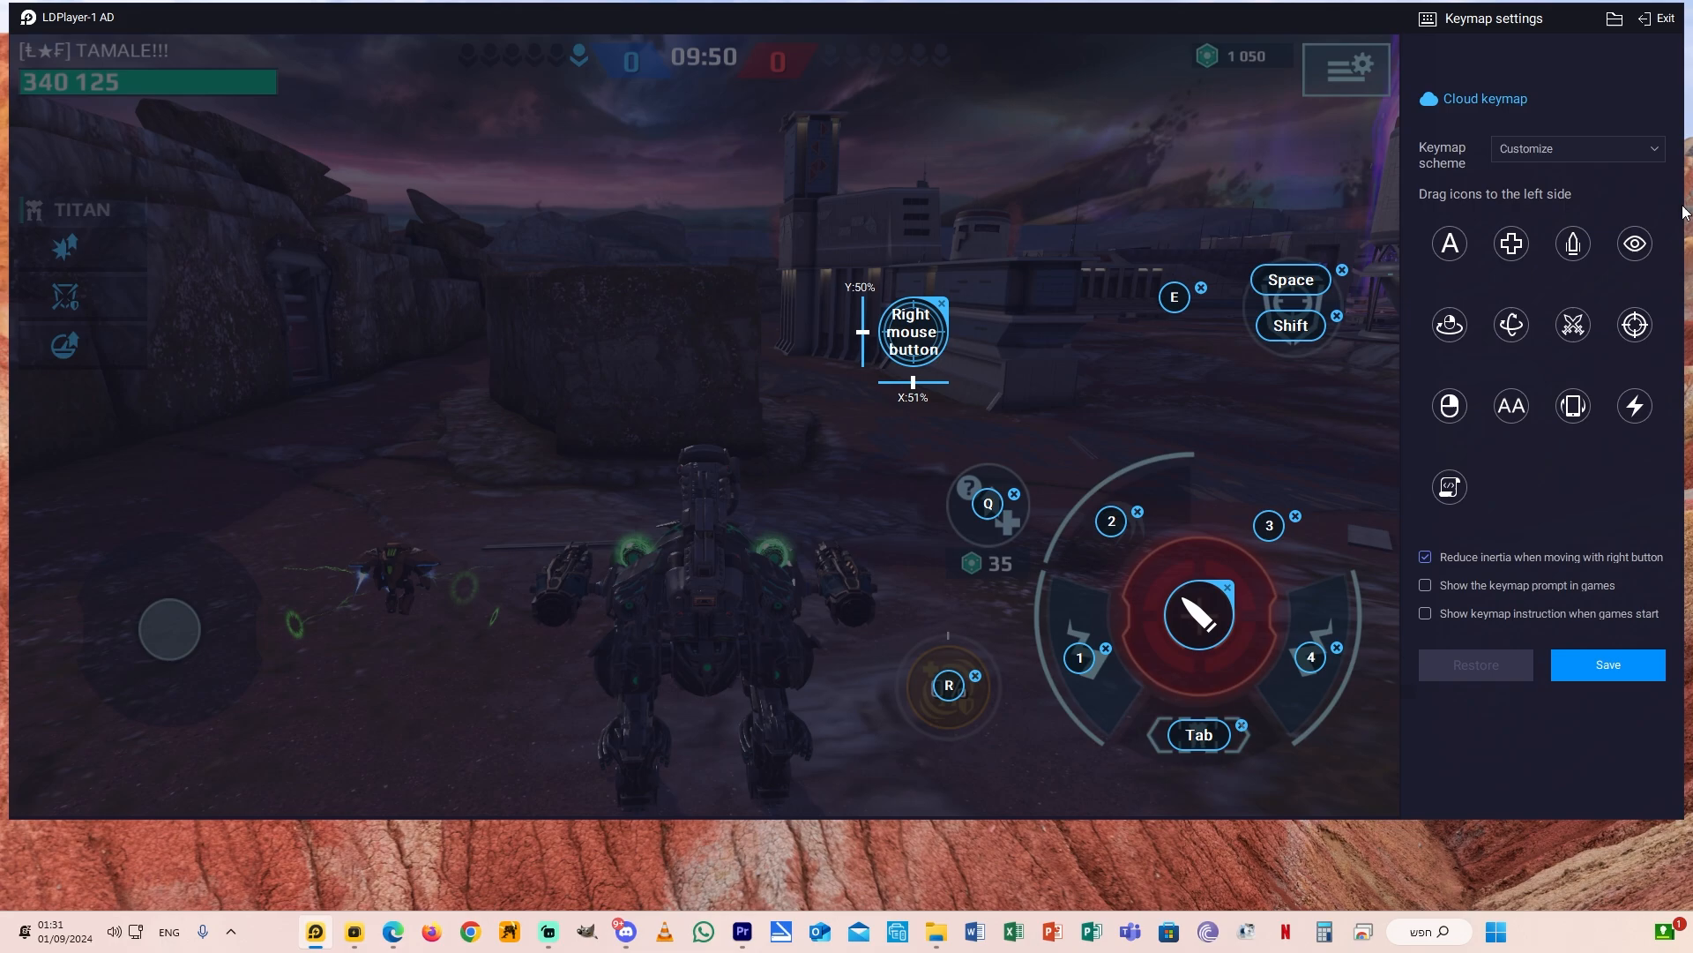
mouse_move(1512, 244)
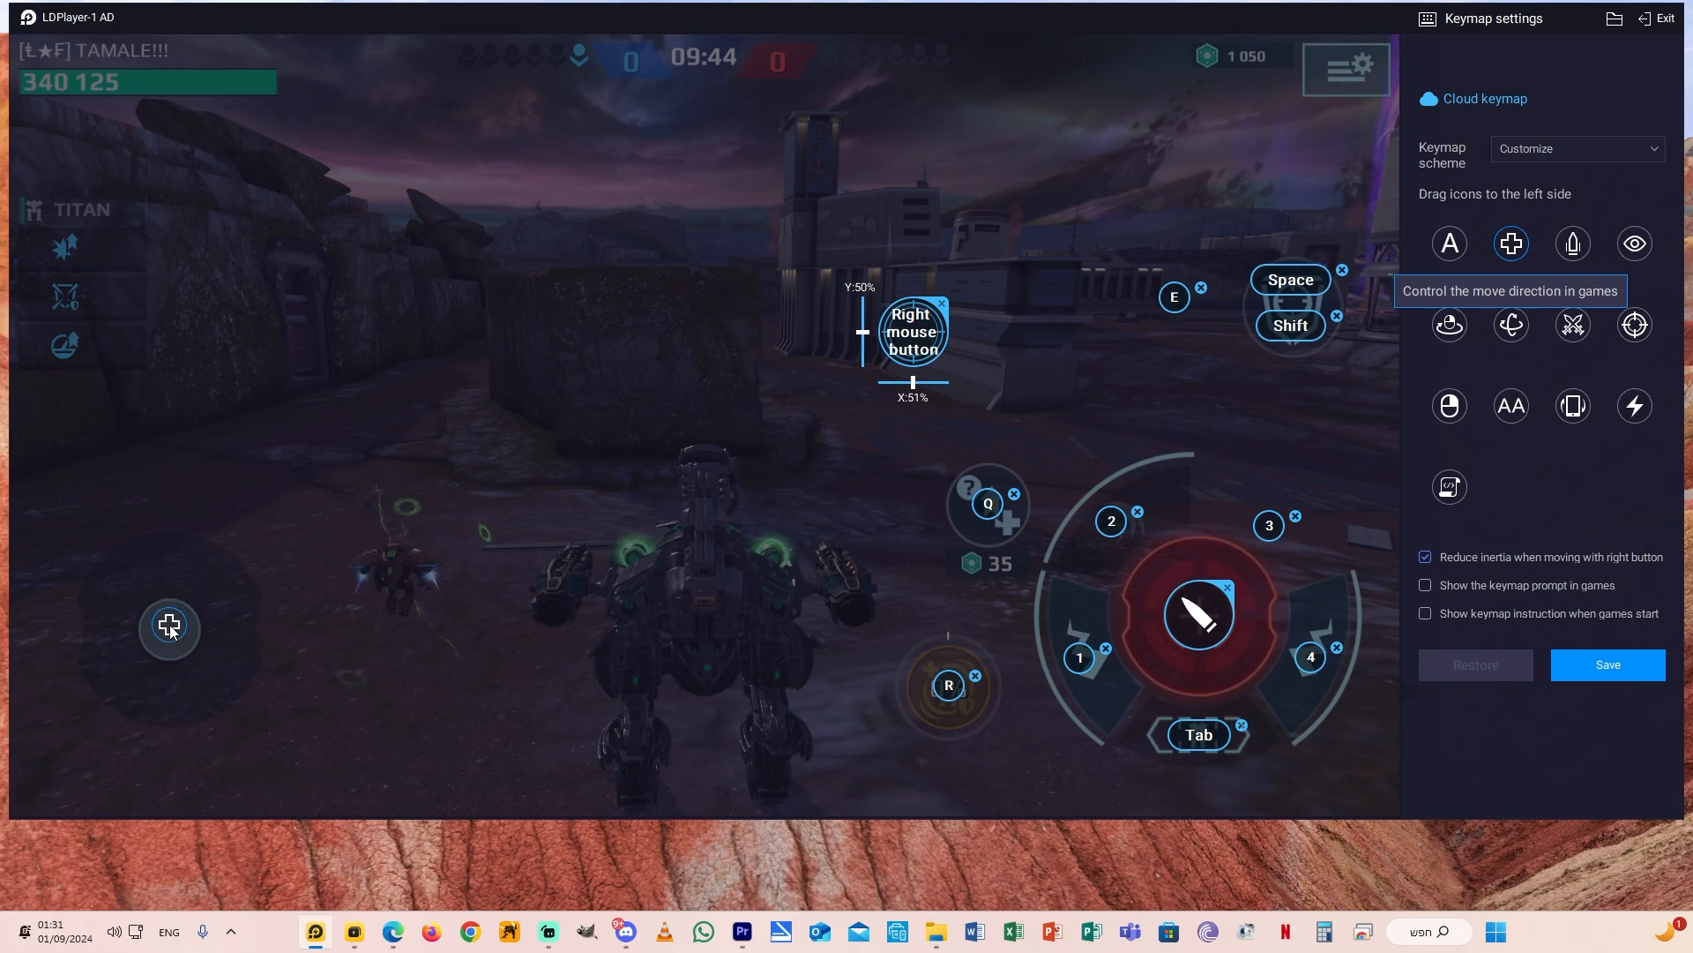
Step: Place the WASD pad over the joystick, centre the mouse view, and start a shield ability key
left_click(168, 625)
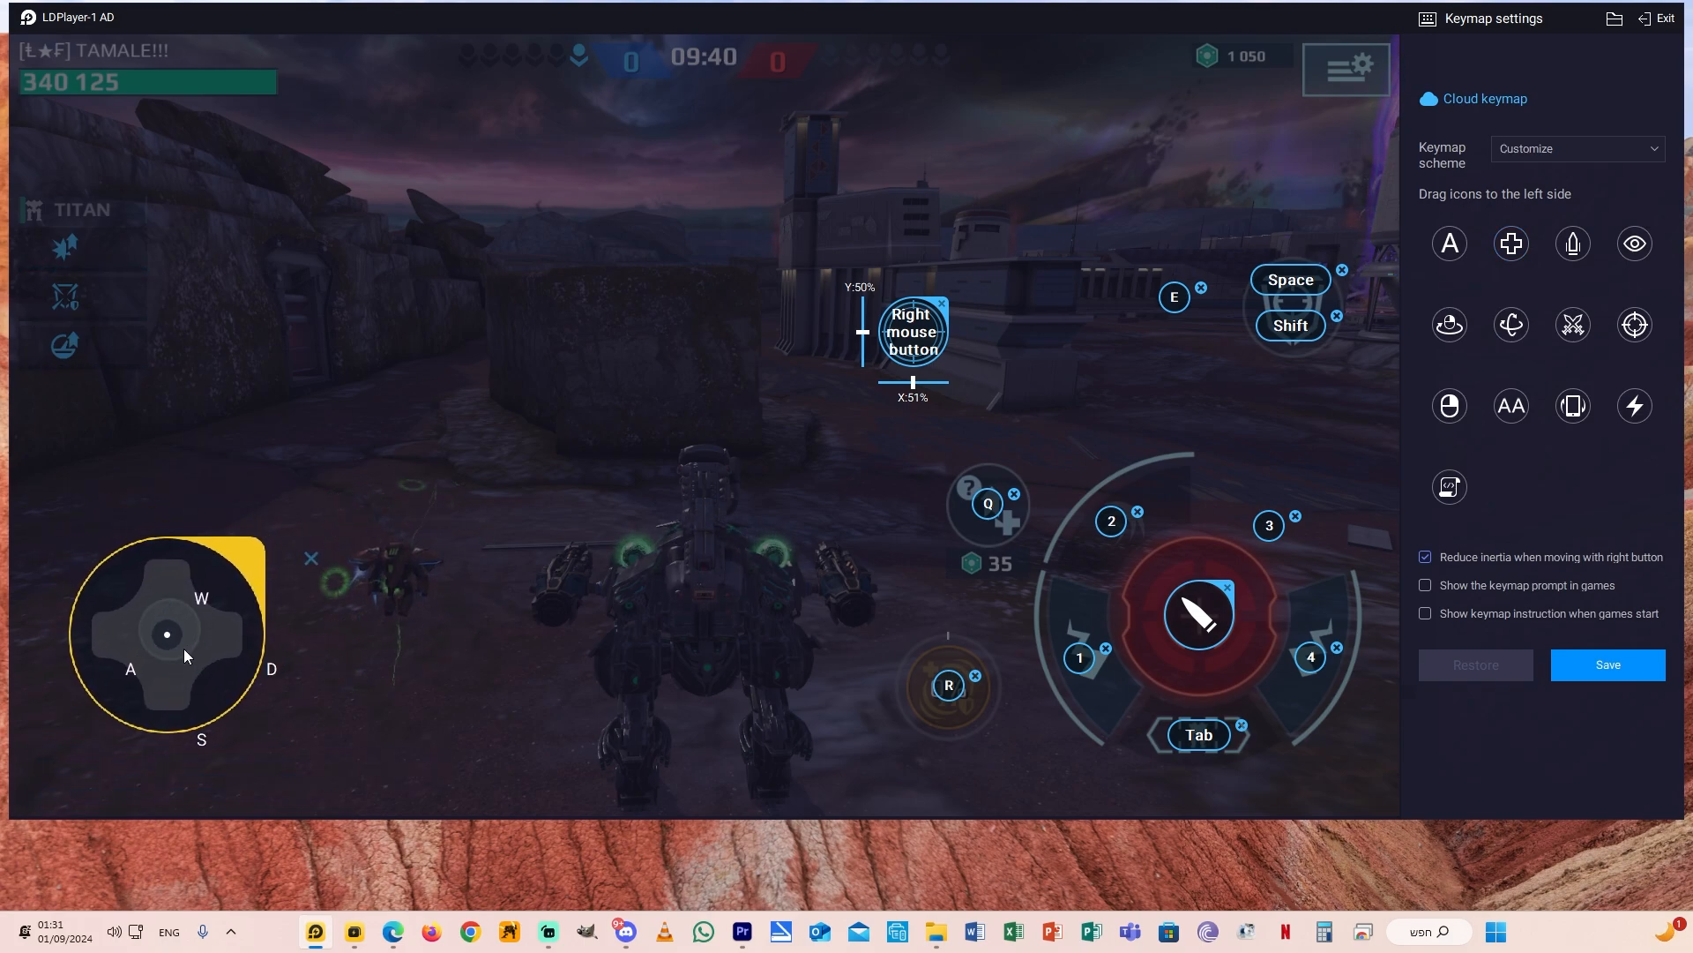
left_click(168, 633)
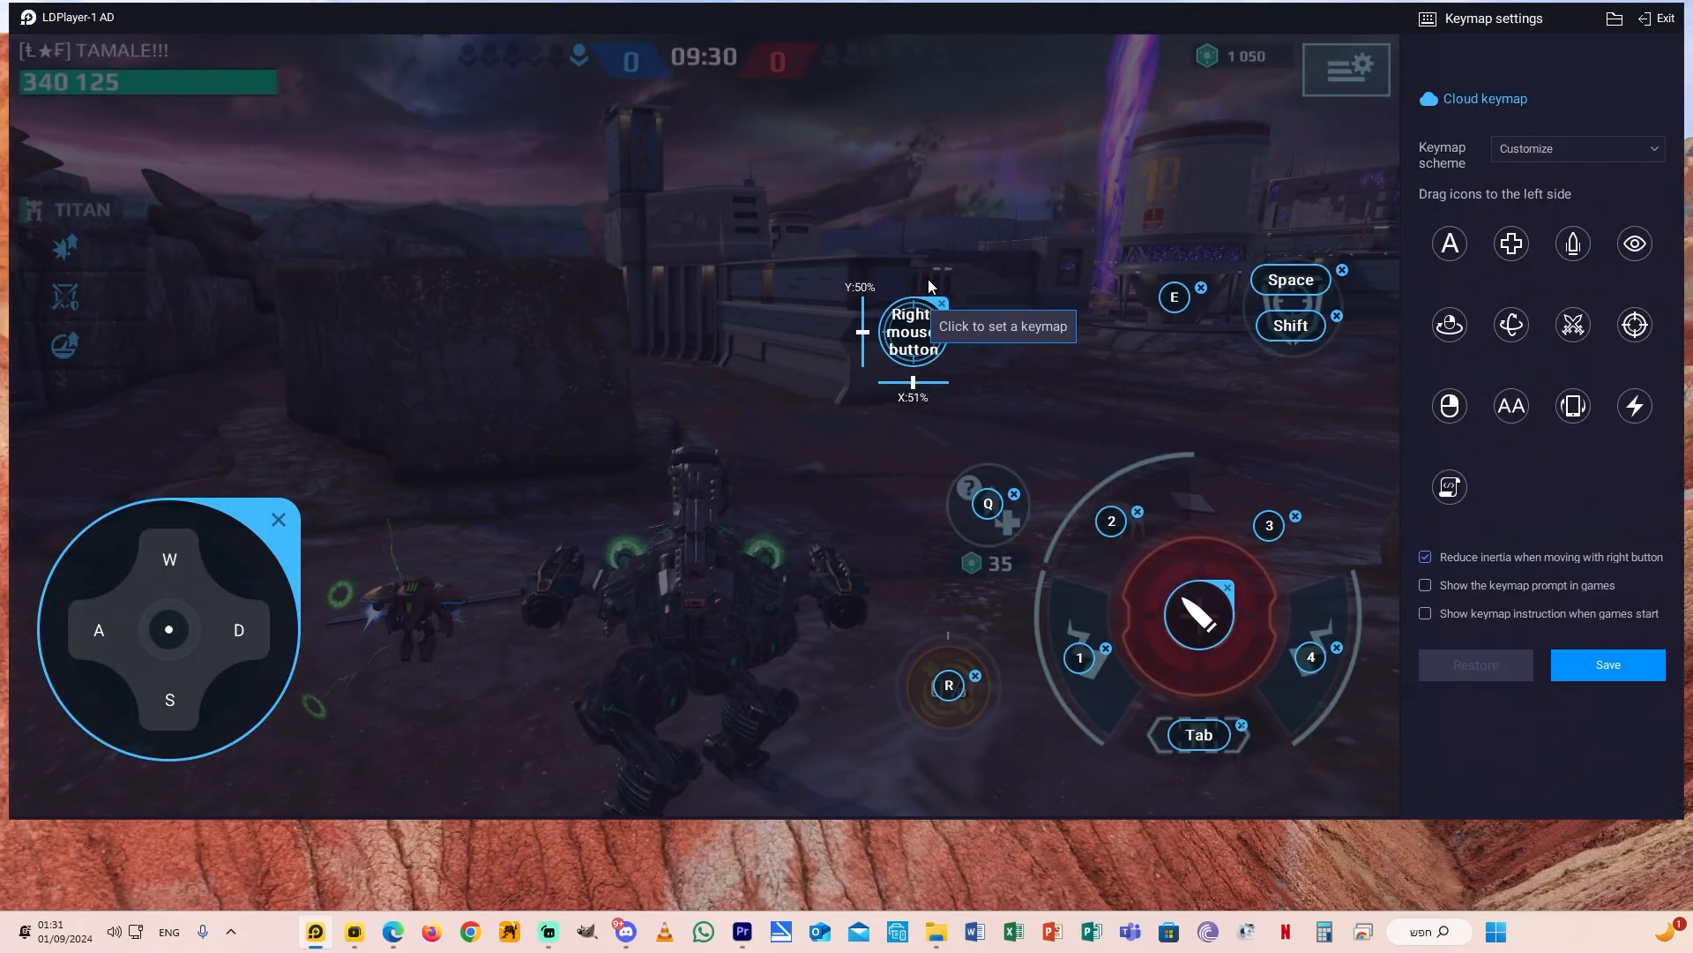
mouse_move(1633, 324)
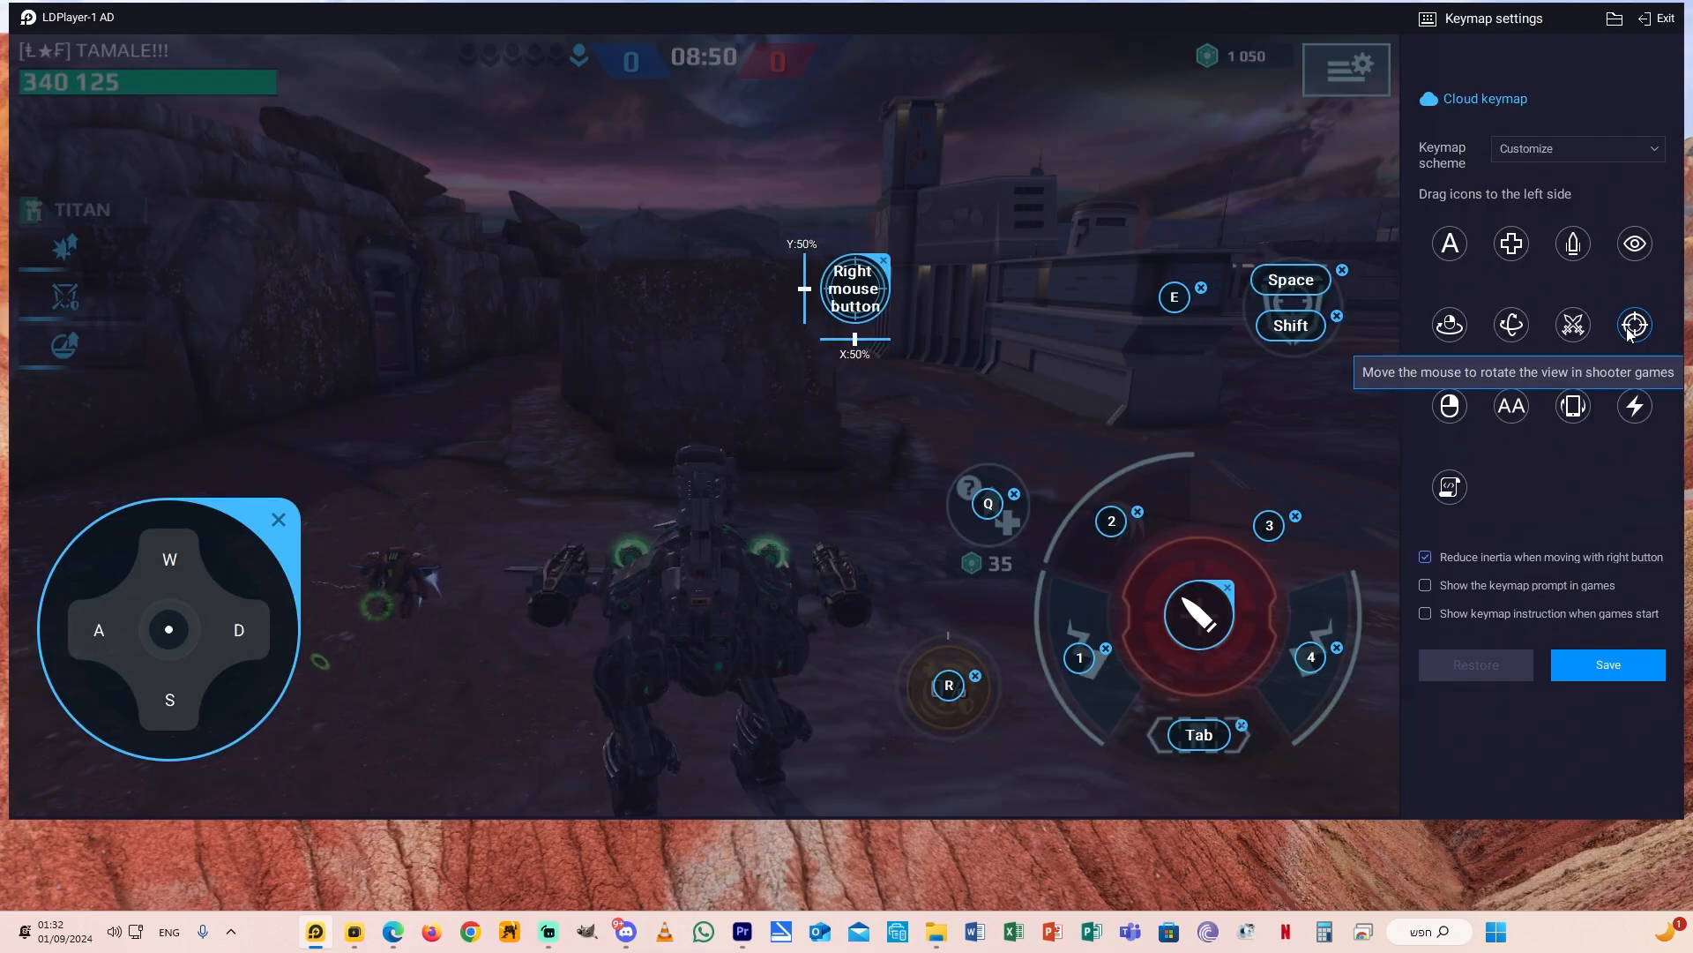
mouse_move(1517, 494)
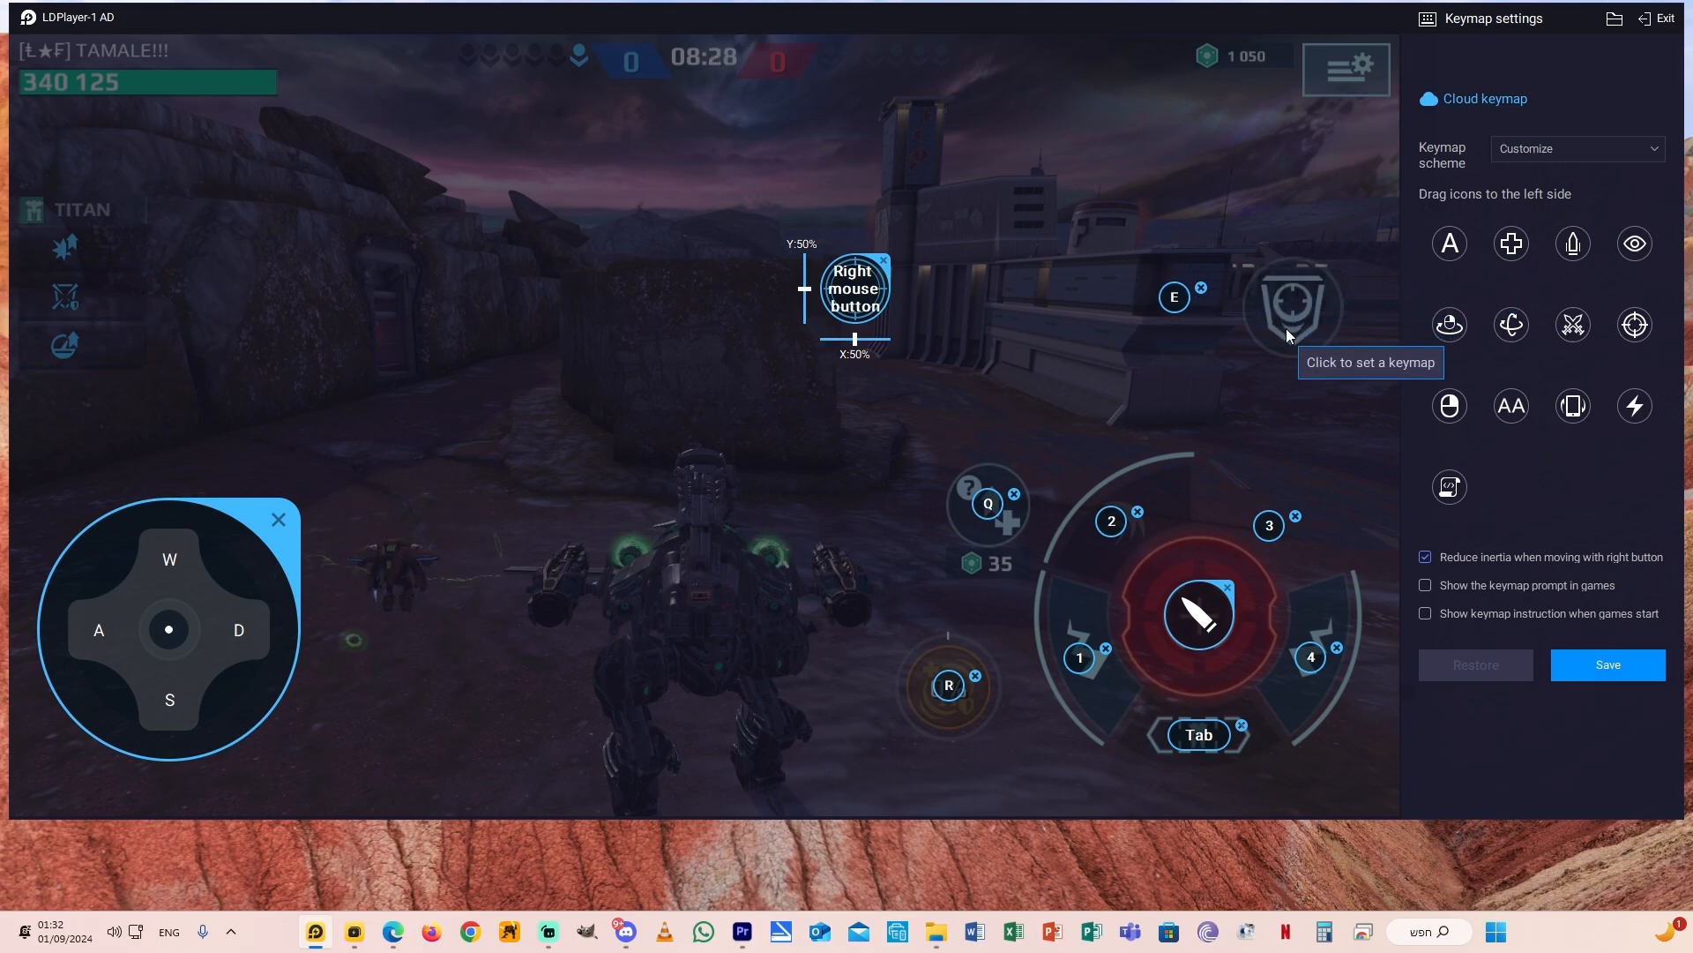
left_click(1293, 300)
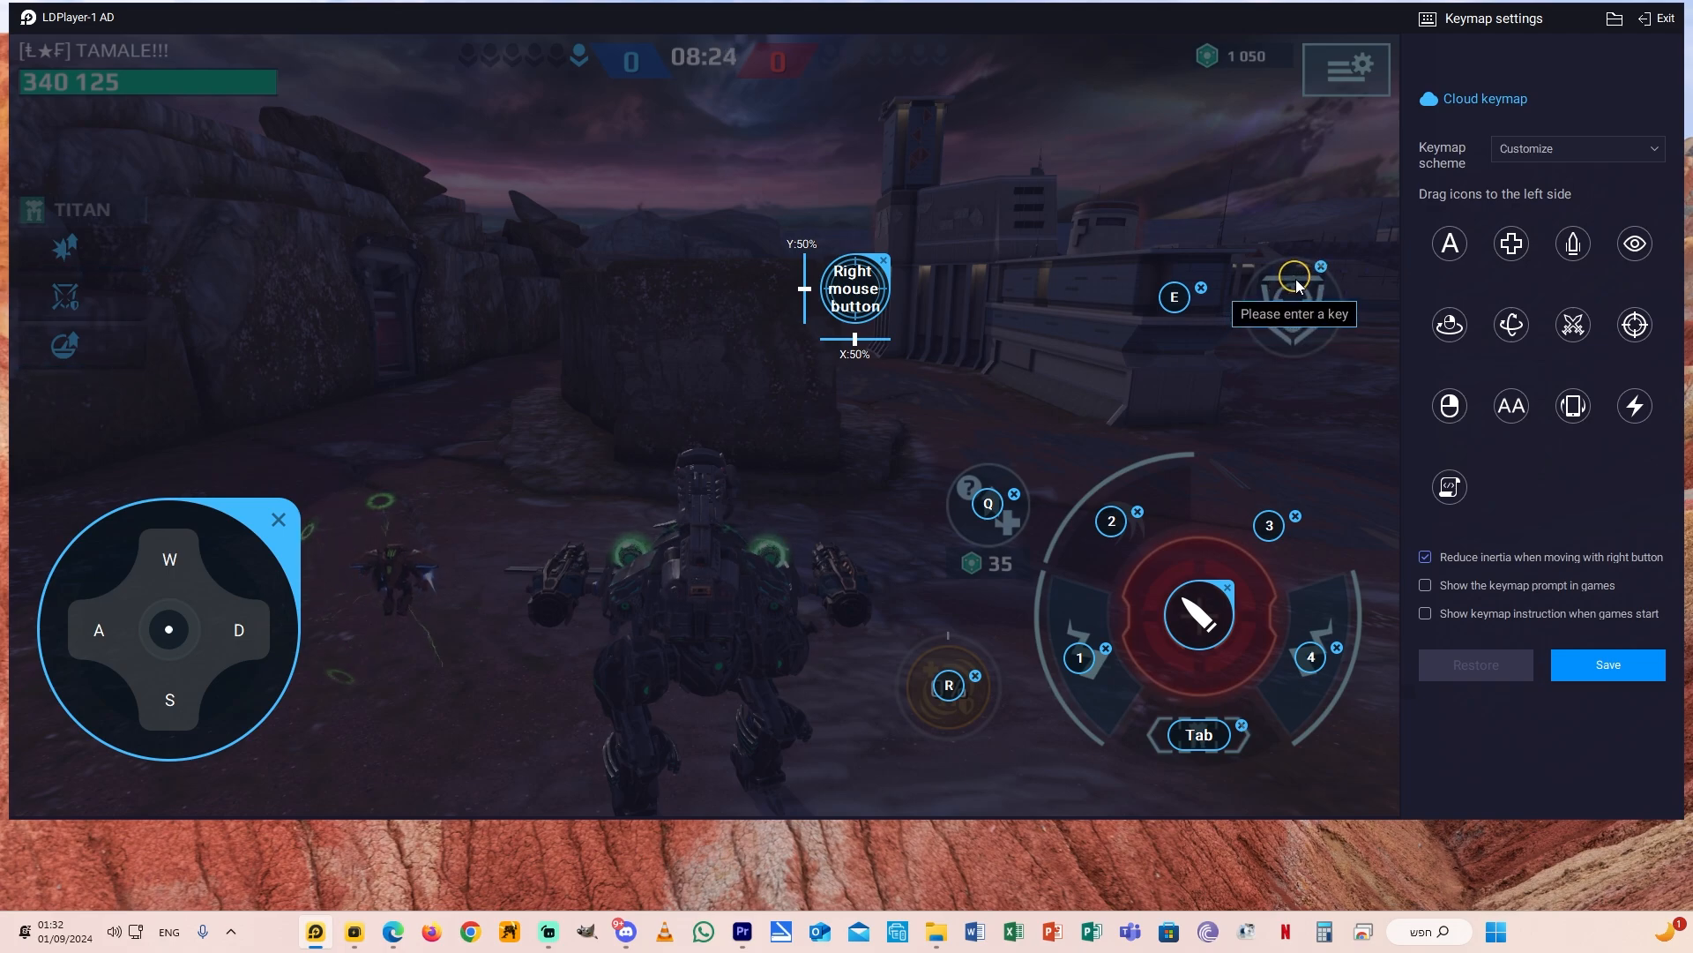
Step: Bind Shift and Space to the shield, then re-add the left-click fire key over the red fire button
key("shift")
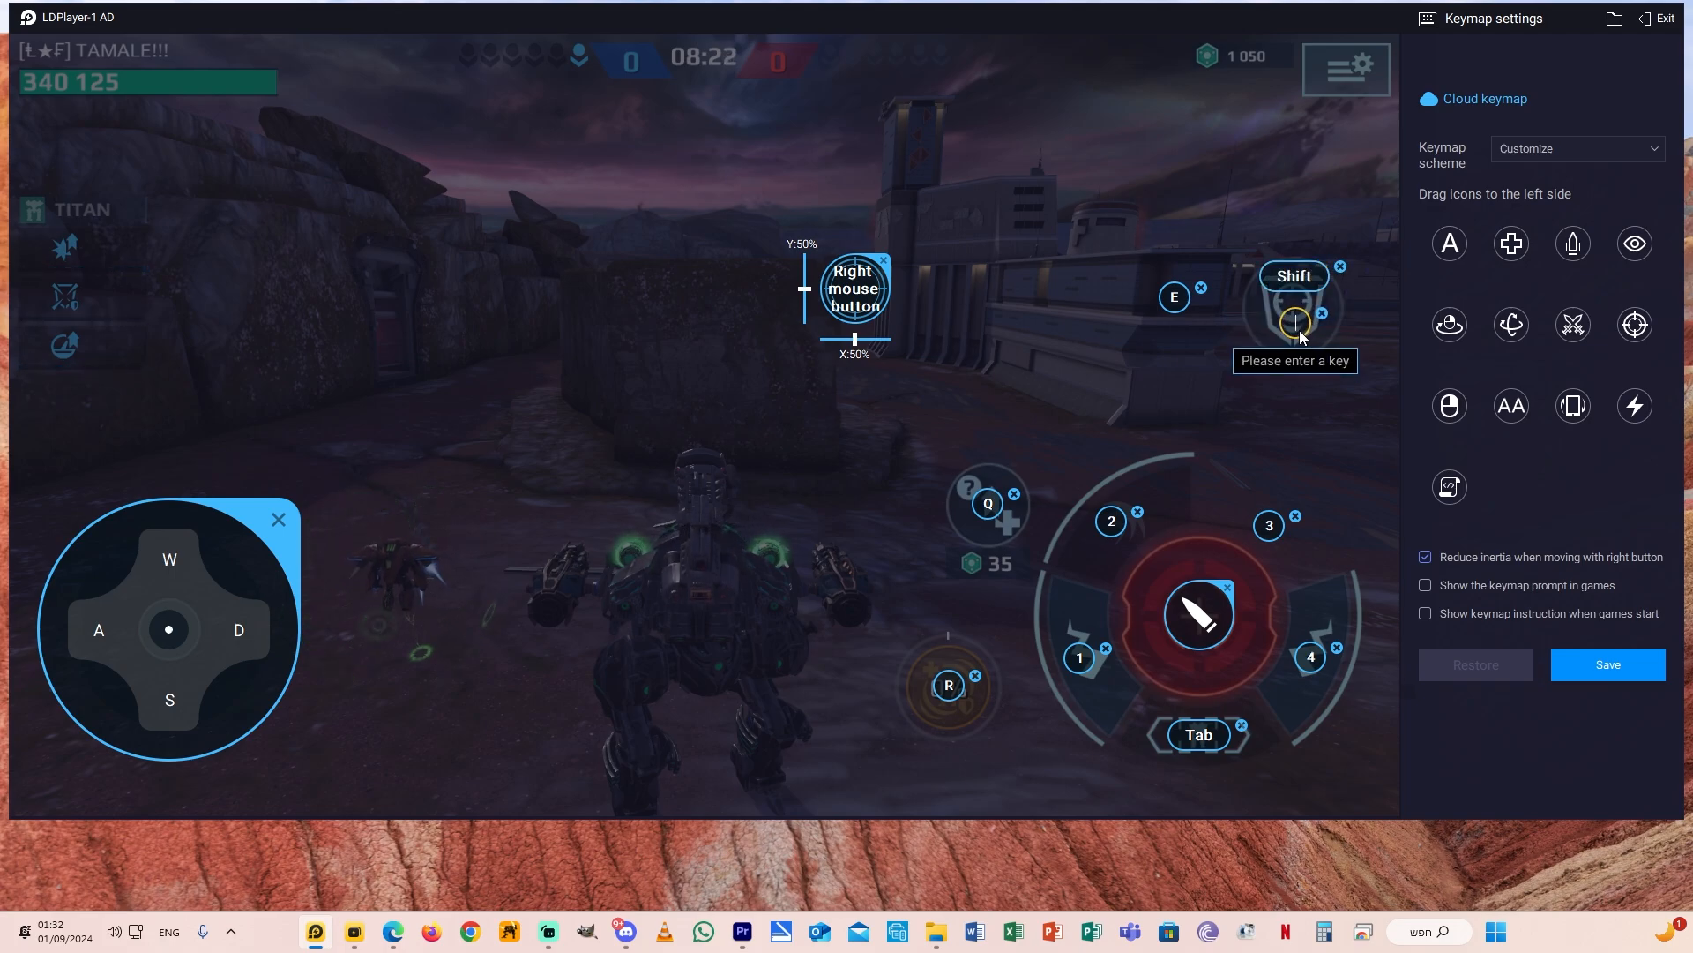
key("space")
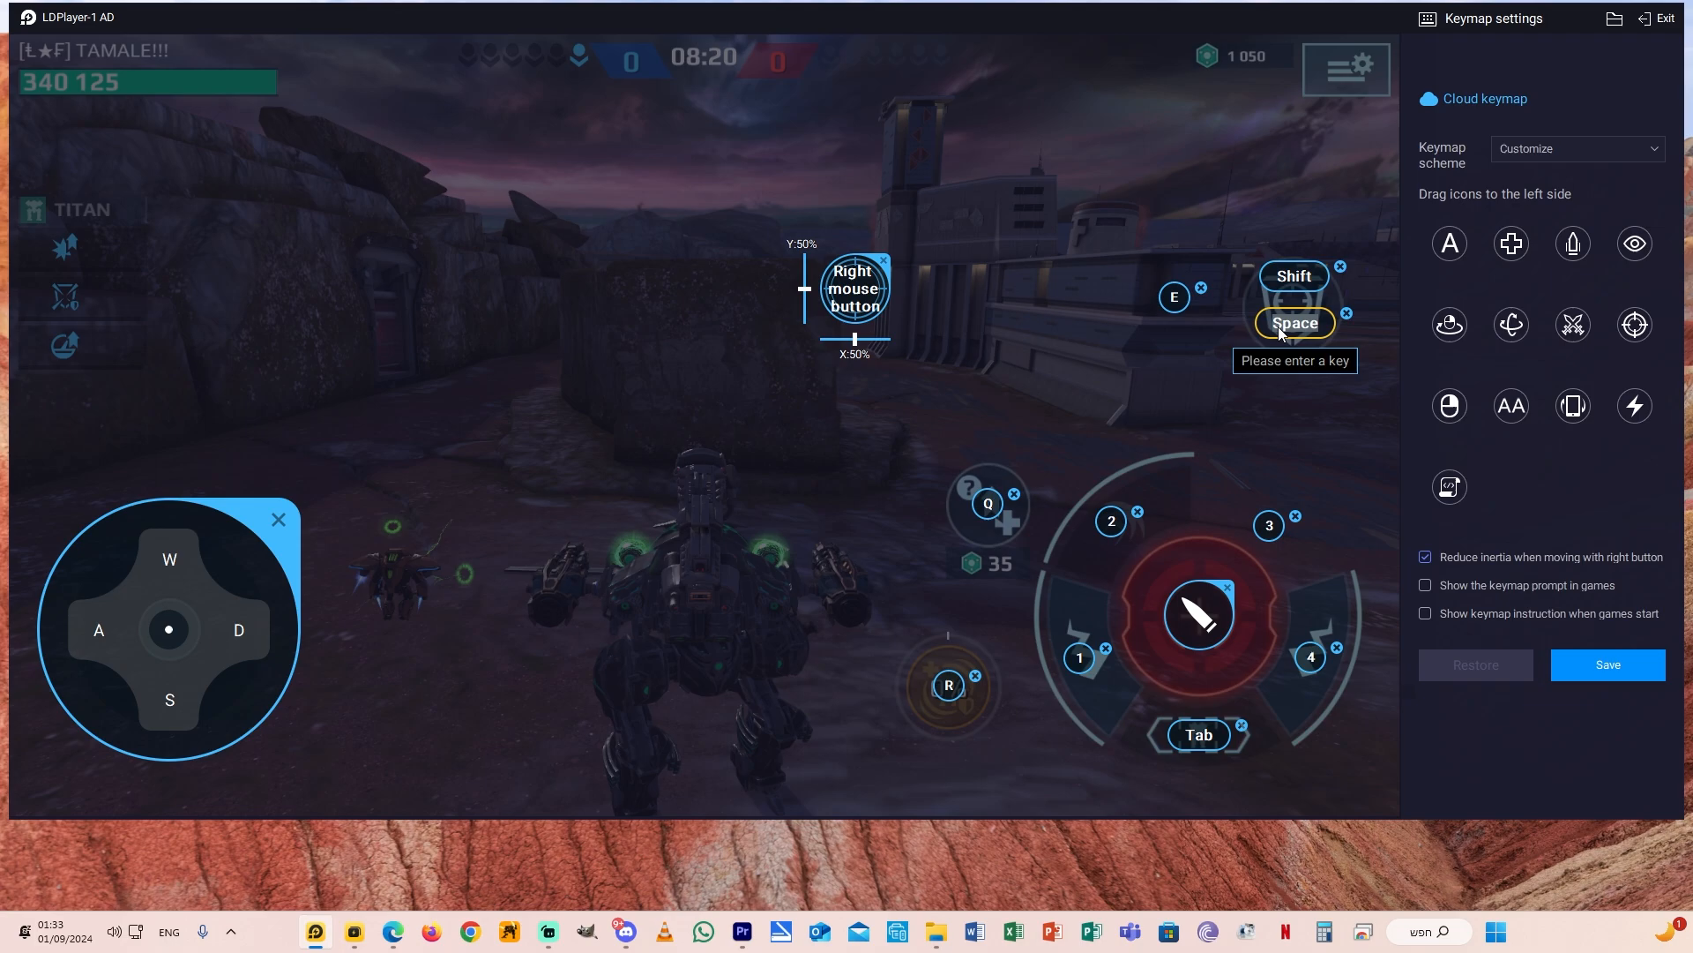
mouse_move(1206, 292)
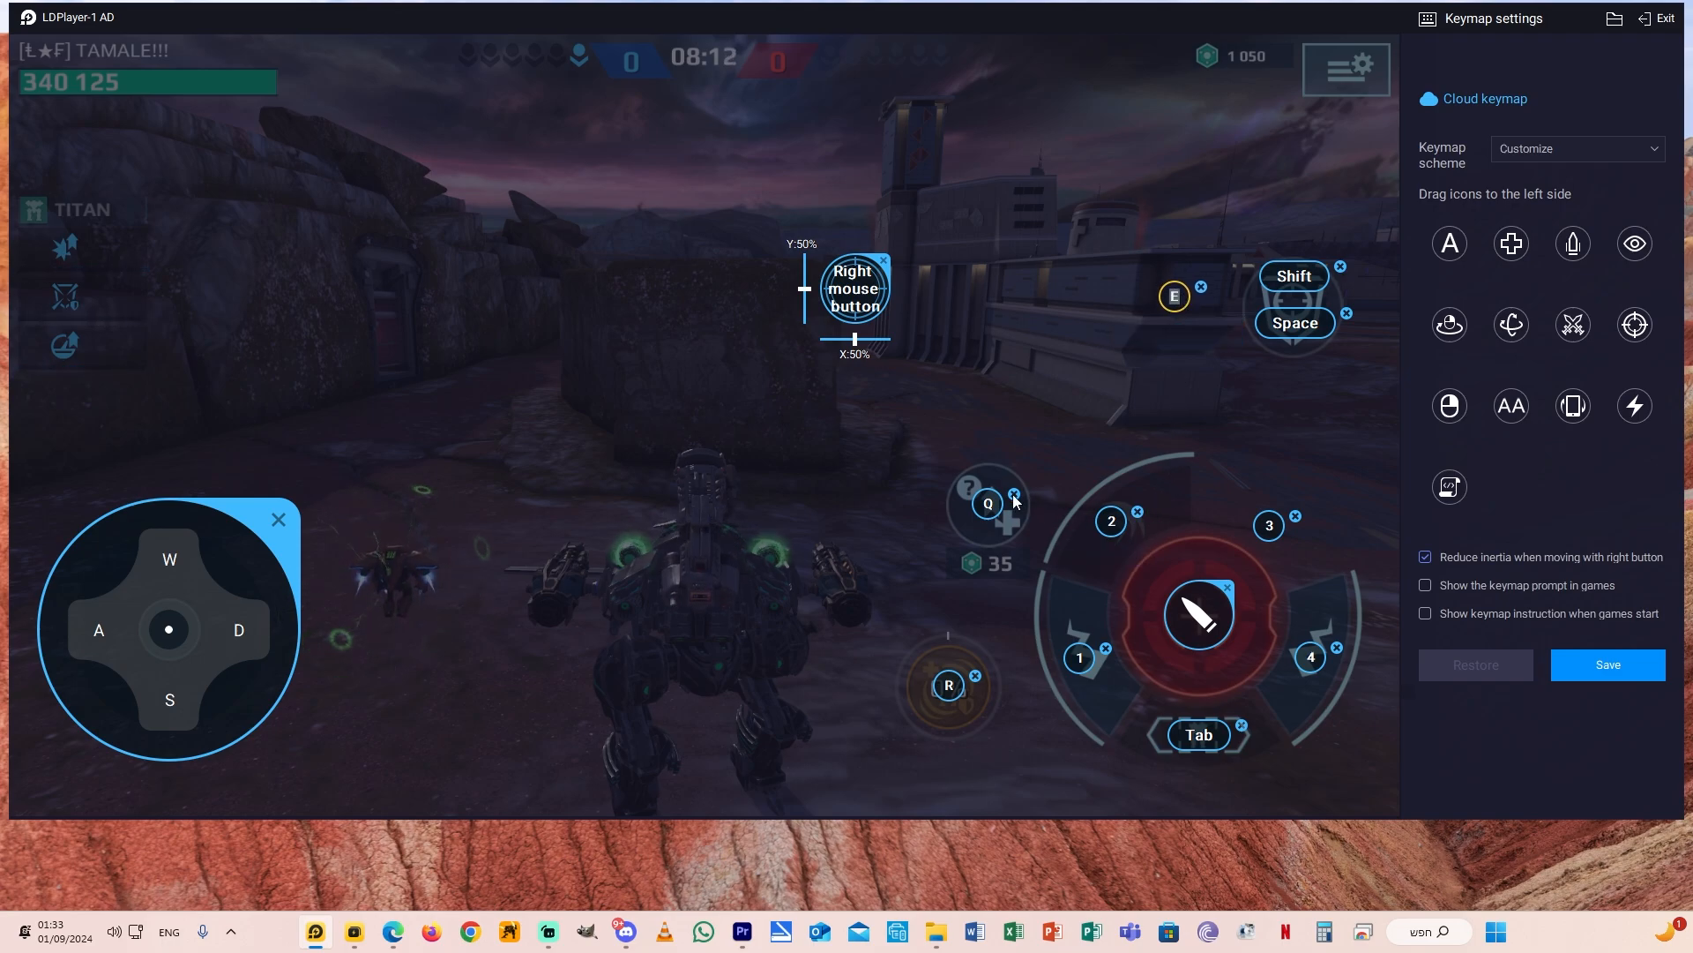
left_click(985, 503)
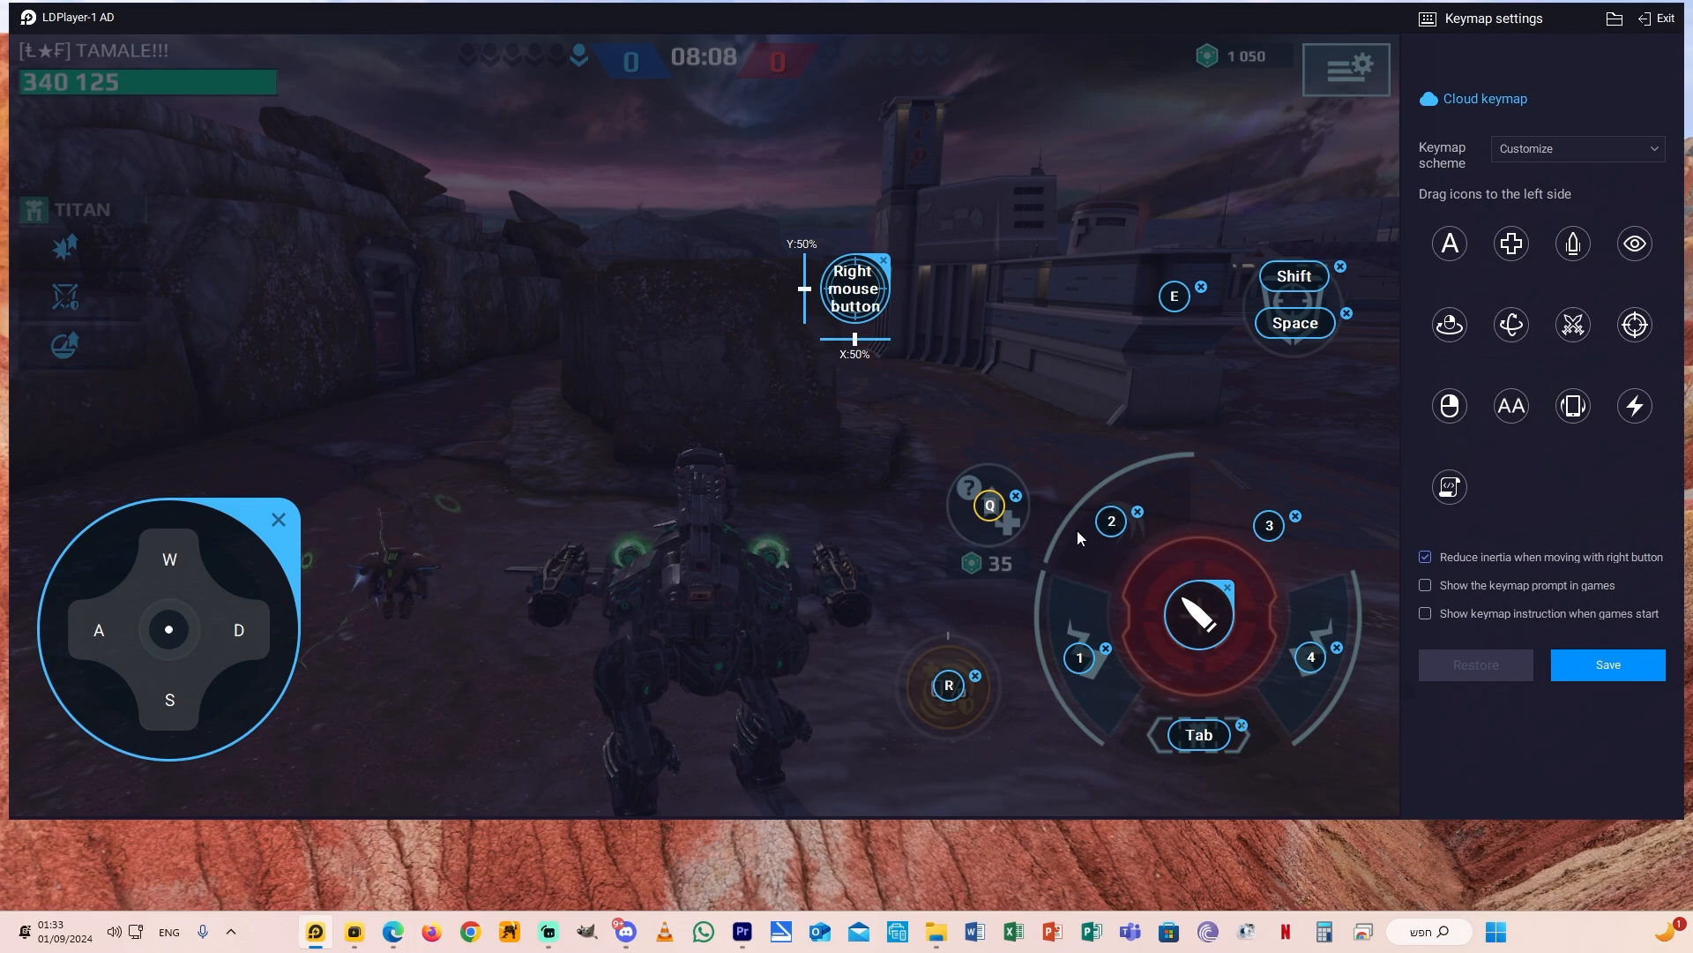
mouse_move(982, 676)
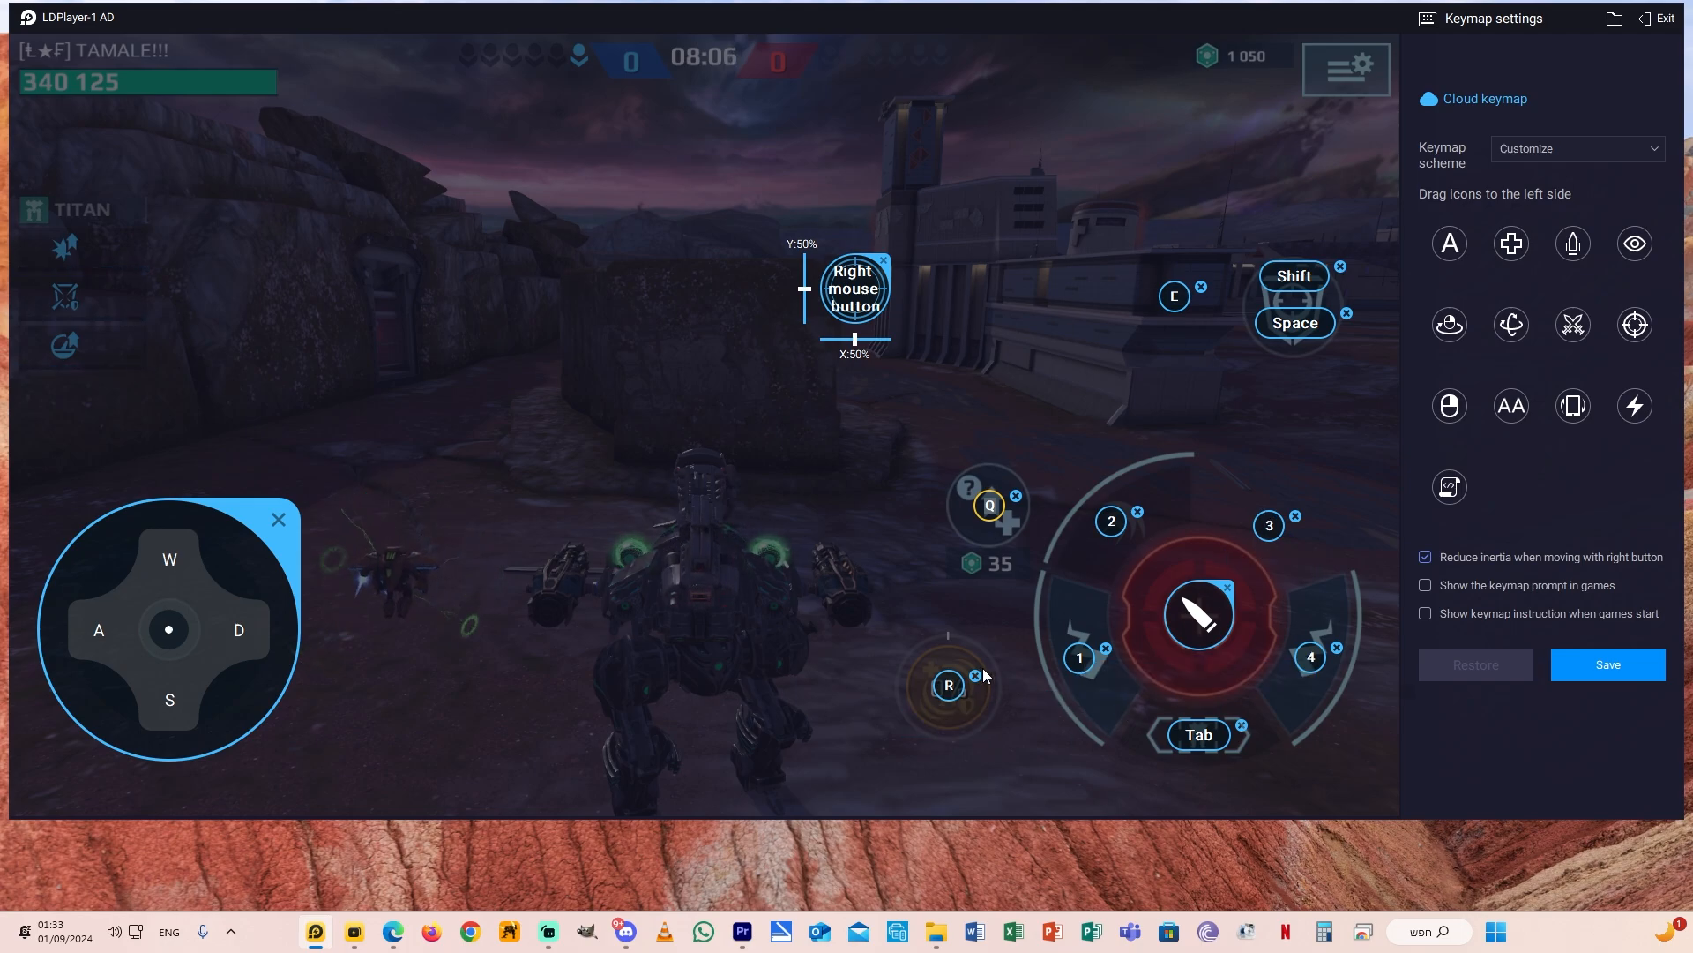
left_click(949, 686)
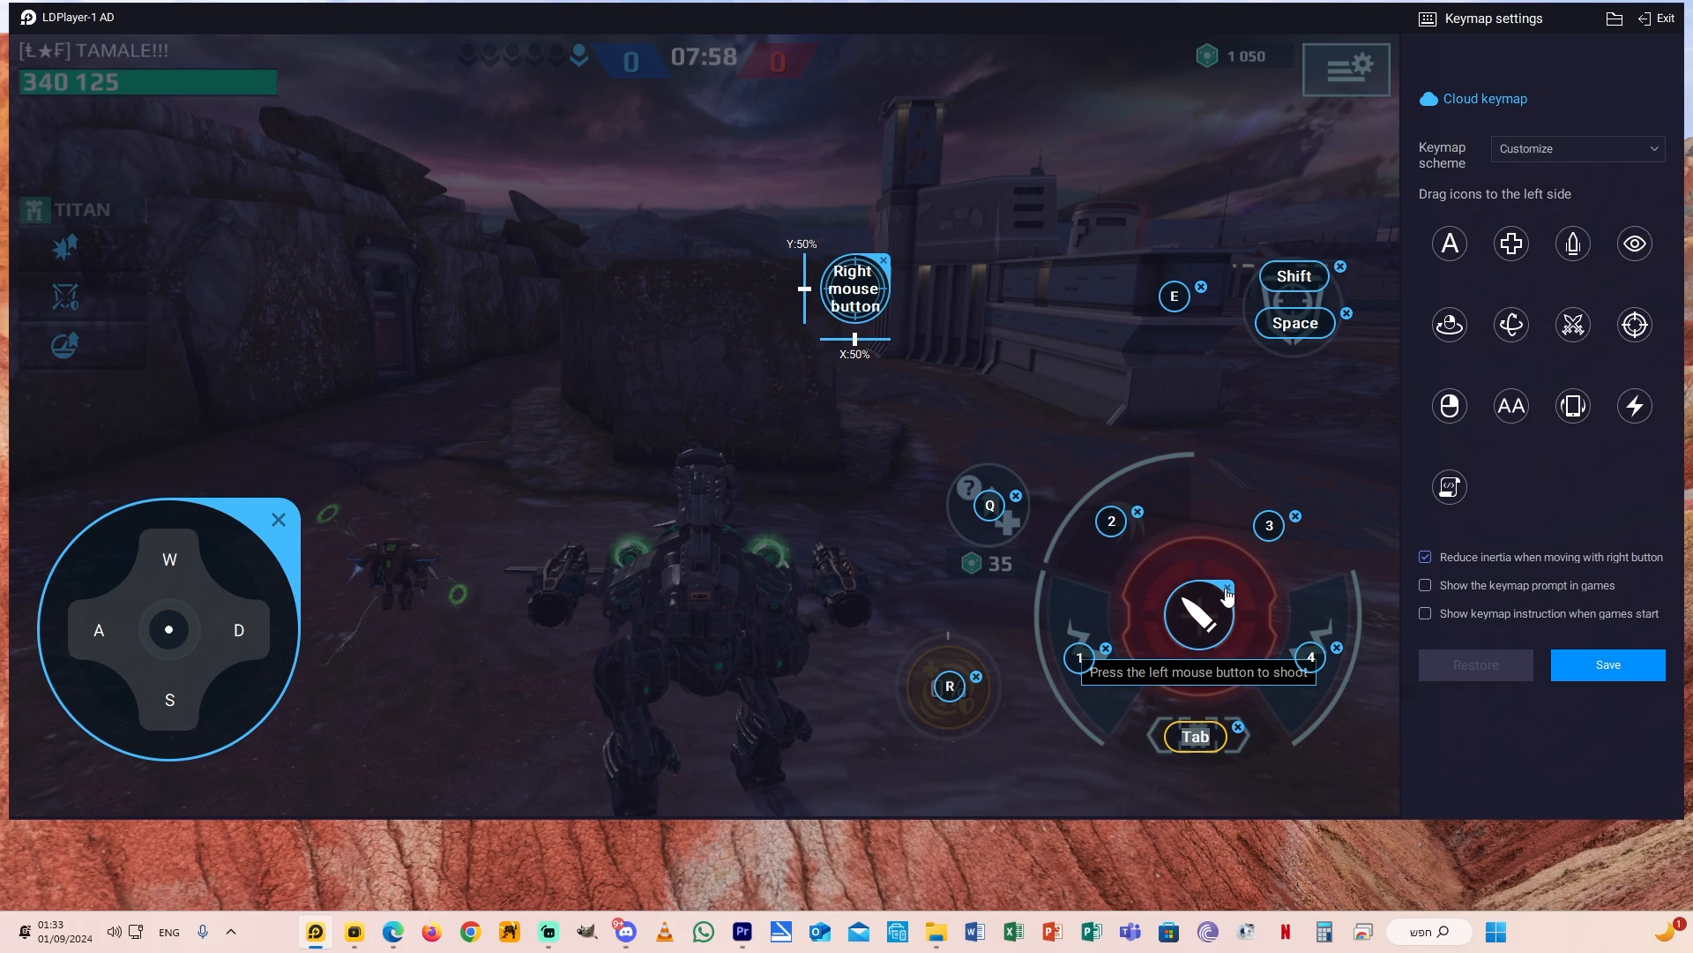
mouse_move(1504, 367)
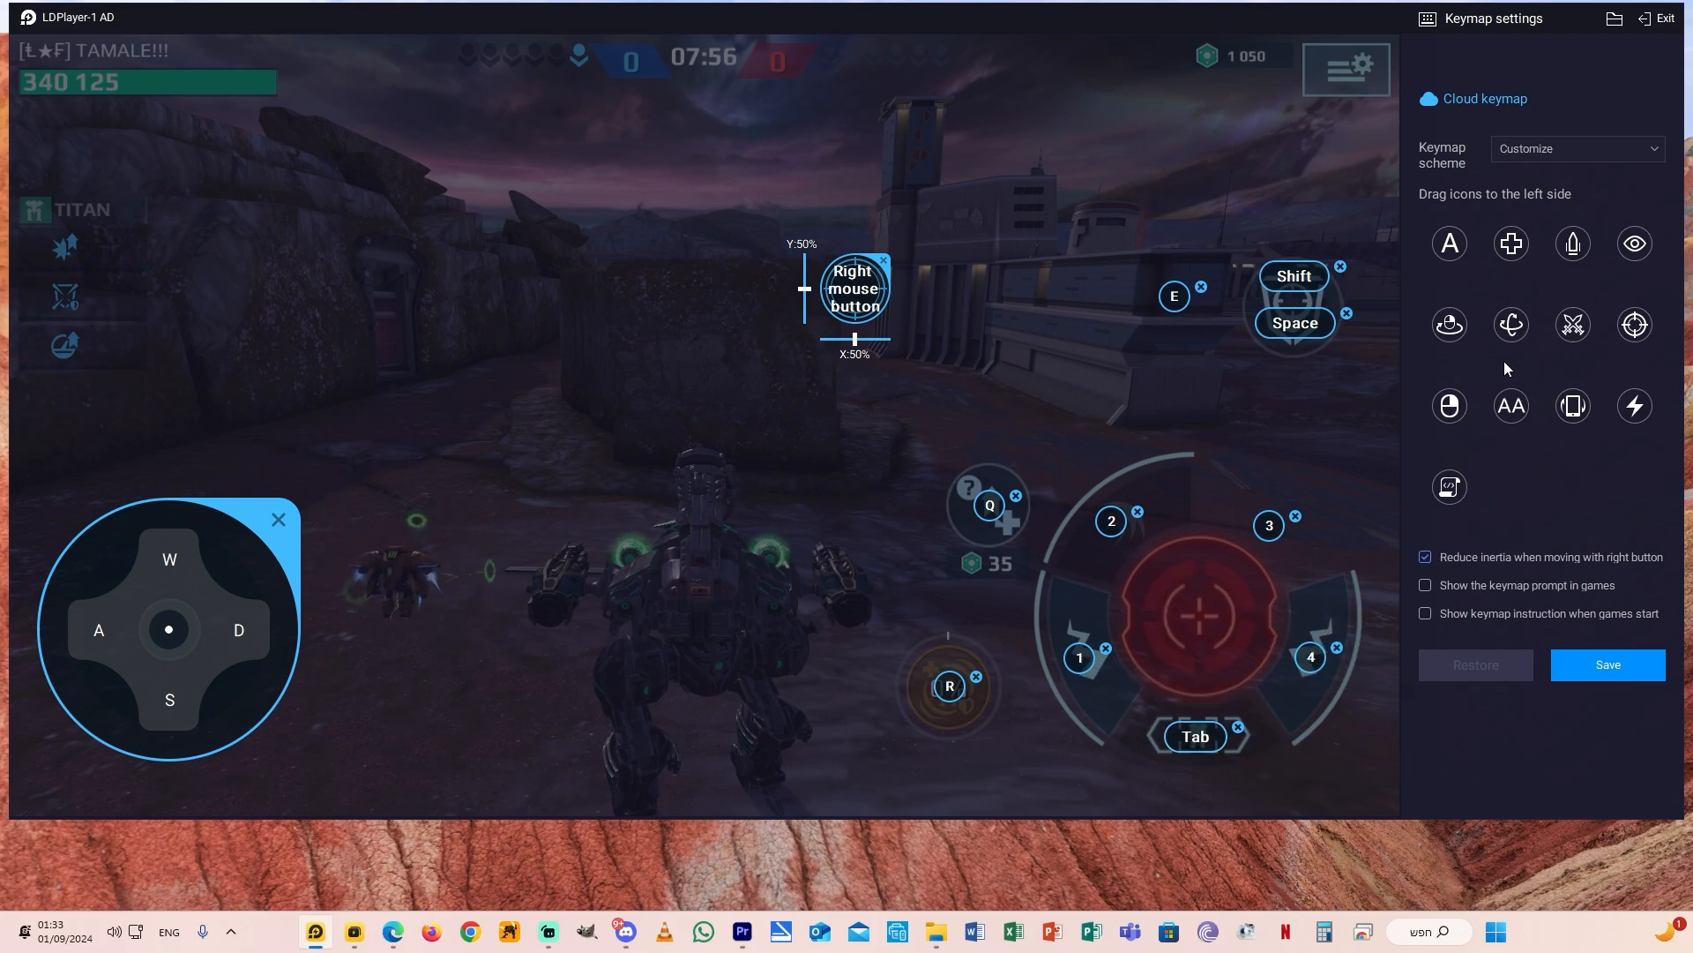
mouse_move(1572, 241)
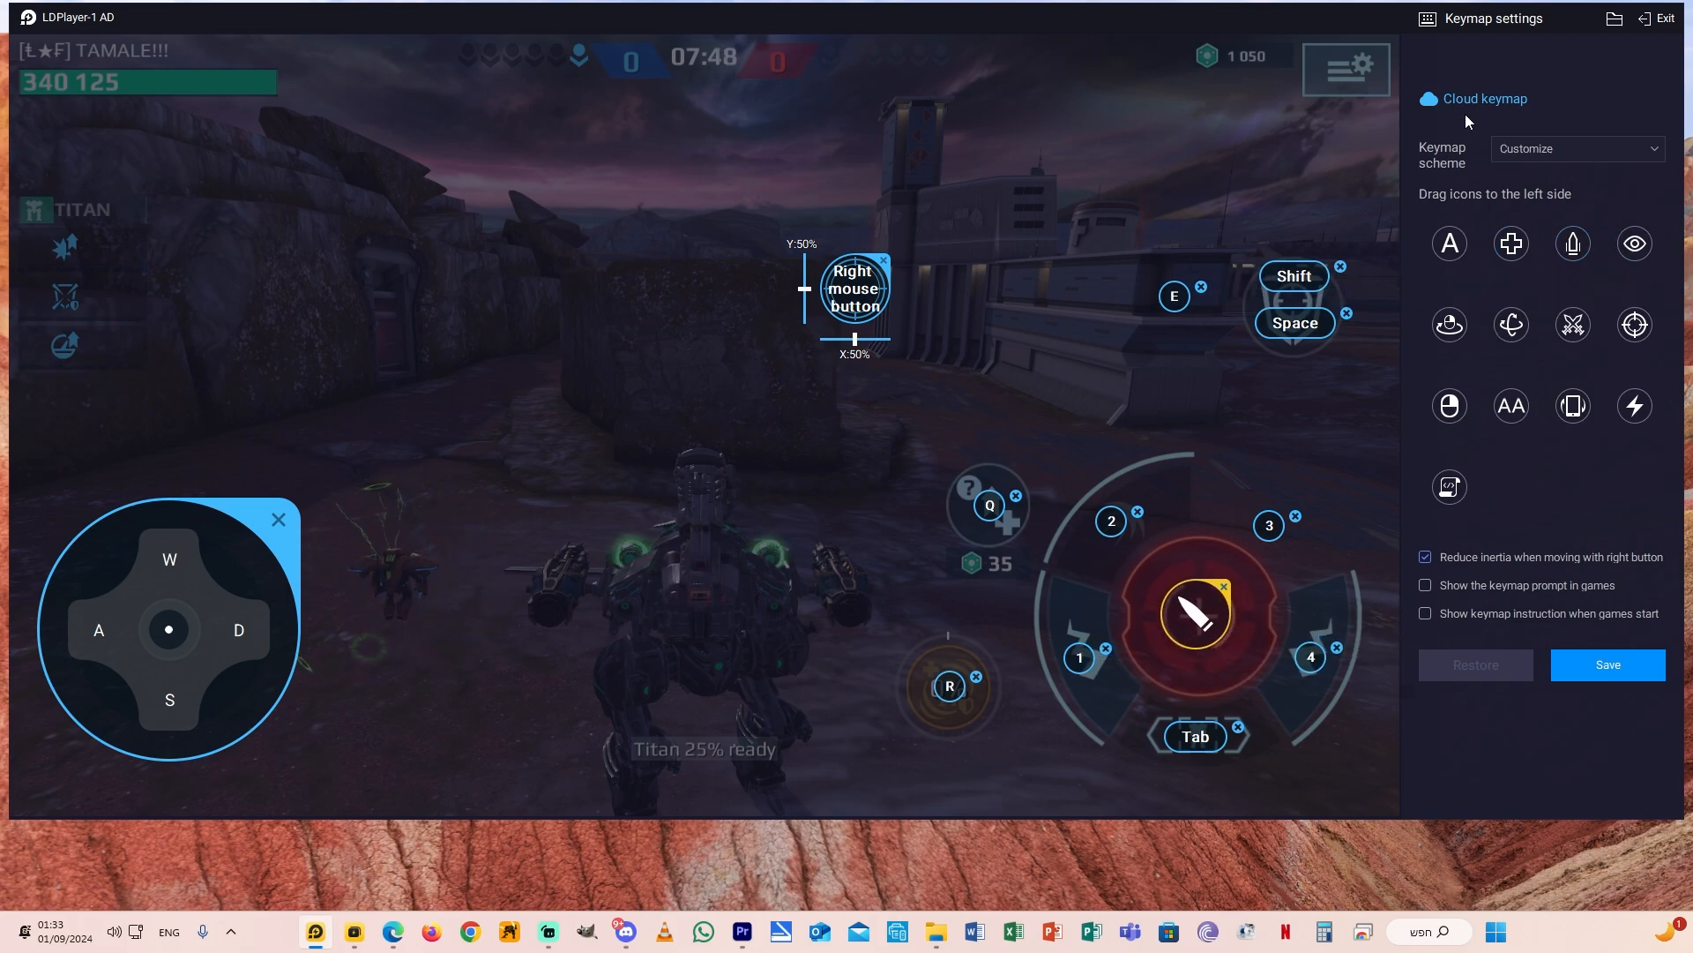
mouse_move(801, 559)
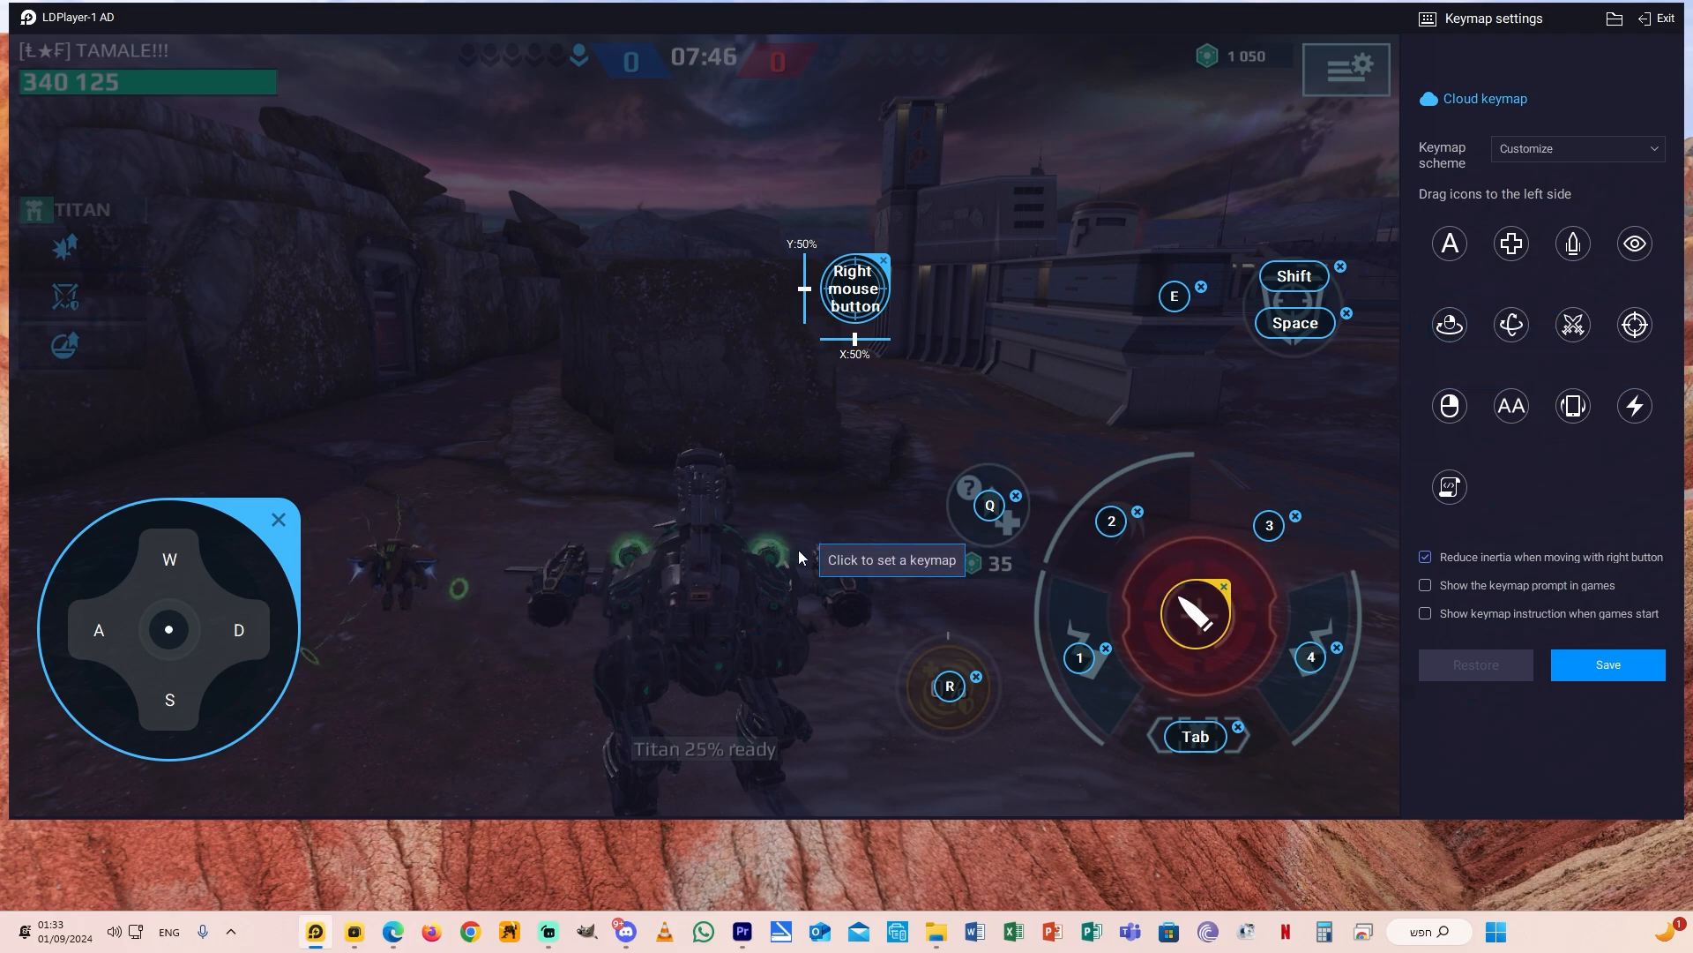
mouse_move(561, 612)
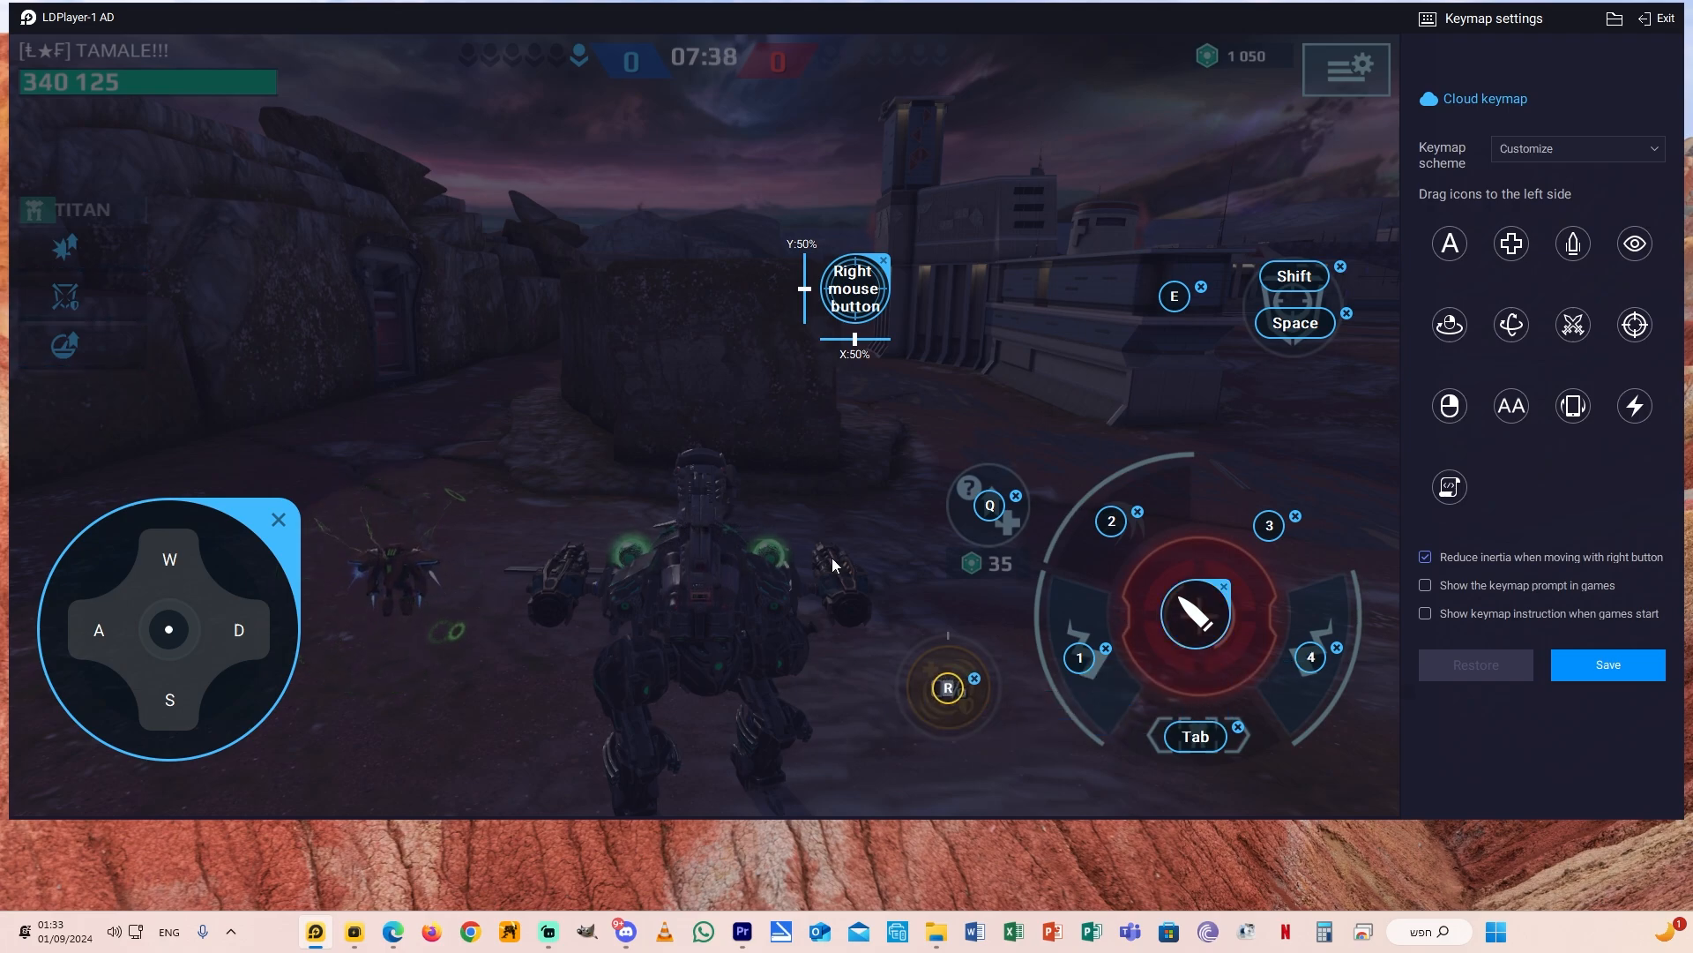
mouse_move(1337, 592)
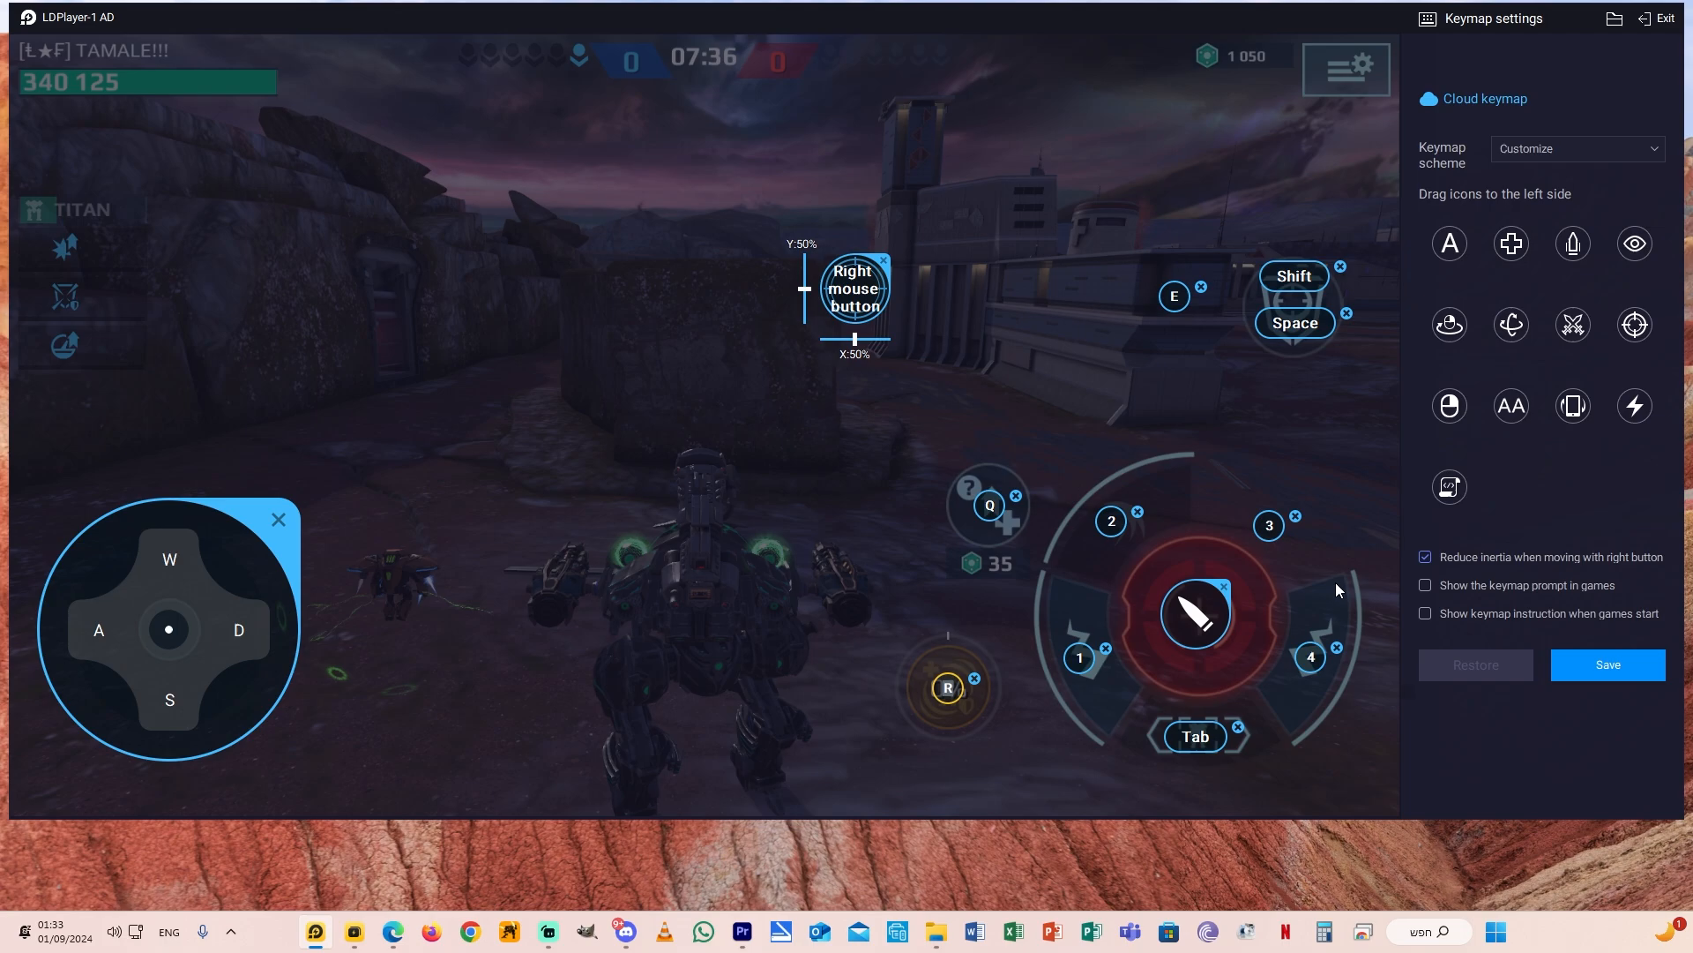
mouse_move(1496, 561)
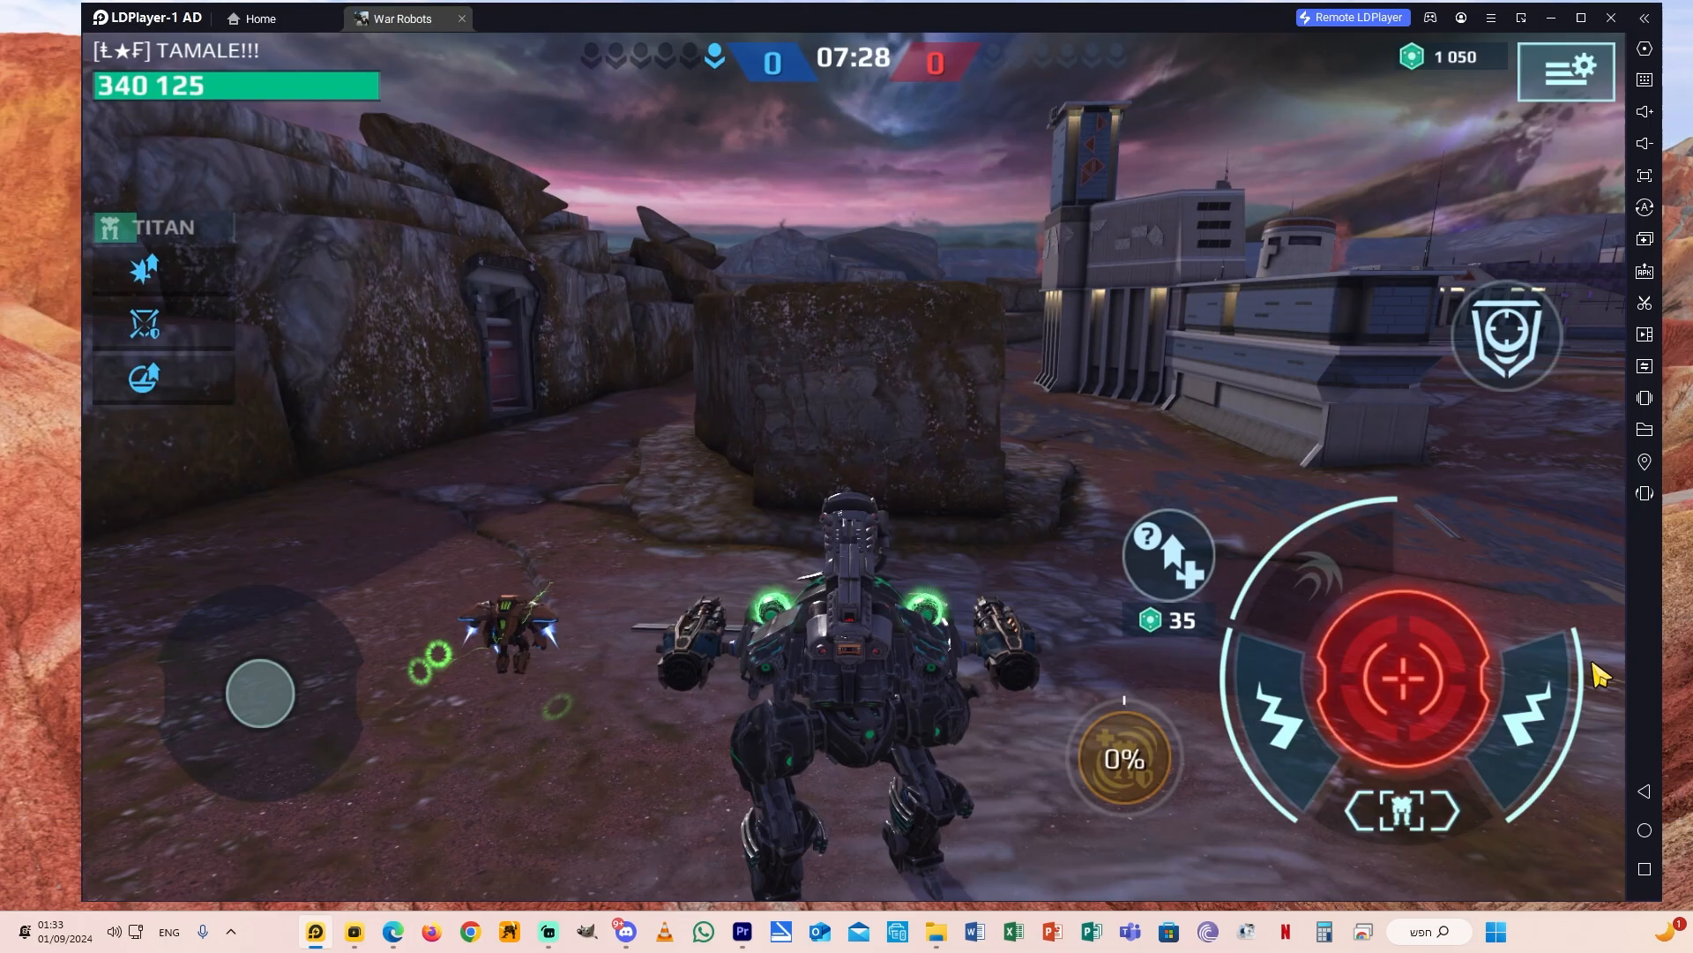
mouse_move(296, 646)
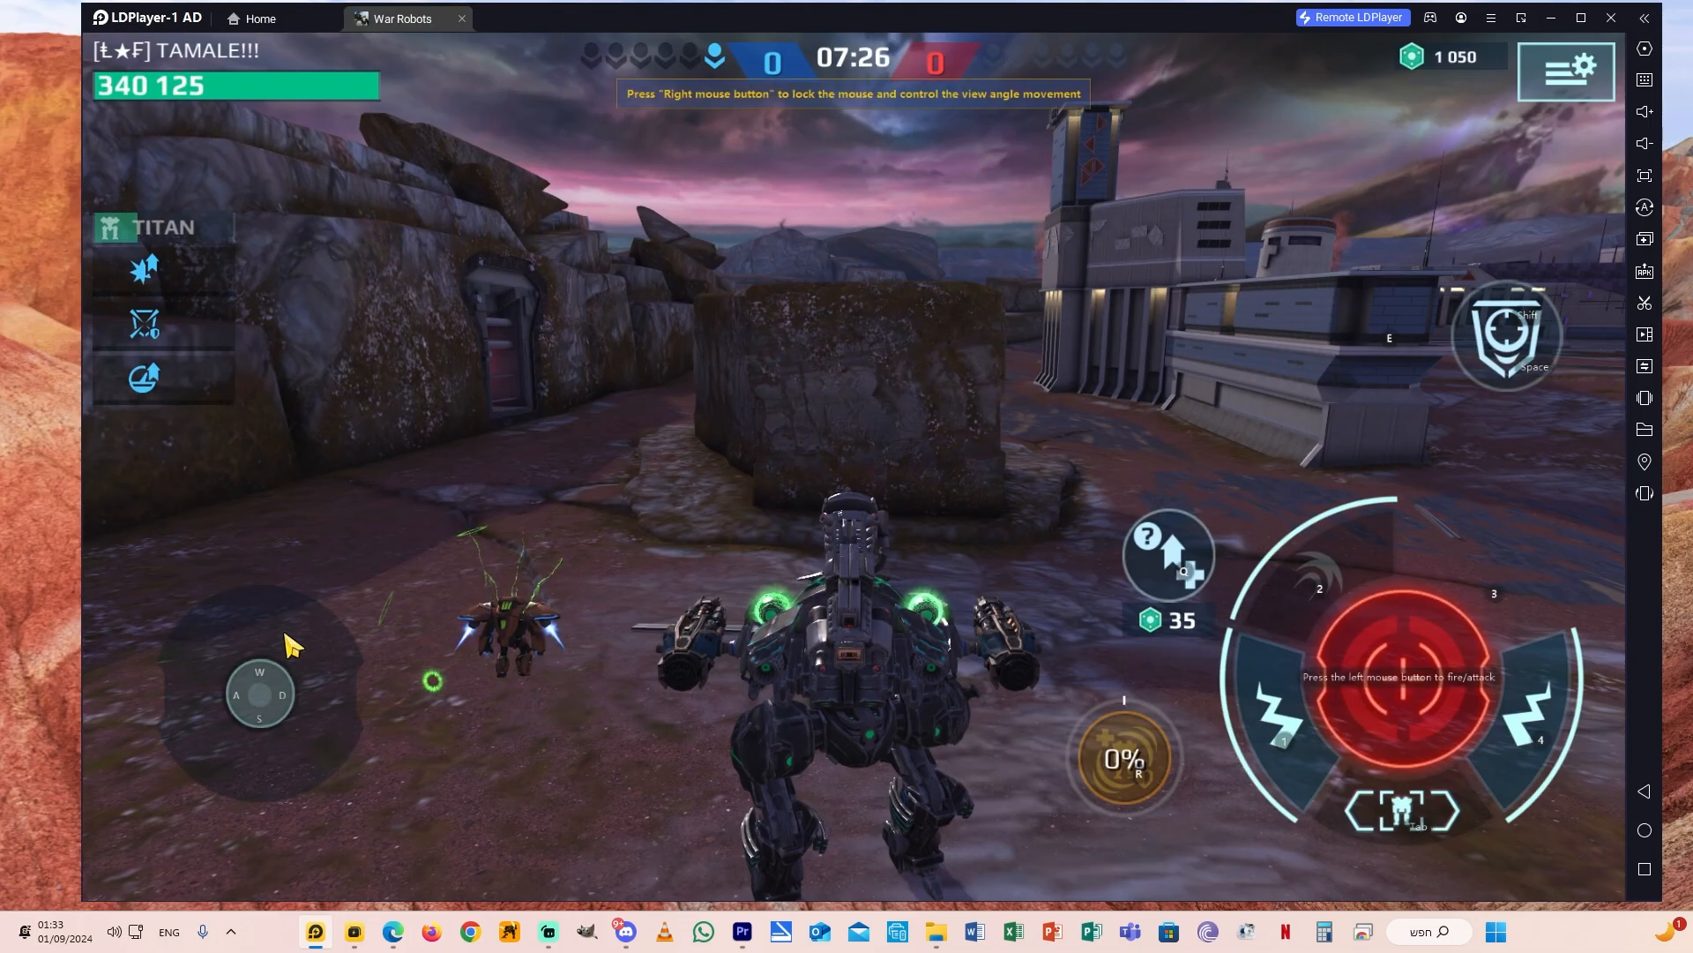
Step: Disable 'Show the keymap prompt in games', save the keymap, and leave the match via F11
left_click(1565, 69)
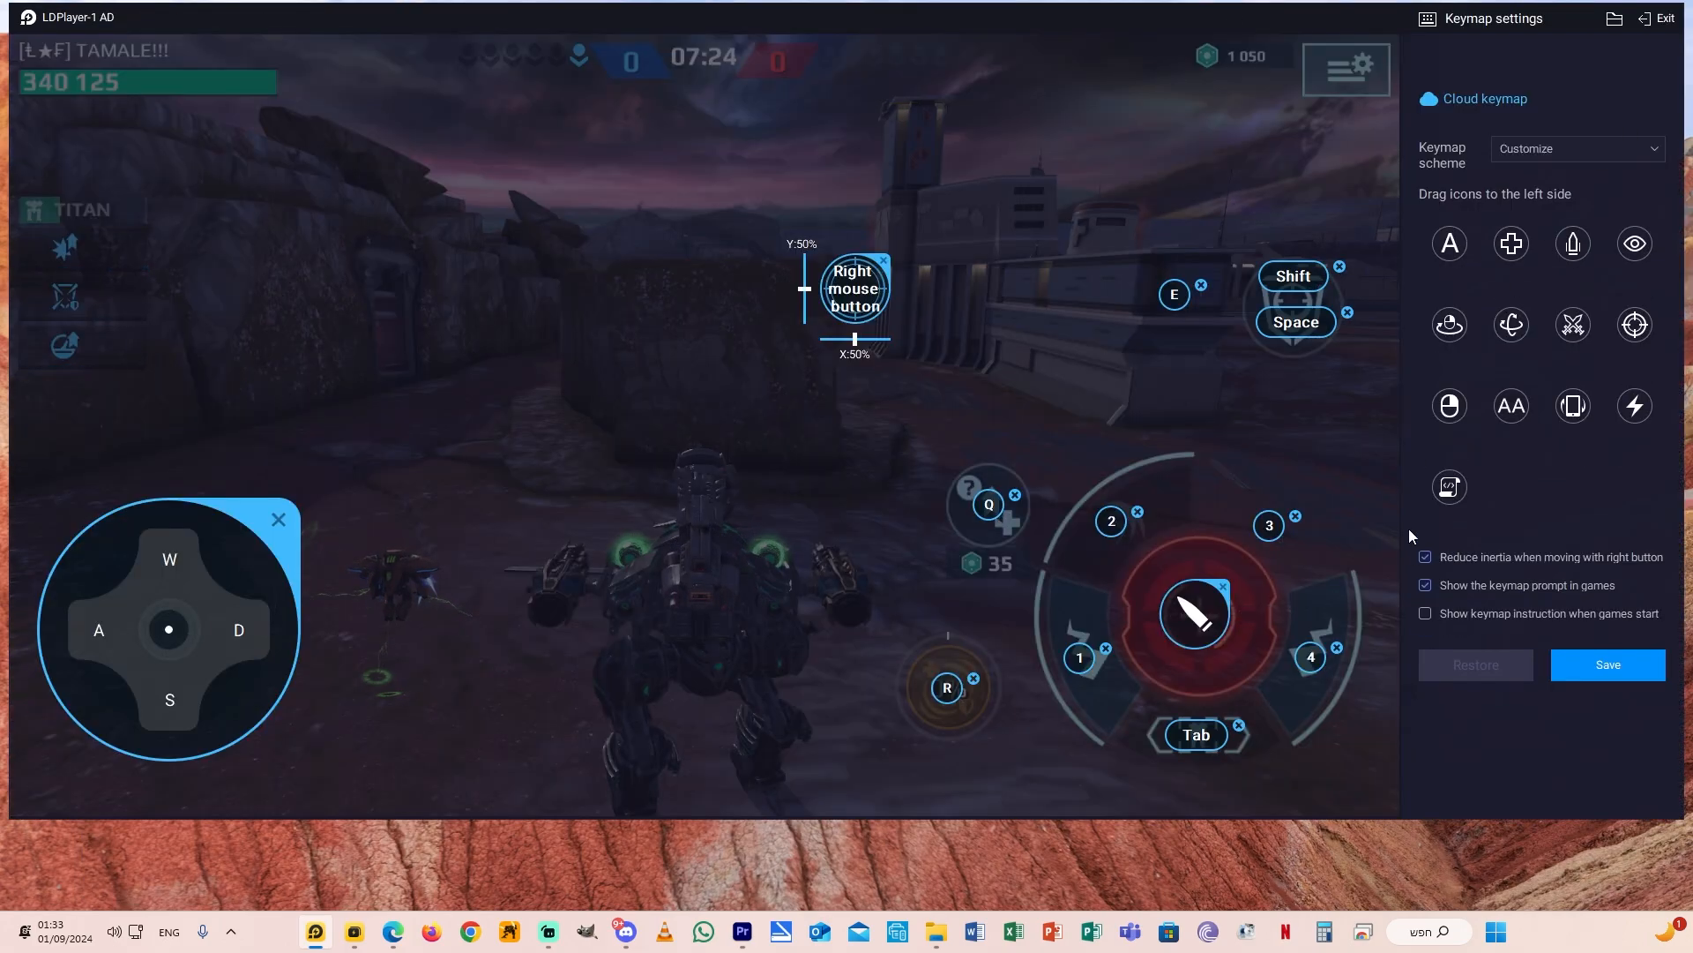
left_click(1425, 584)
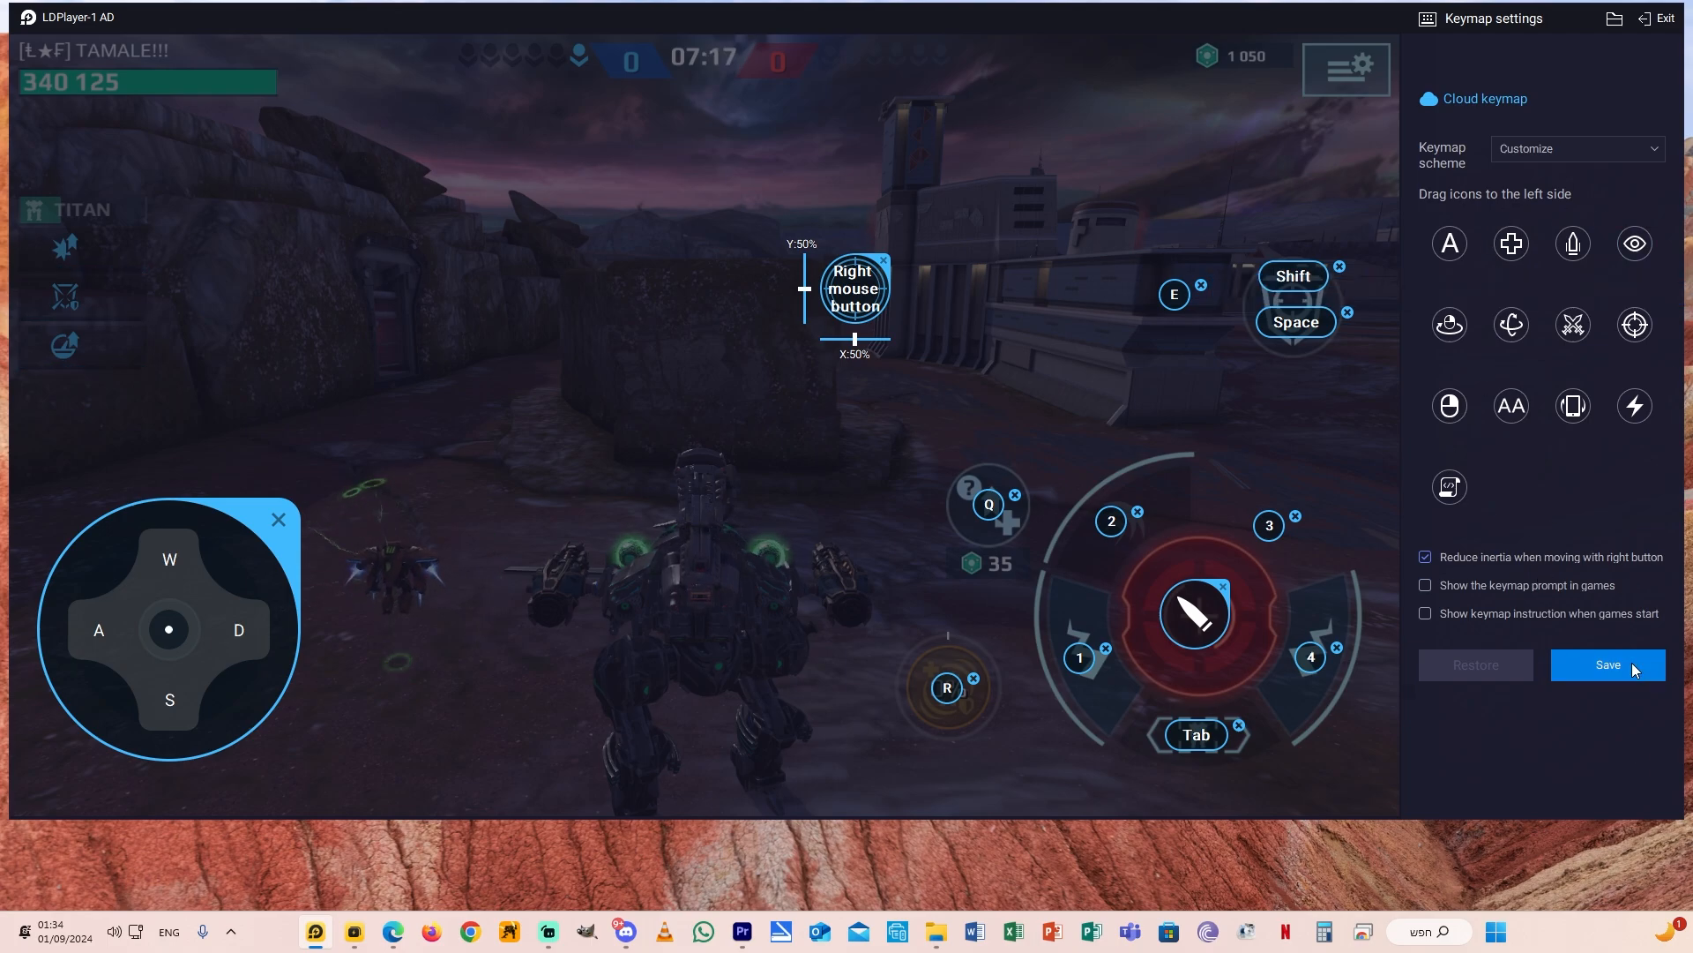
left_click(1607, 665)
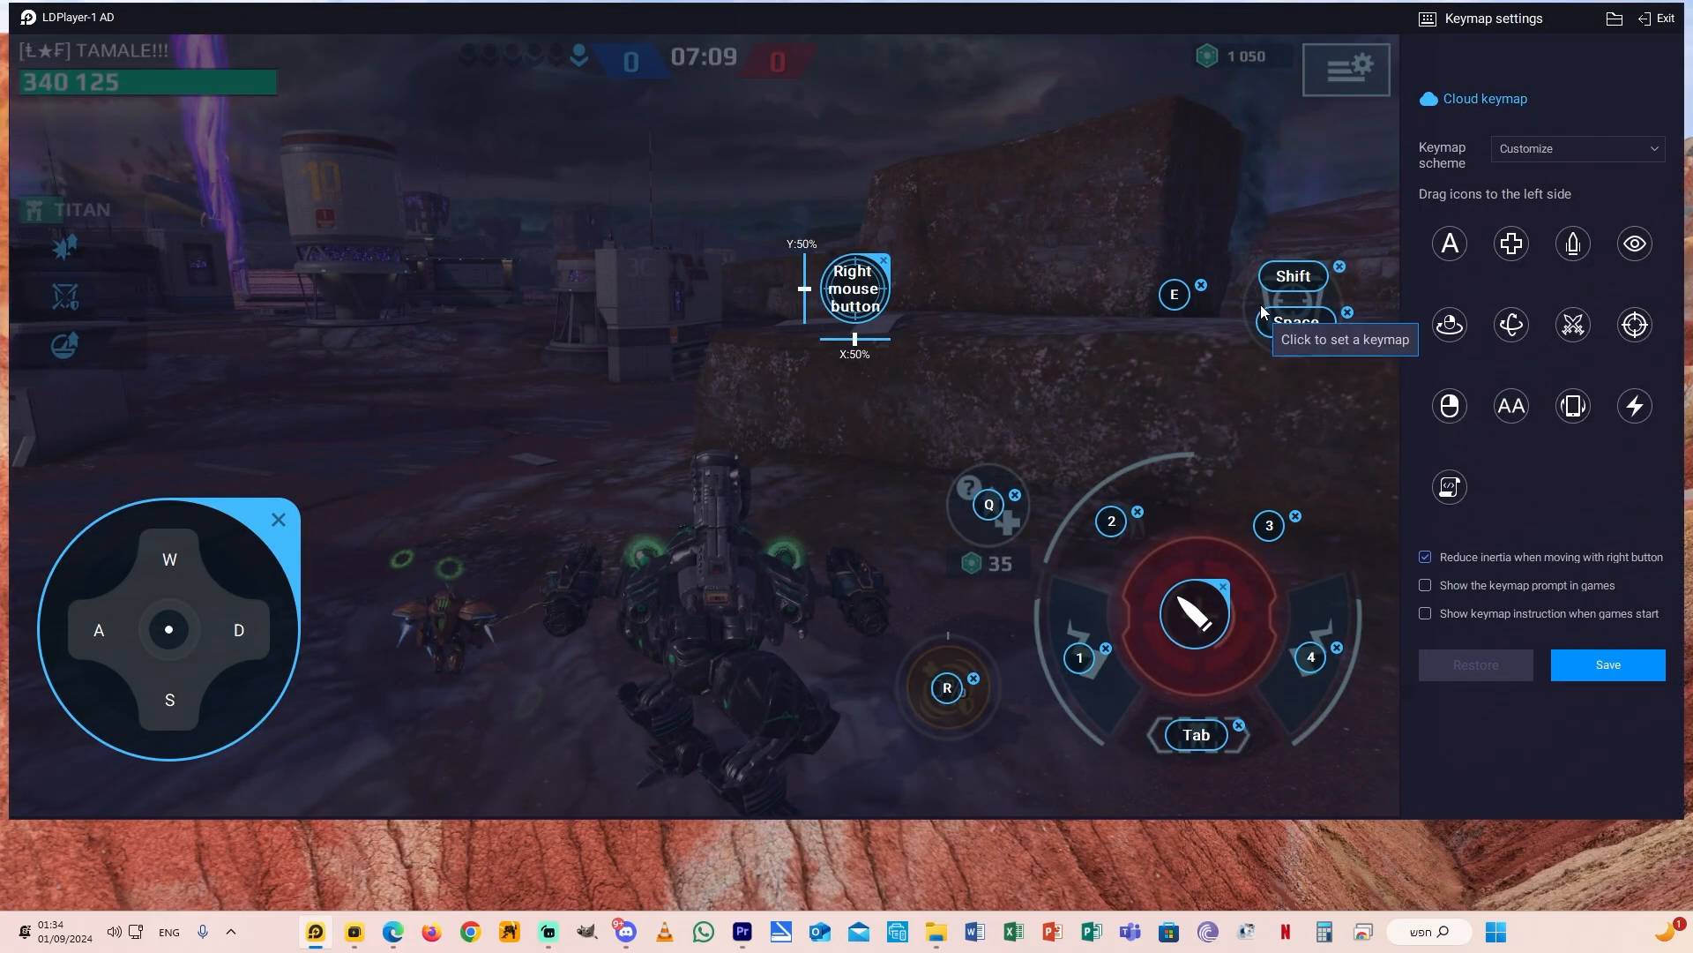
key("F11")
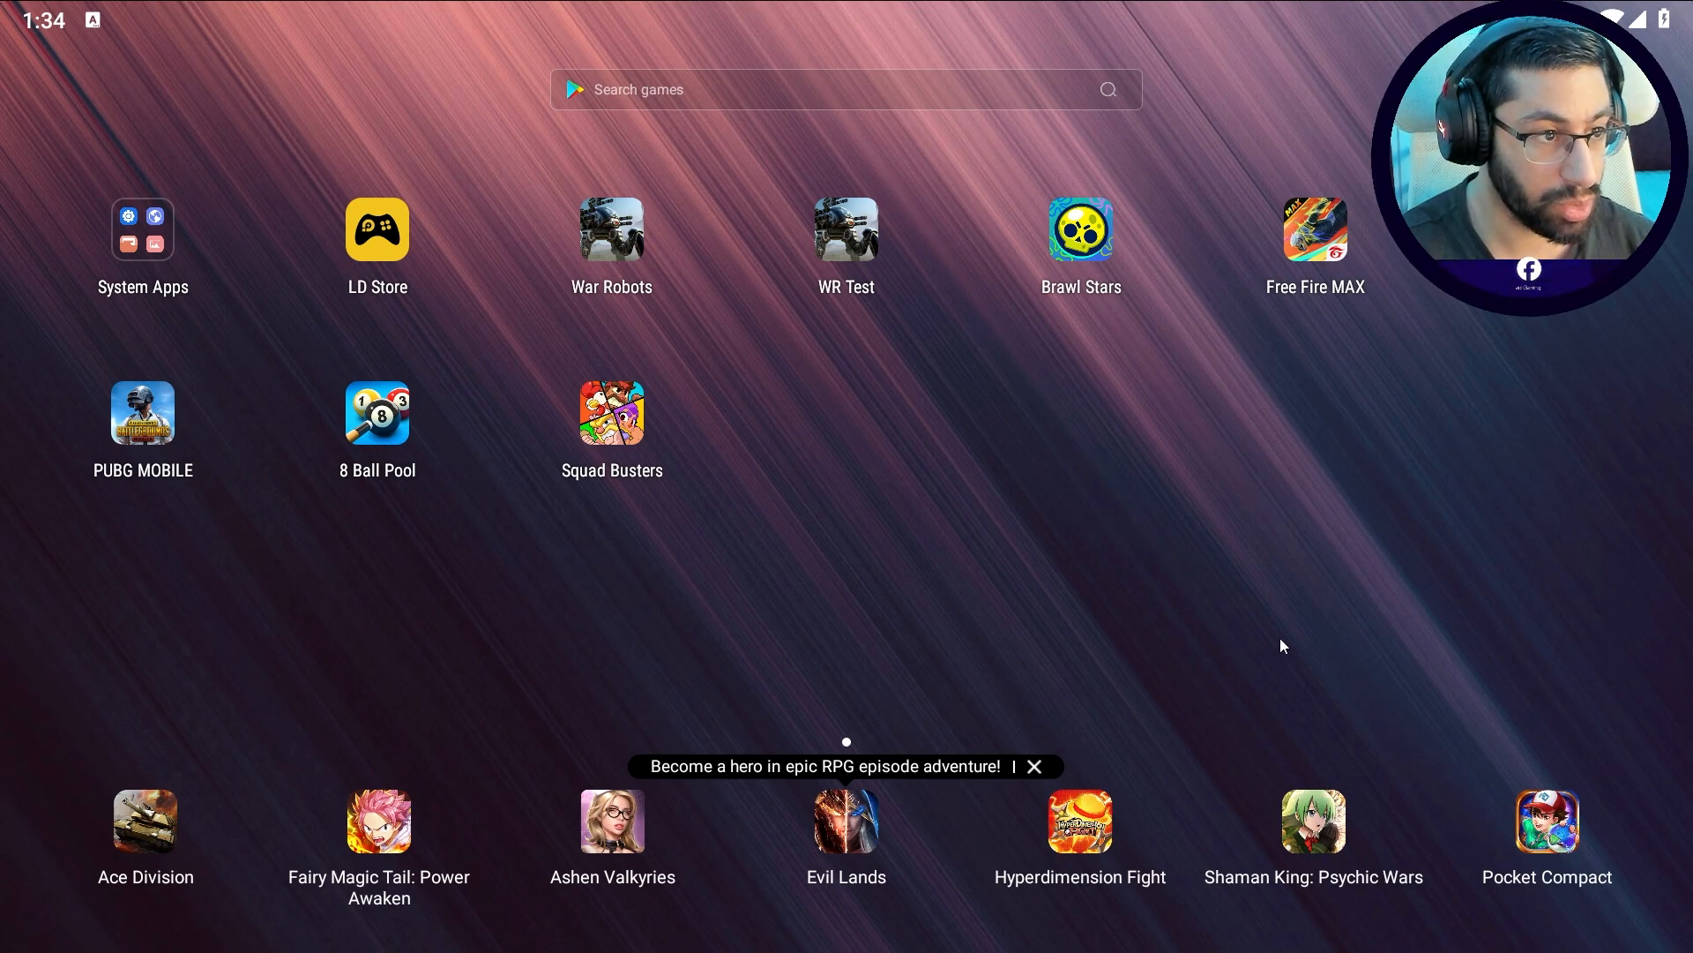
mouse_move(1194, 418)
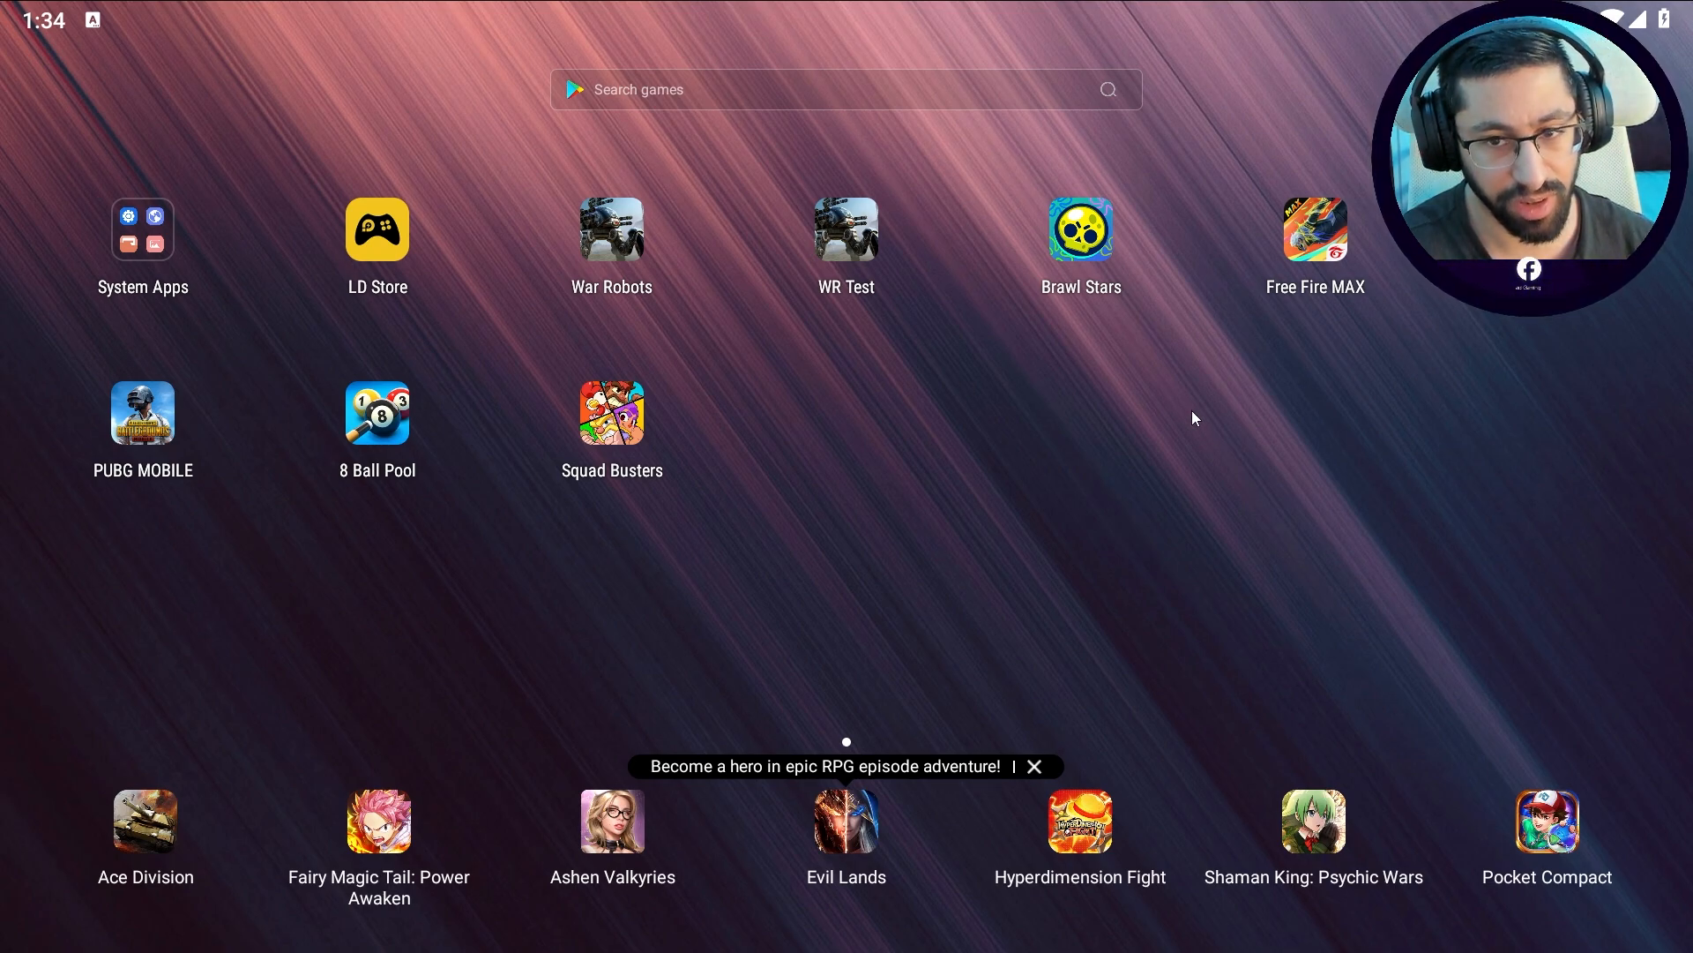
mouse_move(653, 262)
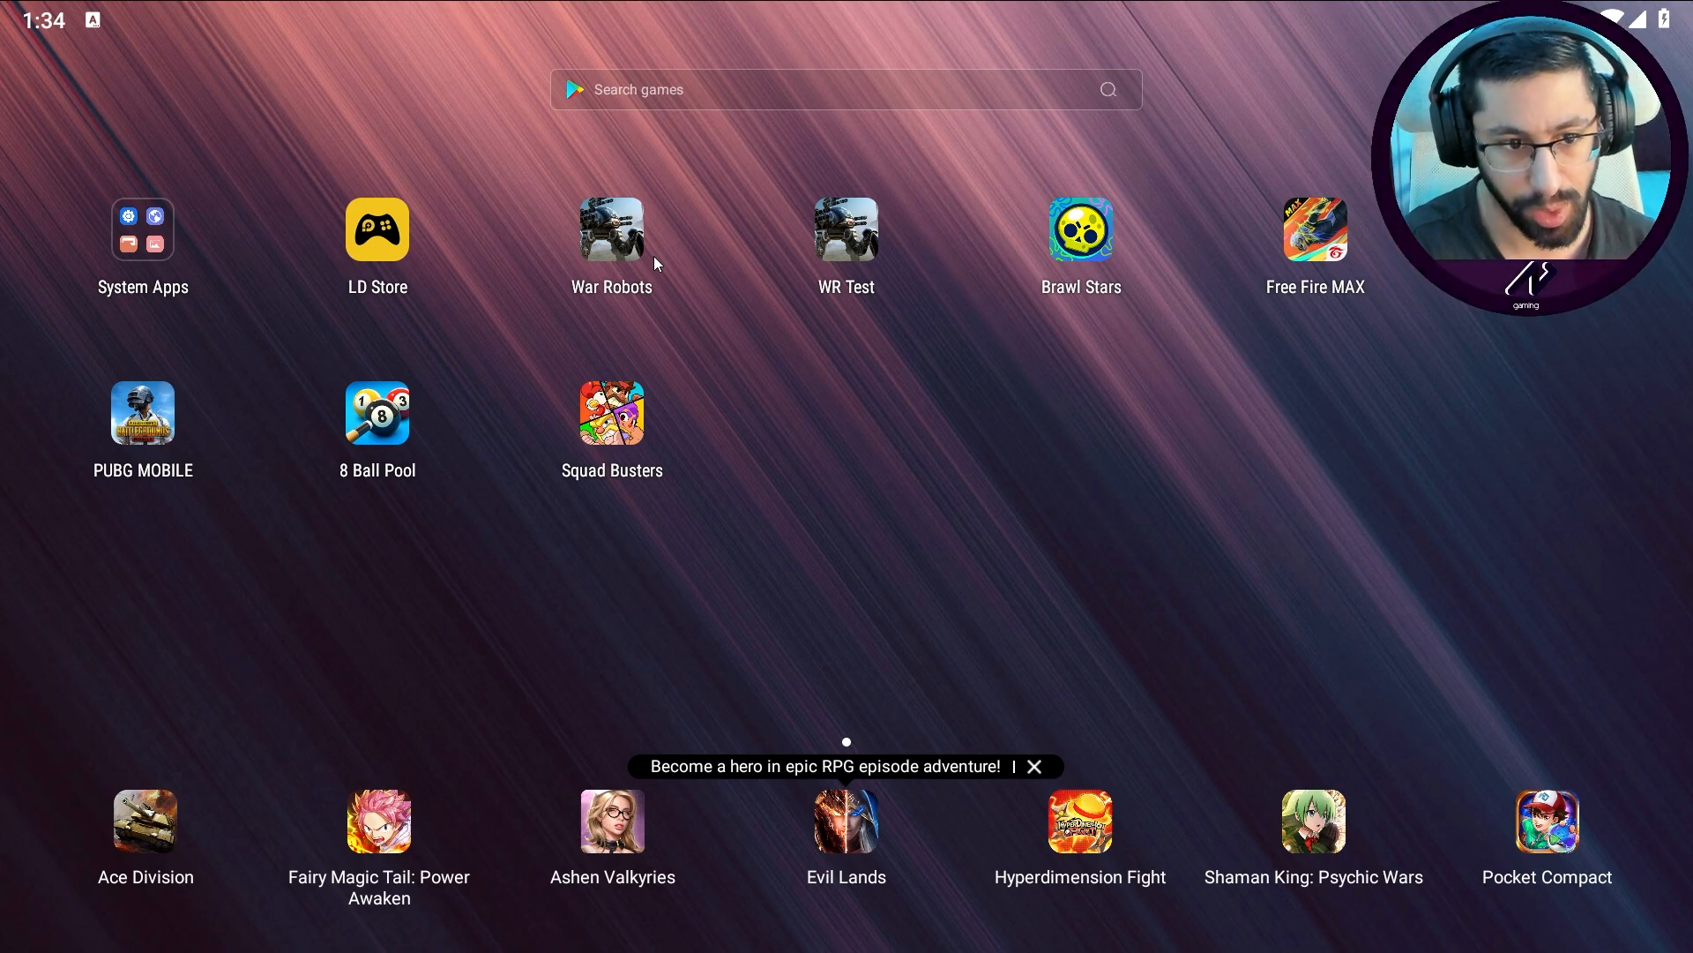
mouse_move(1069, 270)
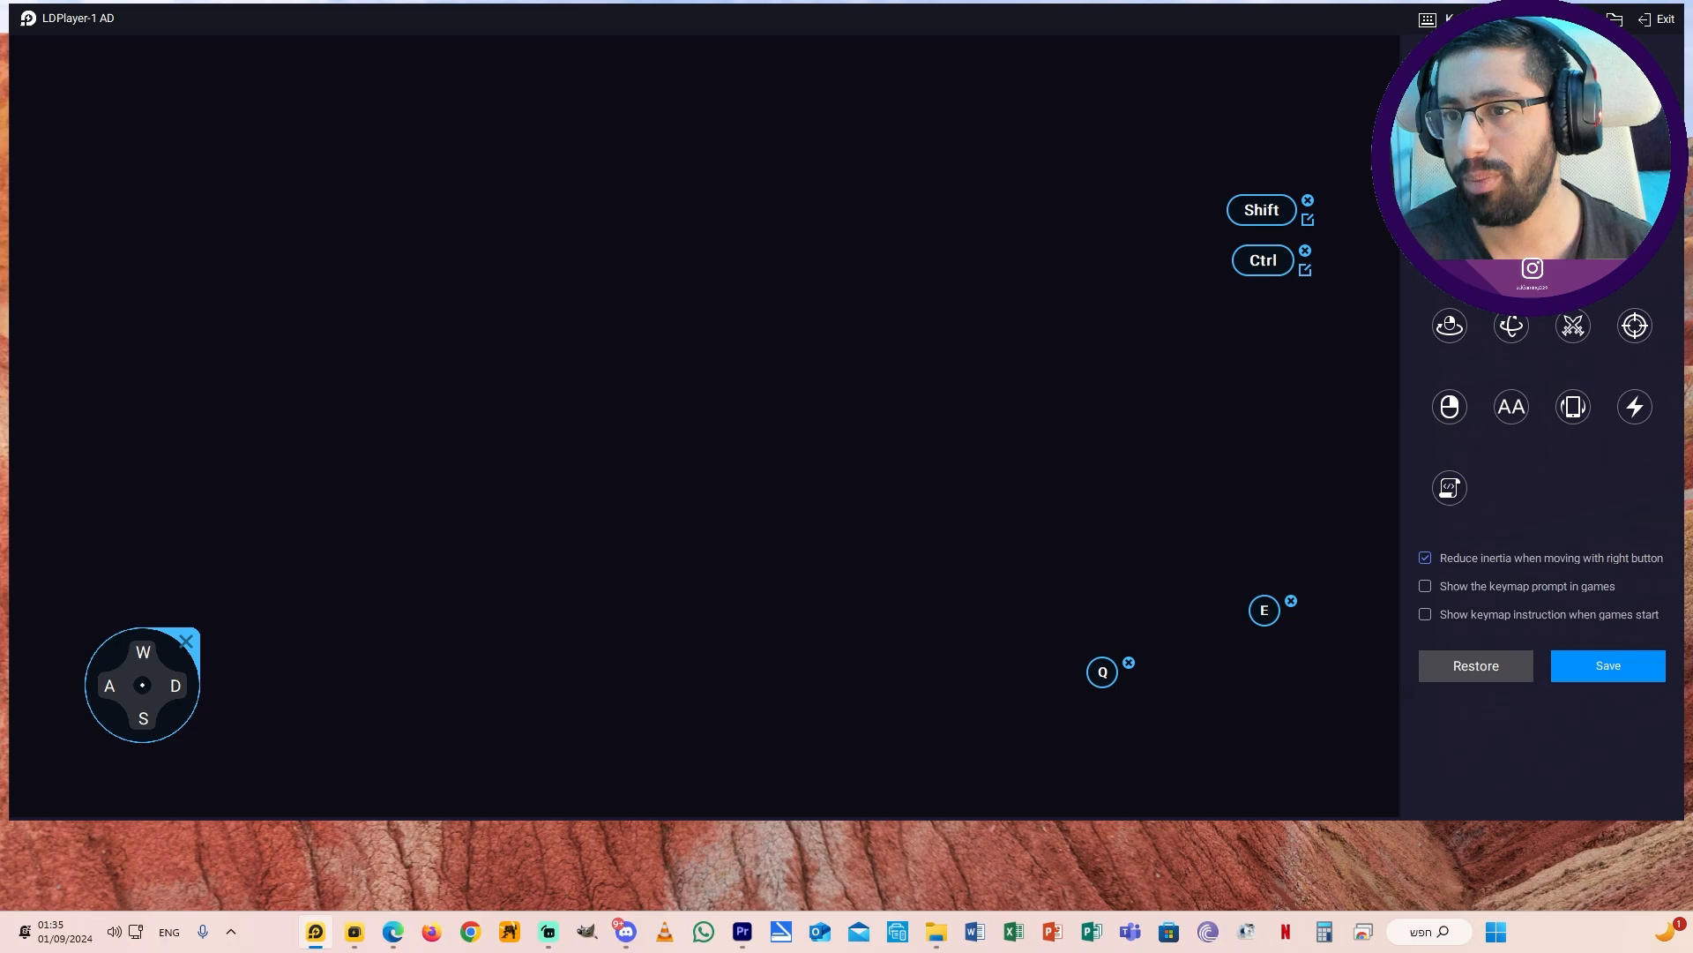
mouse_move(845, 149)
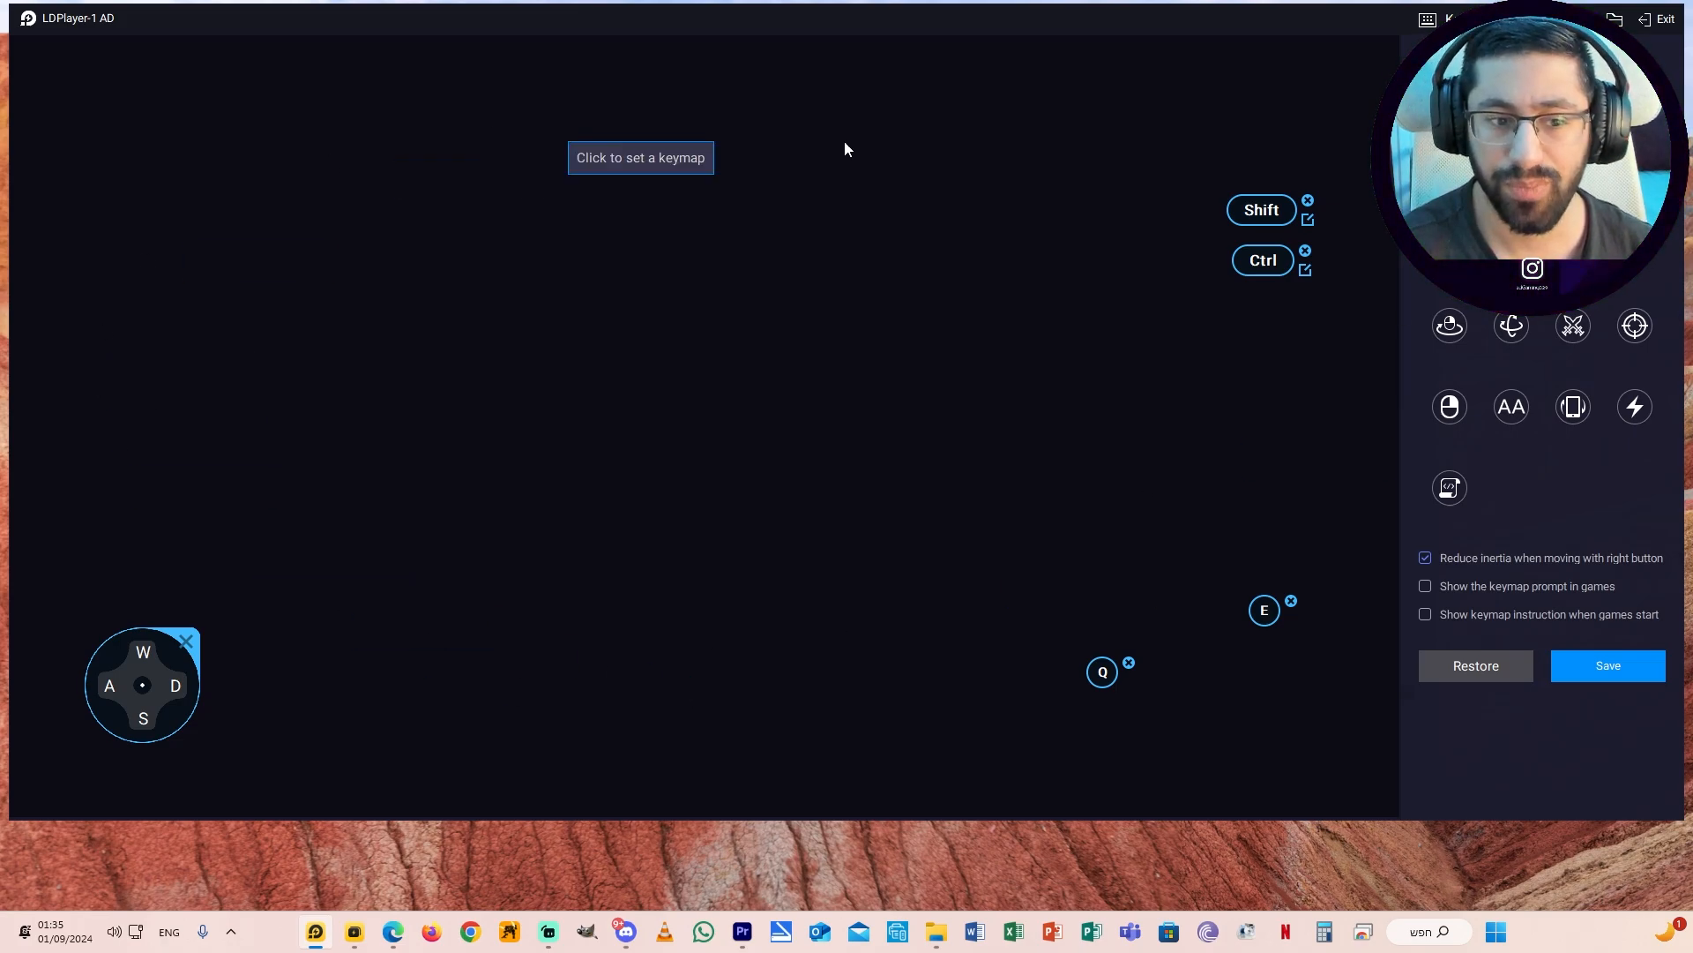
Step: Exit the home-screen WASD/Shift/Ctrl/E/Q keymap layout without making changes
left_click(141, 684)
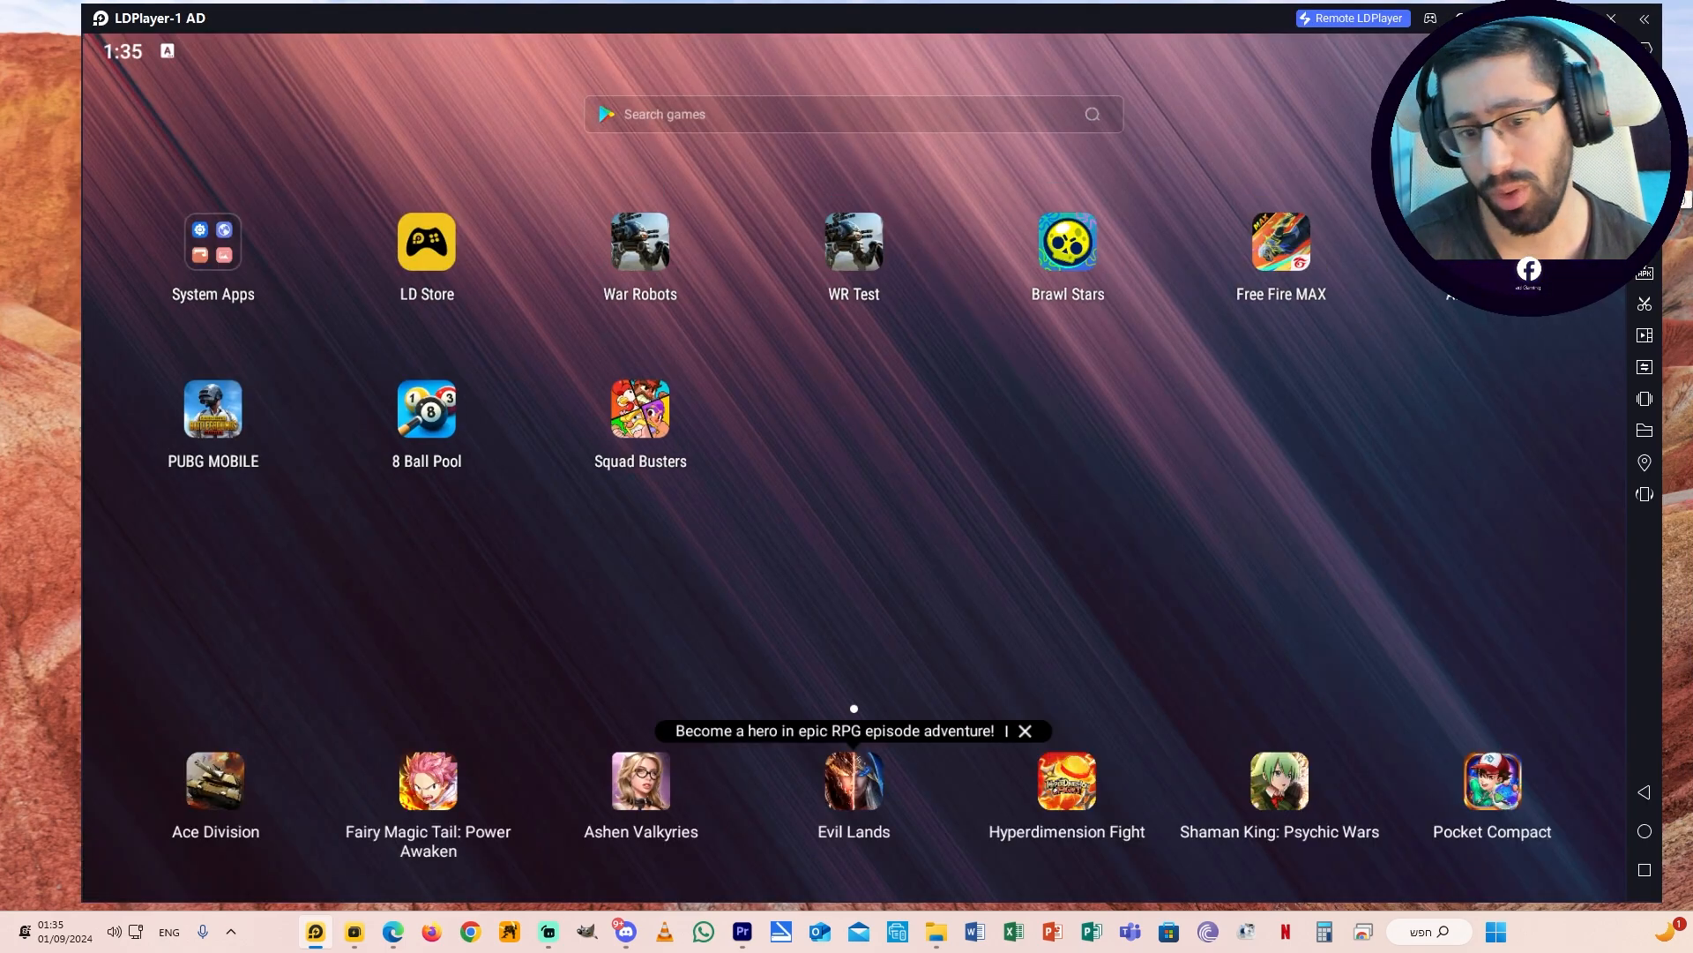
Step: Switch the emulator's Android home screen to full screen with F11
key("f11")
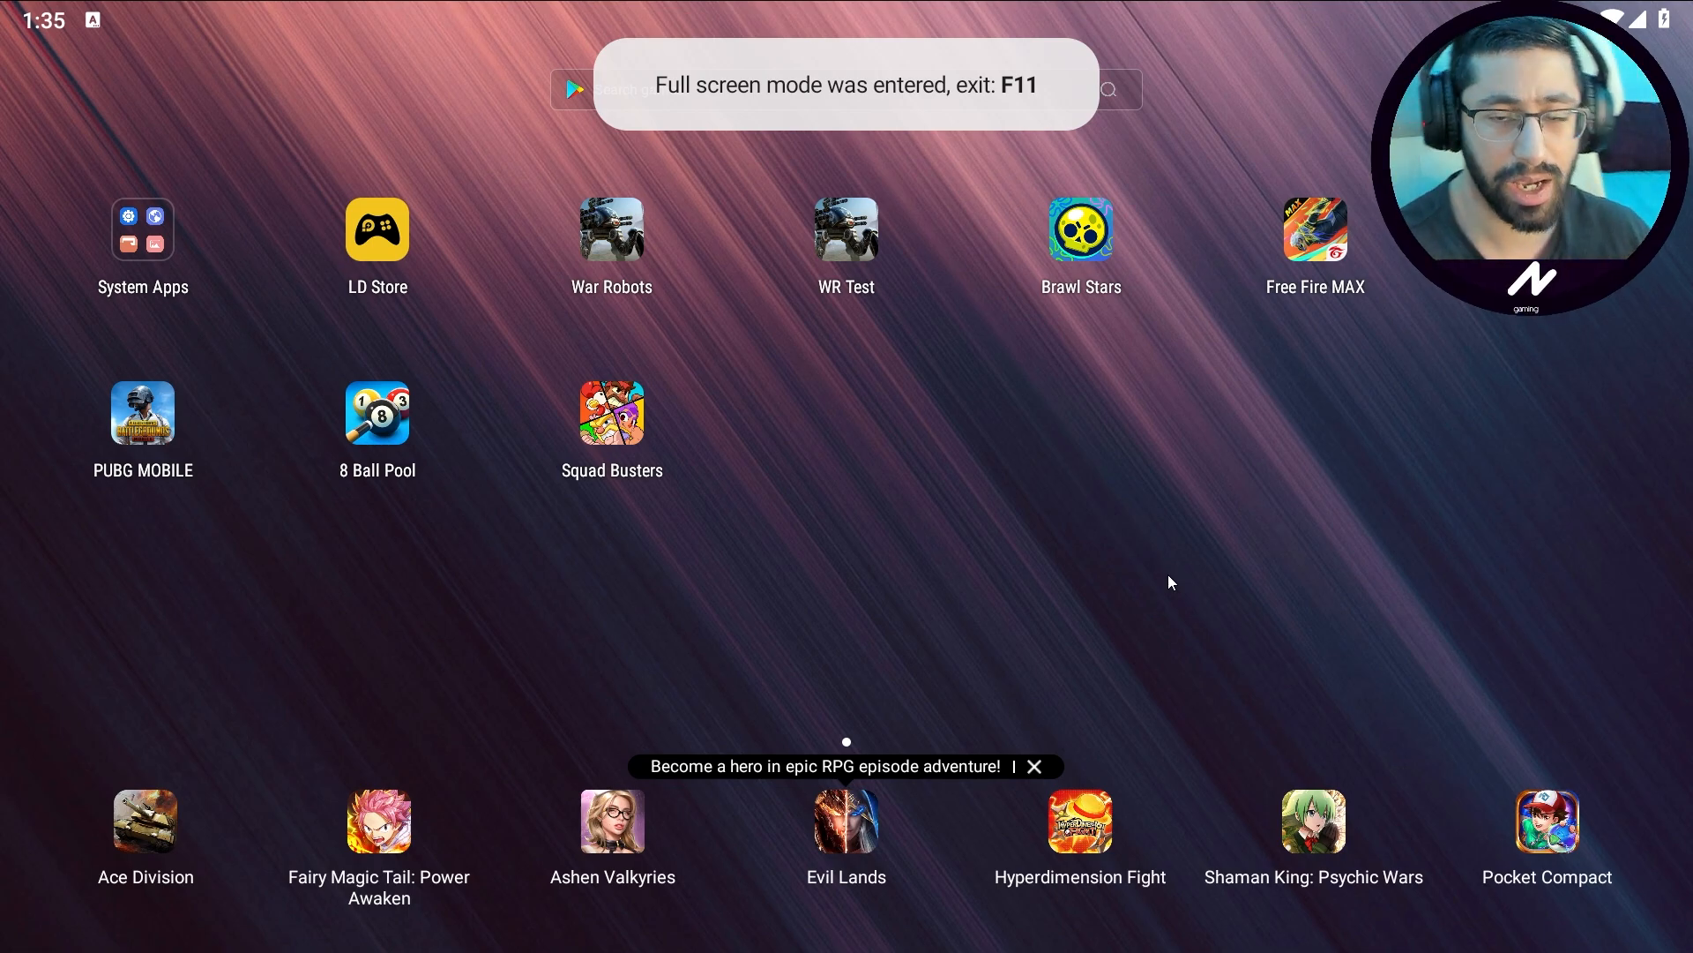